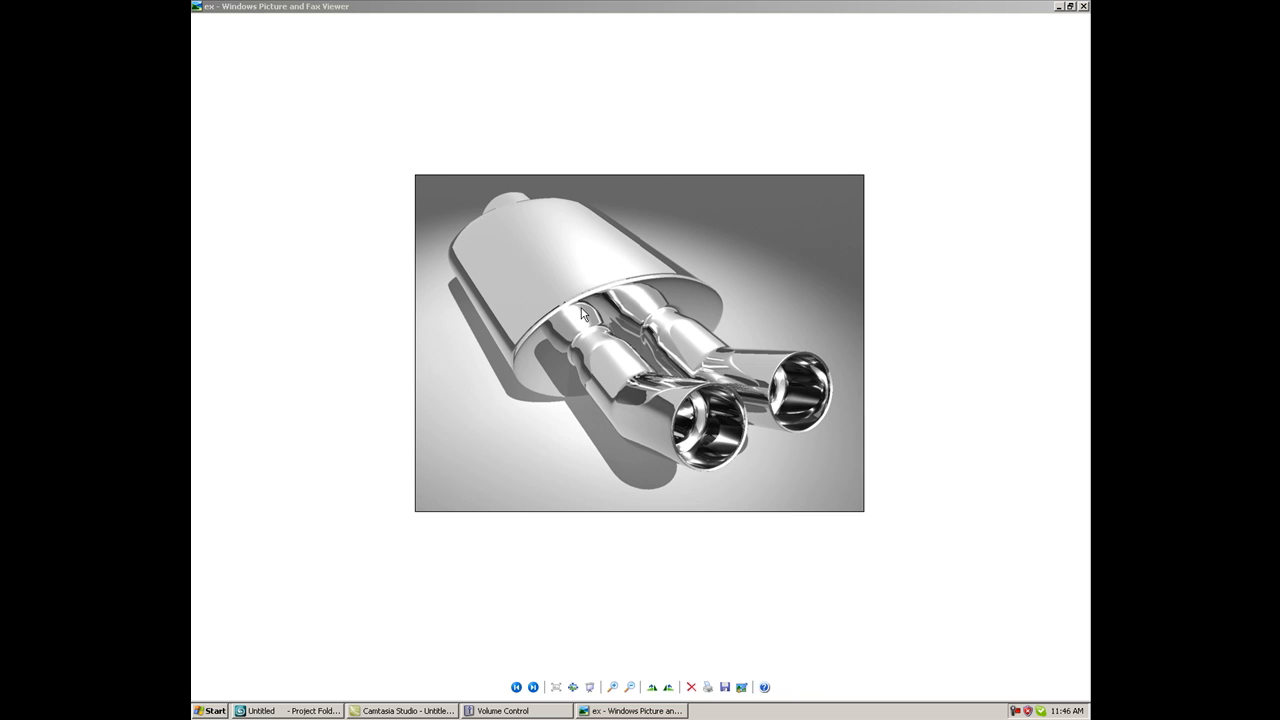
pyautogui.moveTo(561, 250)
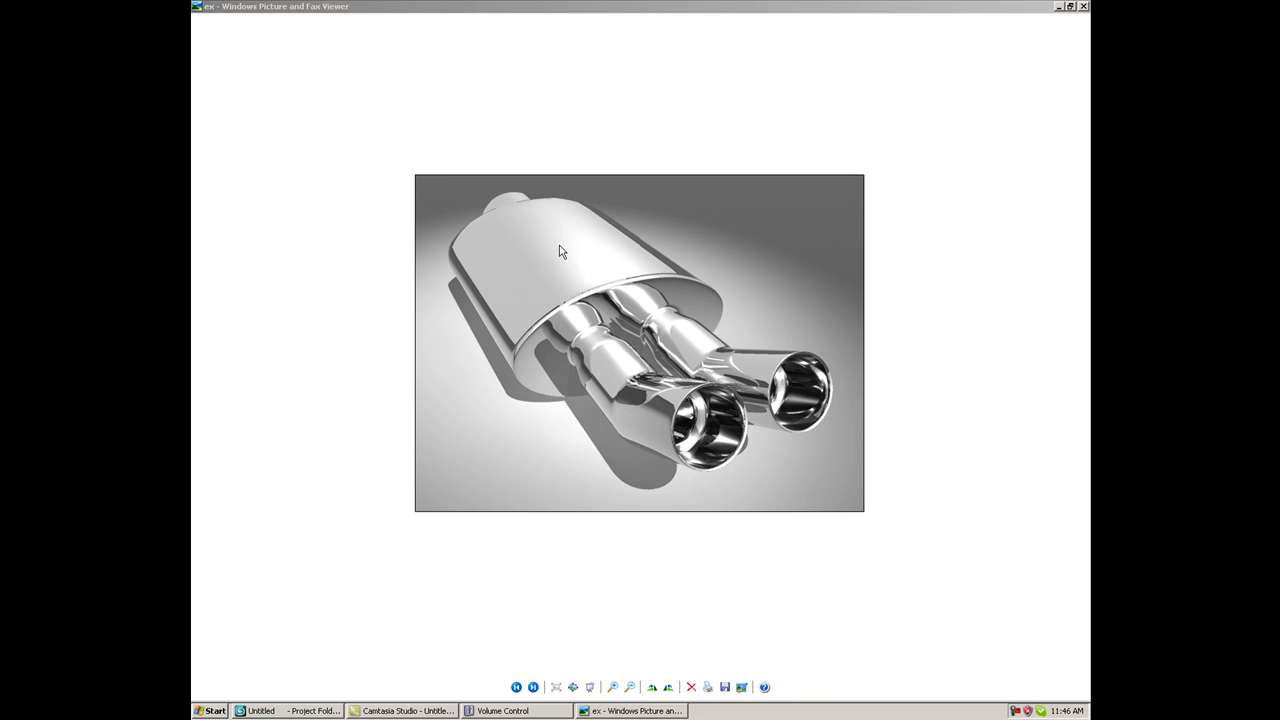
pyautogui.moveTo(549, 263)
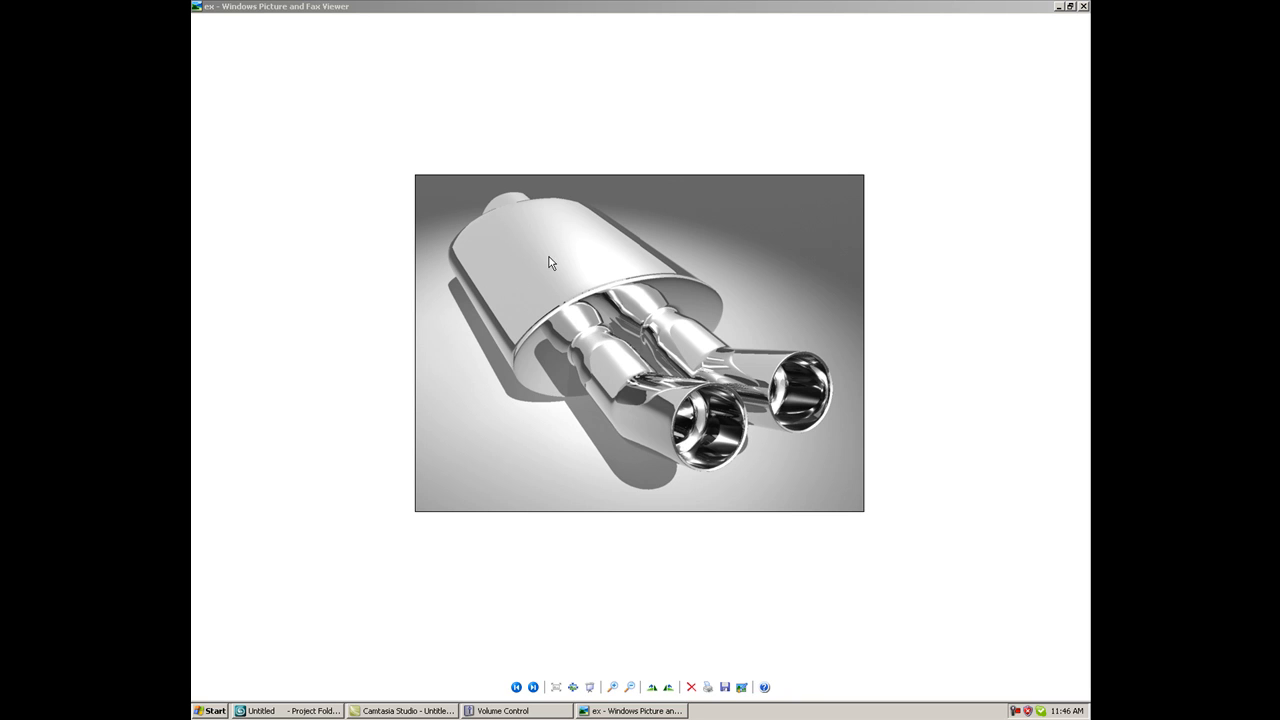
pyautogui.moveTo(567, 239)
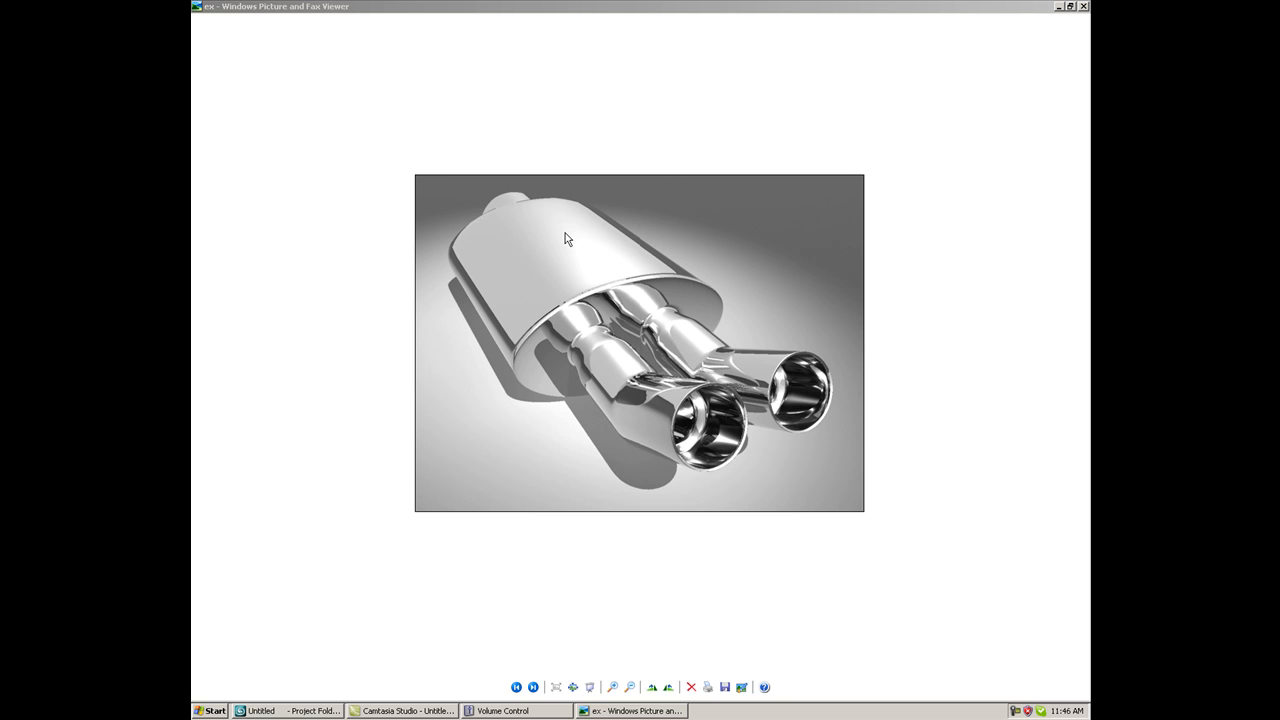
pyautogui.moveTo(710, 400)
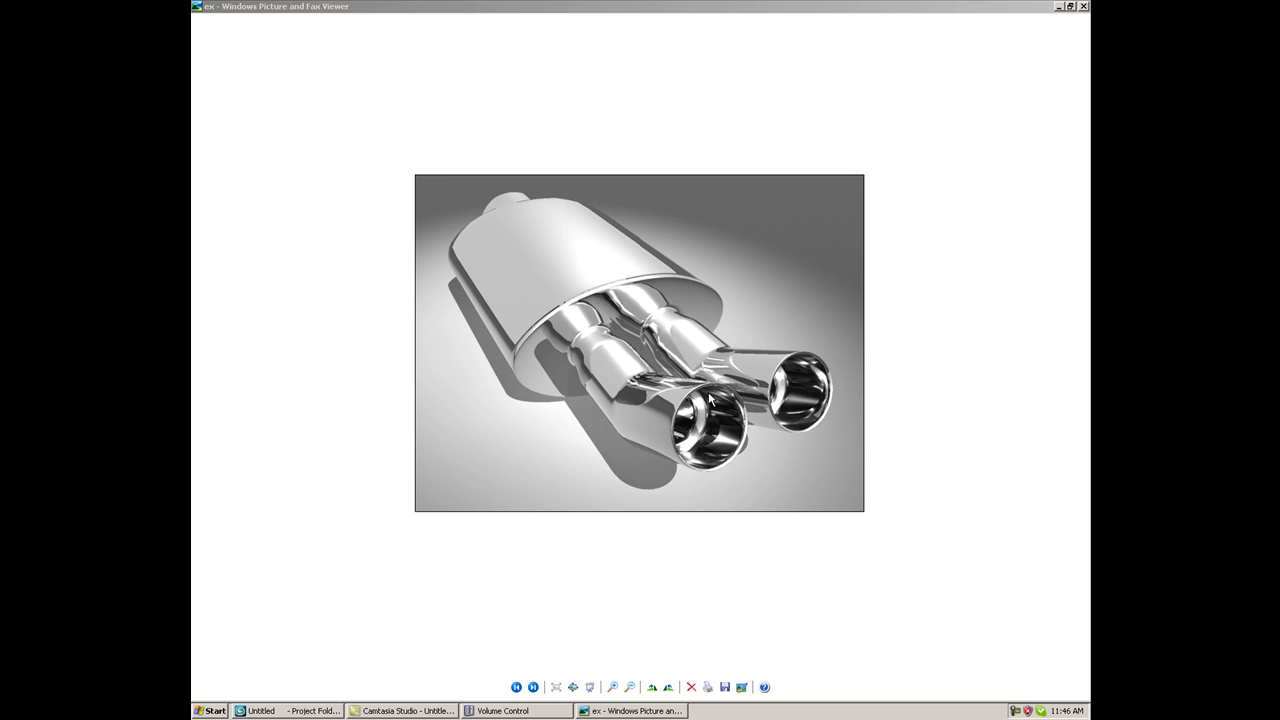
pyautogui.moveTo(705, 400)
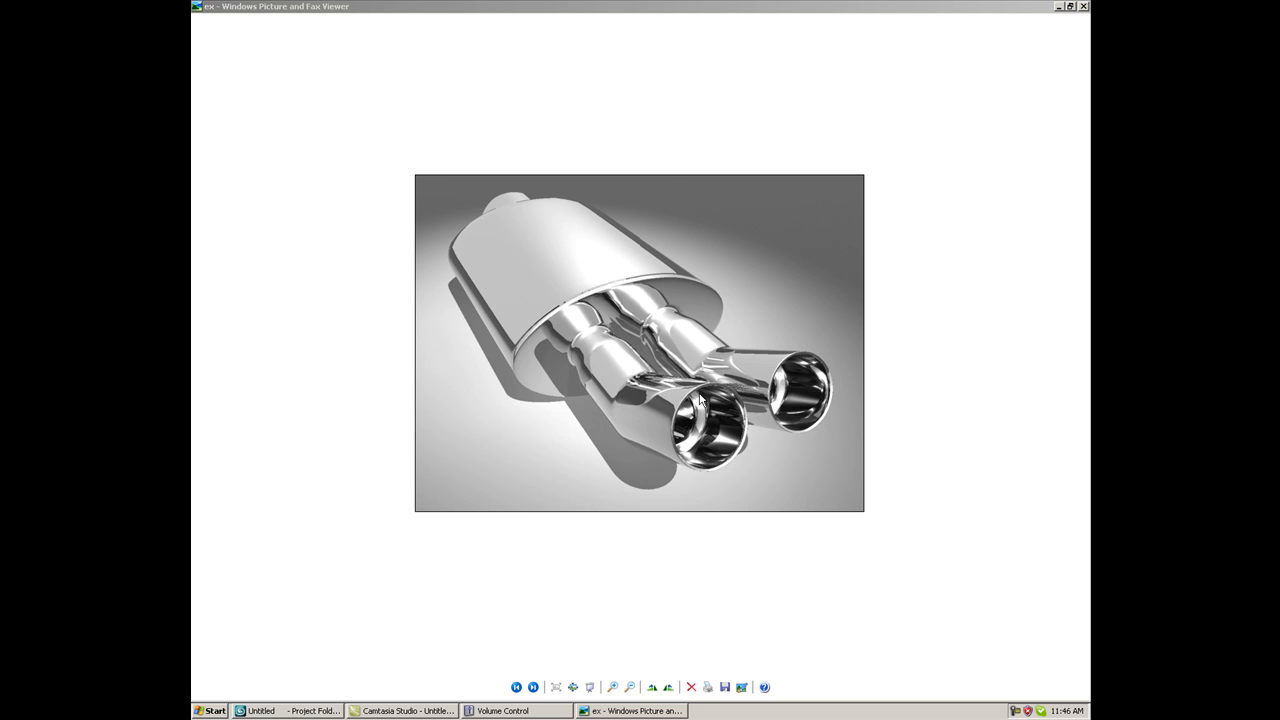
pyautogui.moveTo(678, 382)
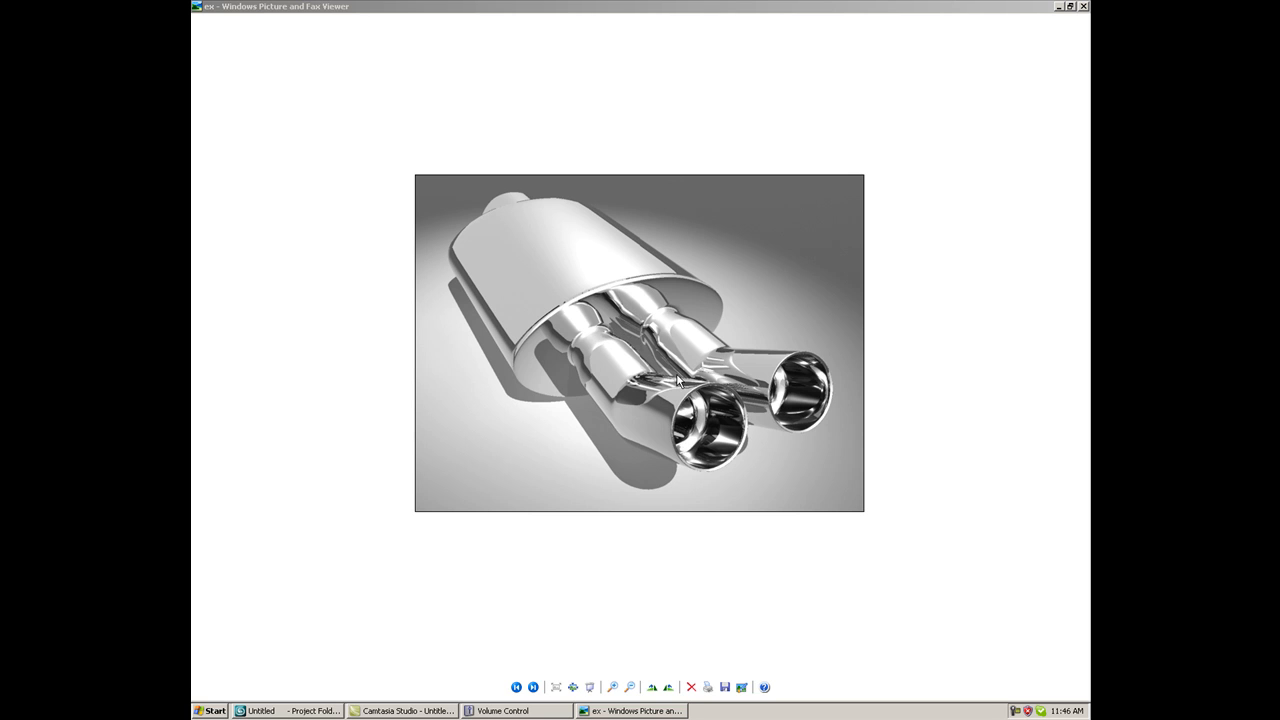
pyautogui.moveTo(880, 404)
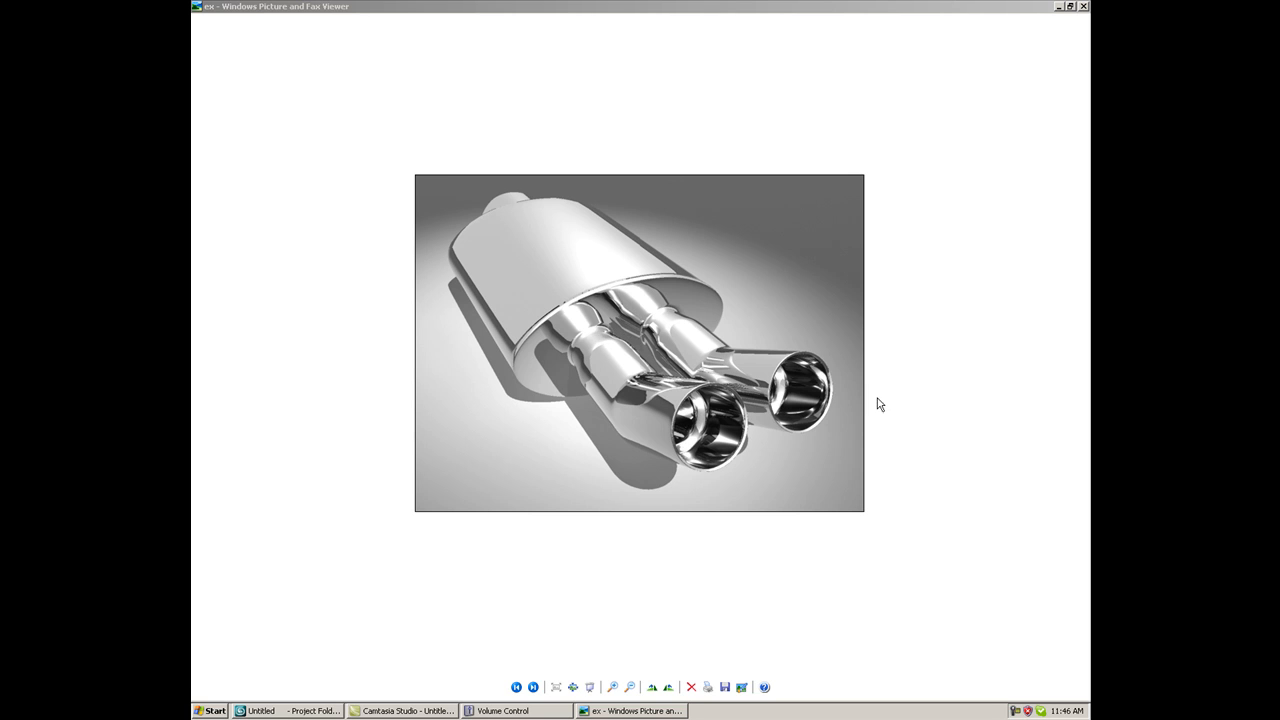
pyautogui.moveTo(696, 414)
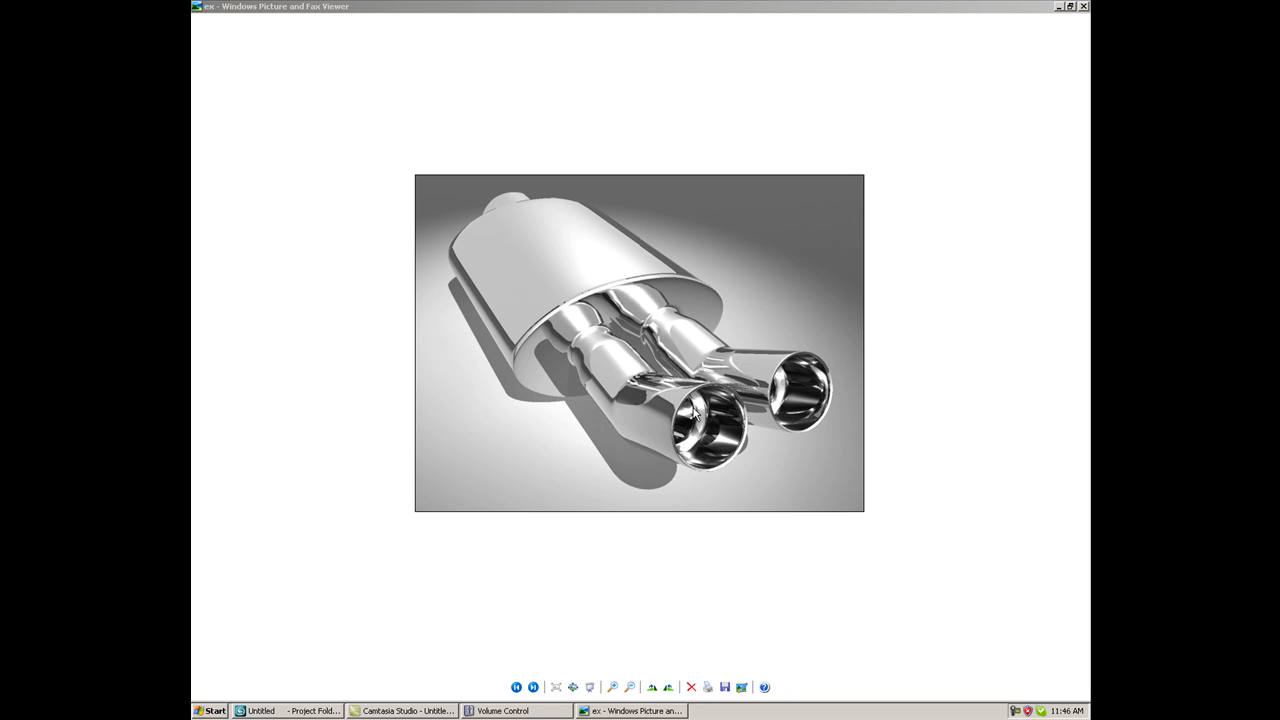
pyautogui.moveTo(700, 432)
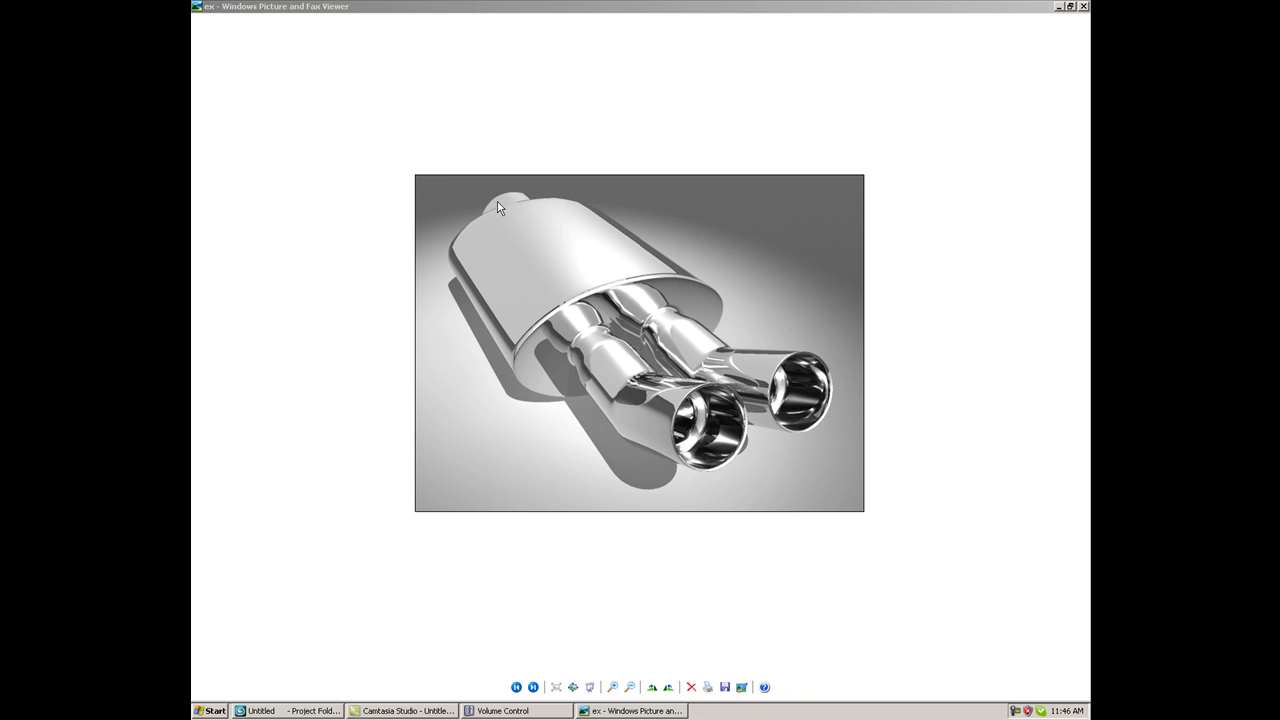
pyautogui.moveTo(497, 203)
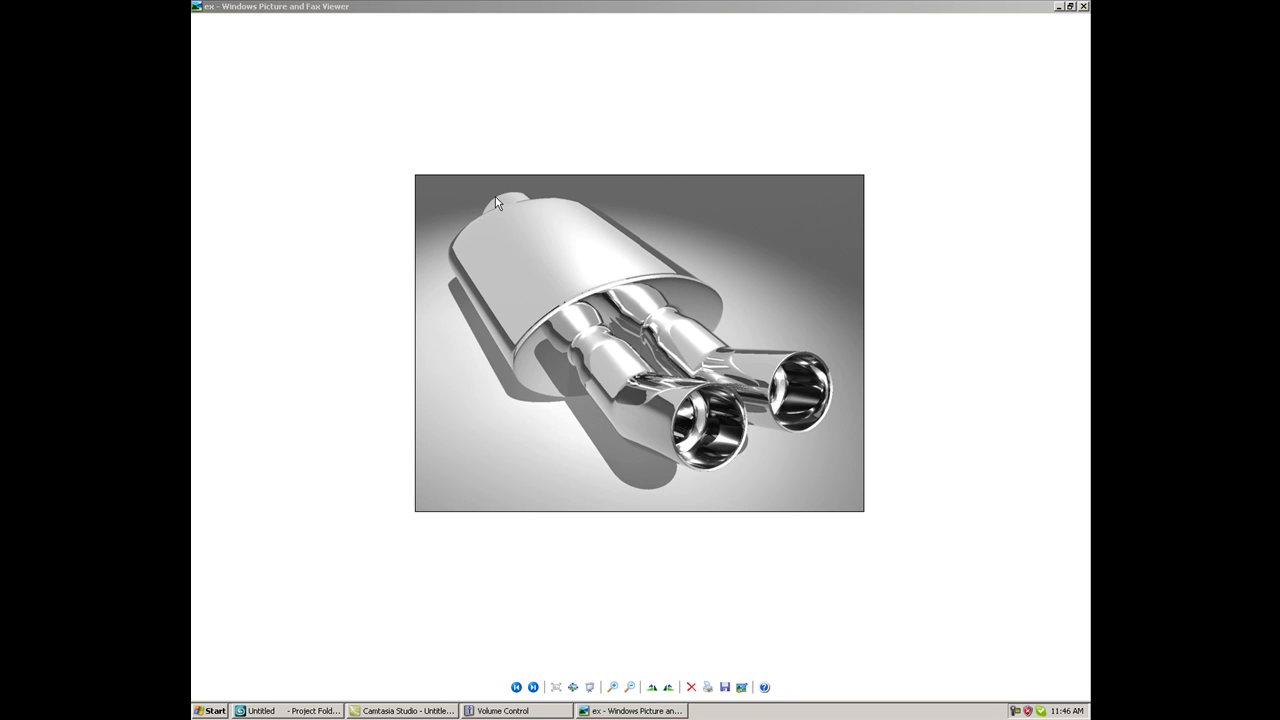
pyautogui.moveTo(489, 218)
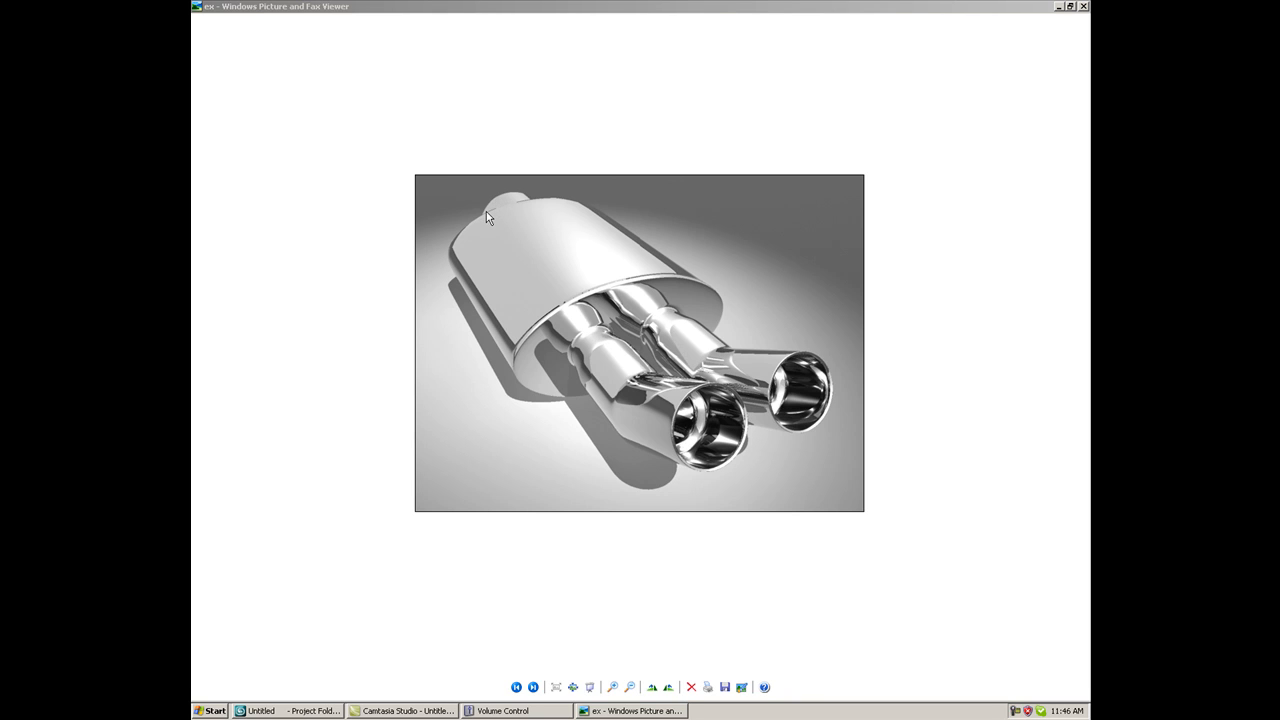
pyautogui.moveTo(404, 624)
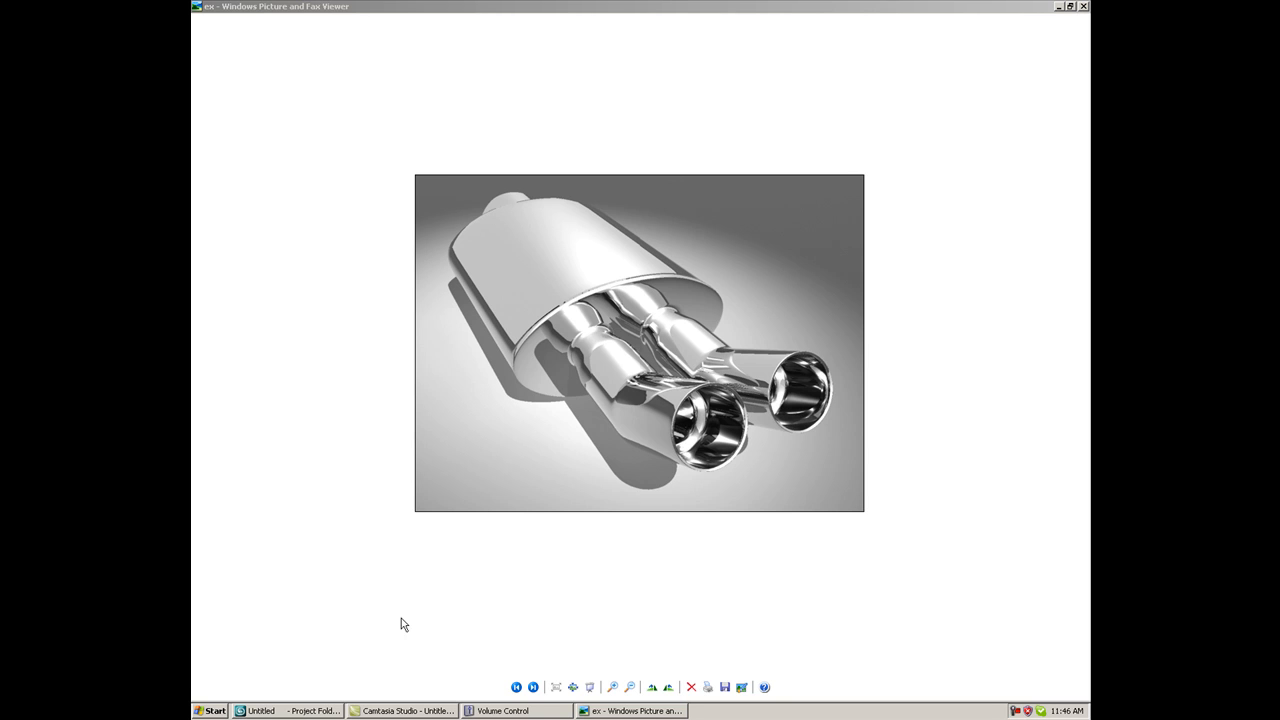
# Activate the Front viewport of the empty scene and choose the Circle spline tool
pyautogui.click(280, 711)
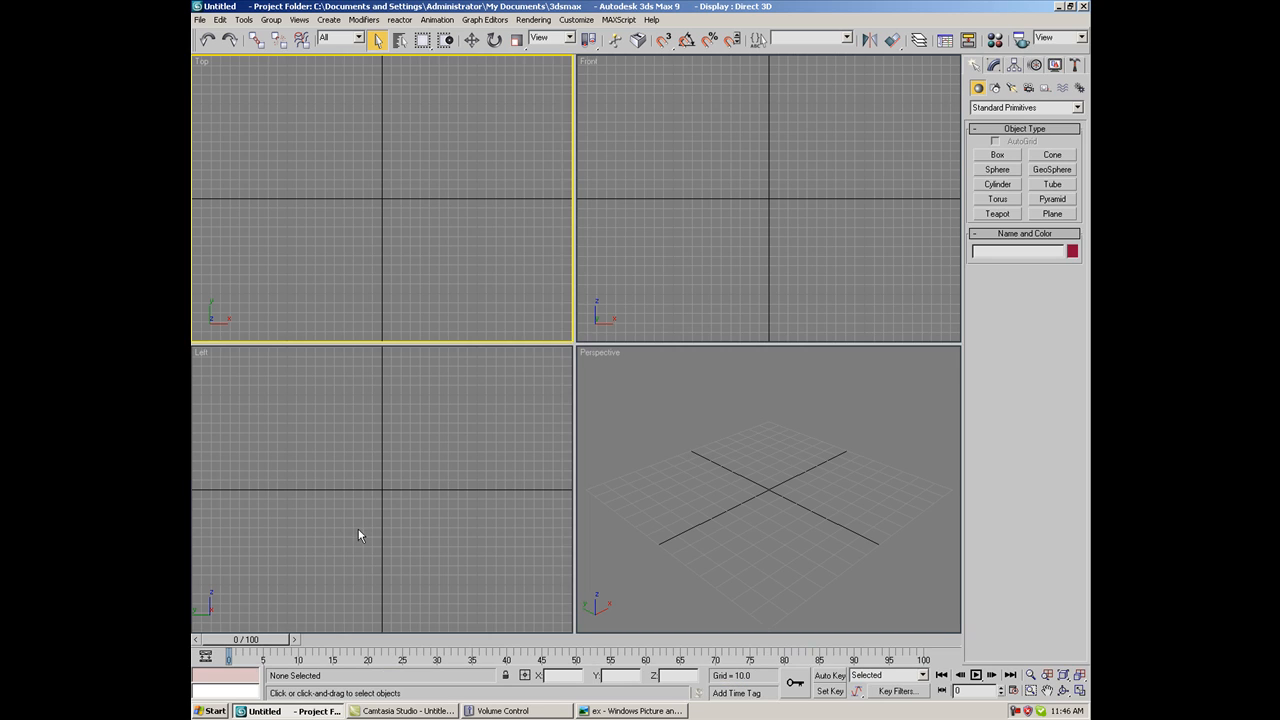
pyautogui.moveTo(407, 290)
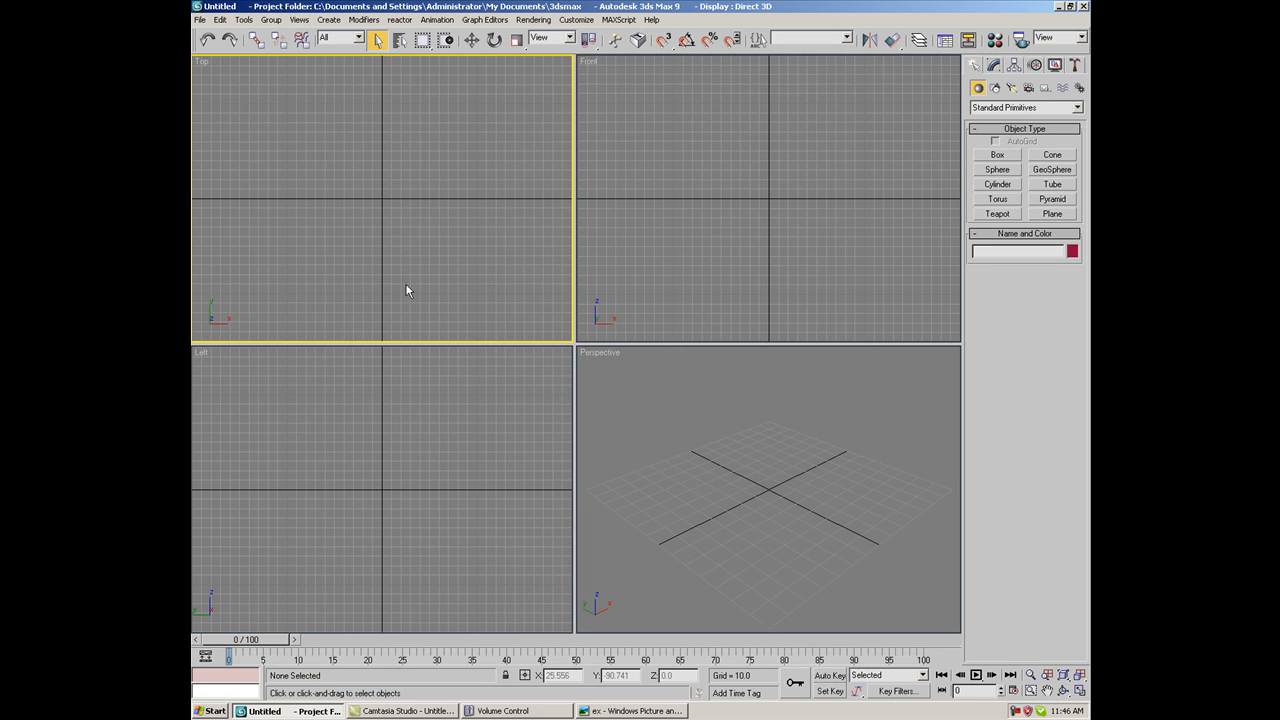
pyautogui.click(767, 200)
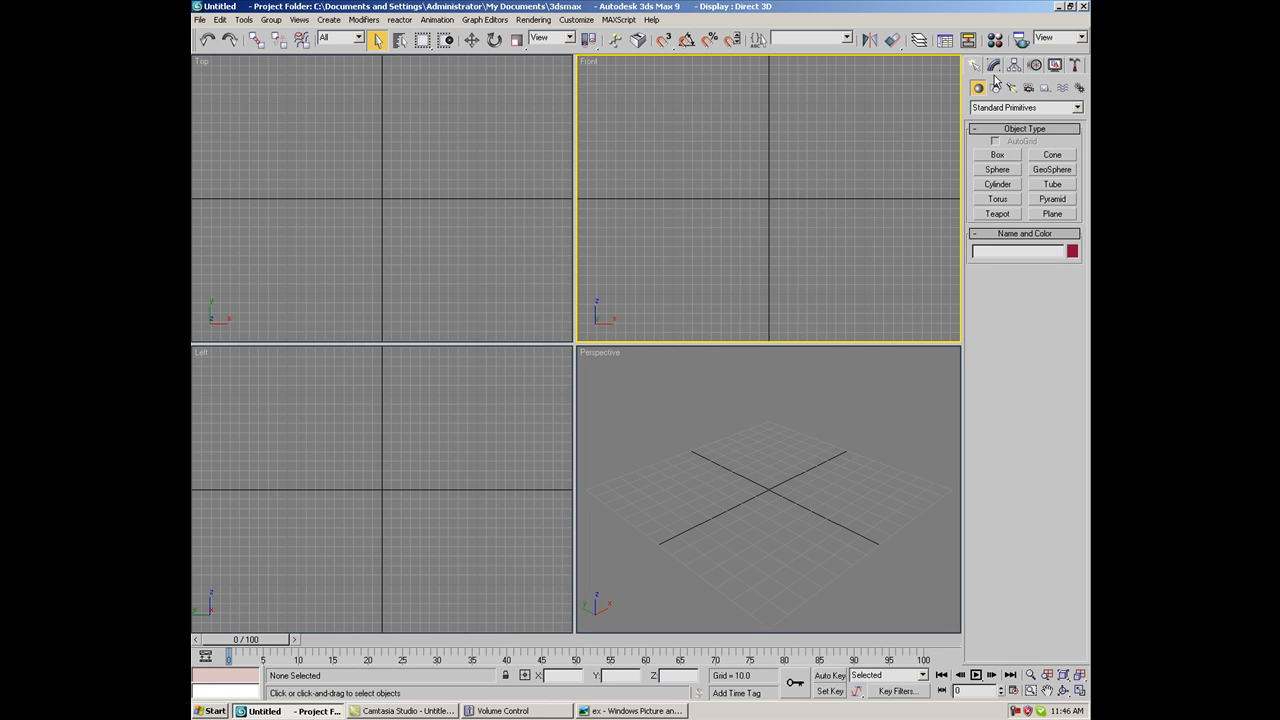
pyautogui.click(994, 87)
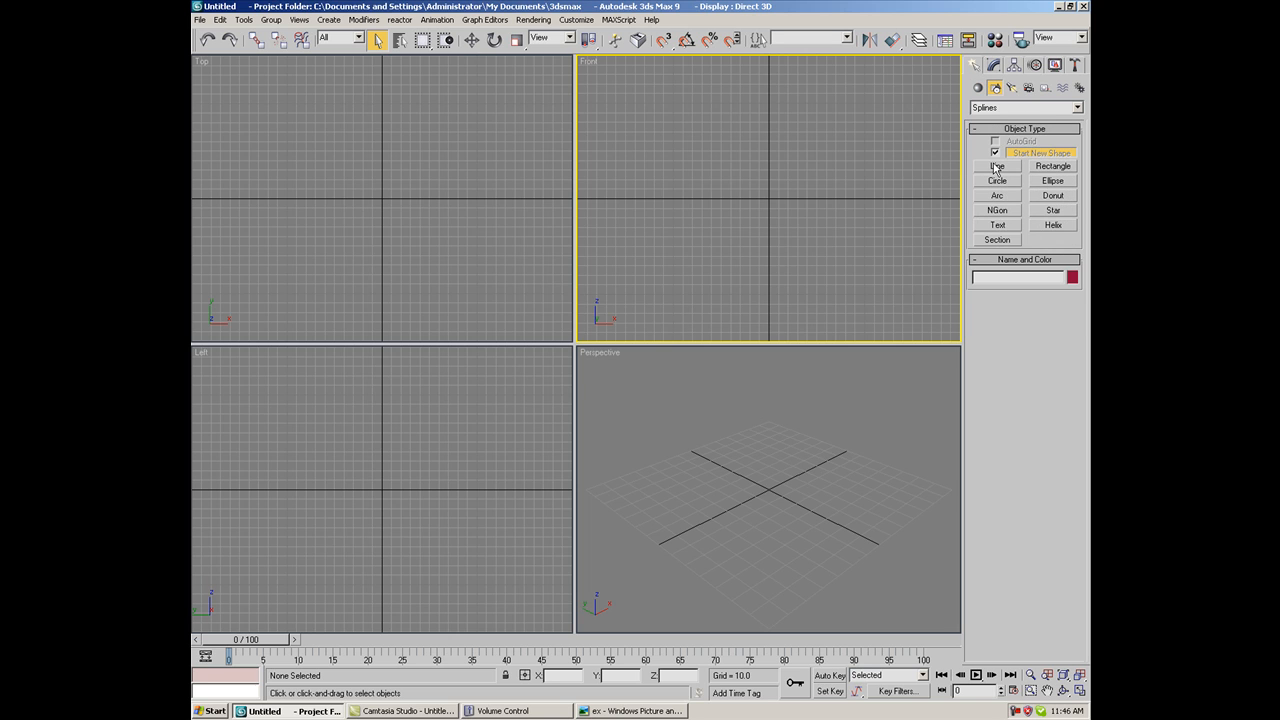
pyautogui.click(996, 180)
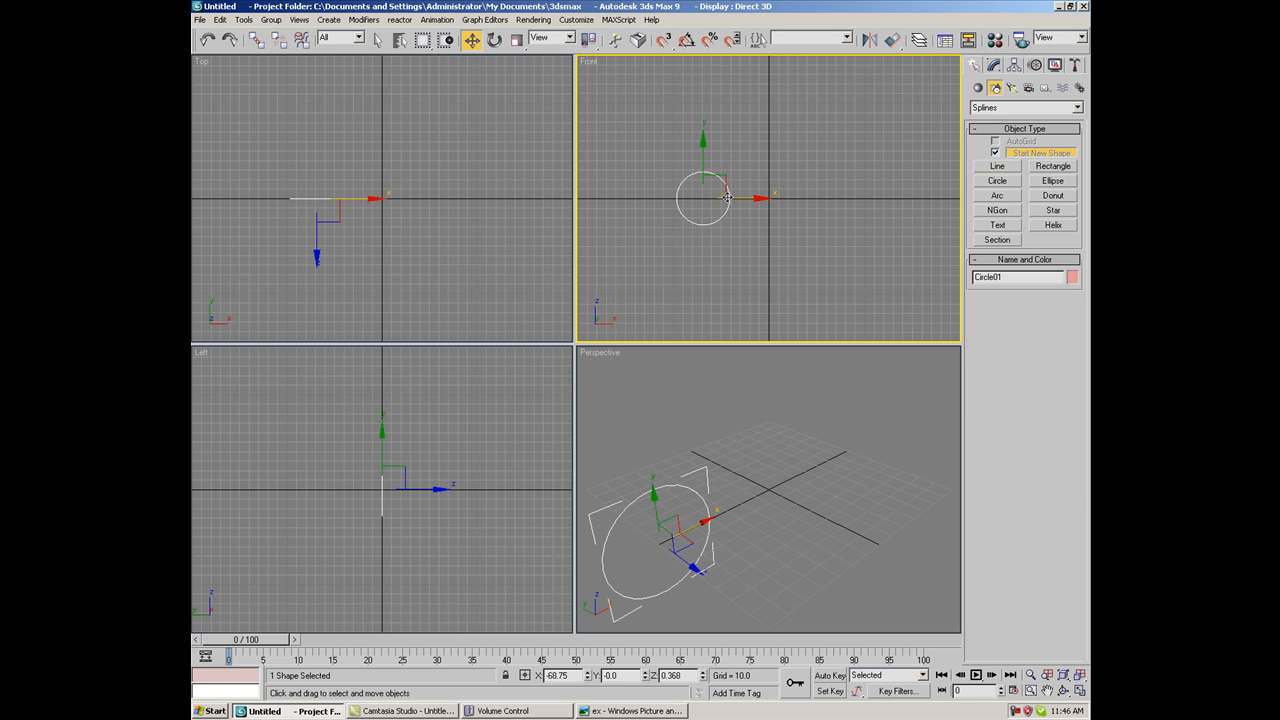
pyautogui.moveTo(750, 201)
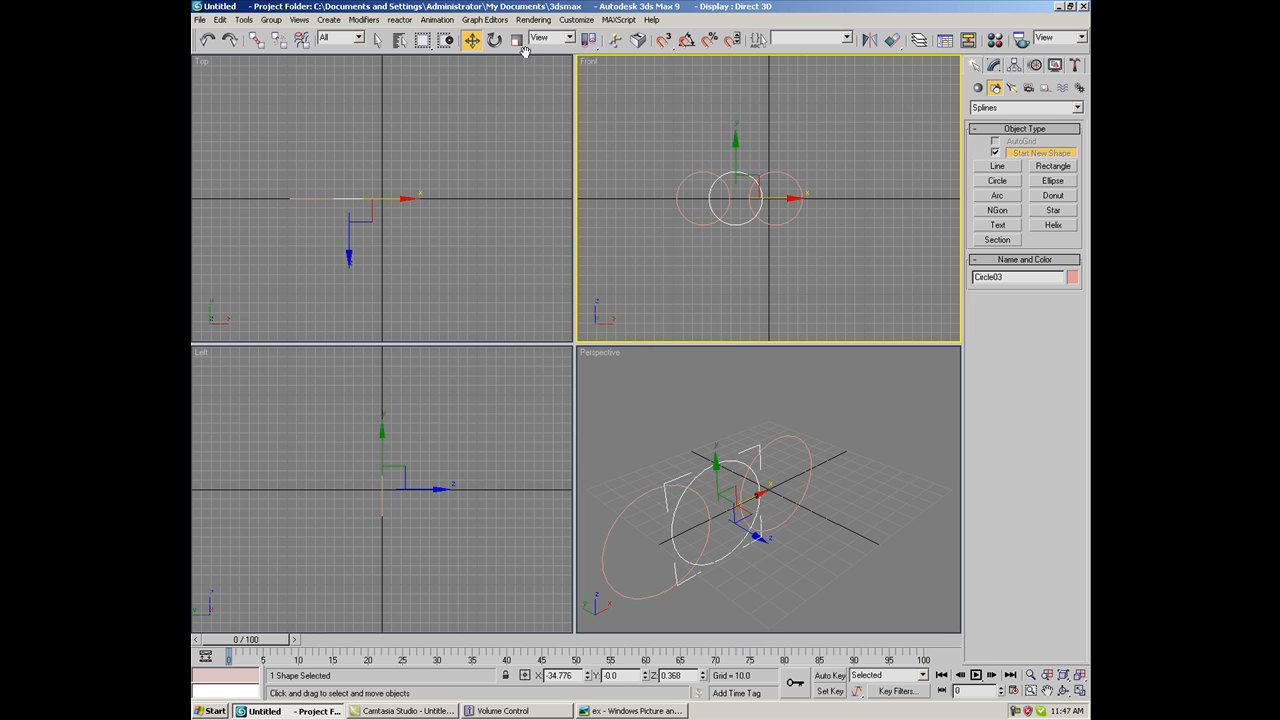
# Scale the middle circle into a large oval and position the two tip circles by exact values
pyautogui.click(517, 39)
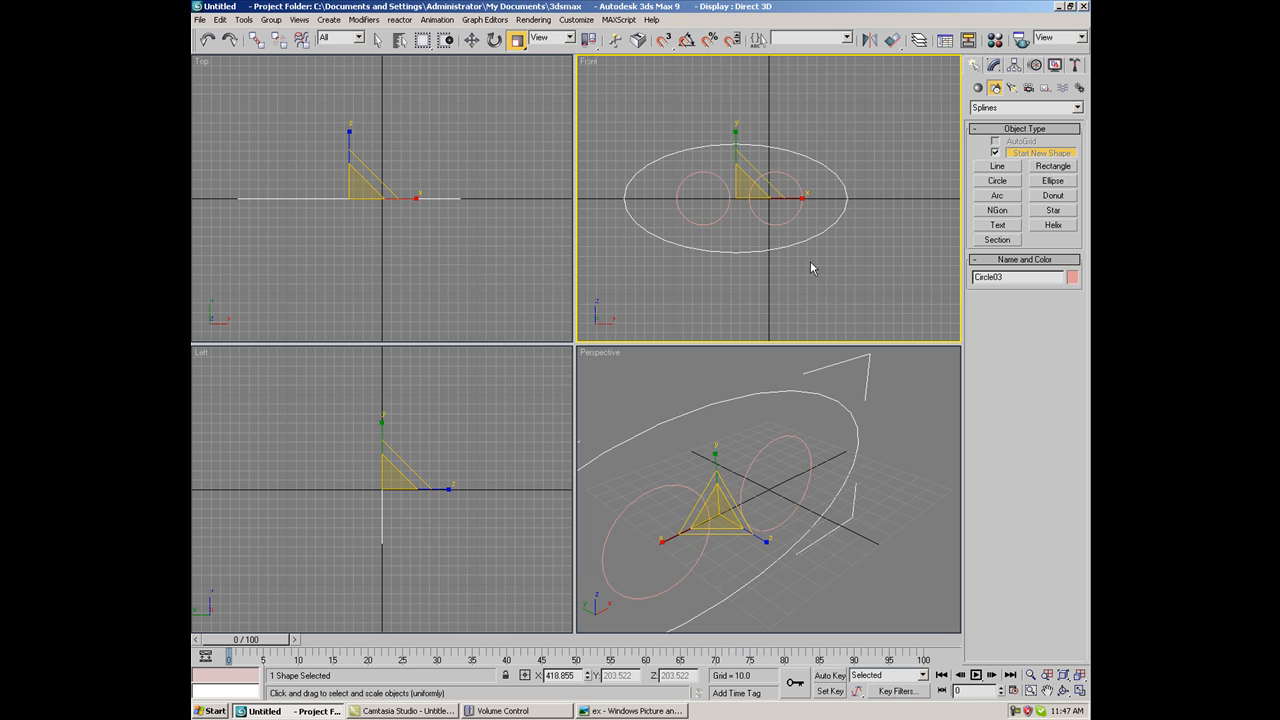
pyautogui.click(471, 39)
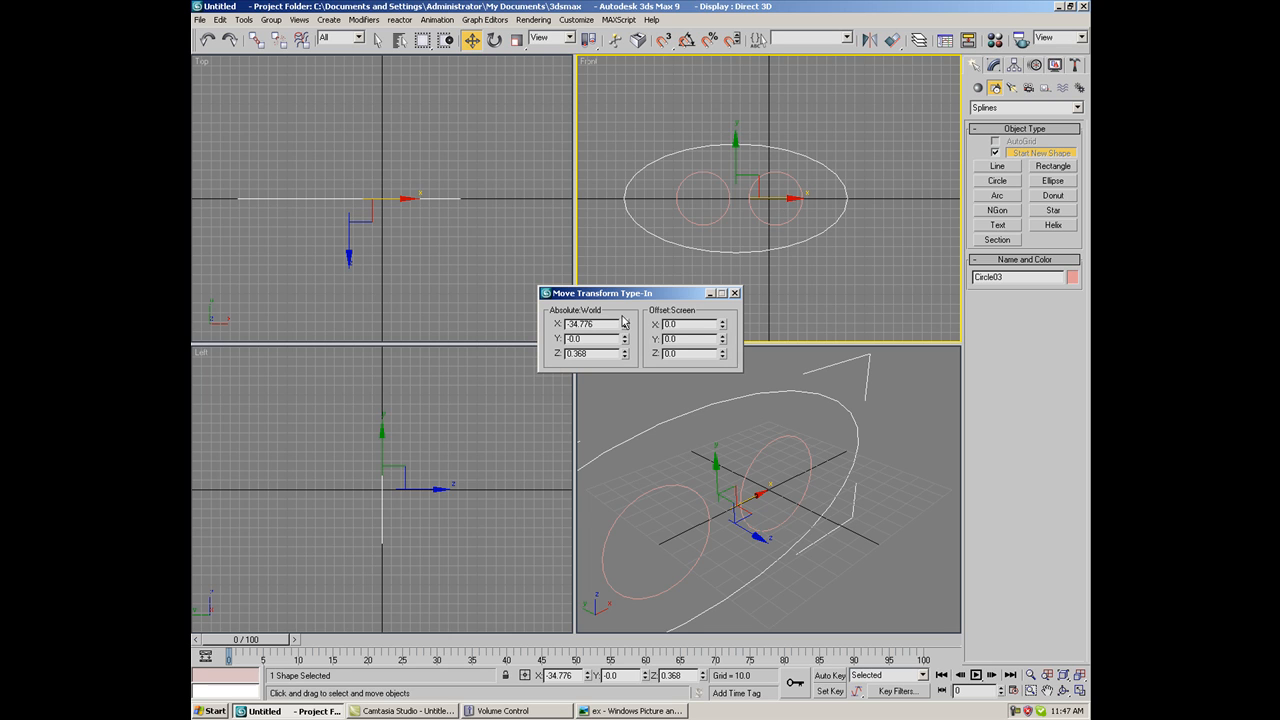
pyautogui.click(588, 323)
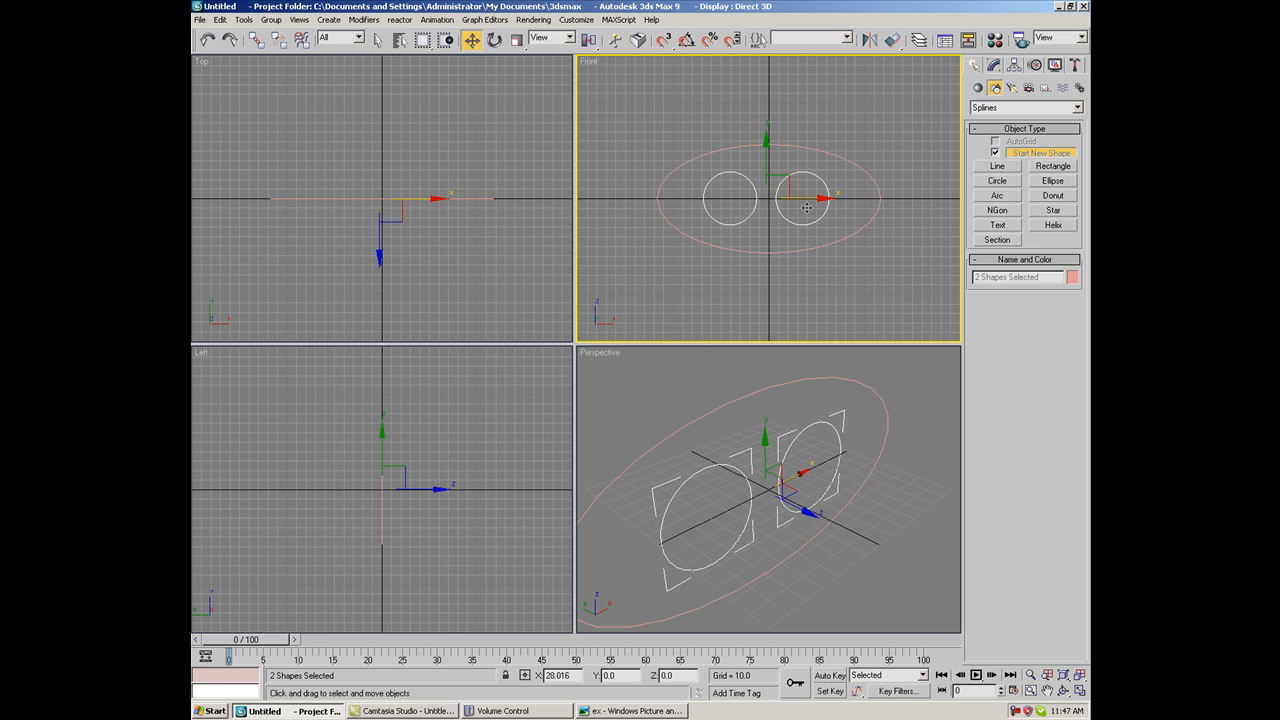
pyautogui.click(820, 278)
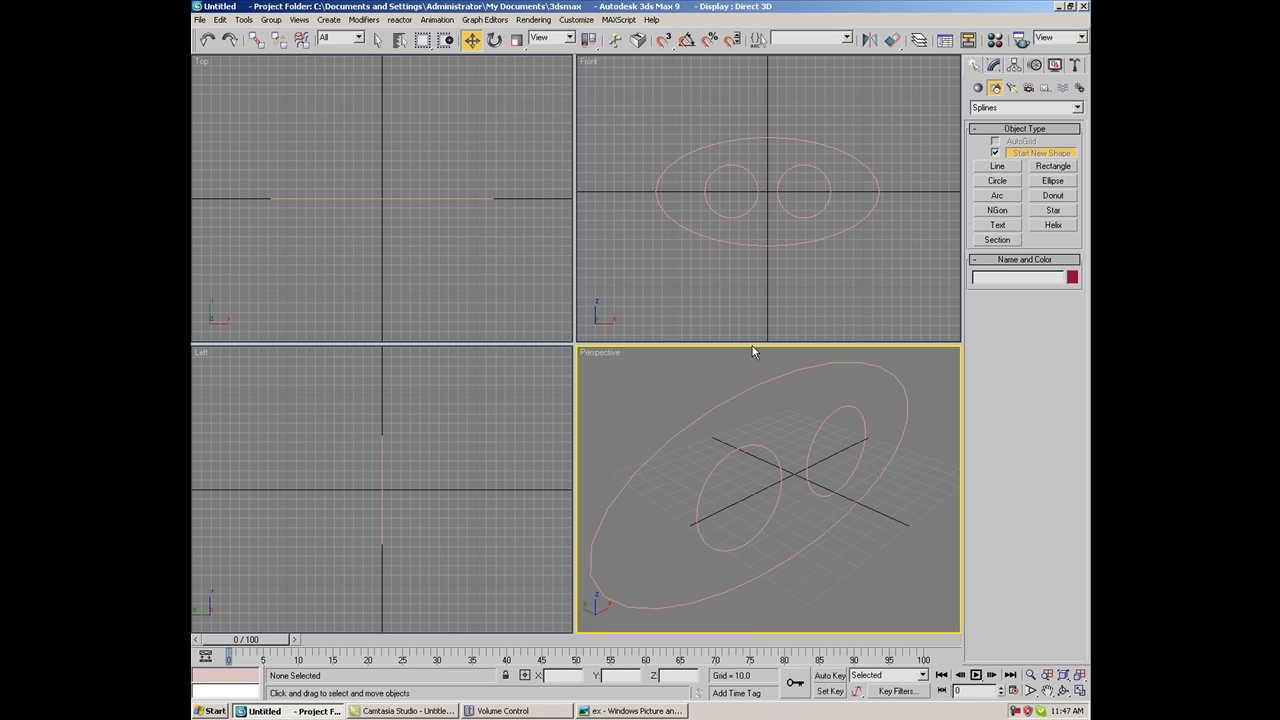
pyautogui.click(800, 190)
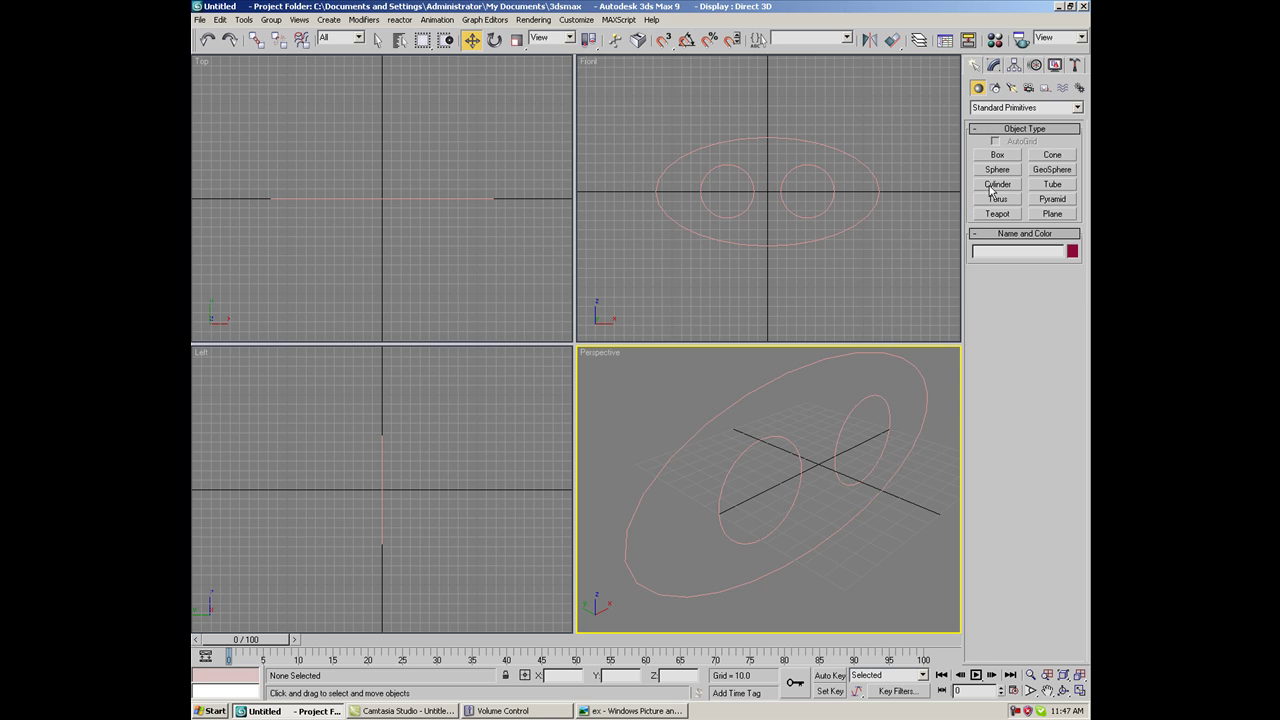
# Create Tube01, a tube primitive over the left tip circle
pyautogui.click(1051, 184)
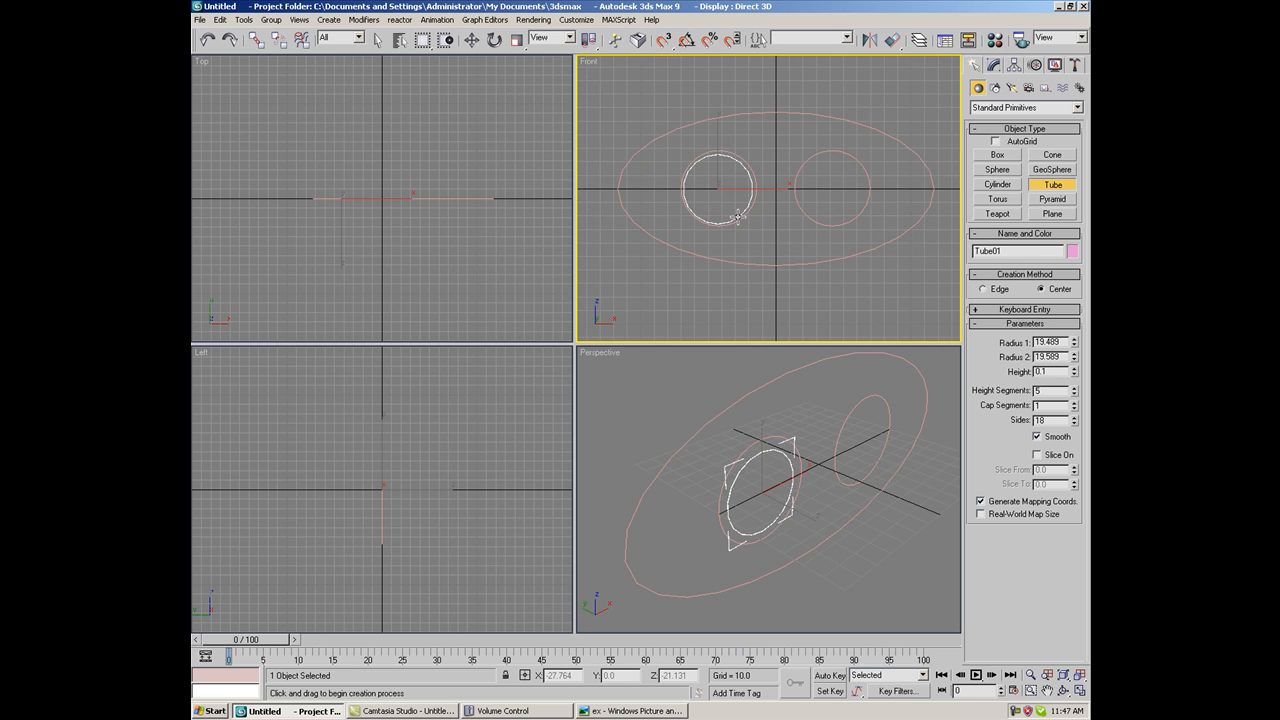
pyautogui.moveTo(740, 215); pyautogui.dragTo(745, 235)
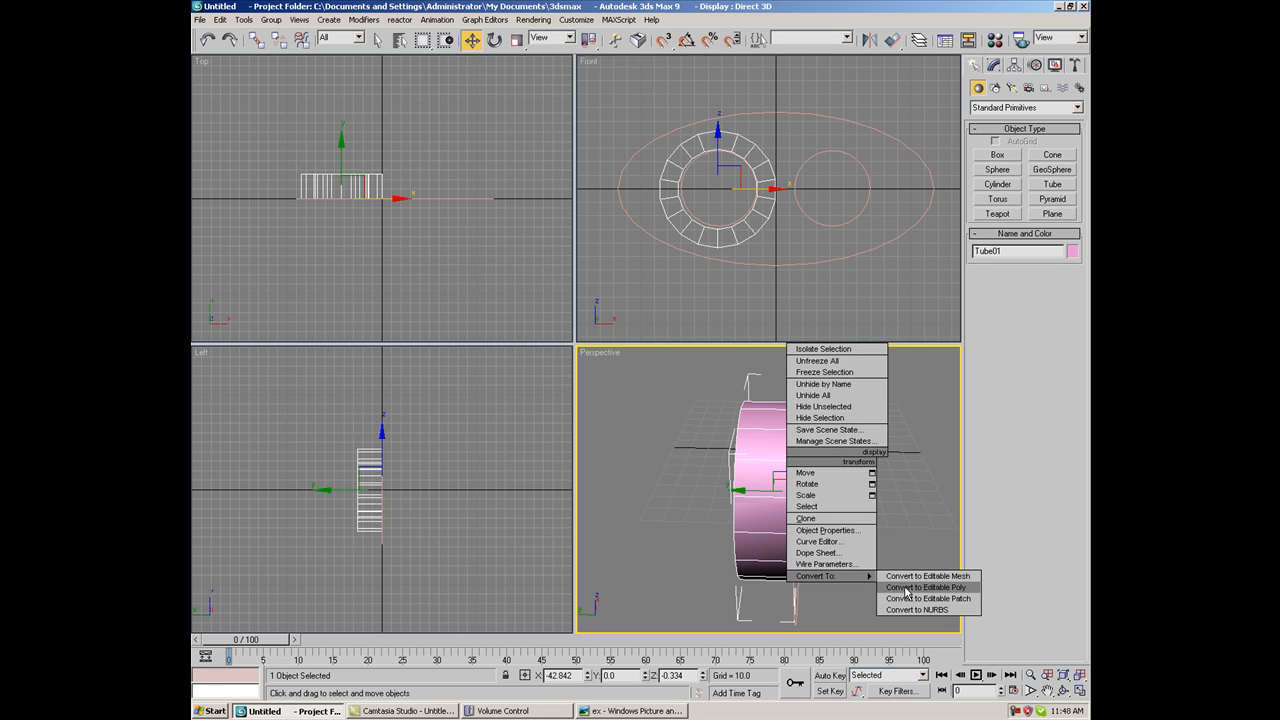
# Convert Tube01 to an Editable Poly and enter its sub-object editing
pyautogui.click(925, 587)
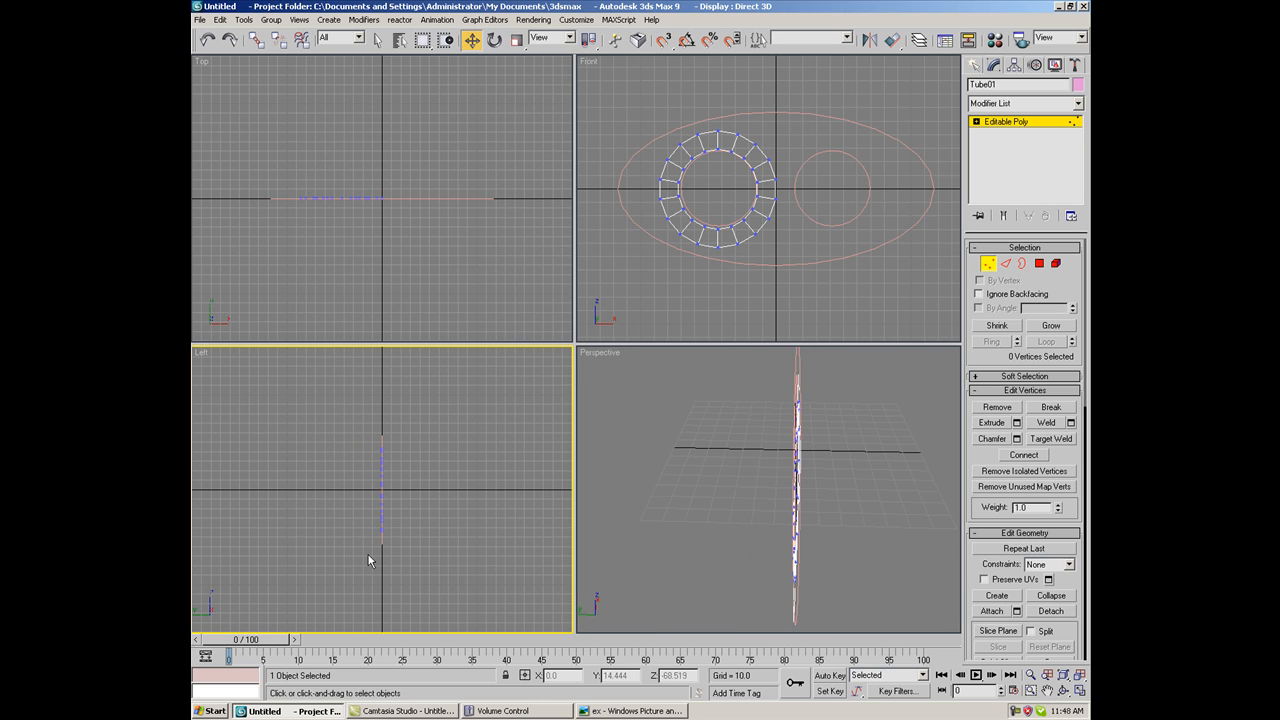
pyautogui.click(978, 263)
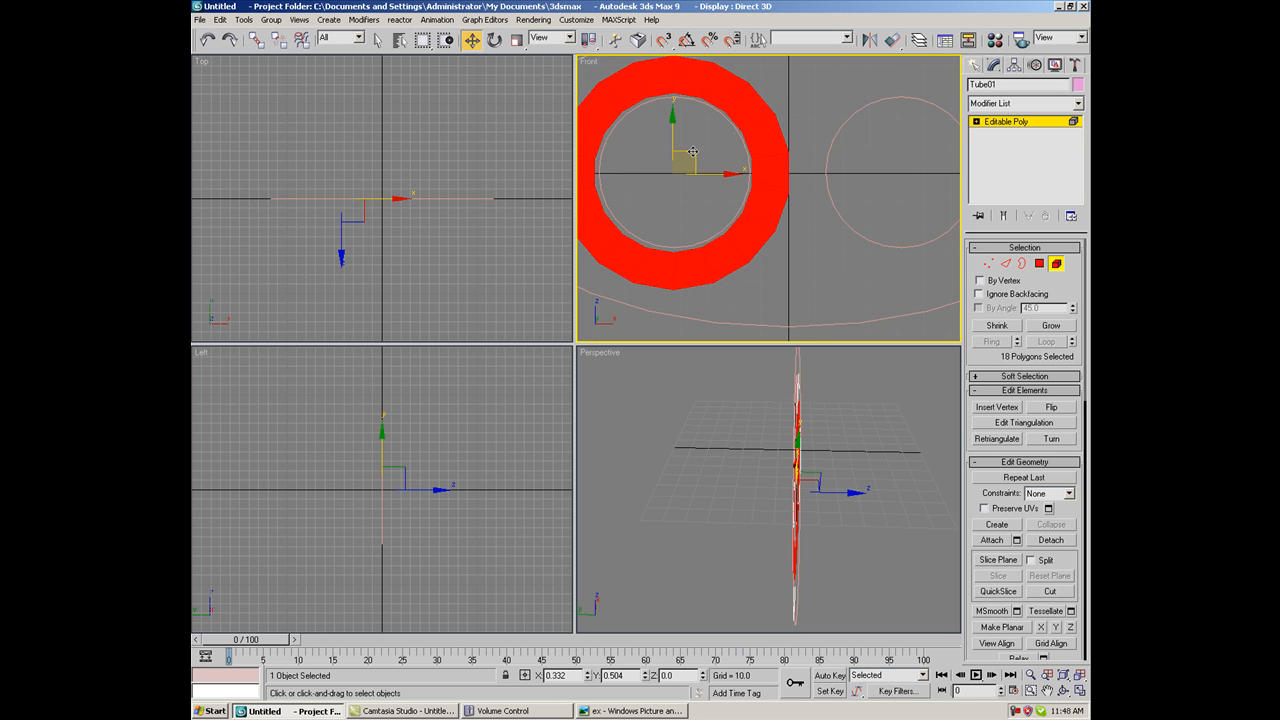
pyautogui.click(847, 193)
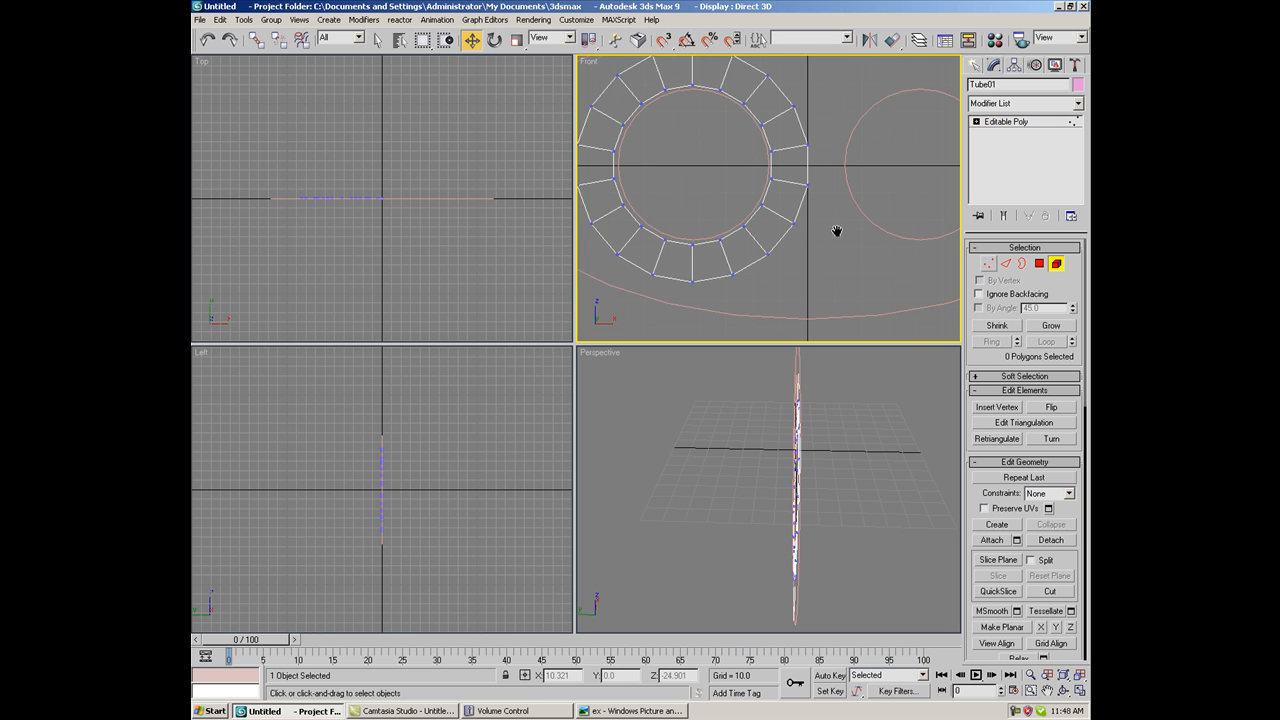
# In Vertex mode, move the ring's lower outer vertices onto the oval outline
pyautogui.click(988, 263)
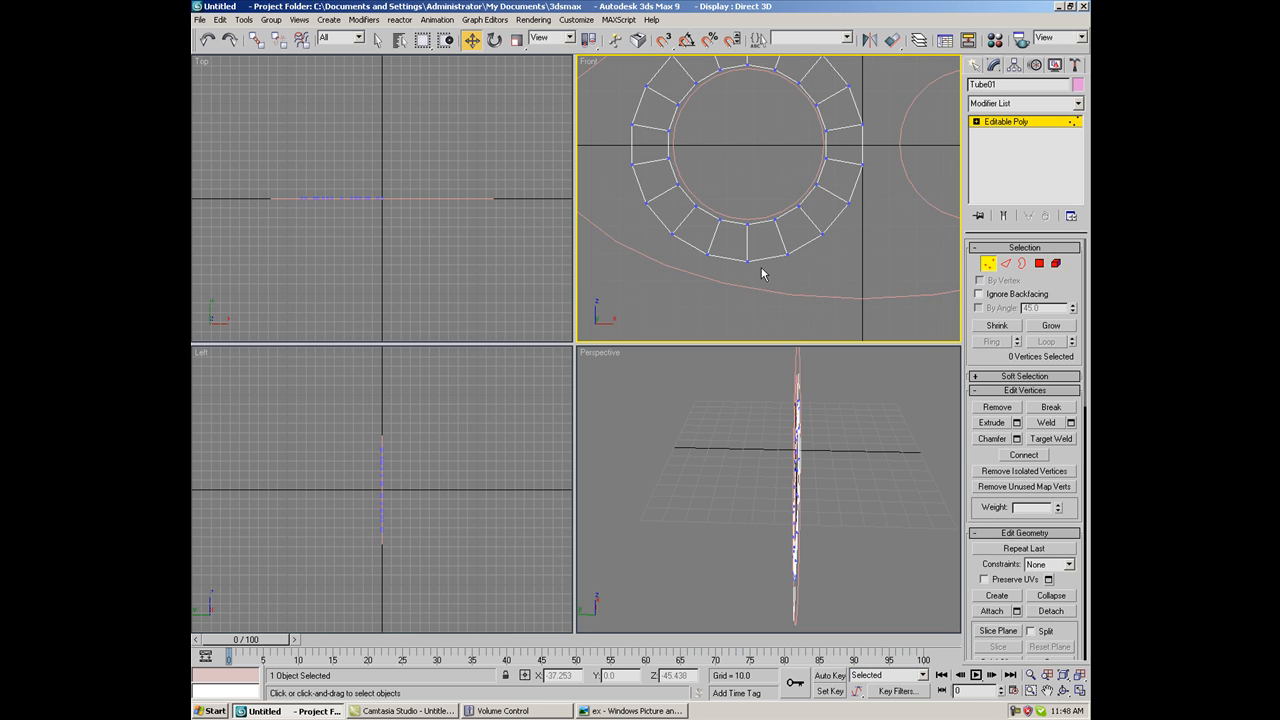
pyautogui.click(748, 255)
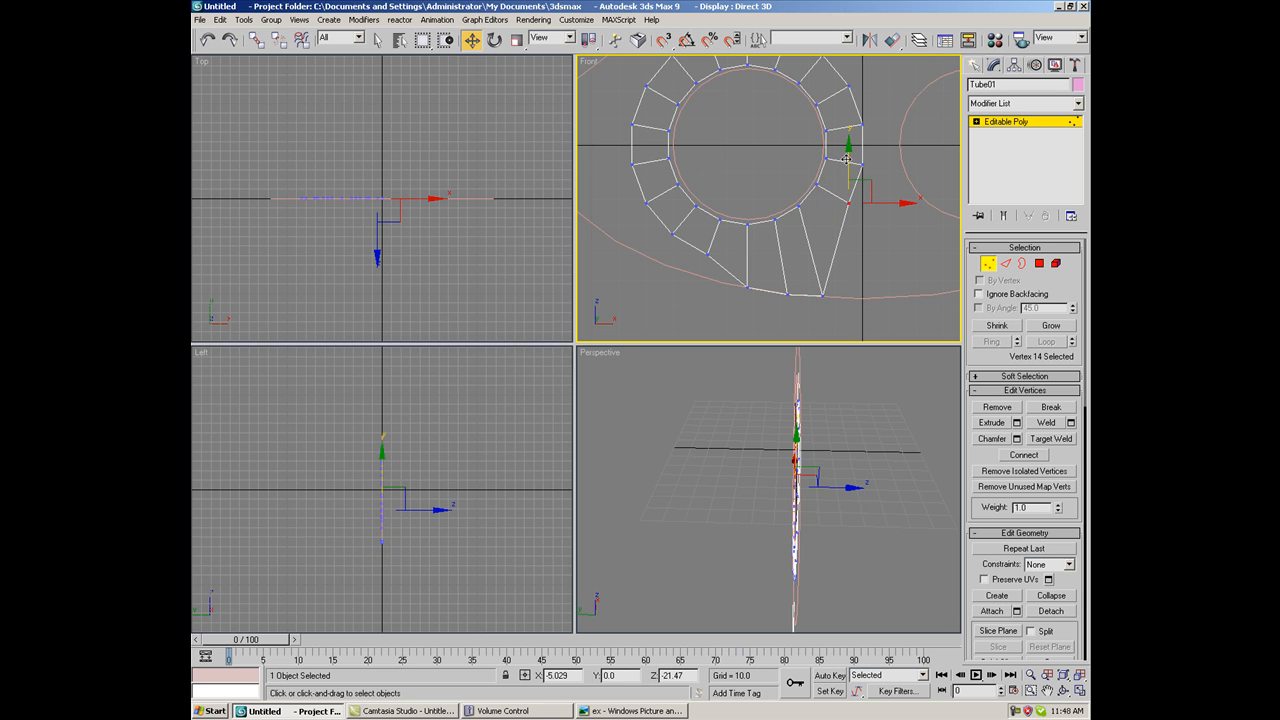
pyautogui.moveTo(845, 160); pyautogui.dragTo(845, 230)
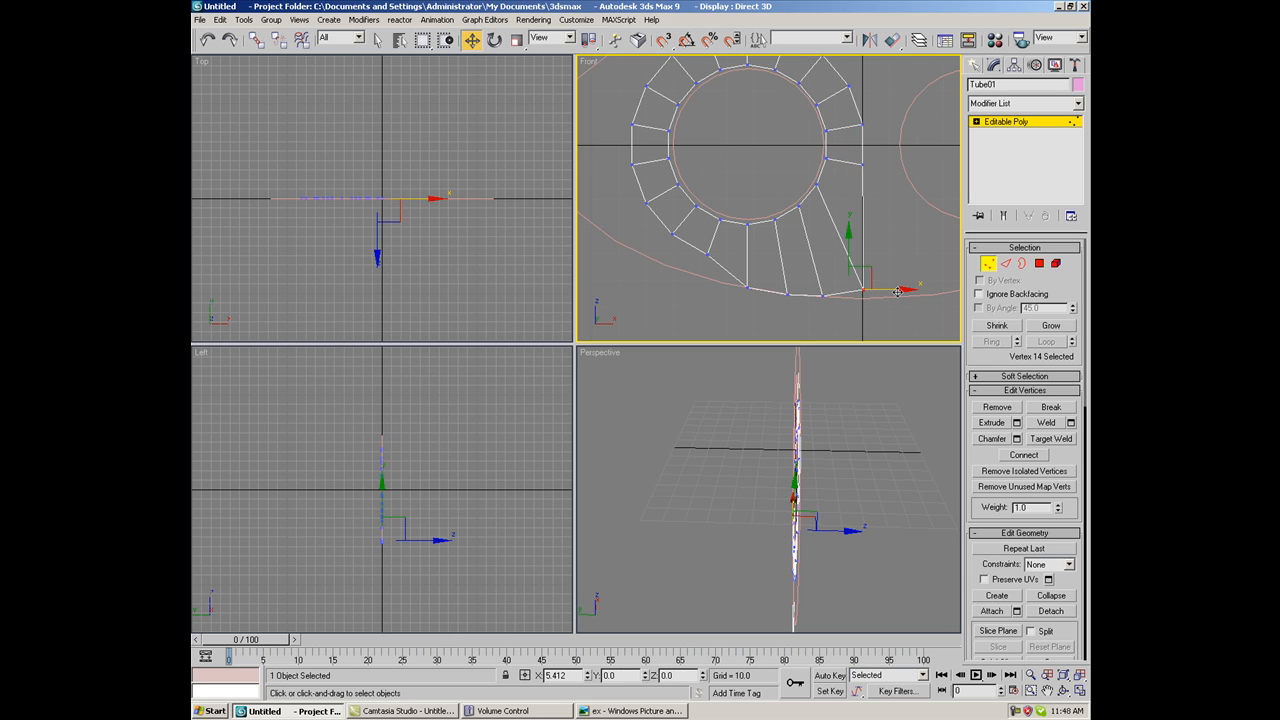
pyautogui.moveTo(870, 290); pyautogui.dragTo(862, 258)
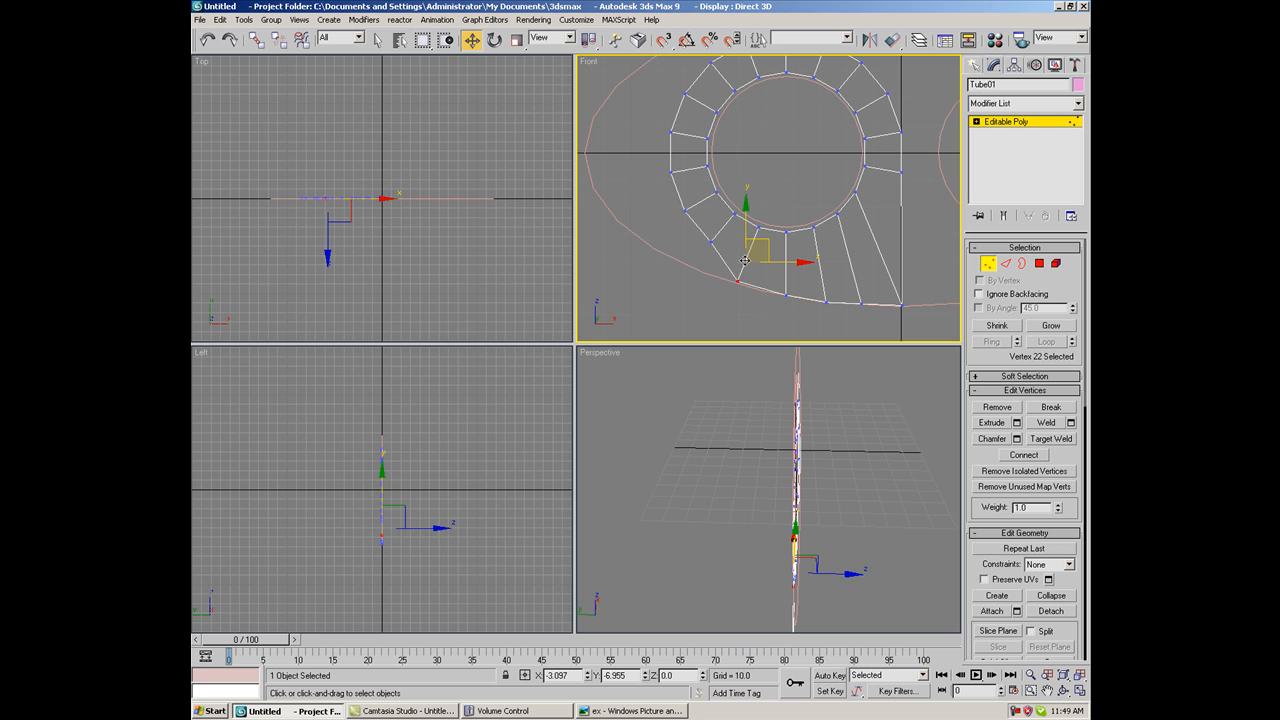
pyautogui.click(730, 235)
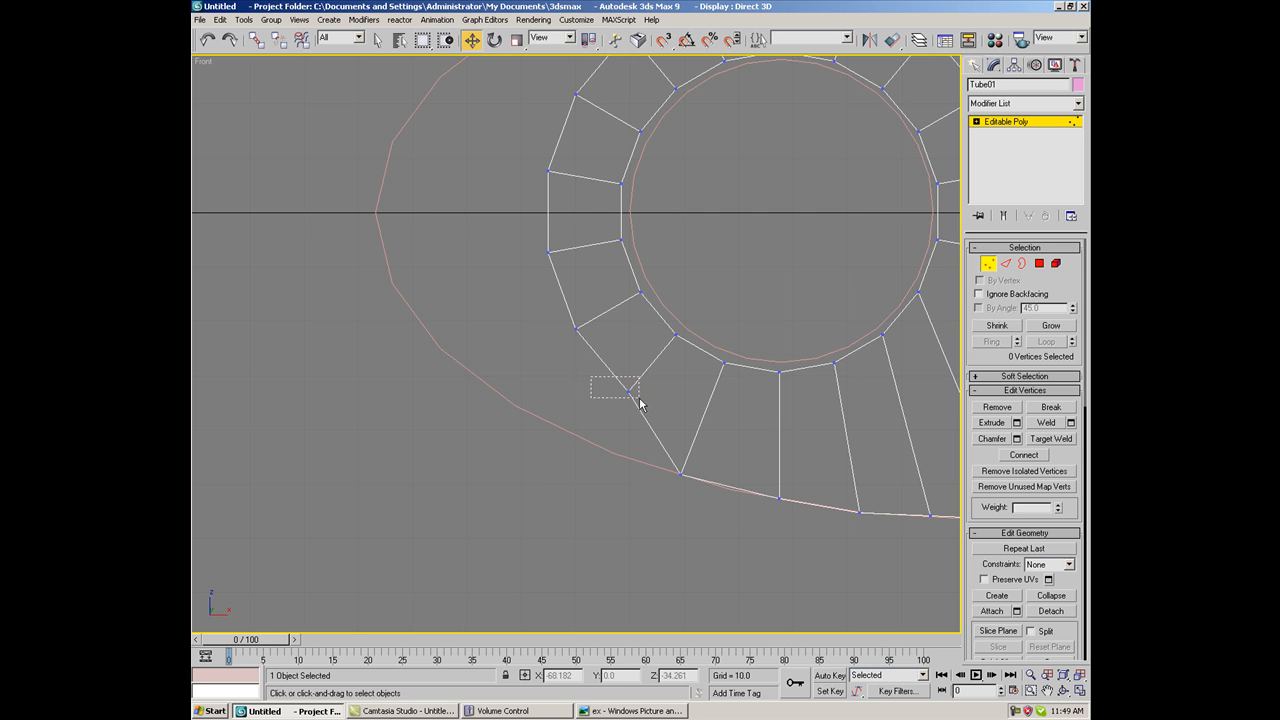
# Move the left-side outer vertices out onto the oval outline
pyautogui.click(628, 388)
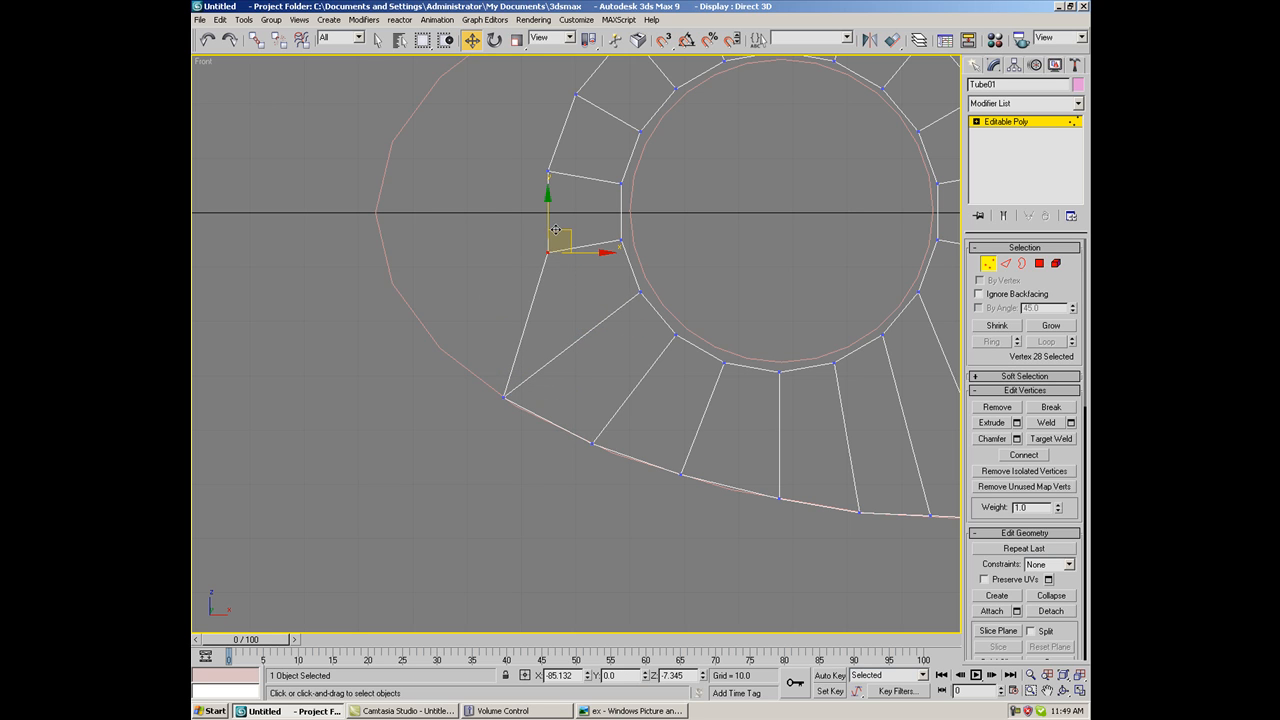
pyautogui.moveTo(555, 245); pyautogui.dragTo(405, 295)
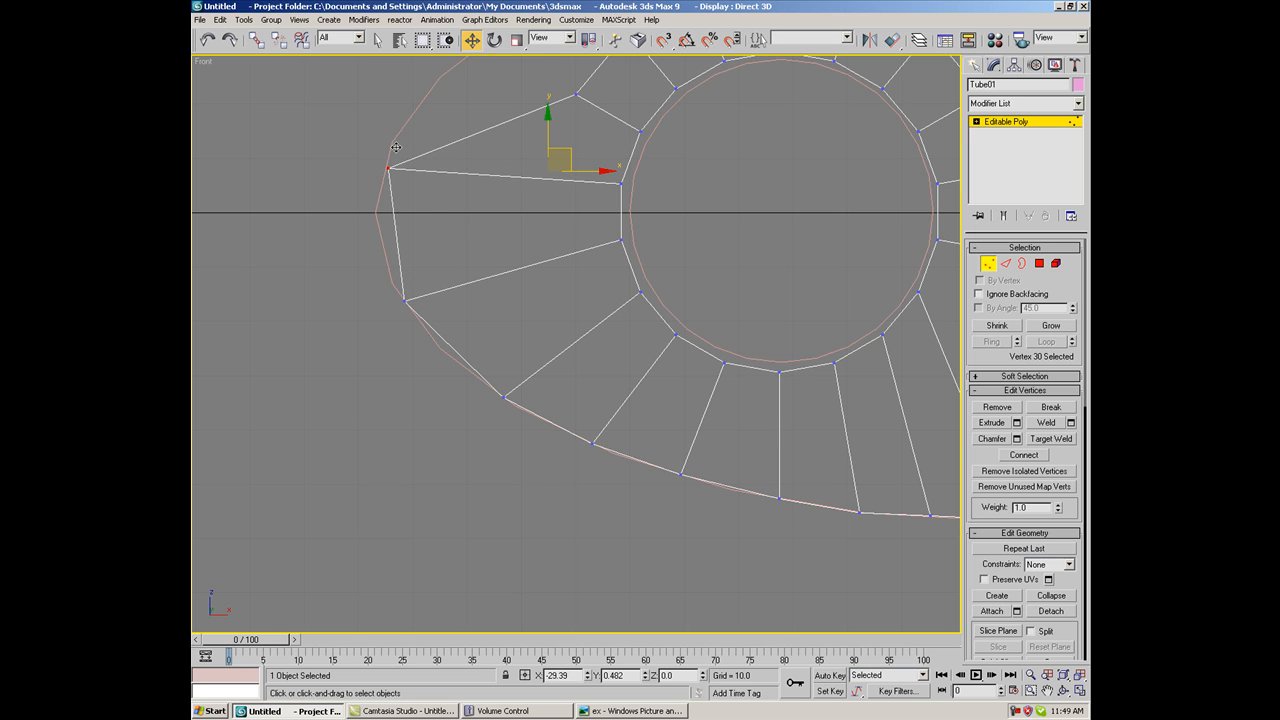
pyautogui.moveTo(555, 160); pyautogui.dragTo(395, 160)
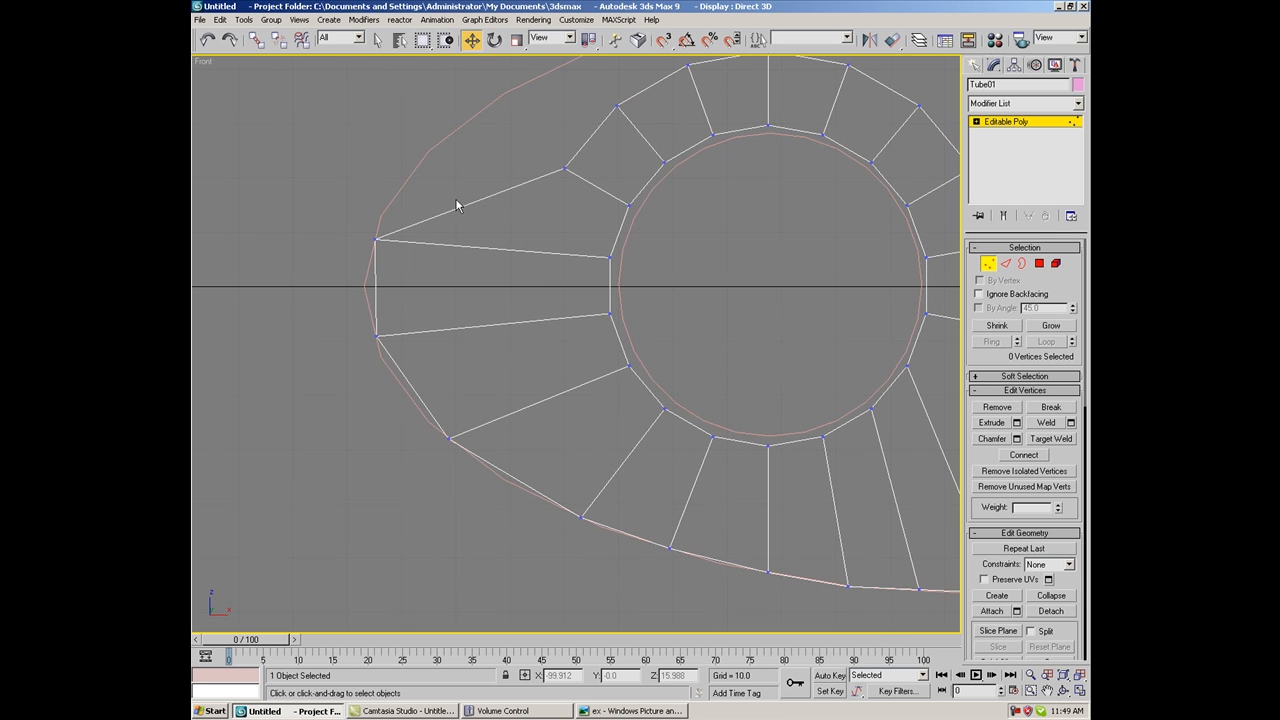
pyautogui.moveTo(508, 147); pyautogui.dragTo(568, 180)
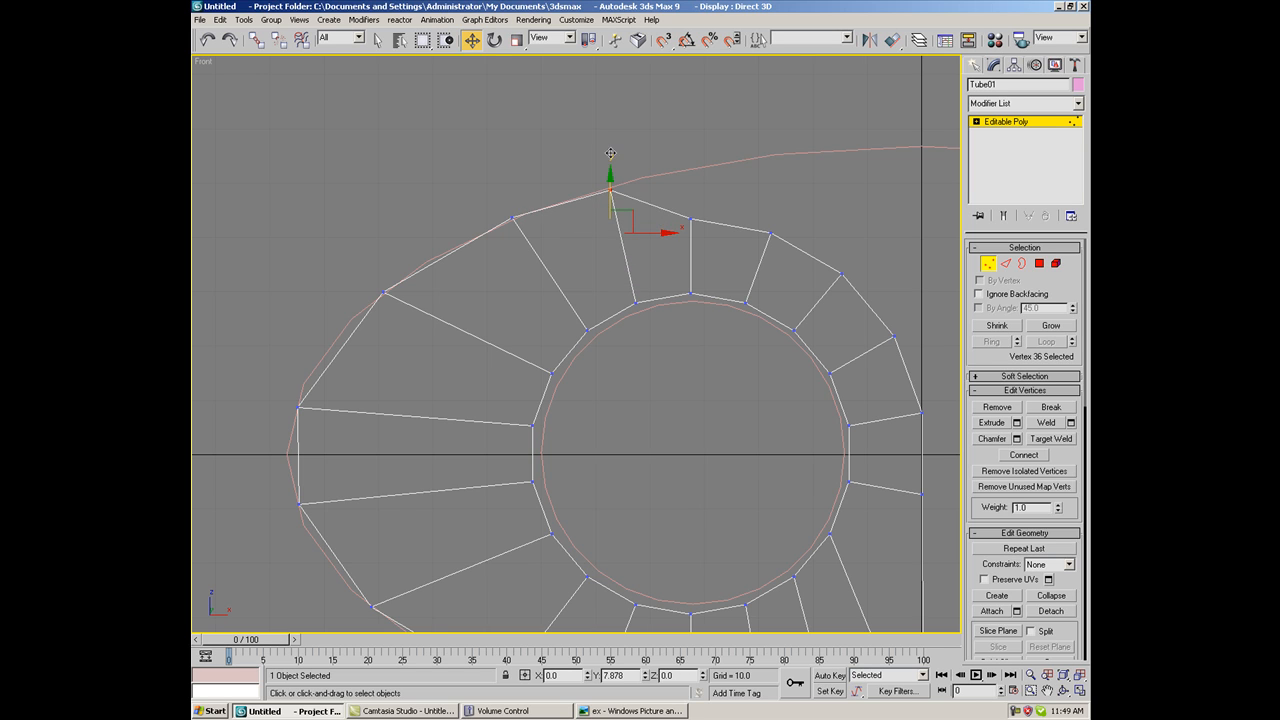
# Place the top and right-end vertices on the oval and the vertical centre line
pyautogui.click(695, 183)
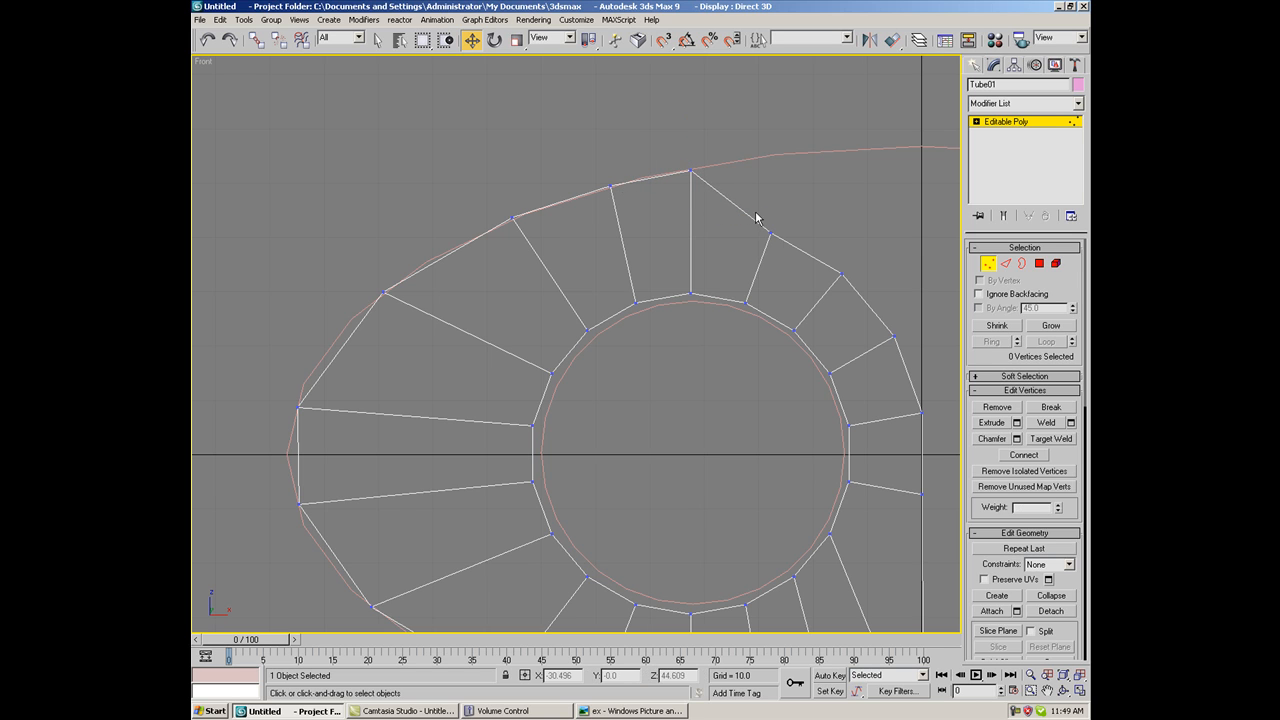
pyautogui.click(770, 160)
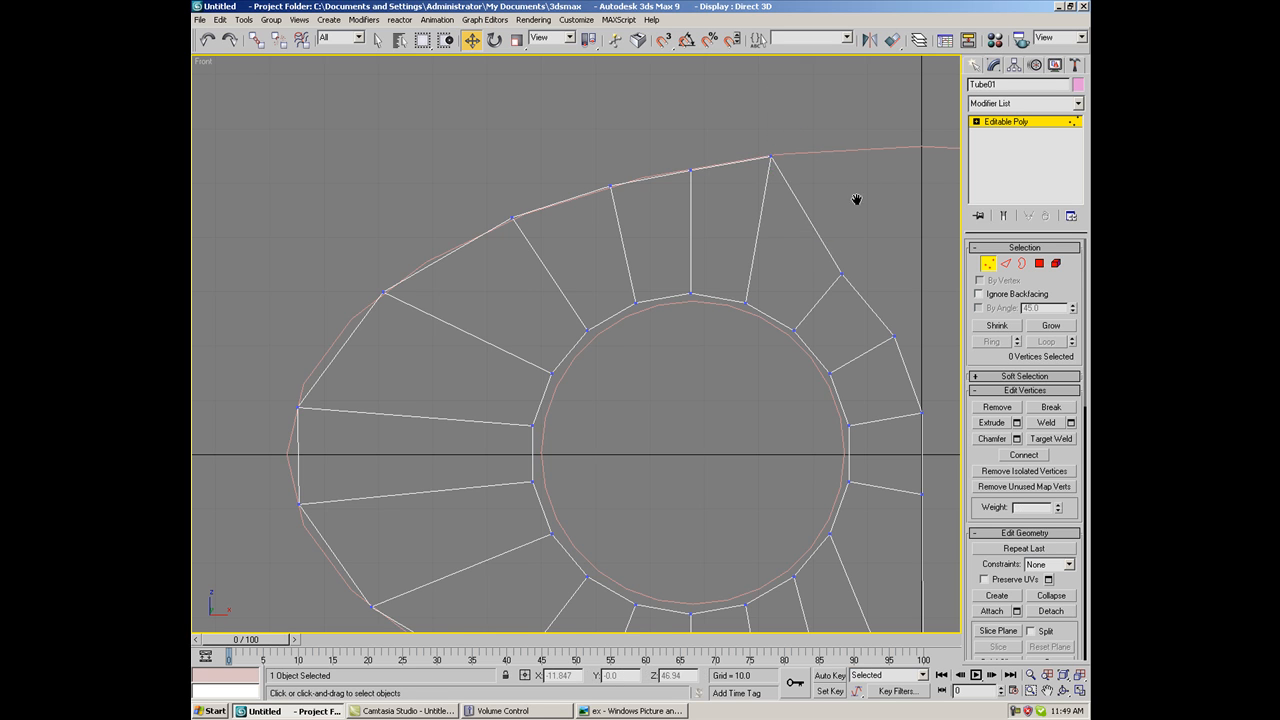
pyautogui.click(693, 294)
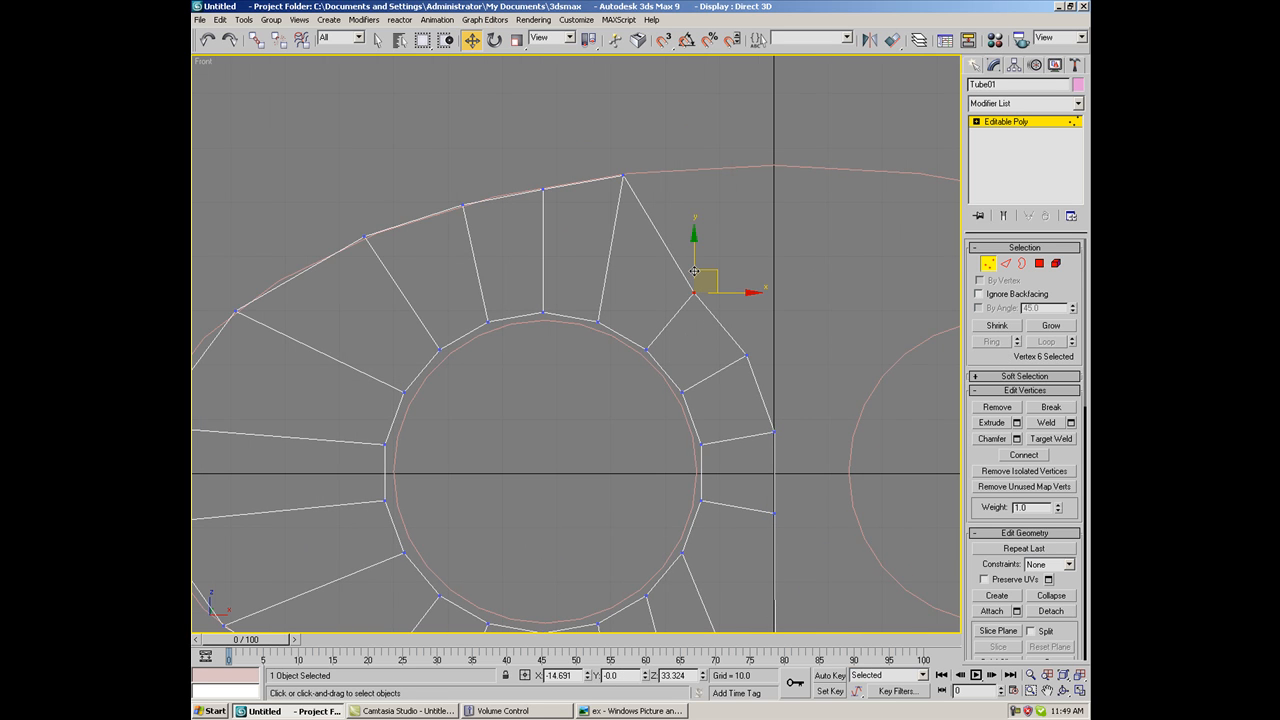
pyautogui.moveTo(695, 270); pyautogui.dragTo(715, 170)
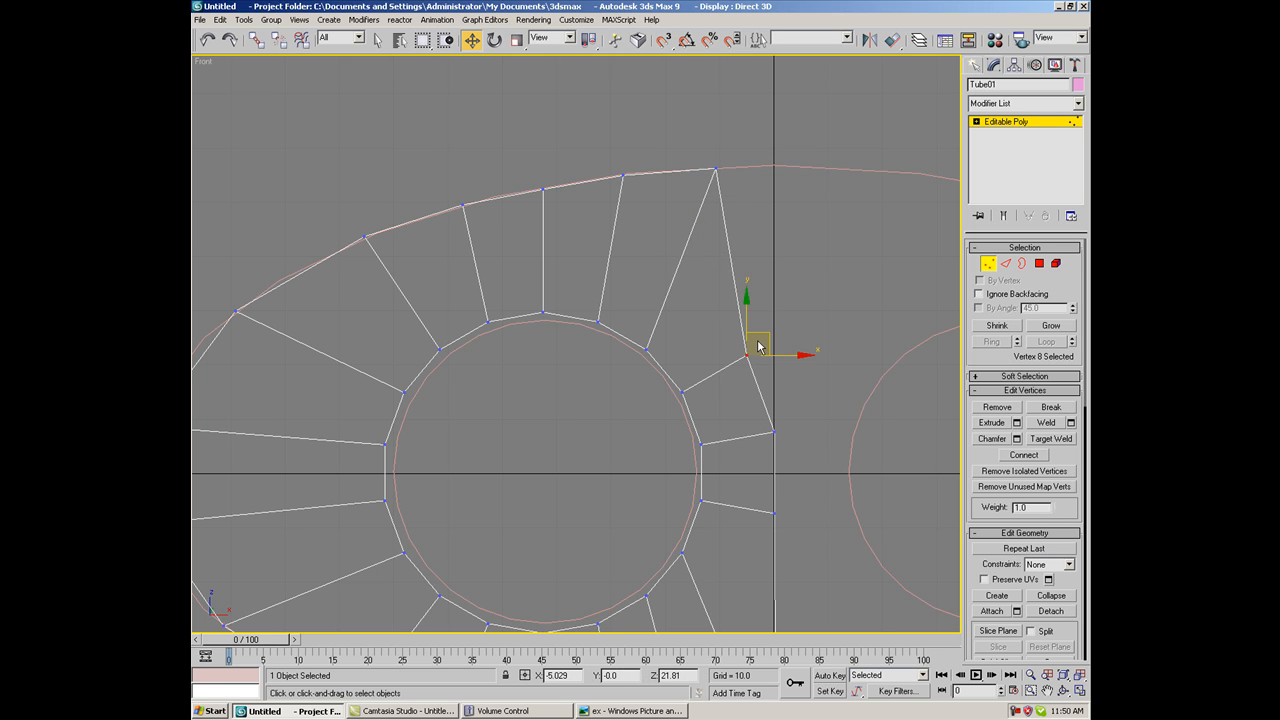
pyautogui.moveTo(748, 350); pyautogui.dragTo(773, 165)
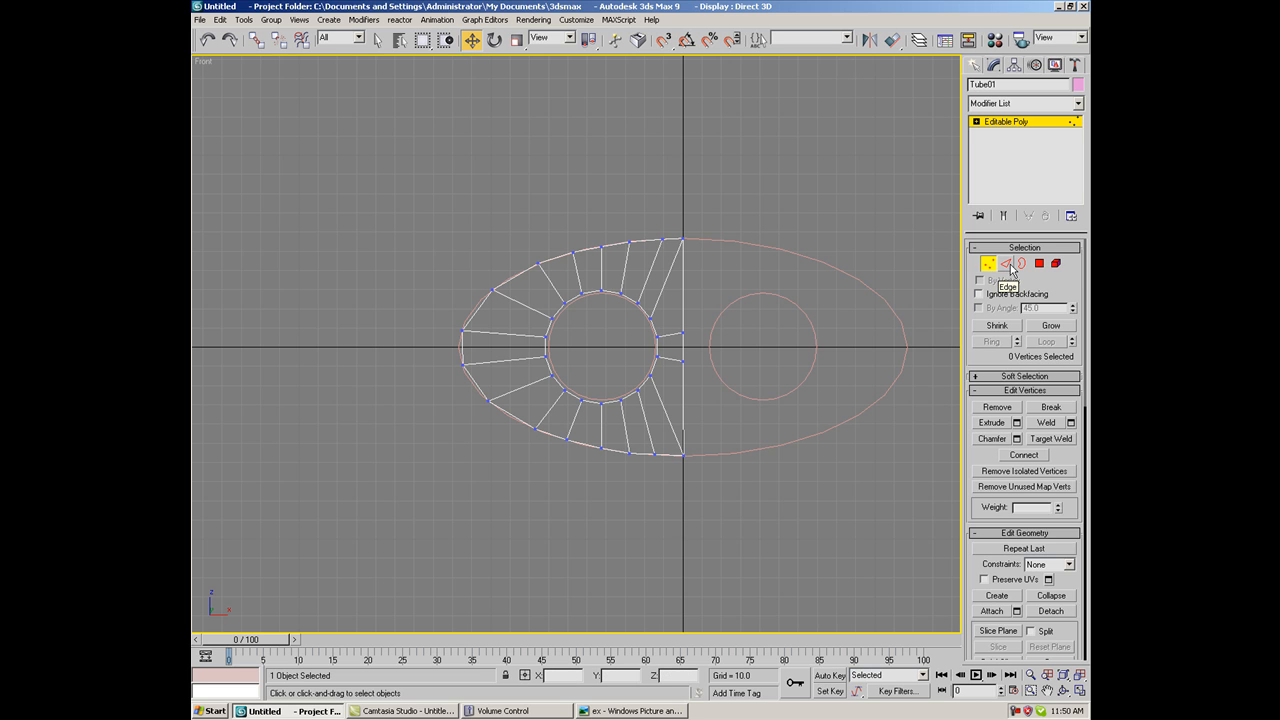
# Extrude Tube01's open border into the long muffler body with a protruding tip
pyautogui.click(1006, 263)
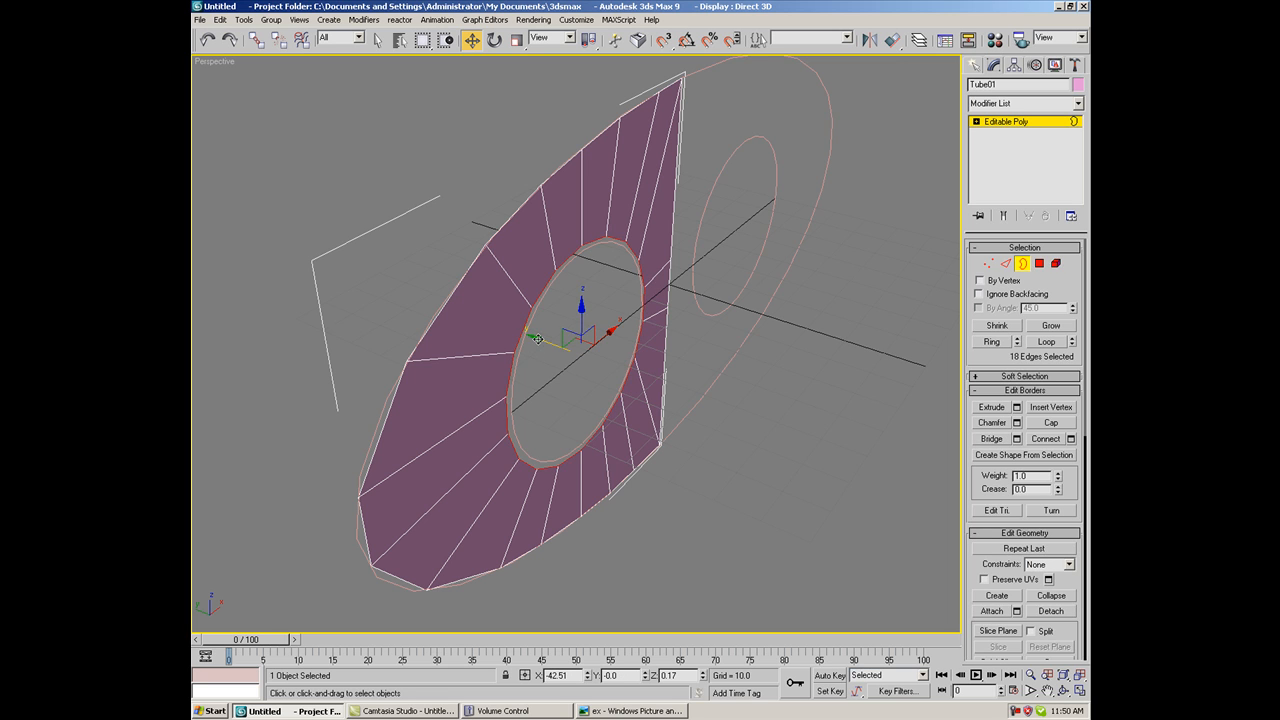
pyautogui.moveTo(580, 330); pyautogui.dragTo(810, 440)
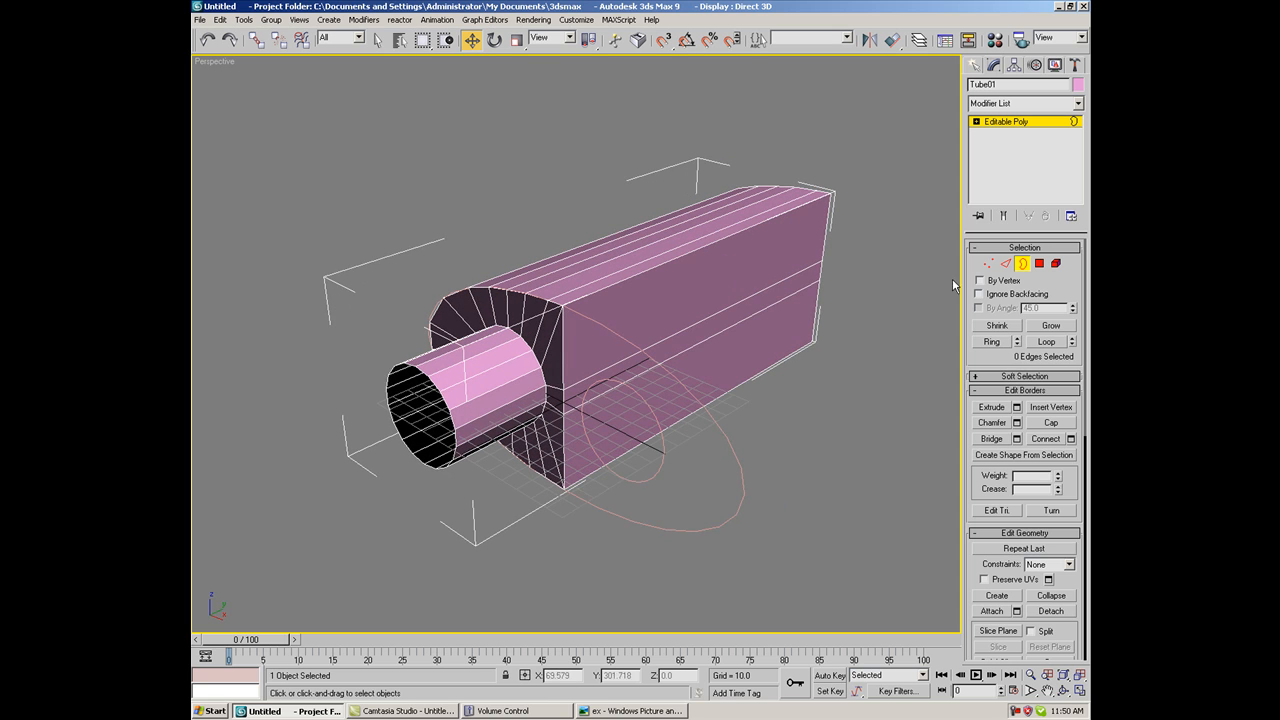
pyautogui.click(1039, 263)
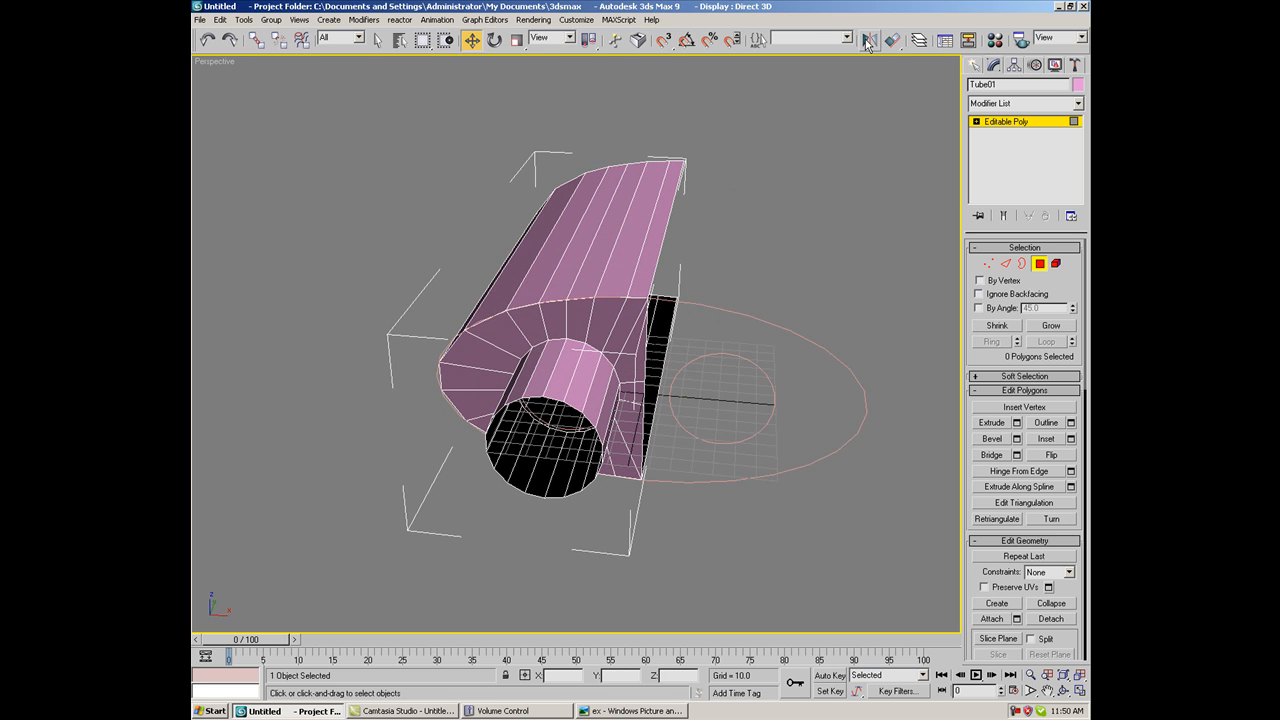
# Mirror the half muffler as a copy, creating Tube02 beside Tube01
pyautogui.click(867, 39)
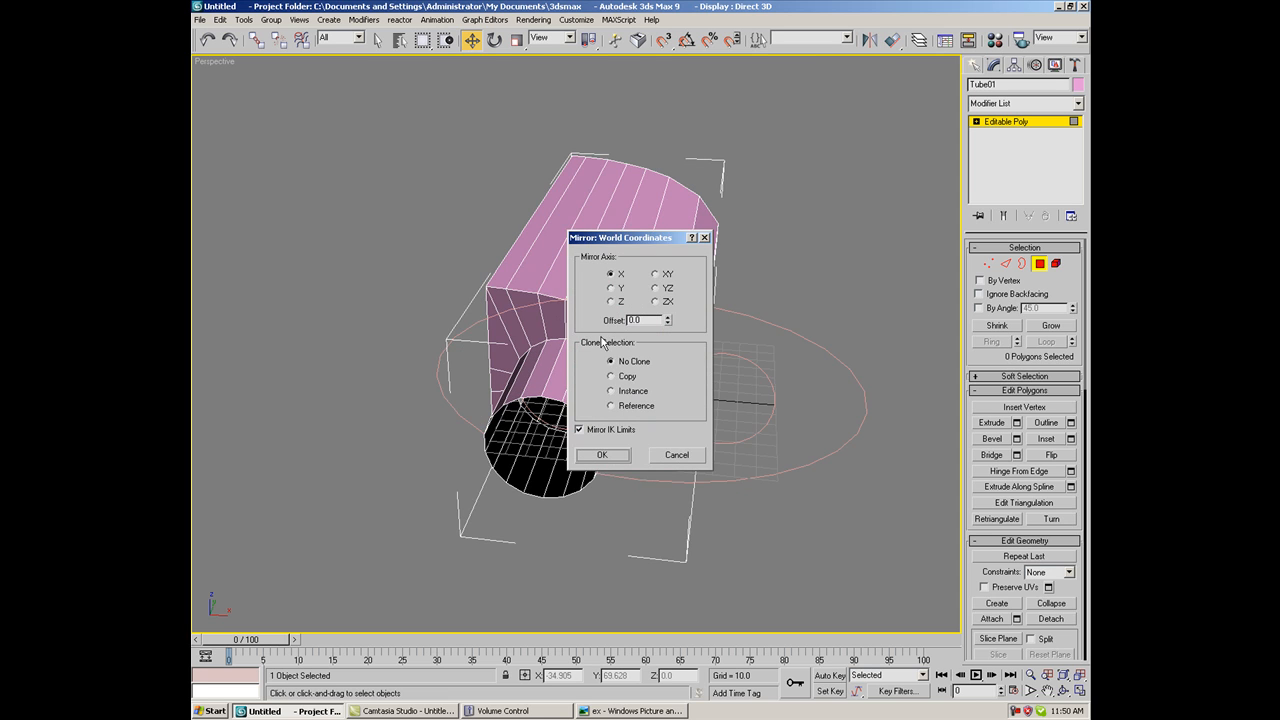
pyautogui.click(611, 376)
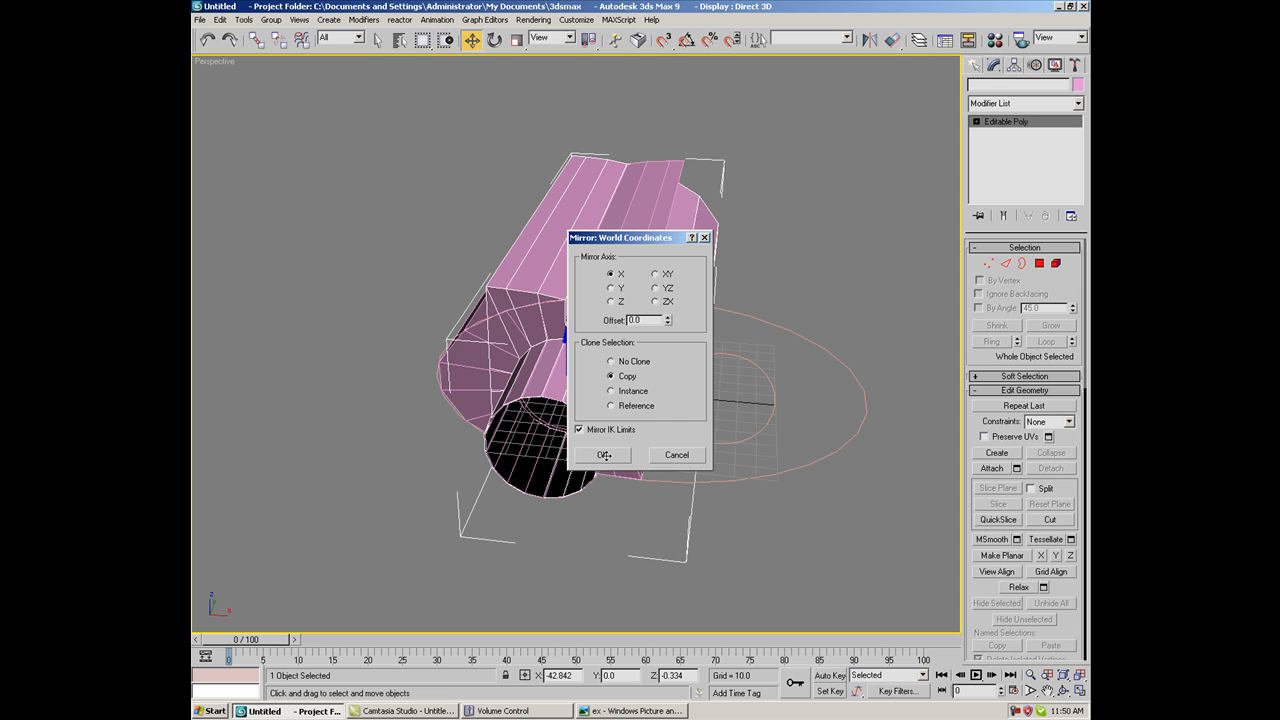
pyautogui.click(604, 455)
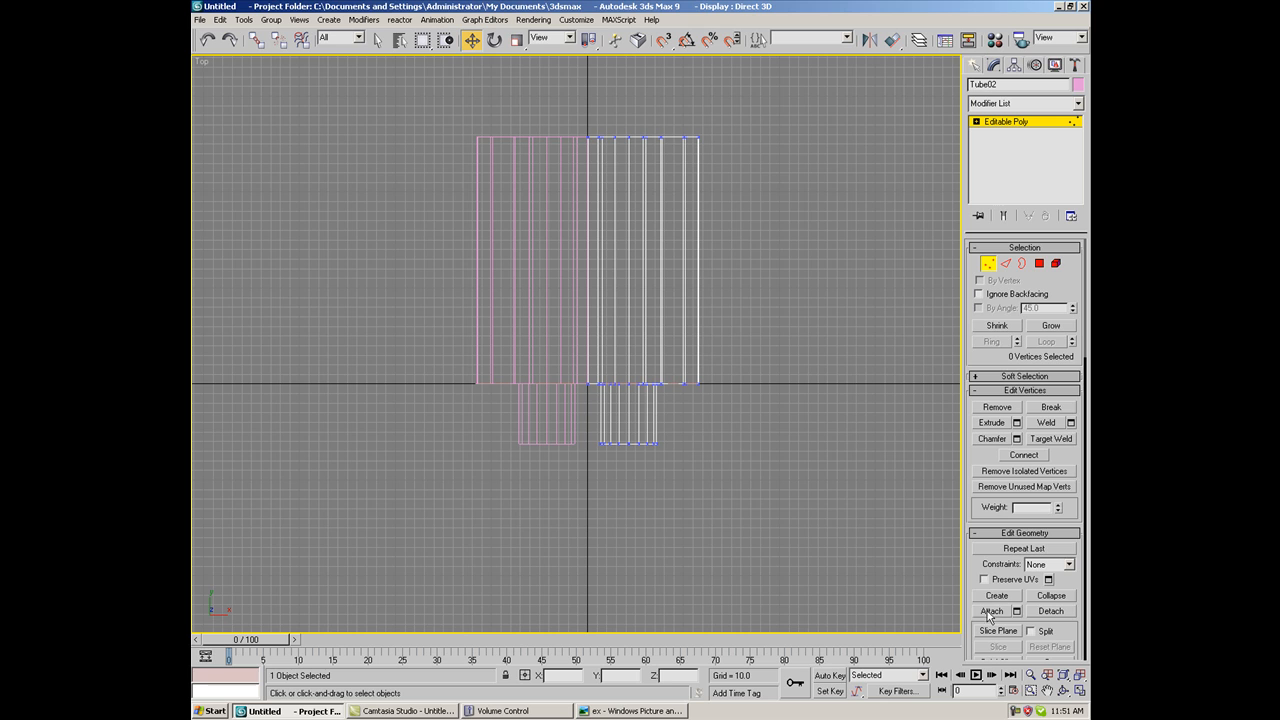
# Attach the other half to Tube02 and weld the centre-seam vertices with a raised threshold
pyautogui.click(991, 611)
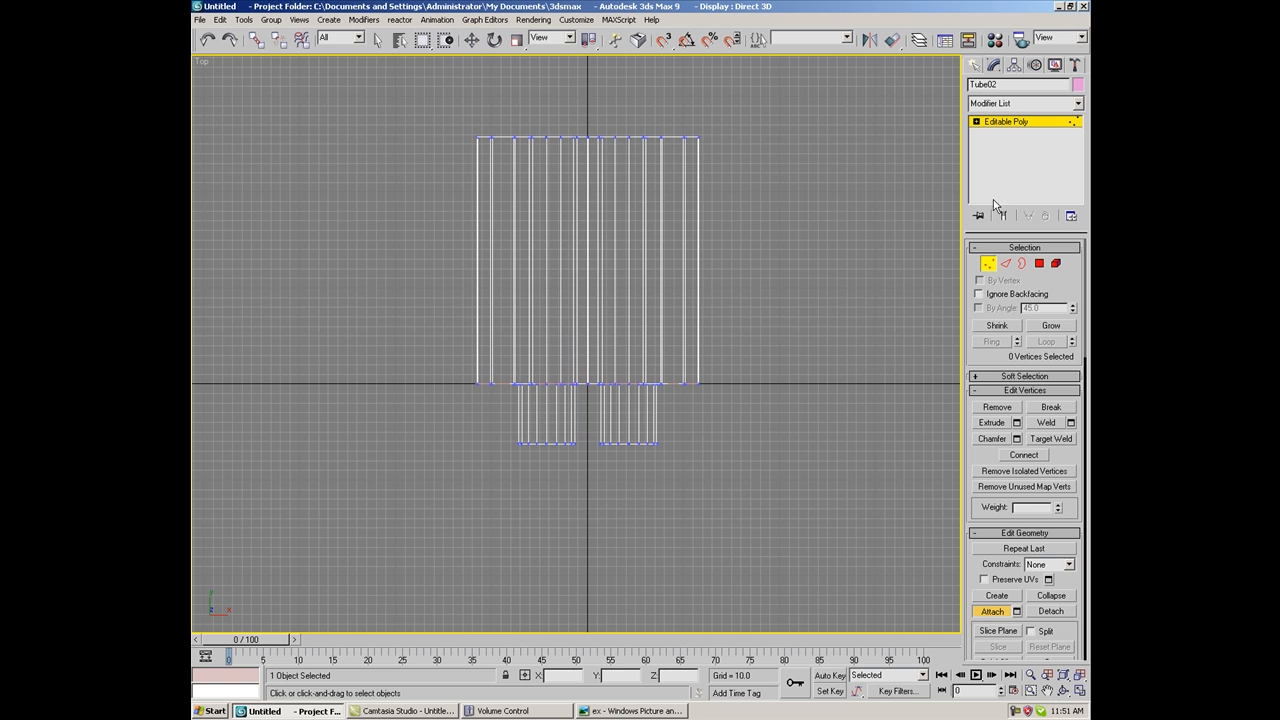
pyautogui.moveTo(595, 327)
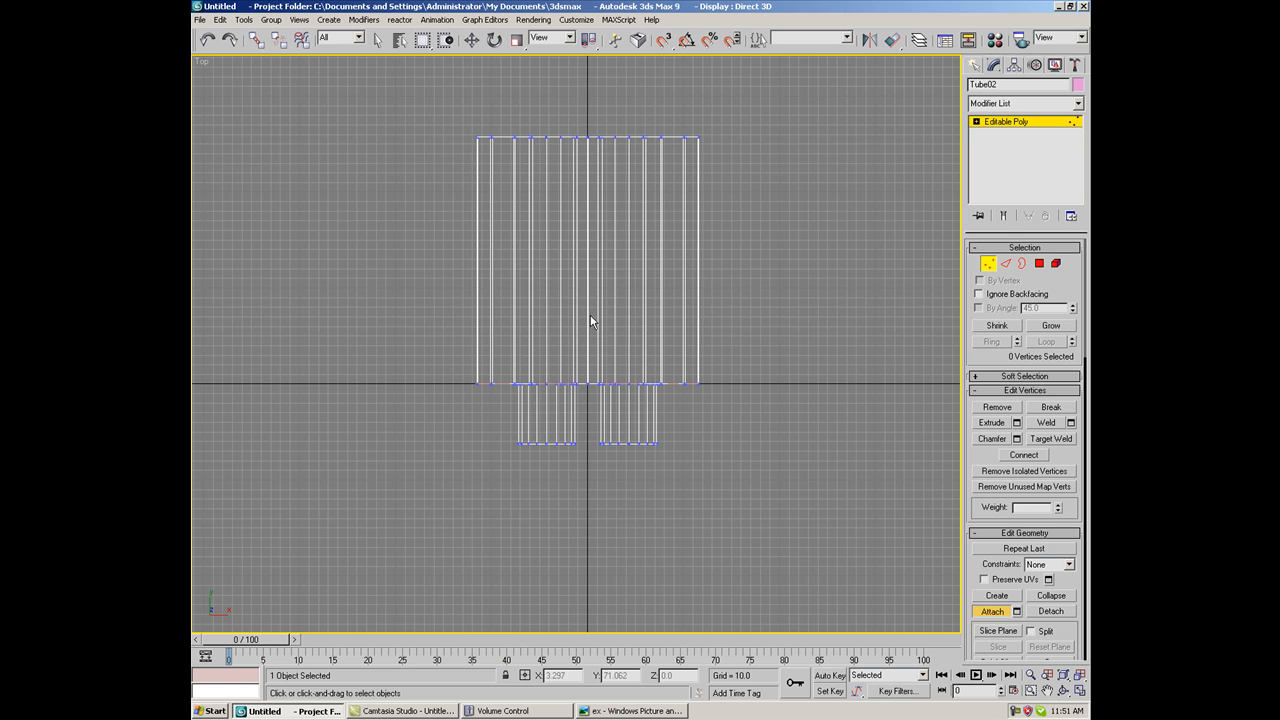
pyautogui.click(988, 263)
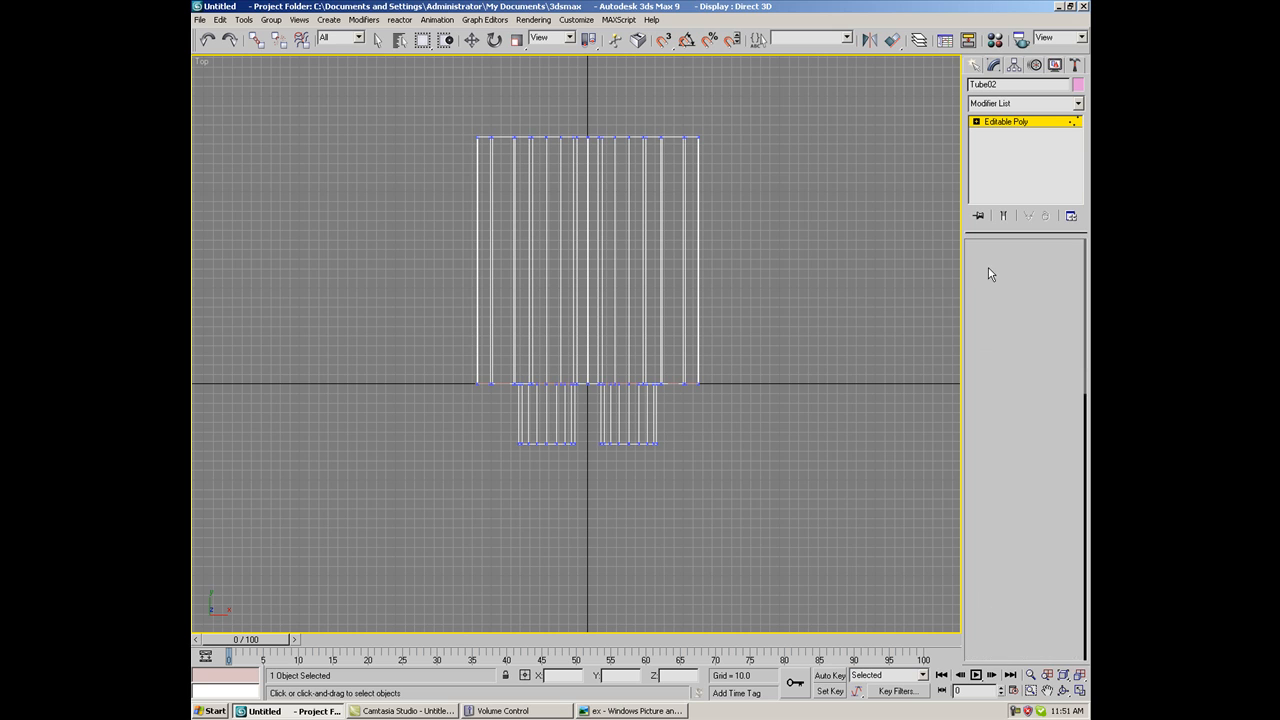
pyautogui.click(988, 263)
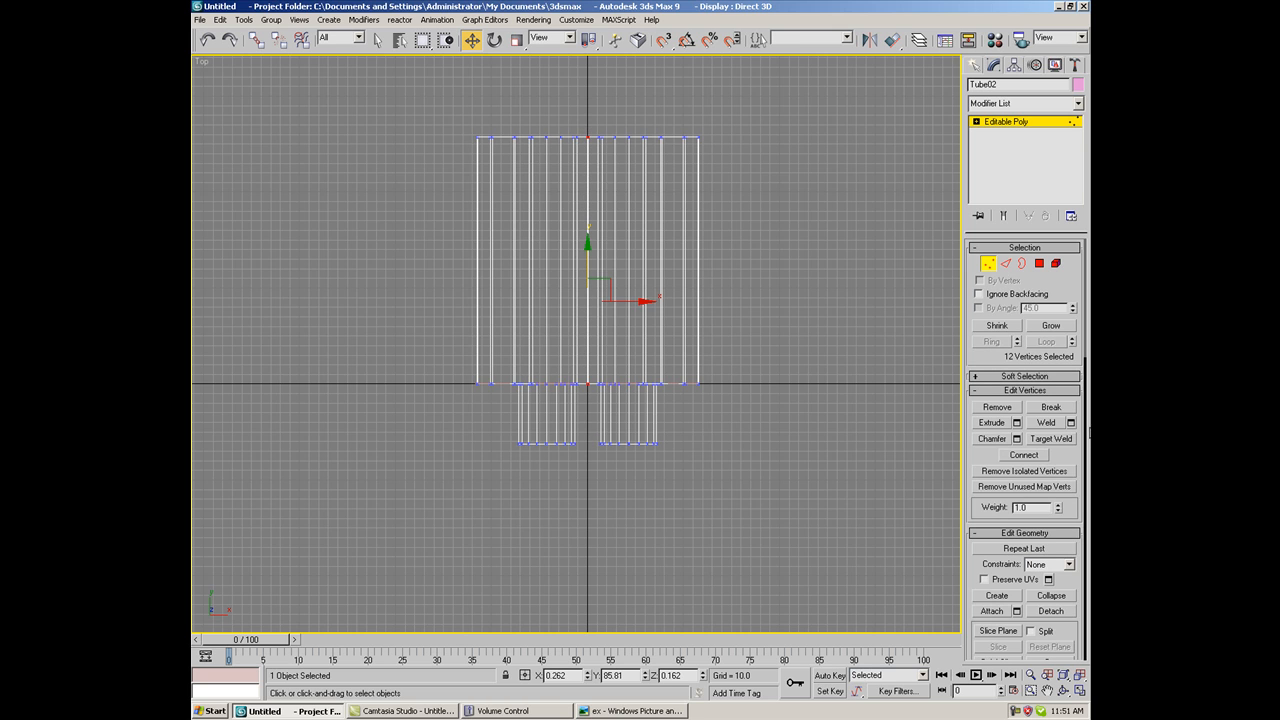
pyautogui.click(1070, 422)
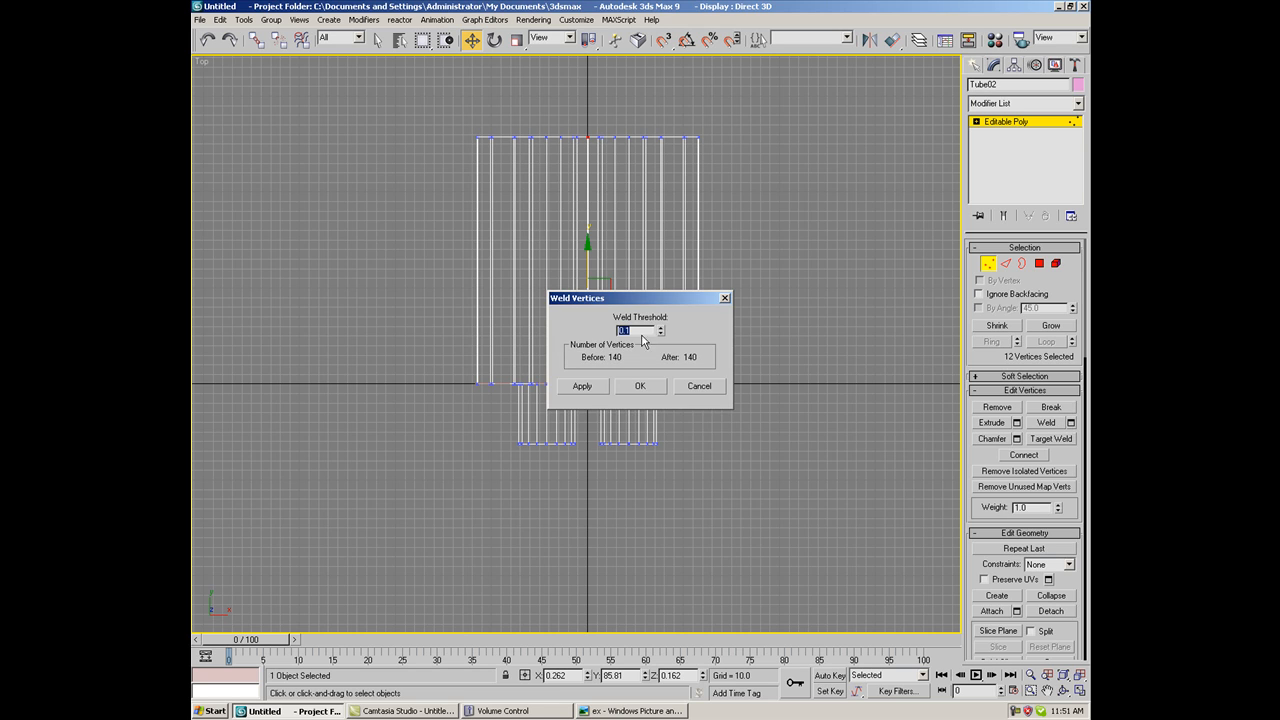
pyautogui.click(660, 328)
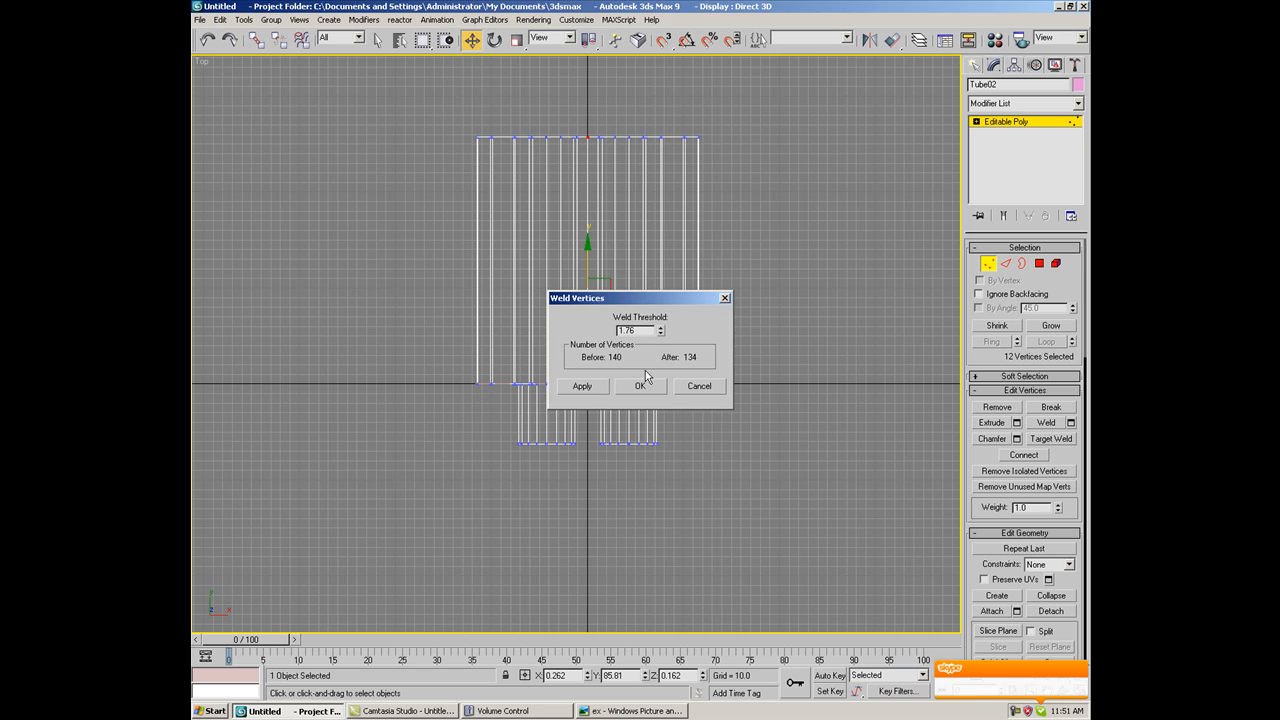
pyautogui.click(640, 386)
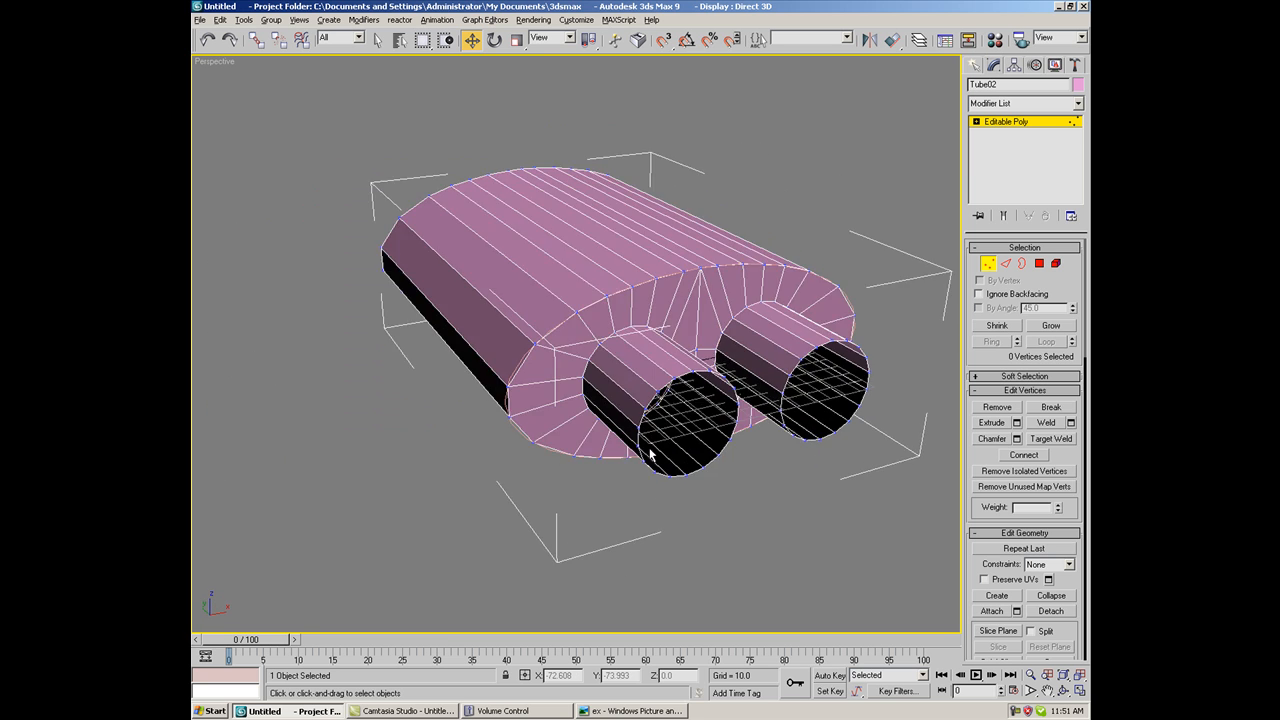
# Cap the muffler's open back border and inset the cap face by about 17.69
pyautogui.moveTo(650, 455); pyautogui.dragTo(770, 420)
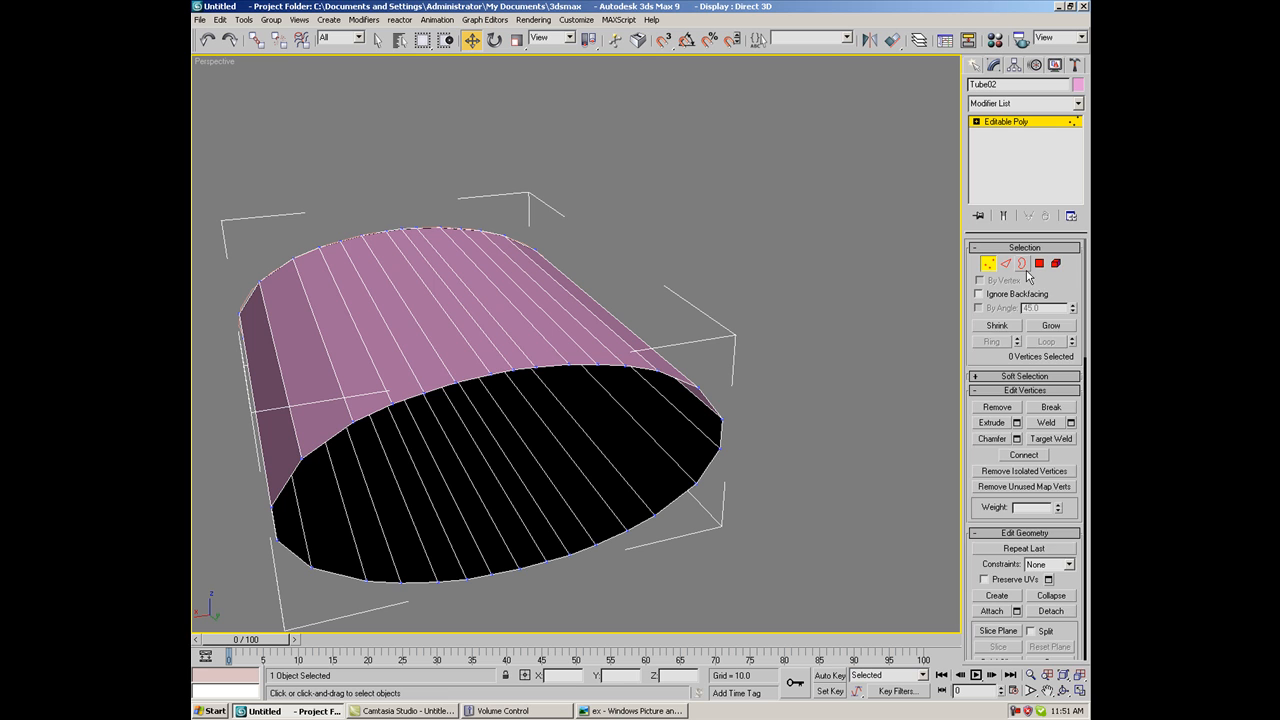
pyautogui.click(1022, 263)
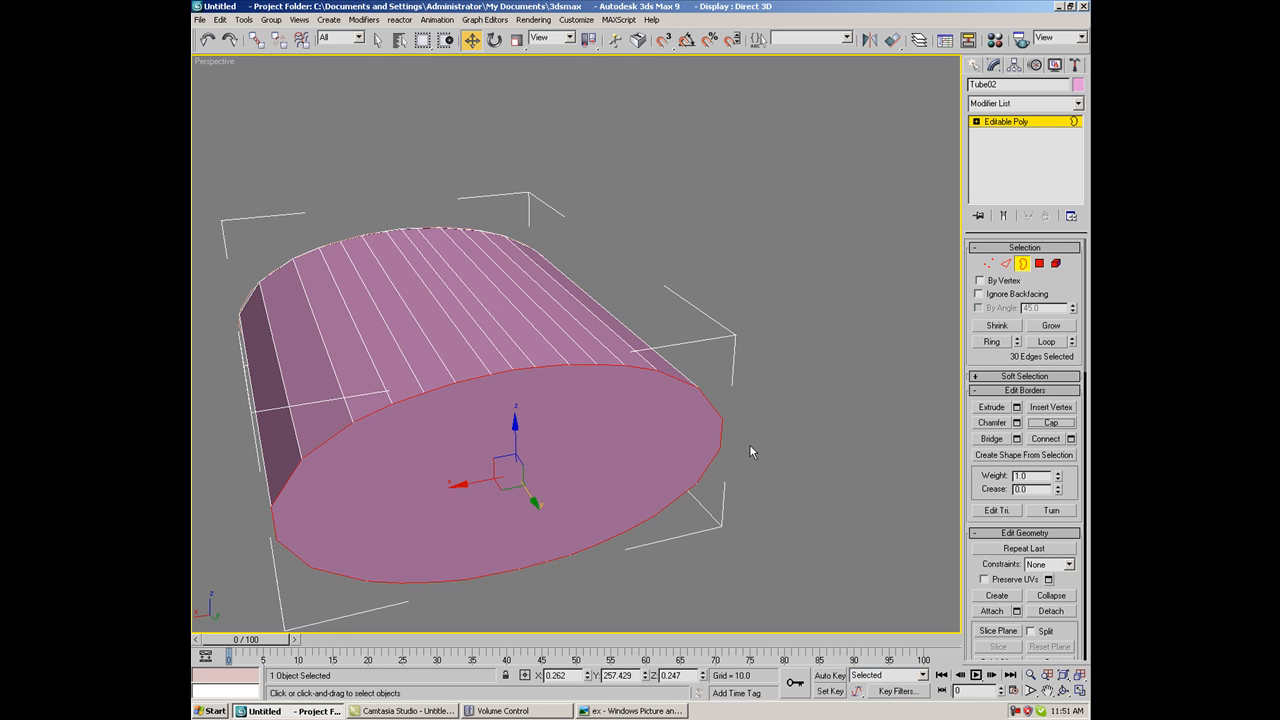
pyautogui.click(1055, 263)
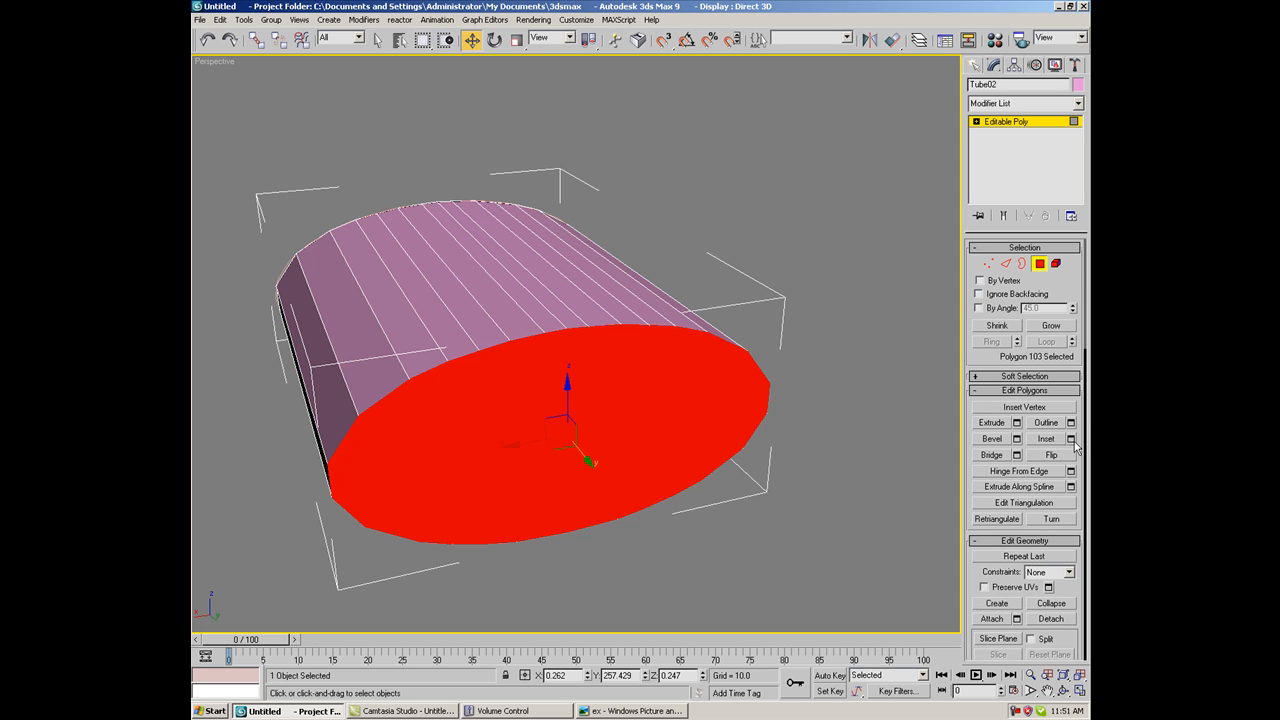
pyautogui.click(1071, 438)
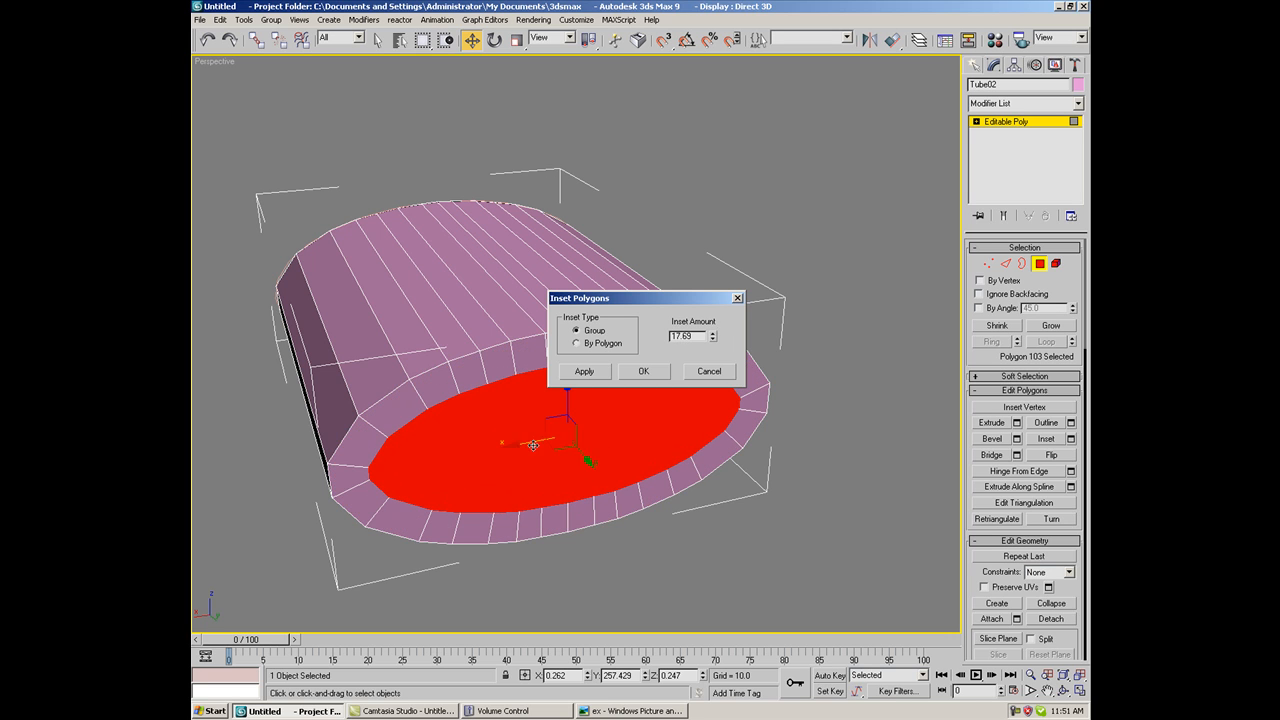
pyautogui.click(643, 371)
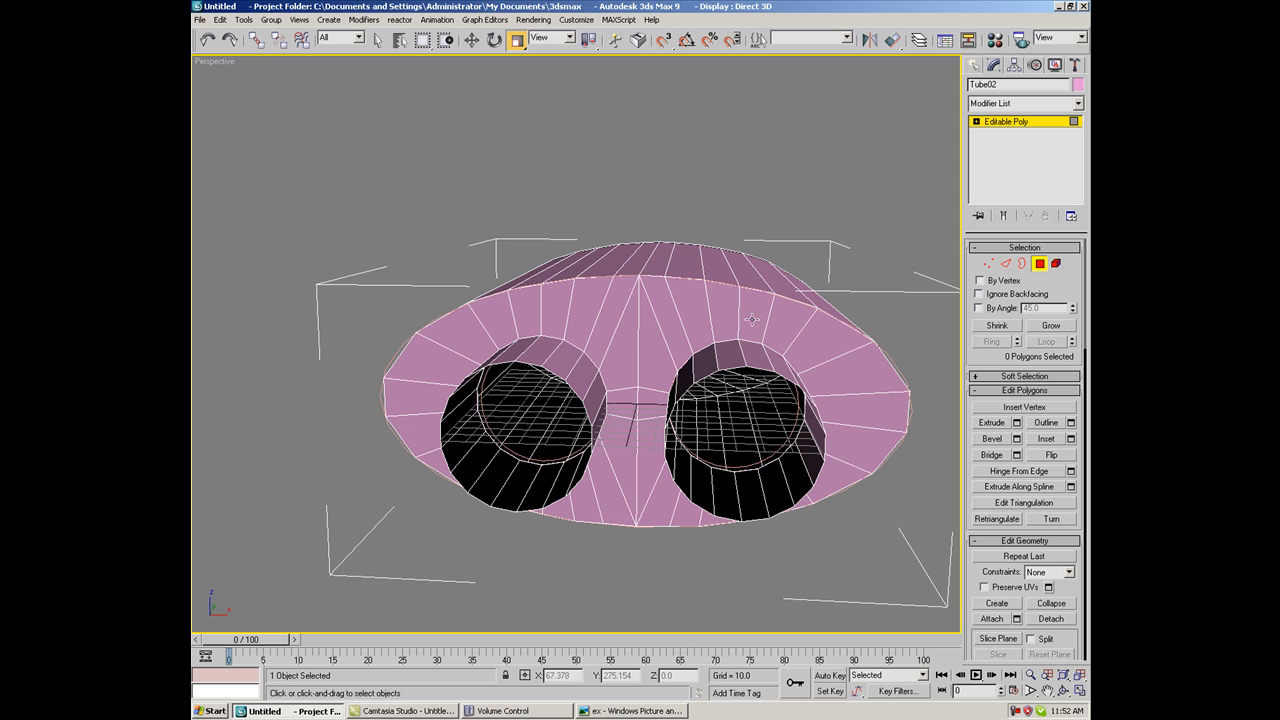
pyautogui.moveTo(544, 335)
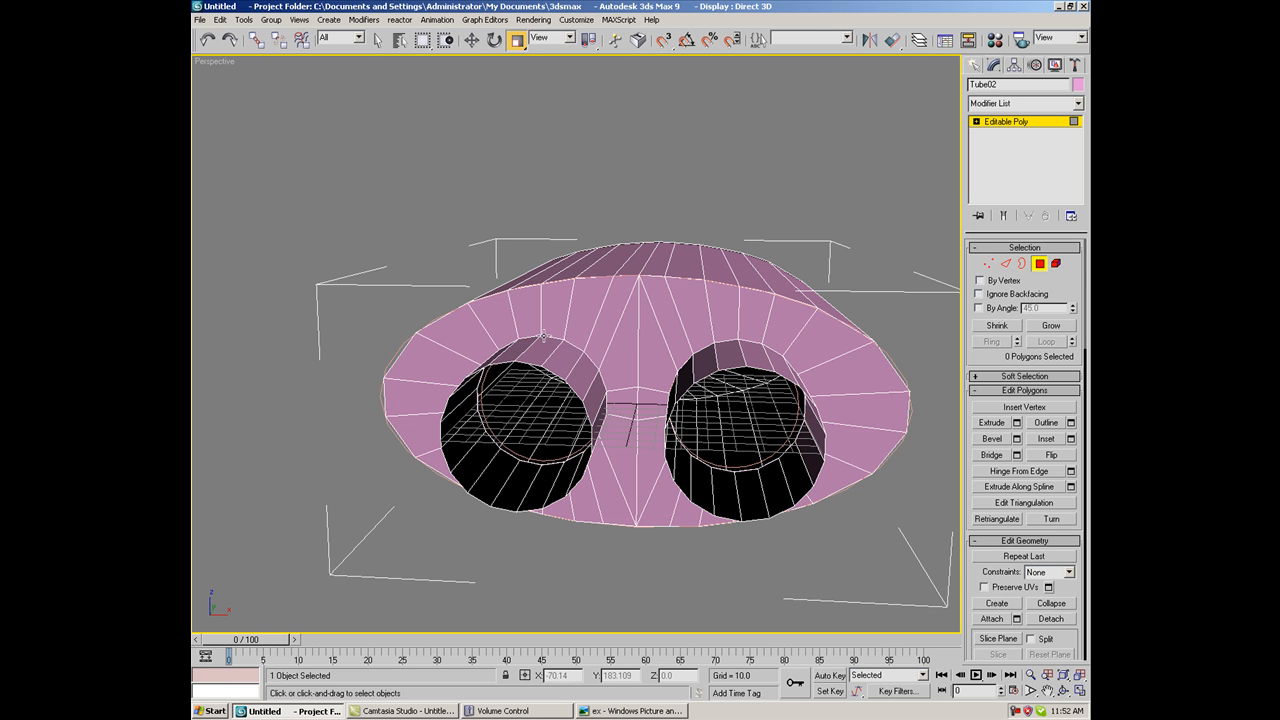
# Orbit around Tube02's capped end to inspect the two protruding exhaust tip pipes
pyautogui.moveTo(640, 400); pyautogui.dragTo(500, 360)
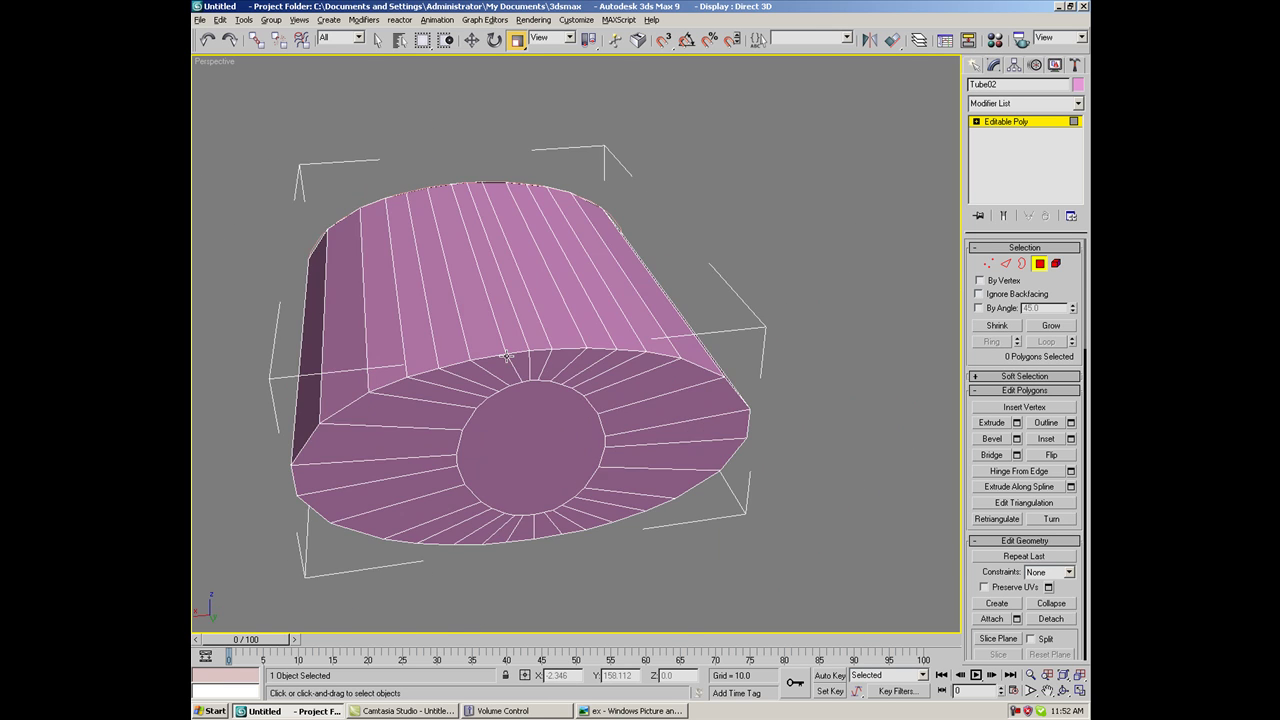
pyautogui.moveTo(505, 357); pyautogui.dragTo(605, 382)
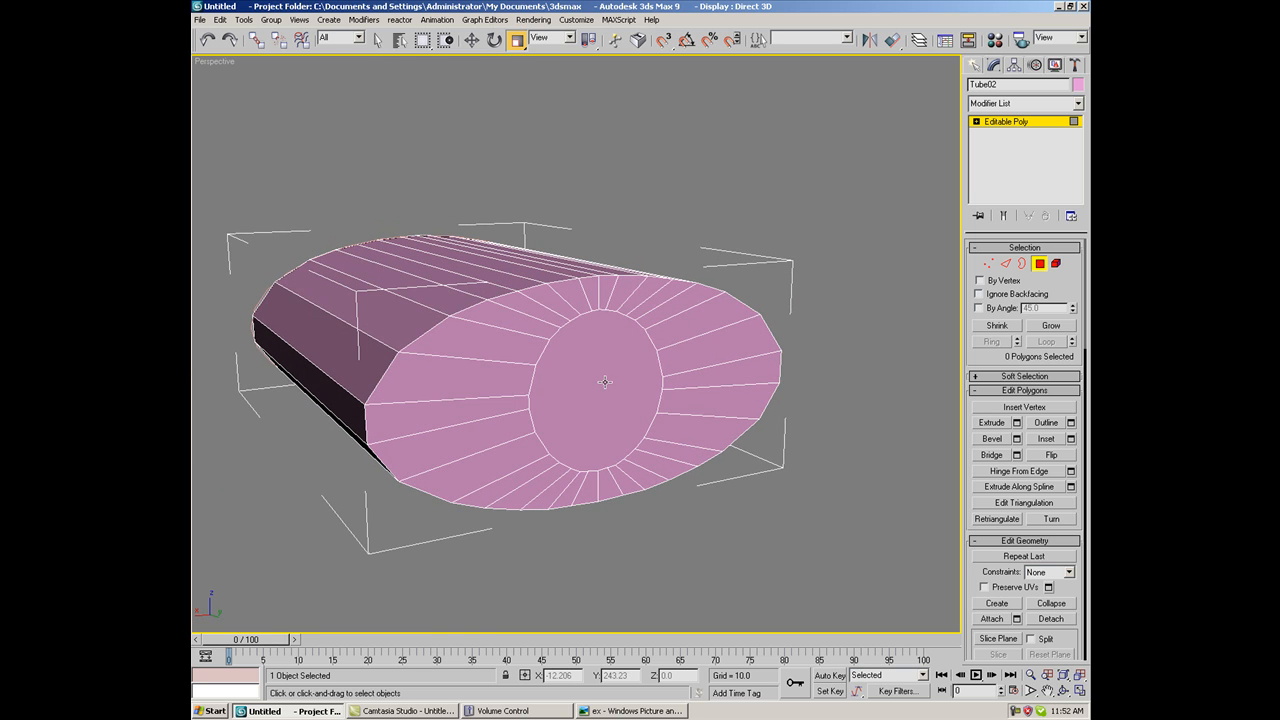
pyautogui.click(605, 383)
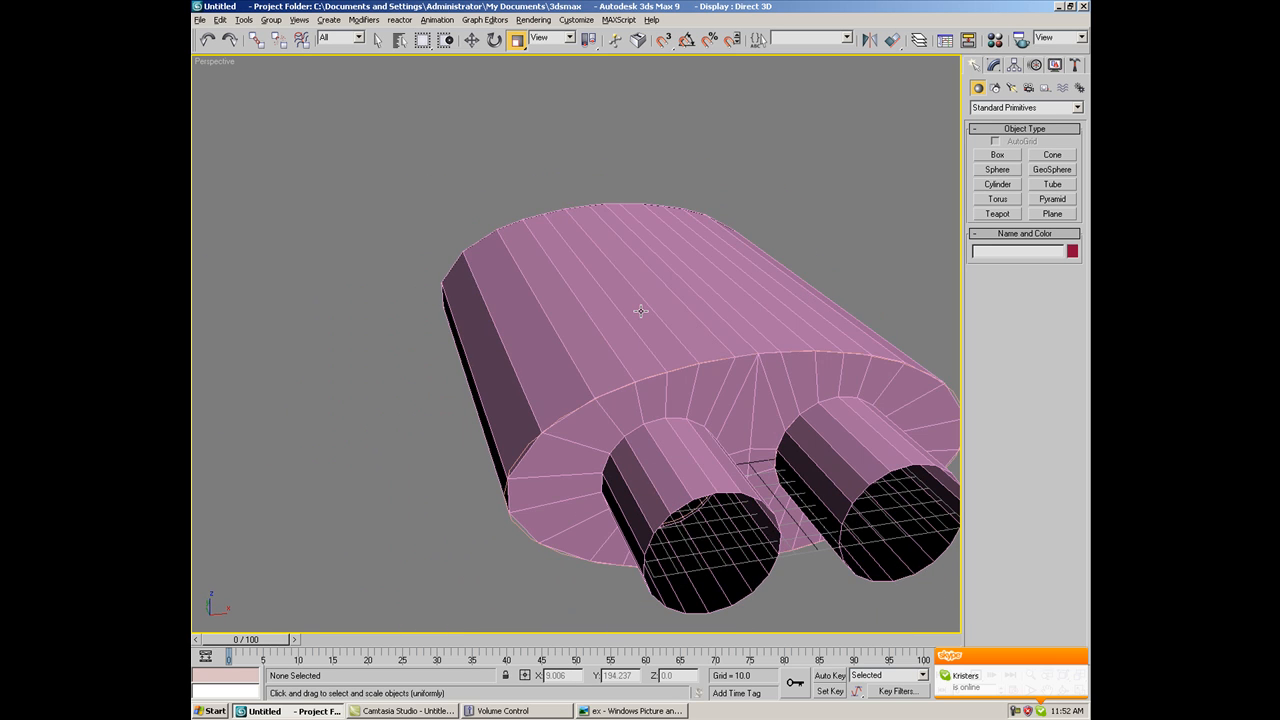
pyautogui.moveTo(640, 310); pyautogui.dragTo(593, 253)
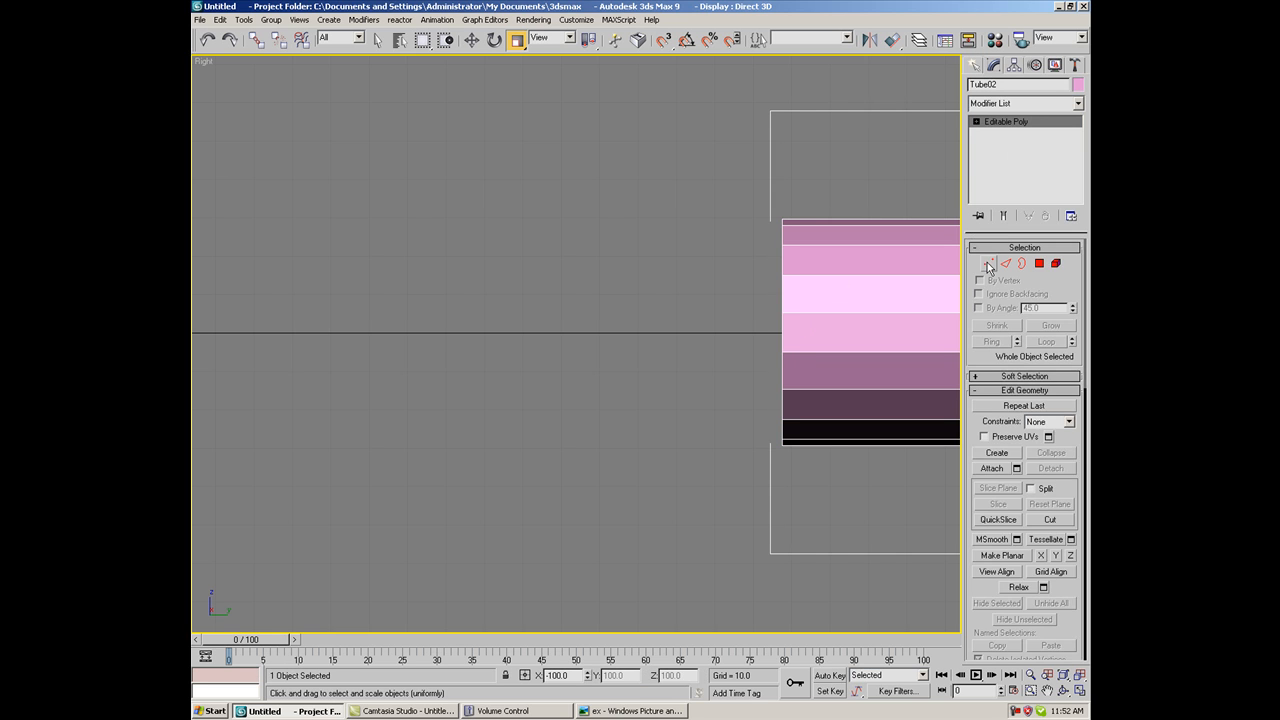
# In Edge mode, loop-select the first tip's rim and add the second tip's rim loop
pyautogui.click(989, 263)
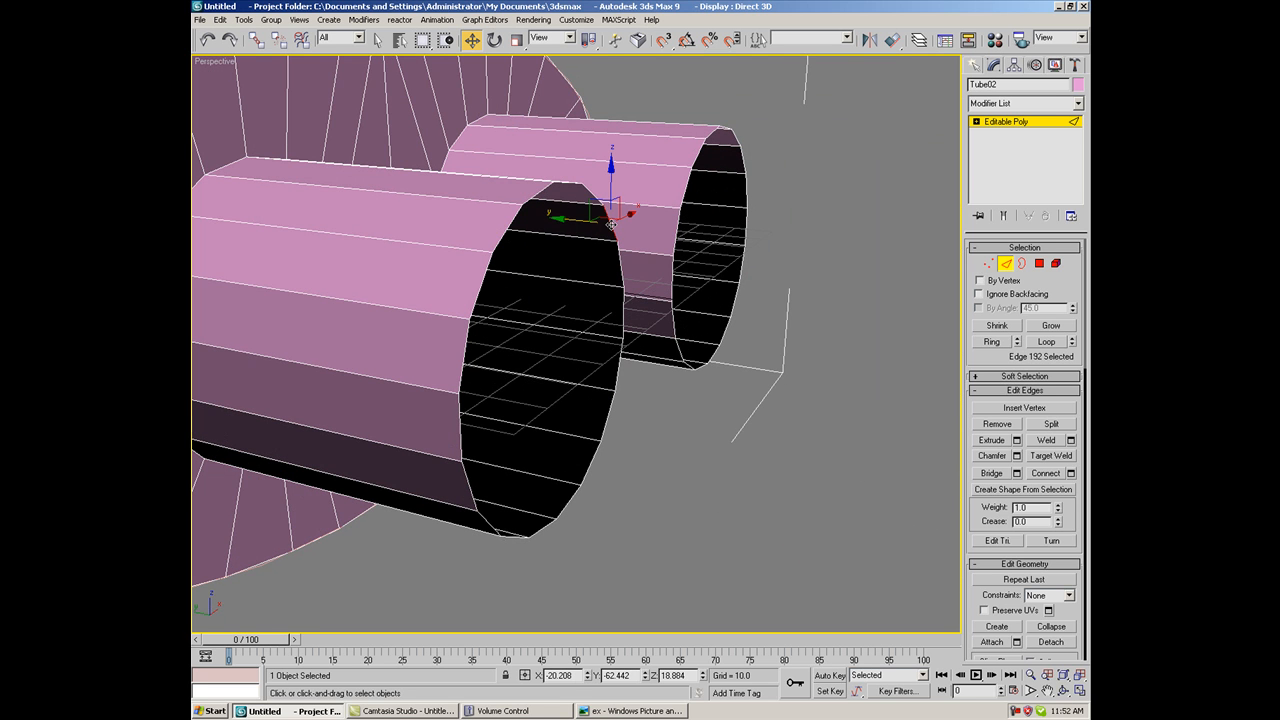
pyautogui.click(1044, 341)
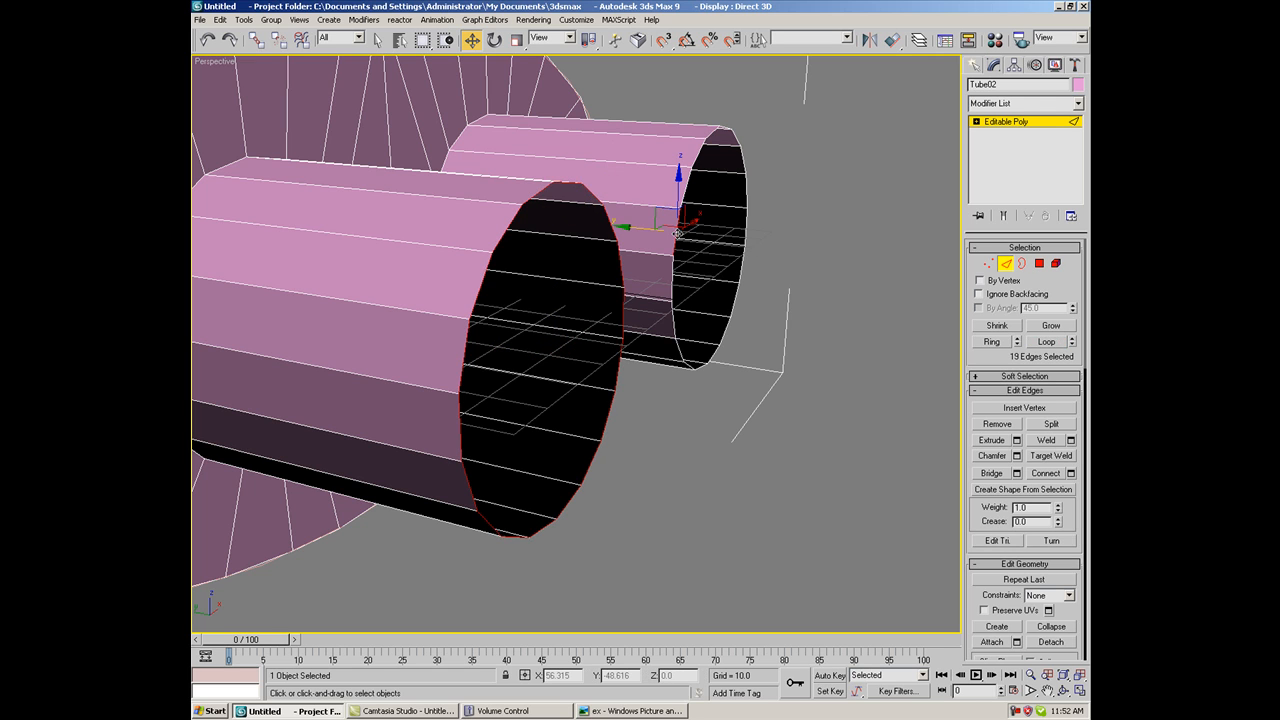
pyautogui.click(1045, 341)
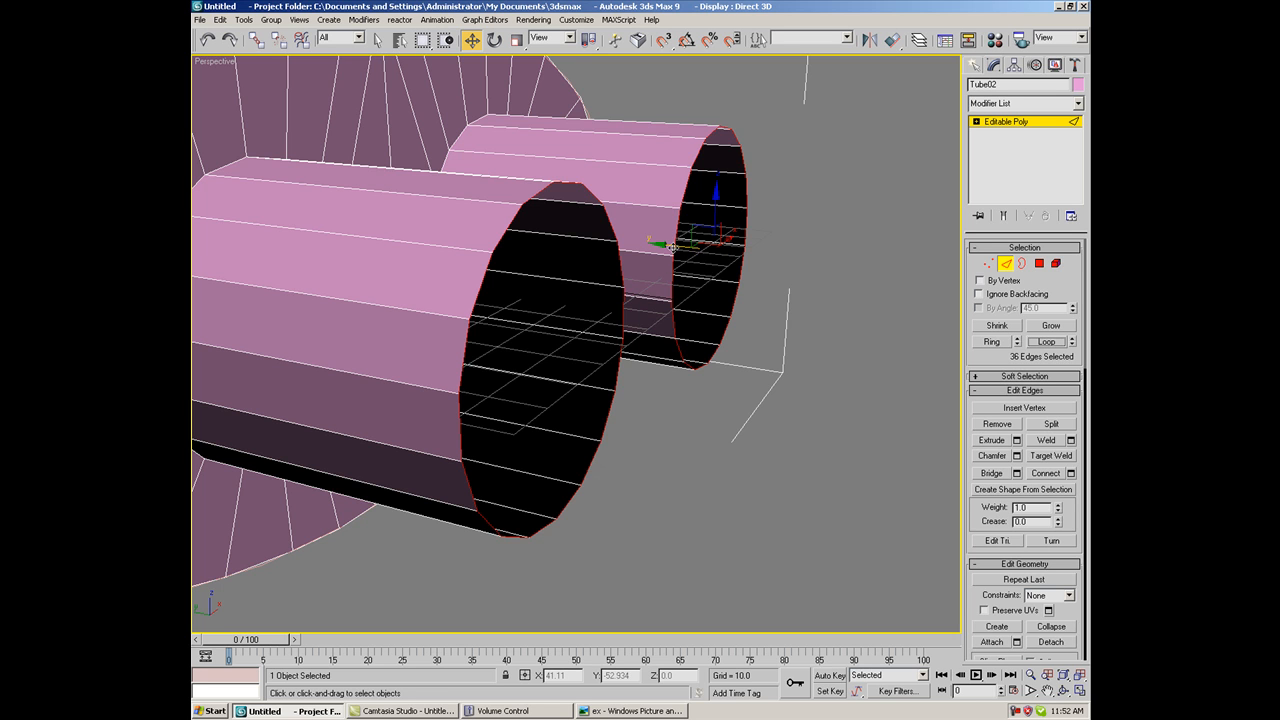
pyautogui.moveTo(670, 245); pyautogui.dragTo(740, 255)
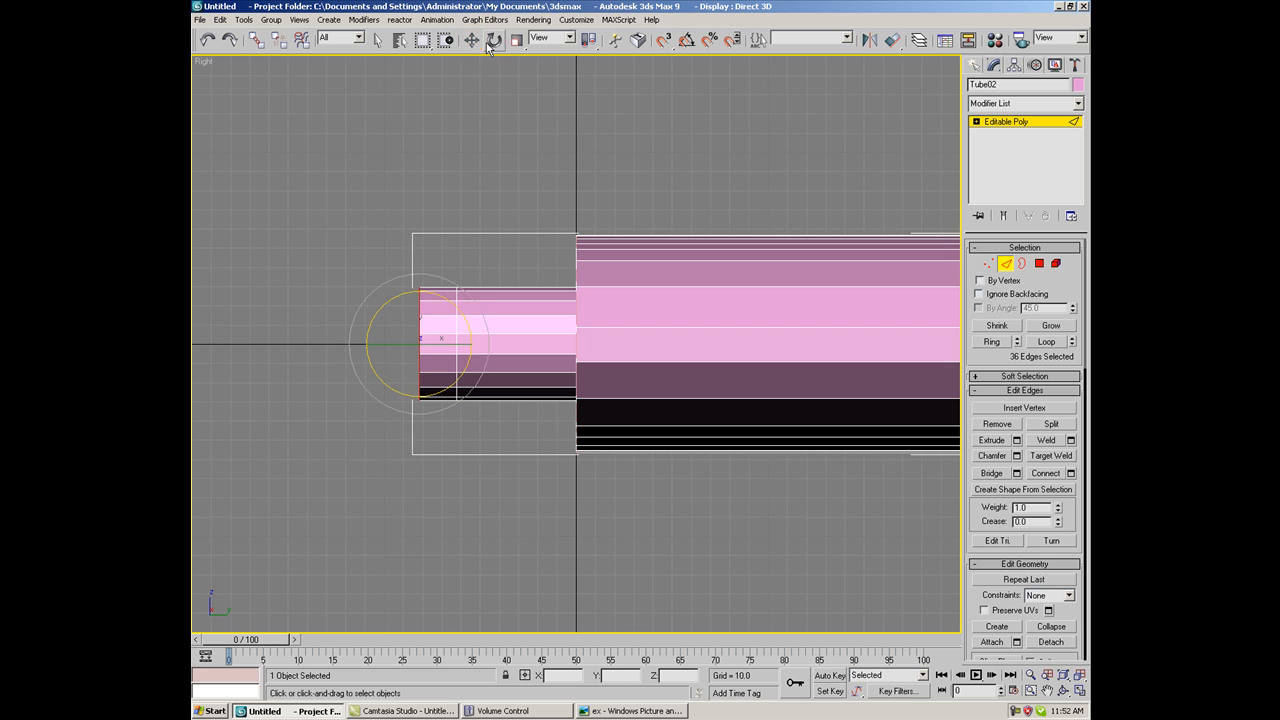
# Rotate the selected tip rims about 30 degrees, then move them outward from the body
pyautogui.click(494, 39)
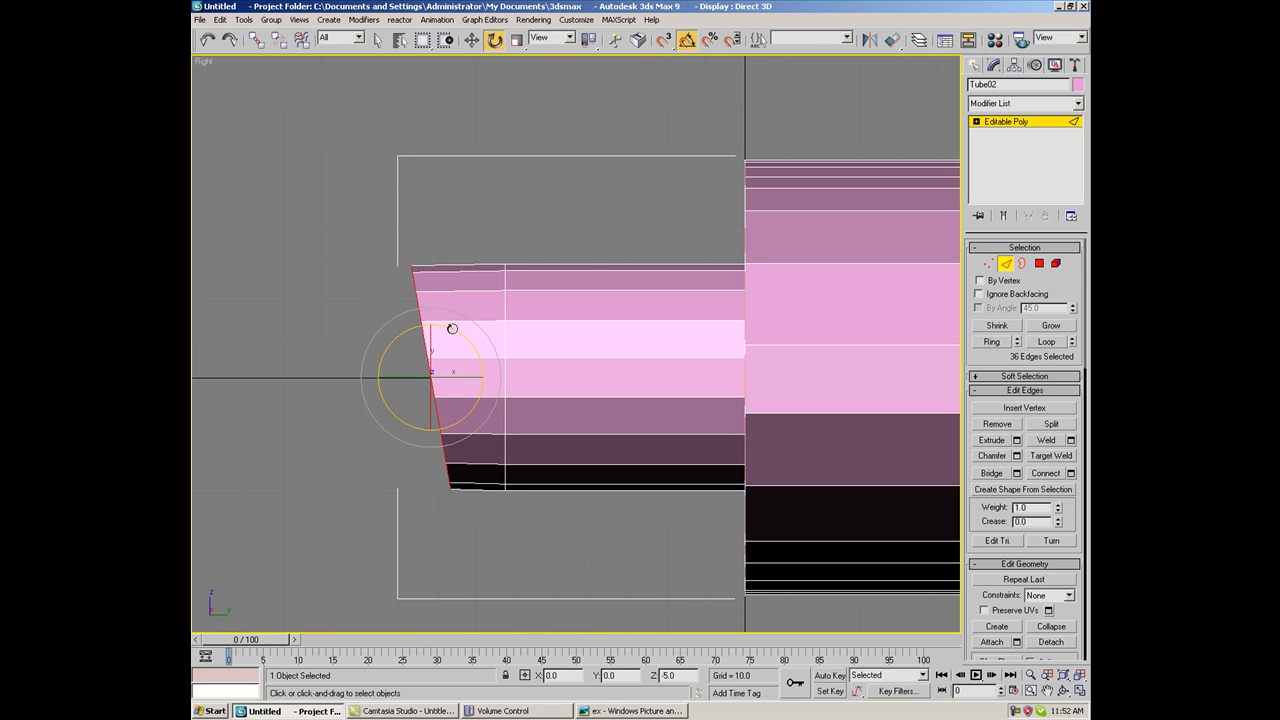
pyautogui.moveTo(452, 328); pyautogui.dragTo(465, 337)
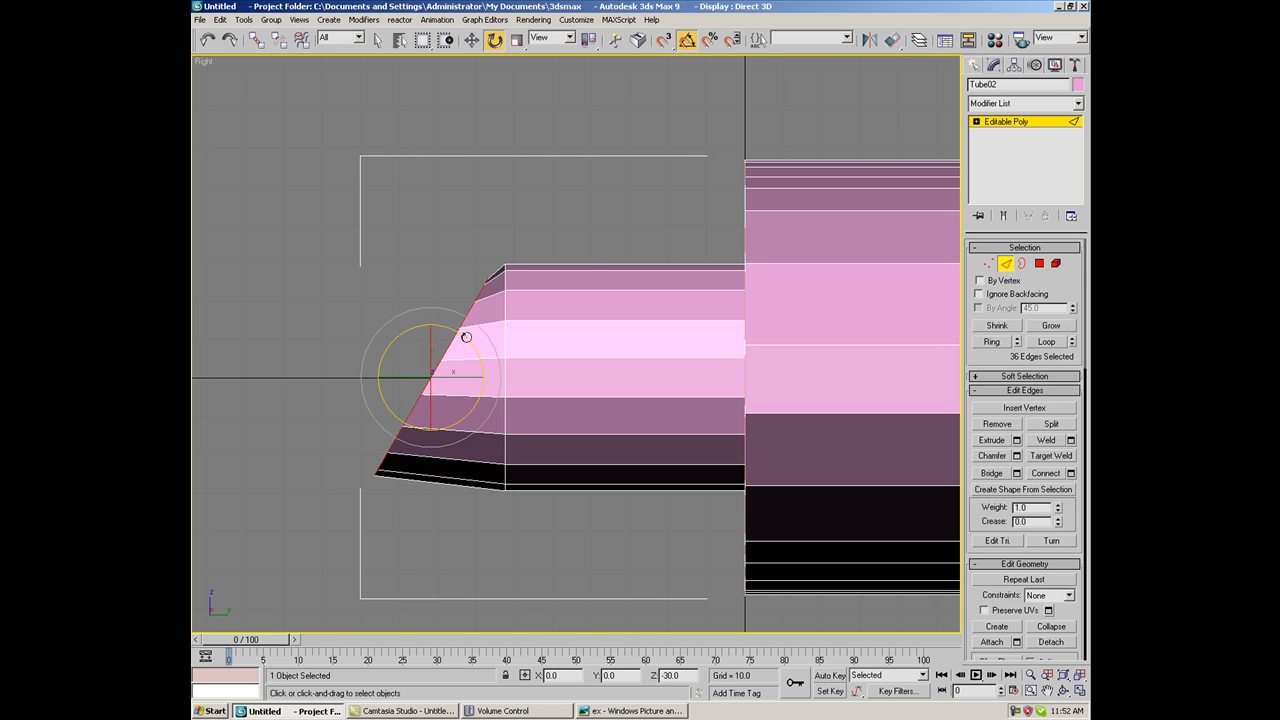
pyautogui.click(472, 39)
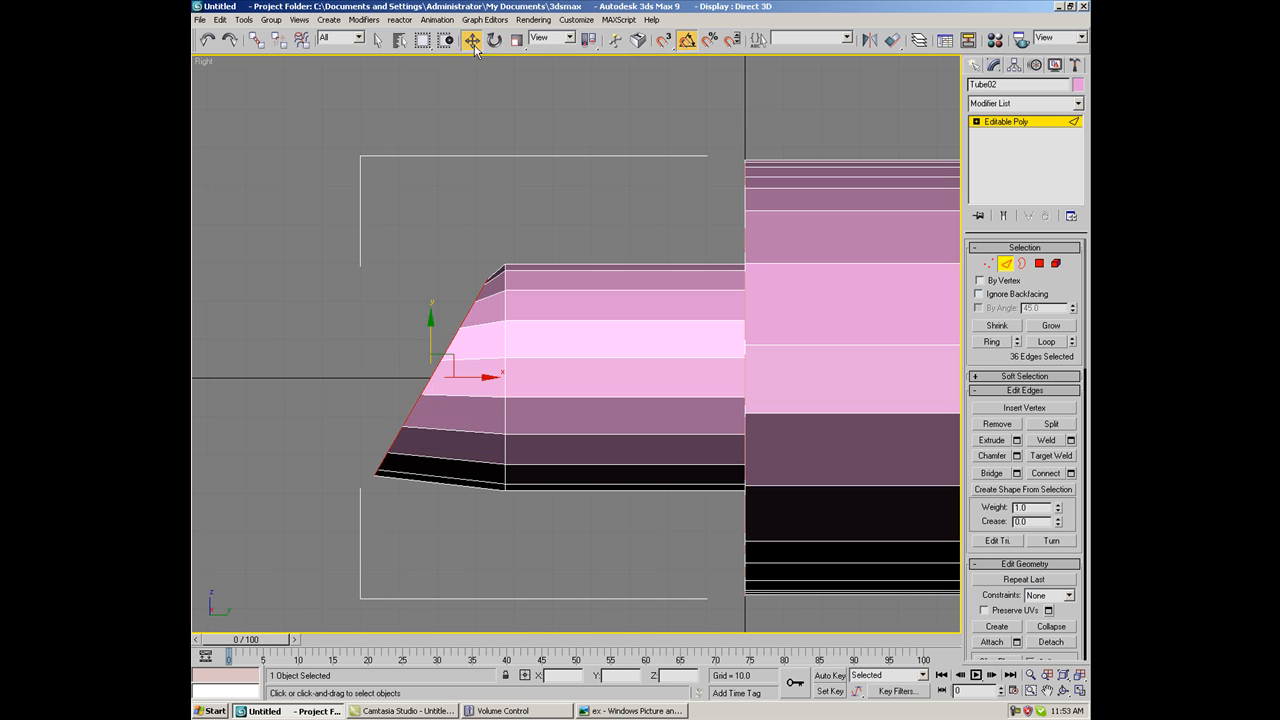
pyautogui.moveTo(480, 375); pyautogui.dragTo(420, 375)
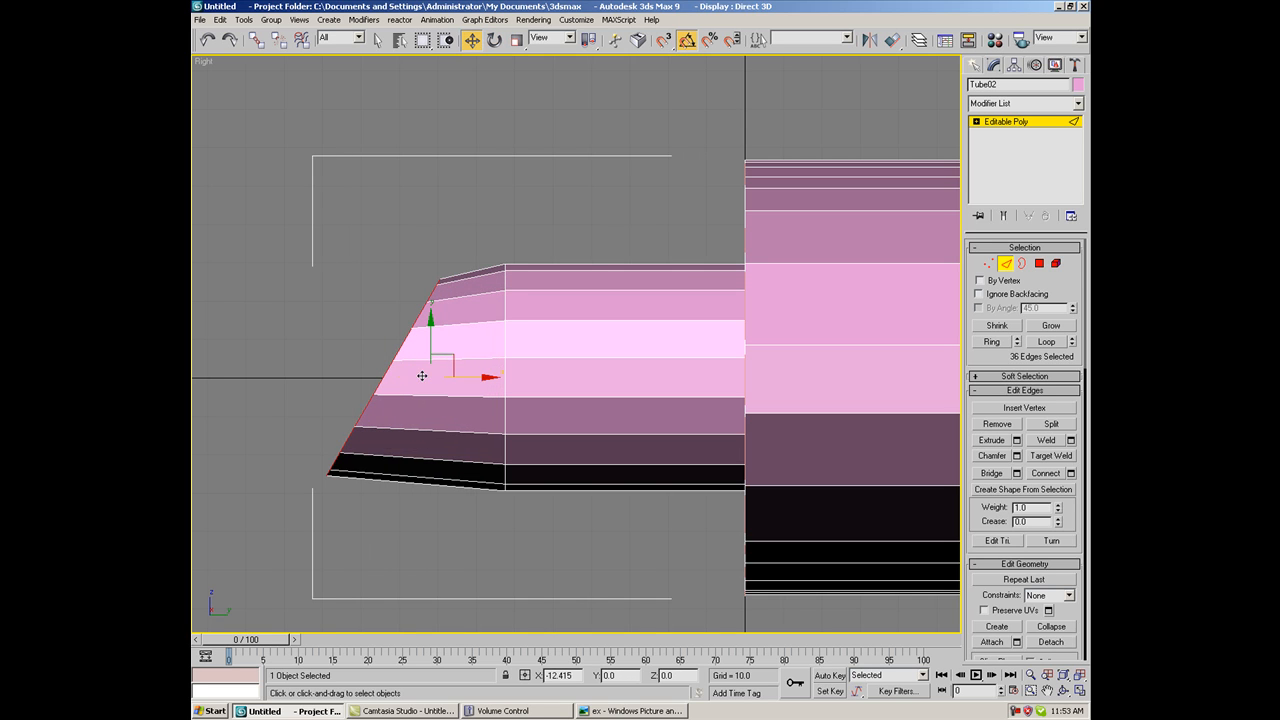
pyautogui.click(494, 38)
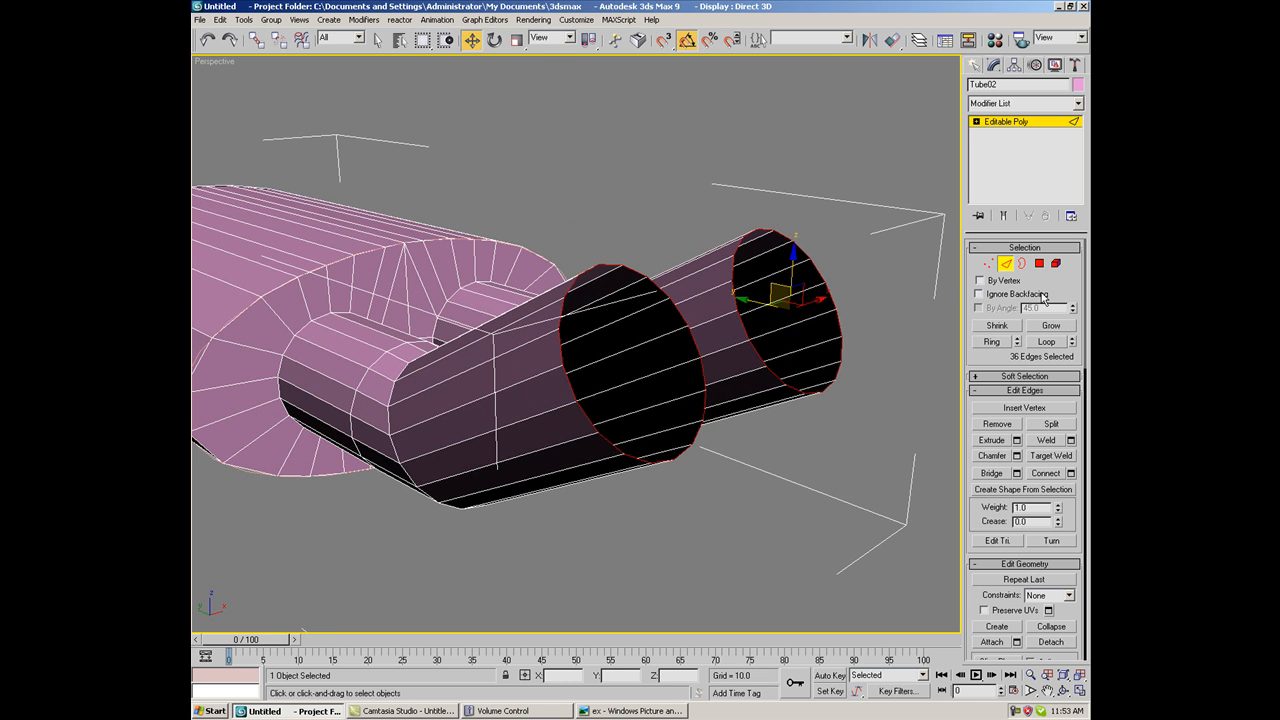
# Shift-drag the tip rims to extrude a new angled section and scale the openings
pyautogui.click(516, 38)
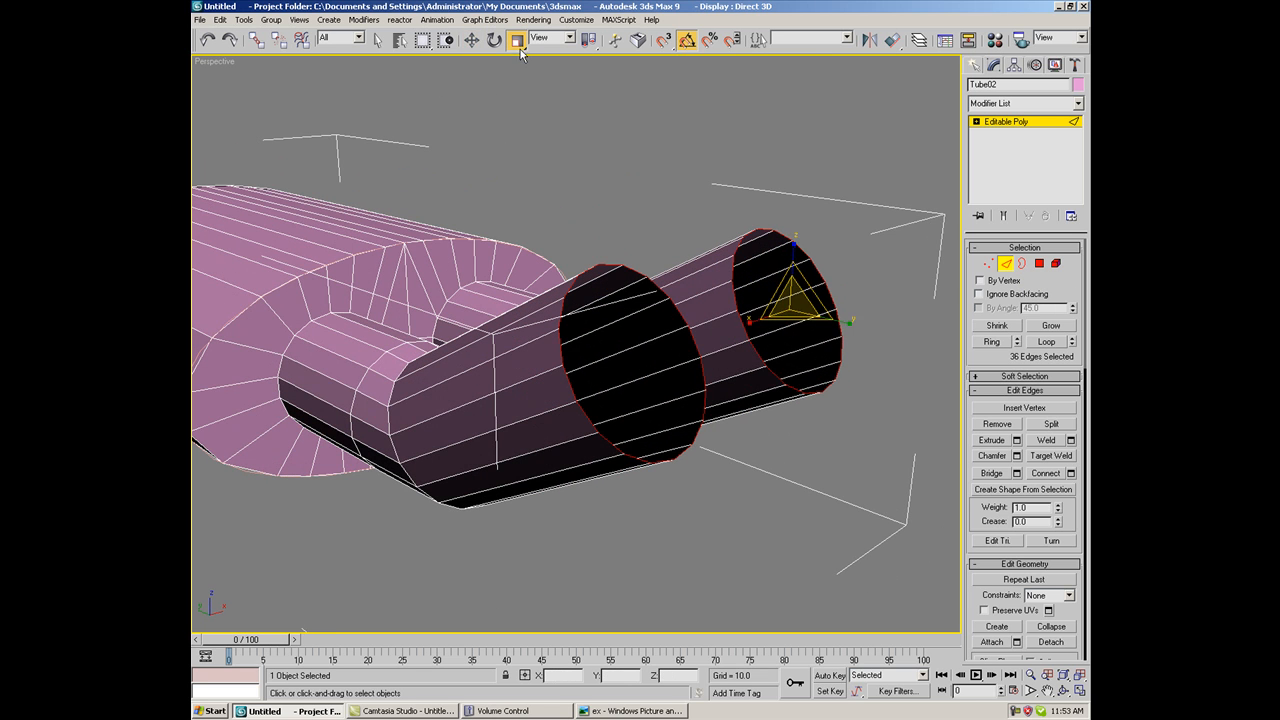
pyautogui.click(517, 38)
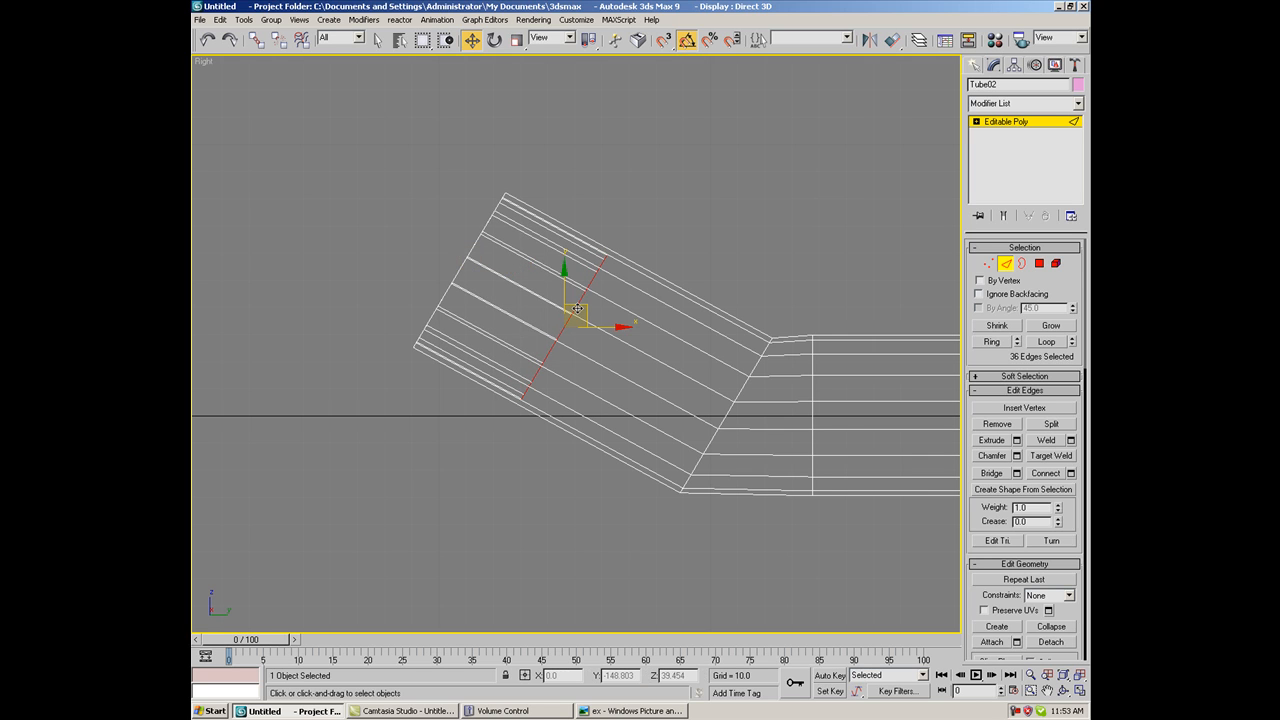
pyautogui.moveTo(578, 308); pyautogui.dragTo(603, 322)
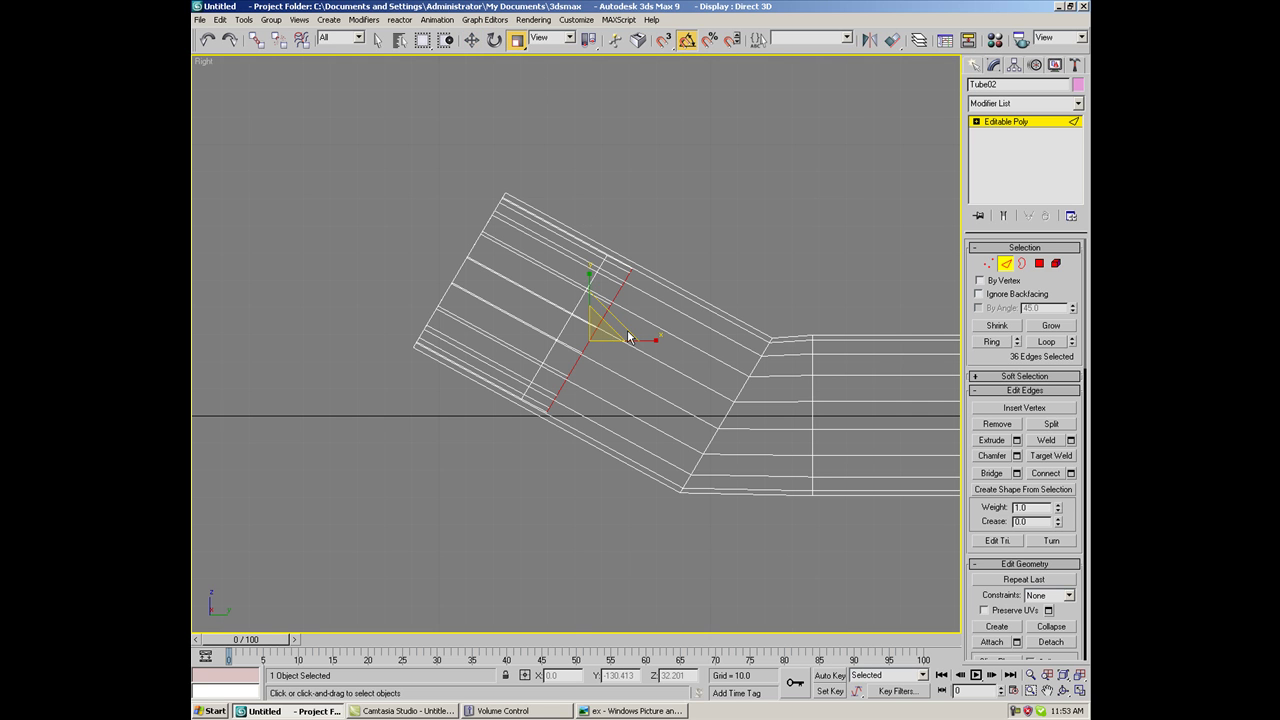
pyautogui.press('p')
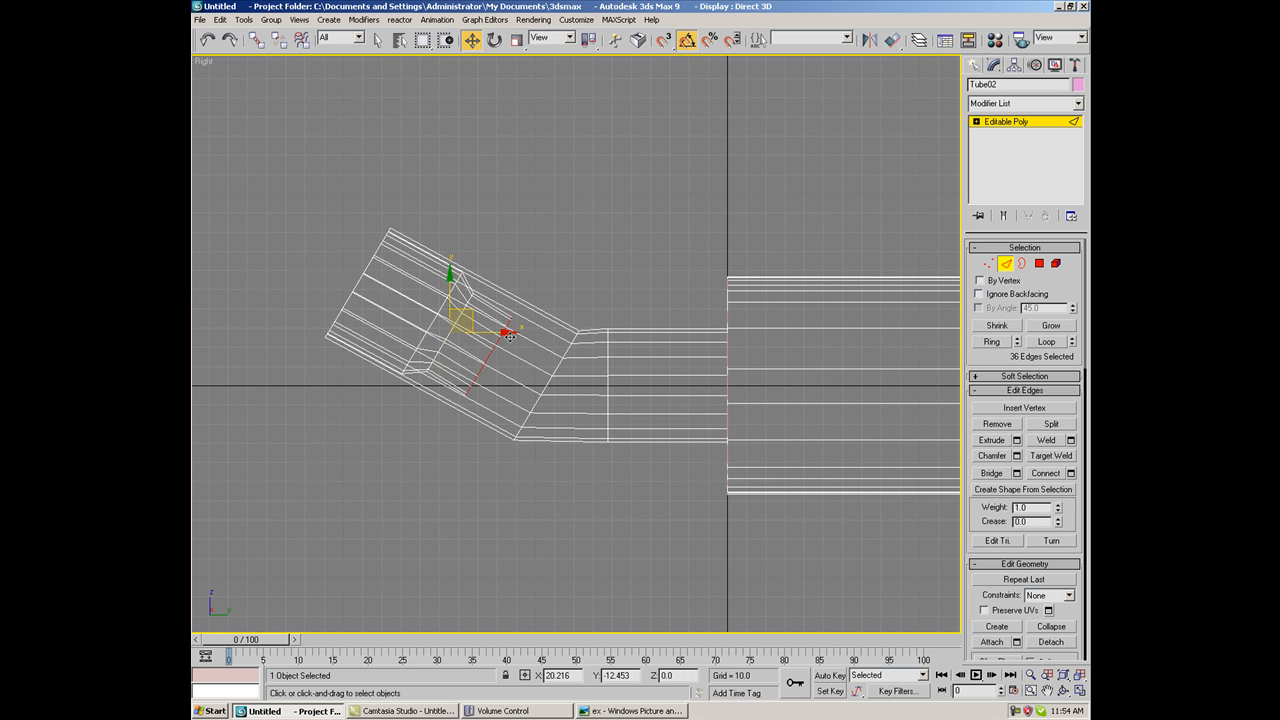
pyautogui.moveTo(510, 335); pyautogui.dragTo(560, 380)
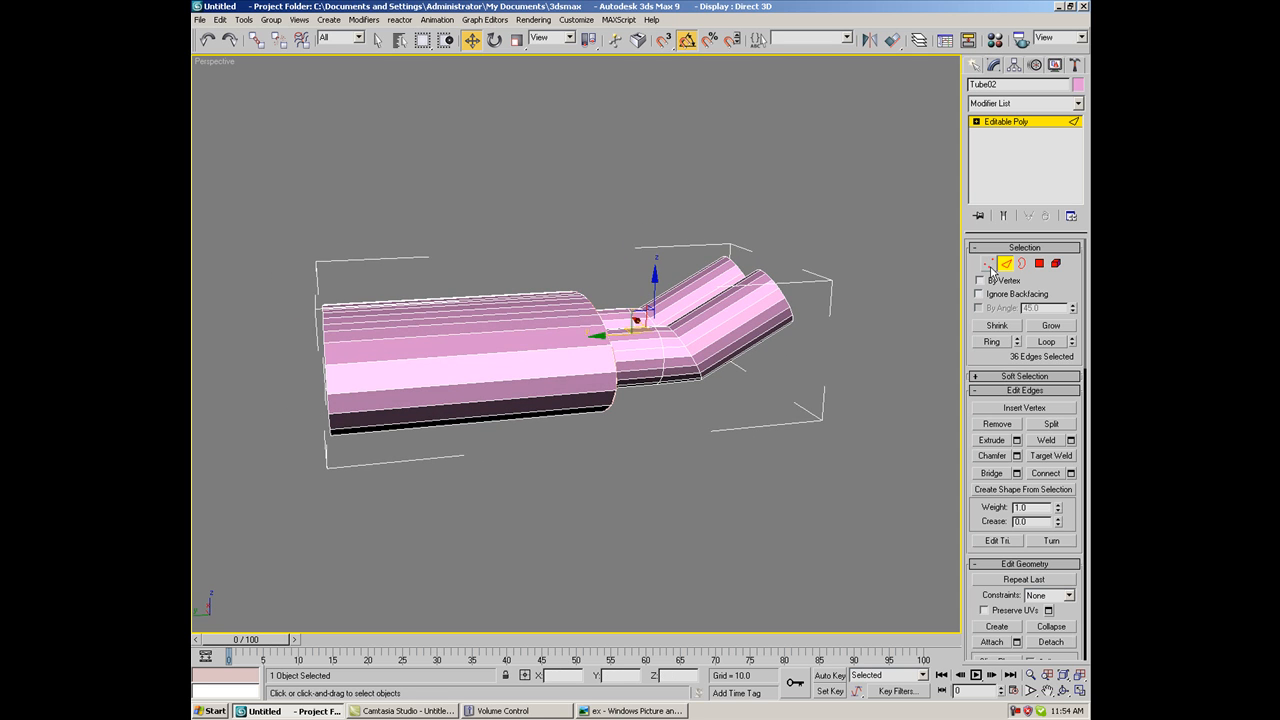
pyautogui.click(988, 263)
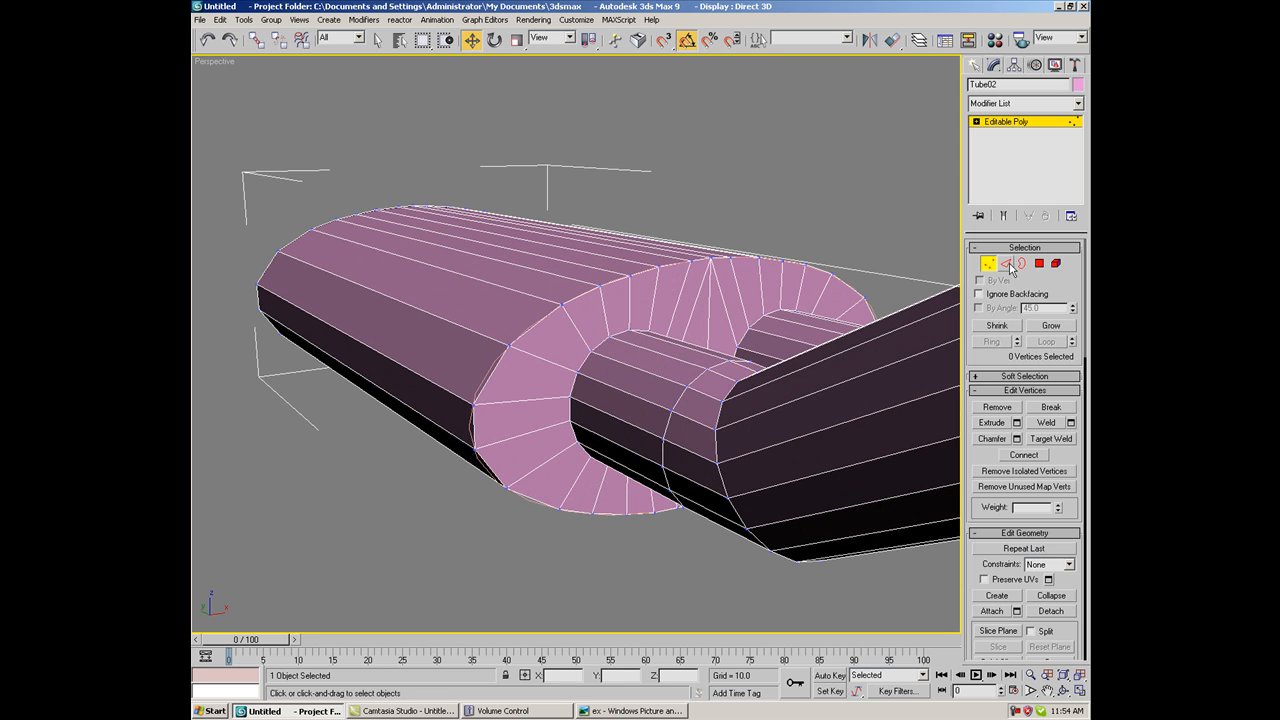
# Pick an inner tip pipe edge and connect it to add a loop across the tip
pyautogui.click(1005, 263)
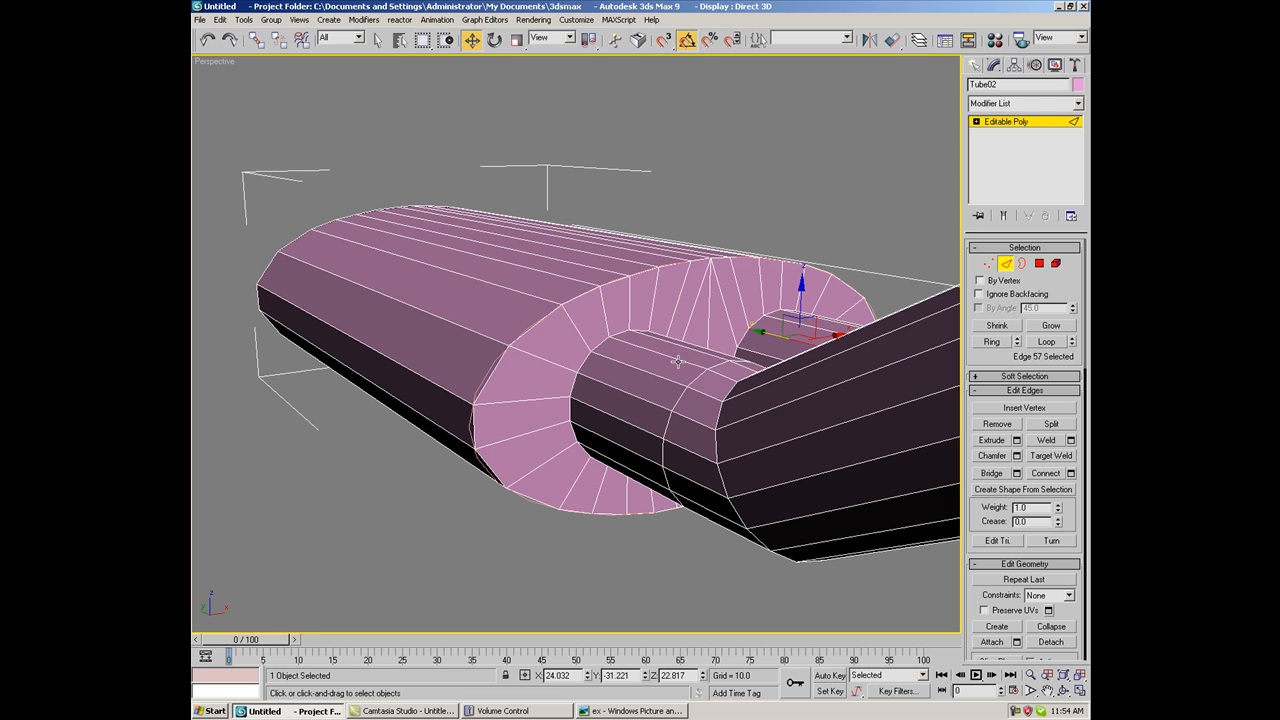
pyautogui.click(1046, 341)
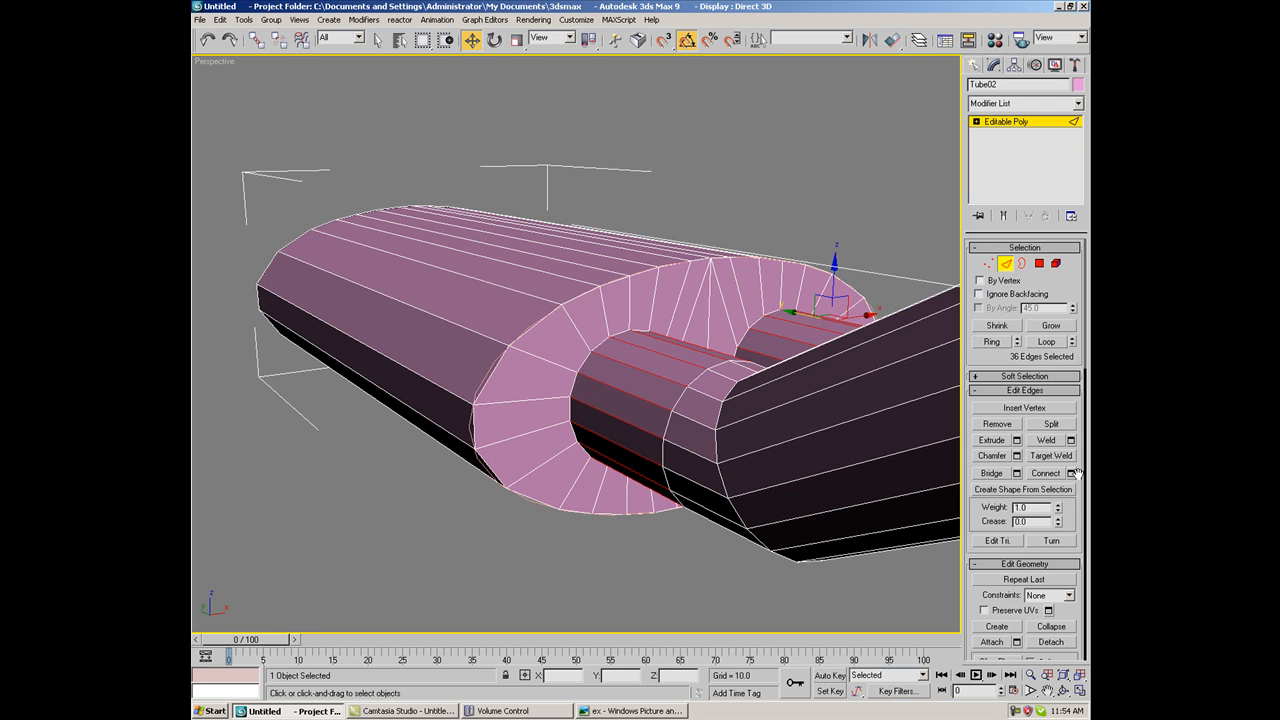
pyautogui.click(1073, 473)
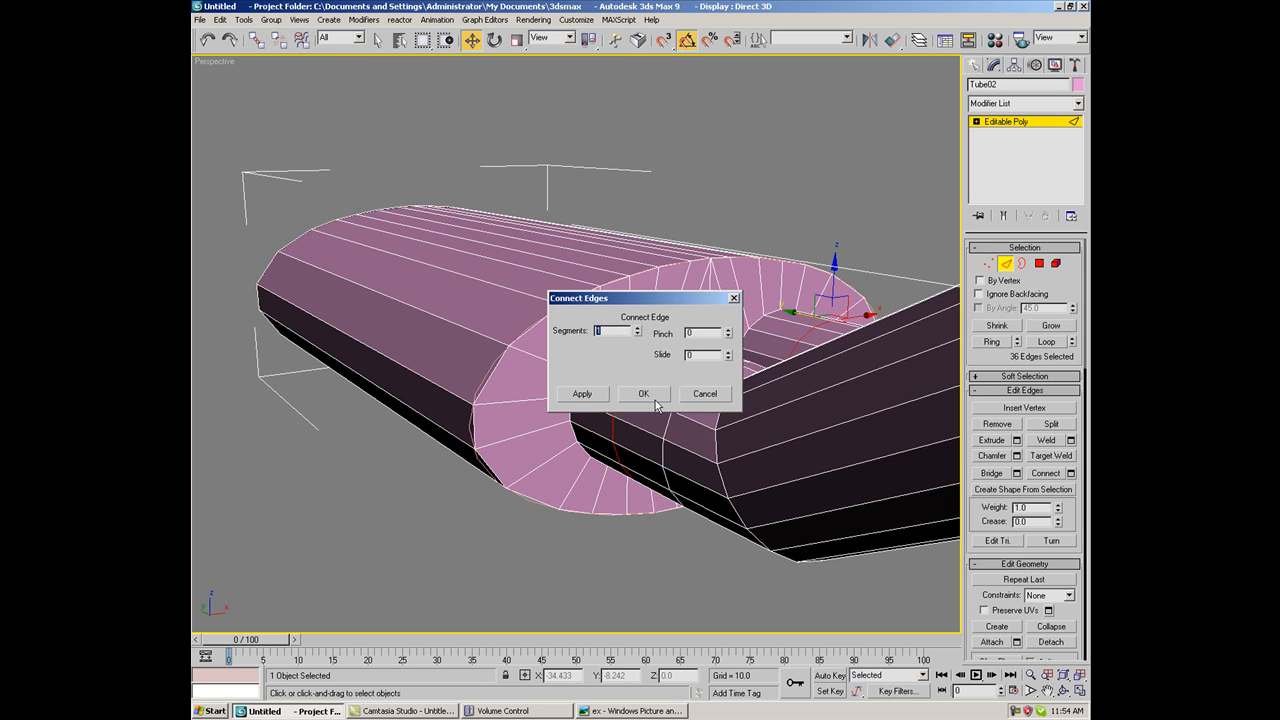
pyautogui.click(643, 393)
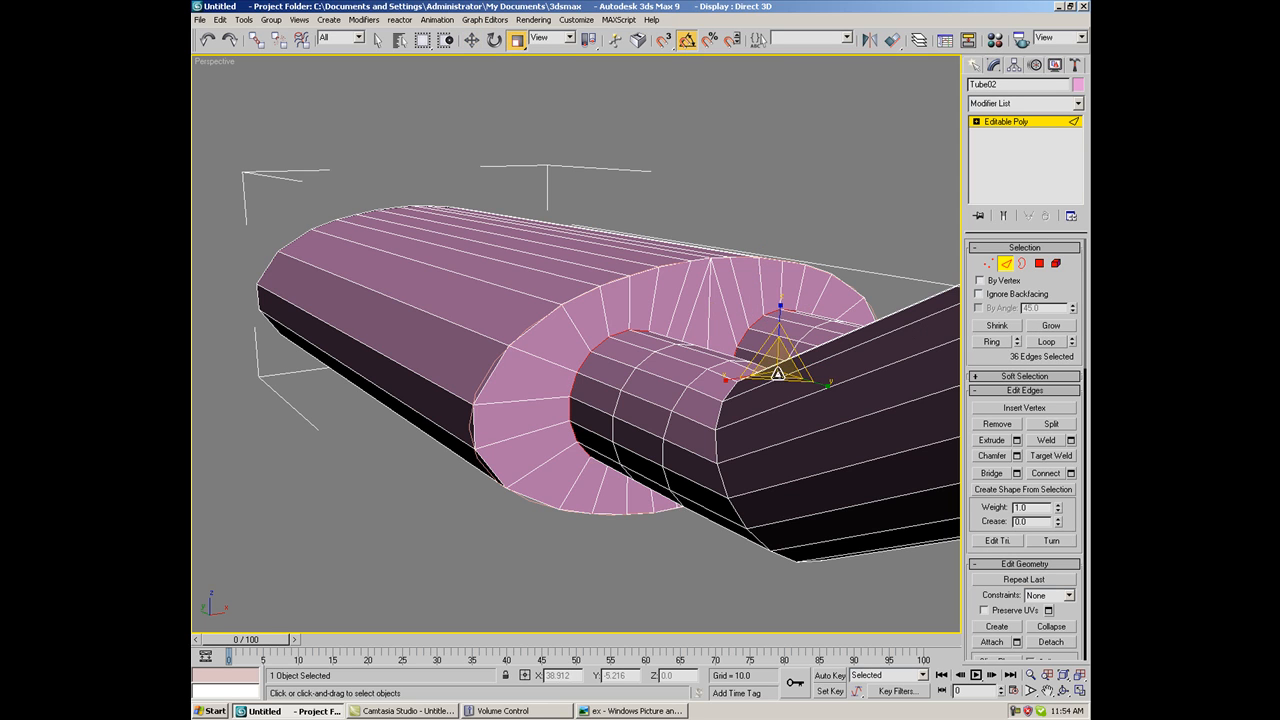
pyautogui.click(845, 235)
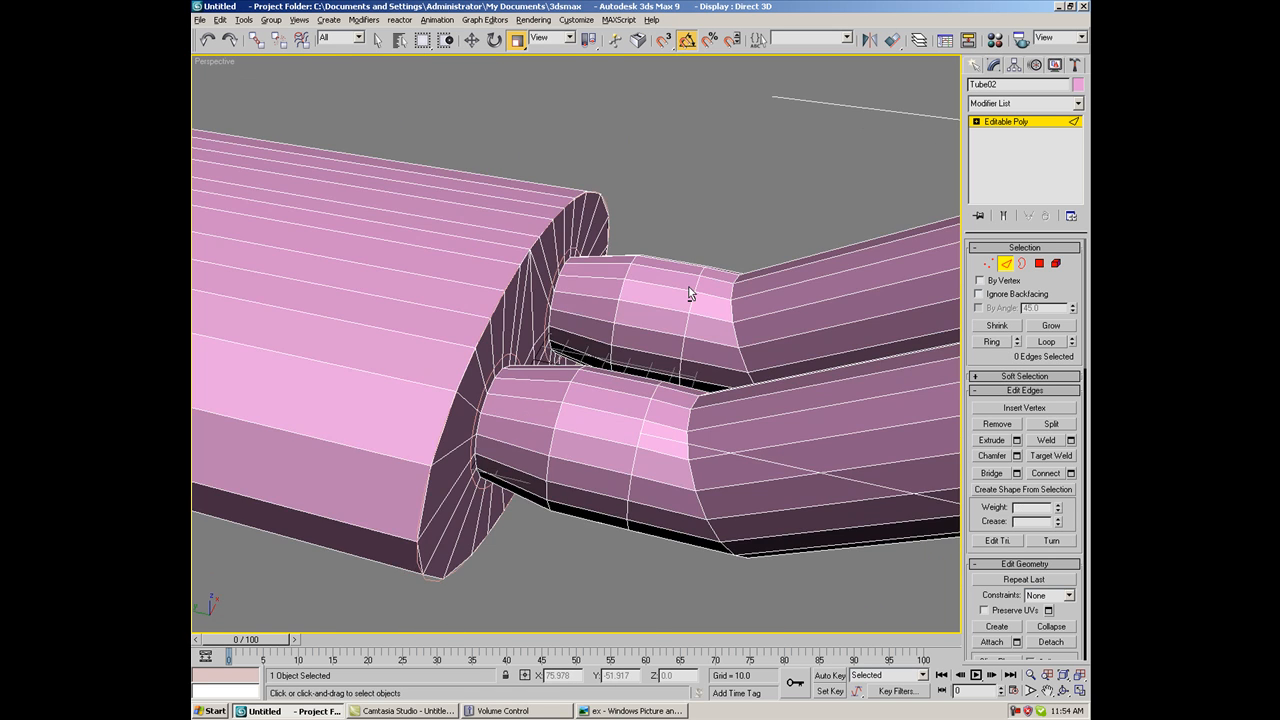
# Select the end-cap edges around the tip pipe and chamfer that junction loop
pyautogui.moveTo(690, 293); pyautogui.dragTo(500, 337)
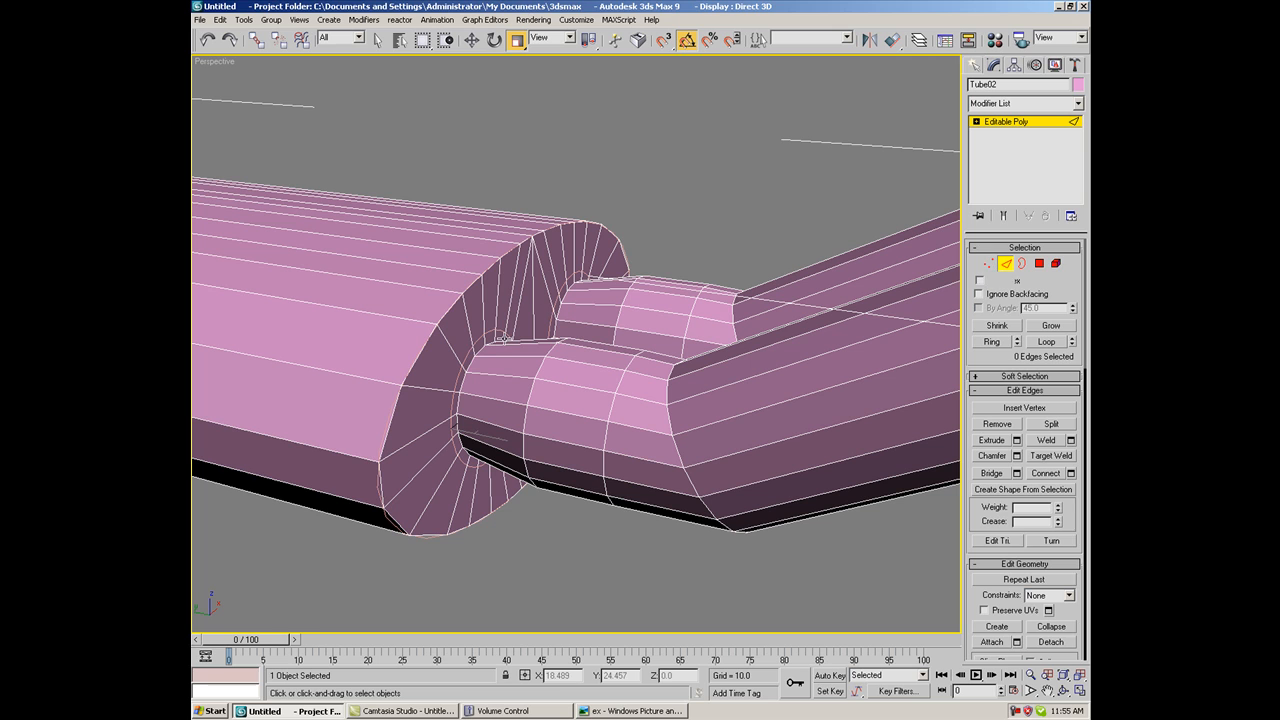
pyautogui.click(500, 340)
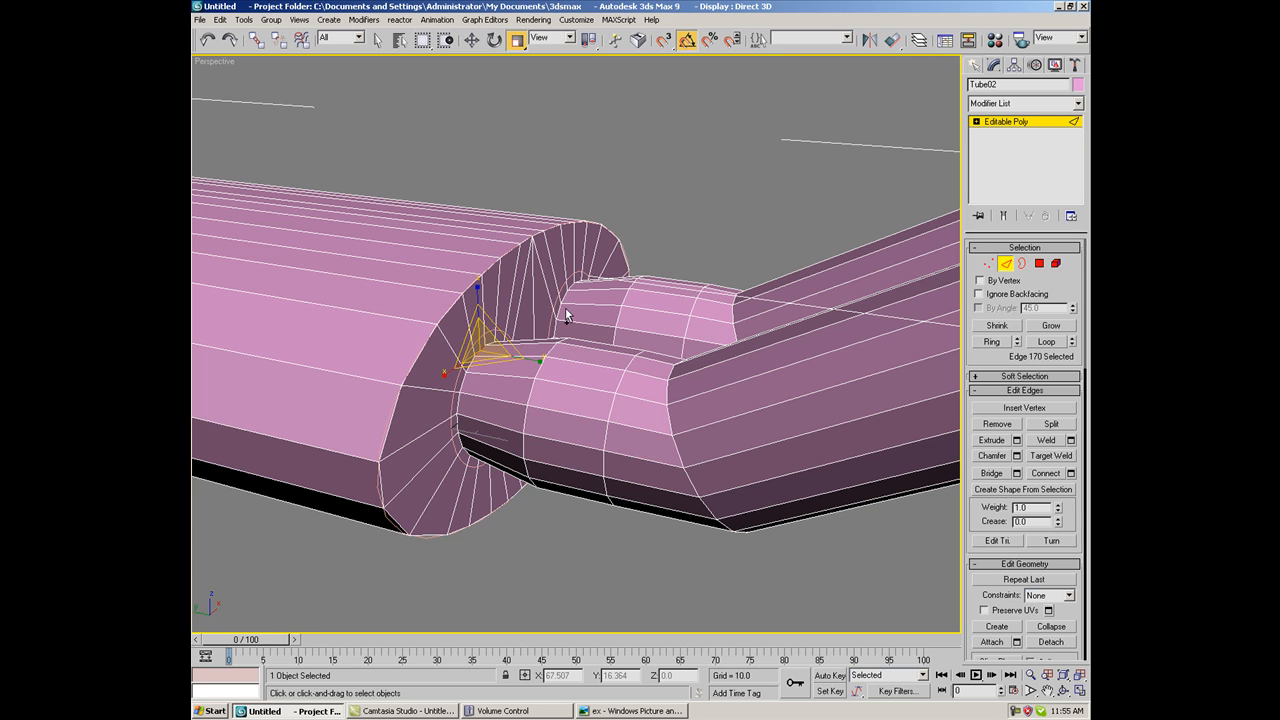
pyautogui.click(1050, 325)
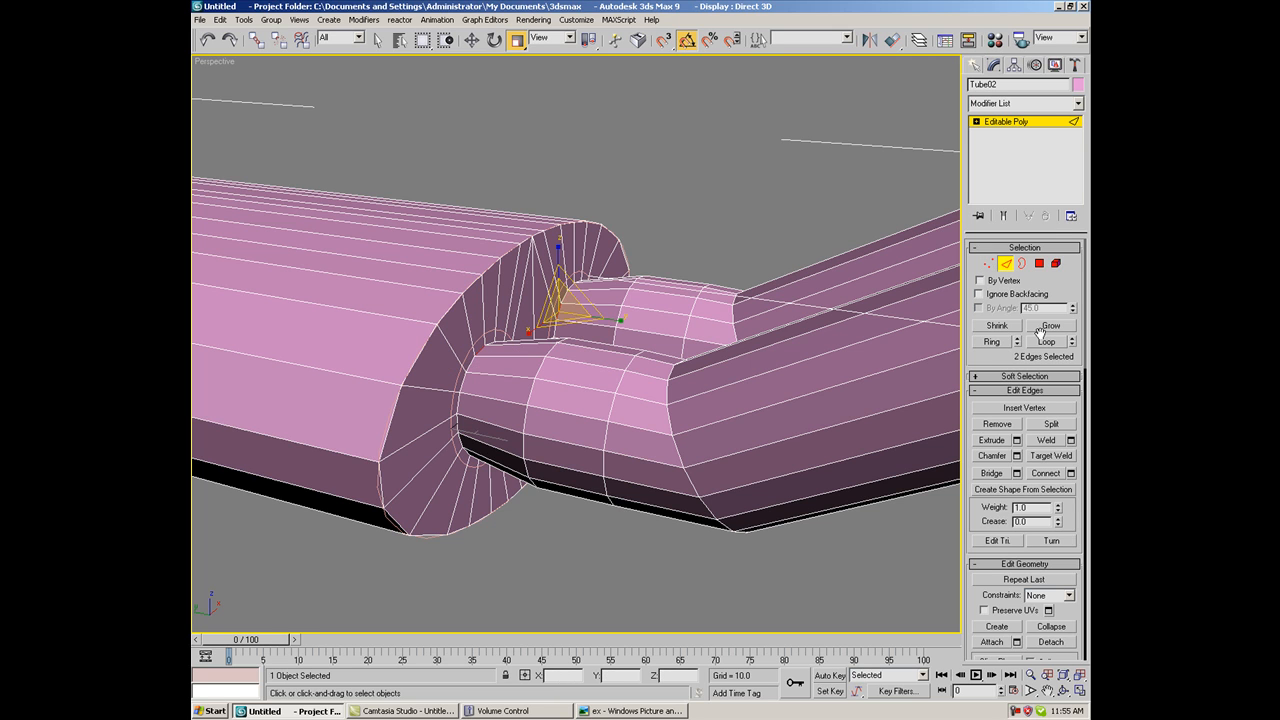
pyautogui.click(1050, 325)
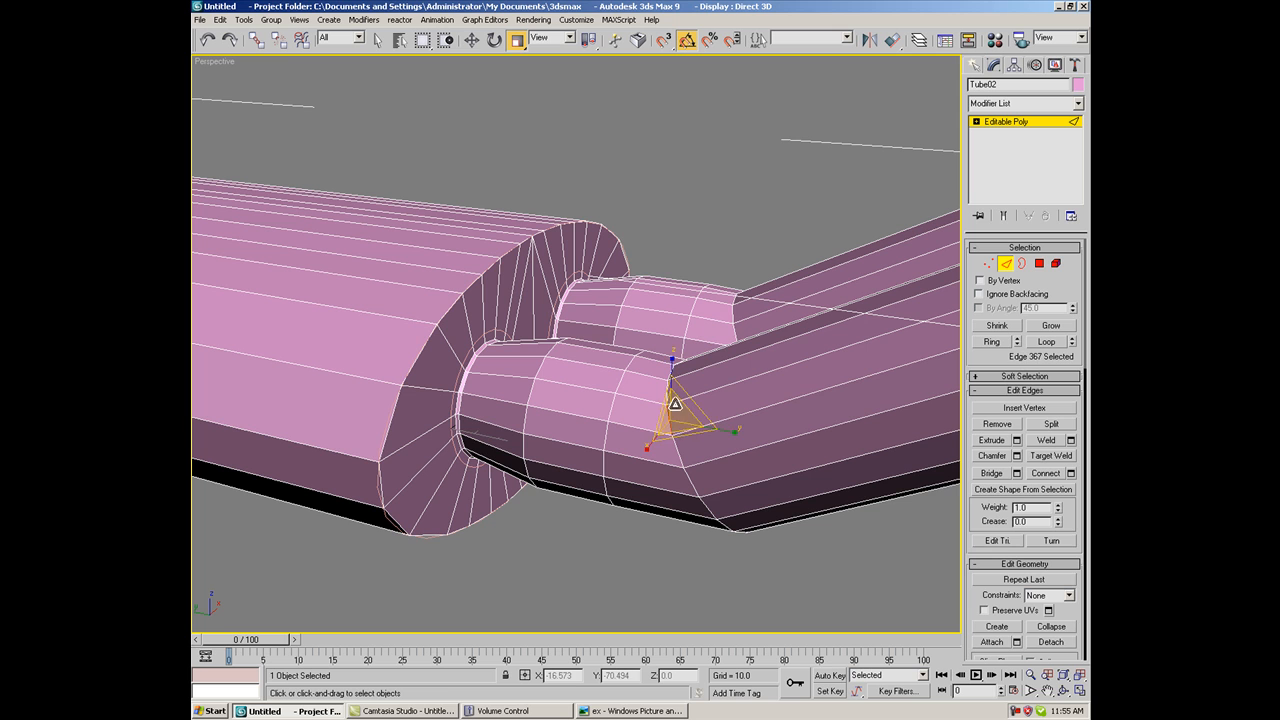
pyautogui.moveTo(675, 405); pyautogui.dragTo(735, 330)
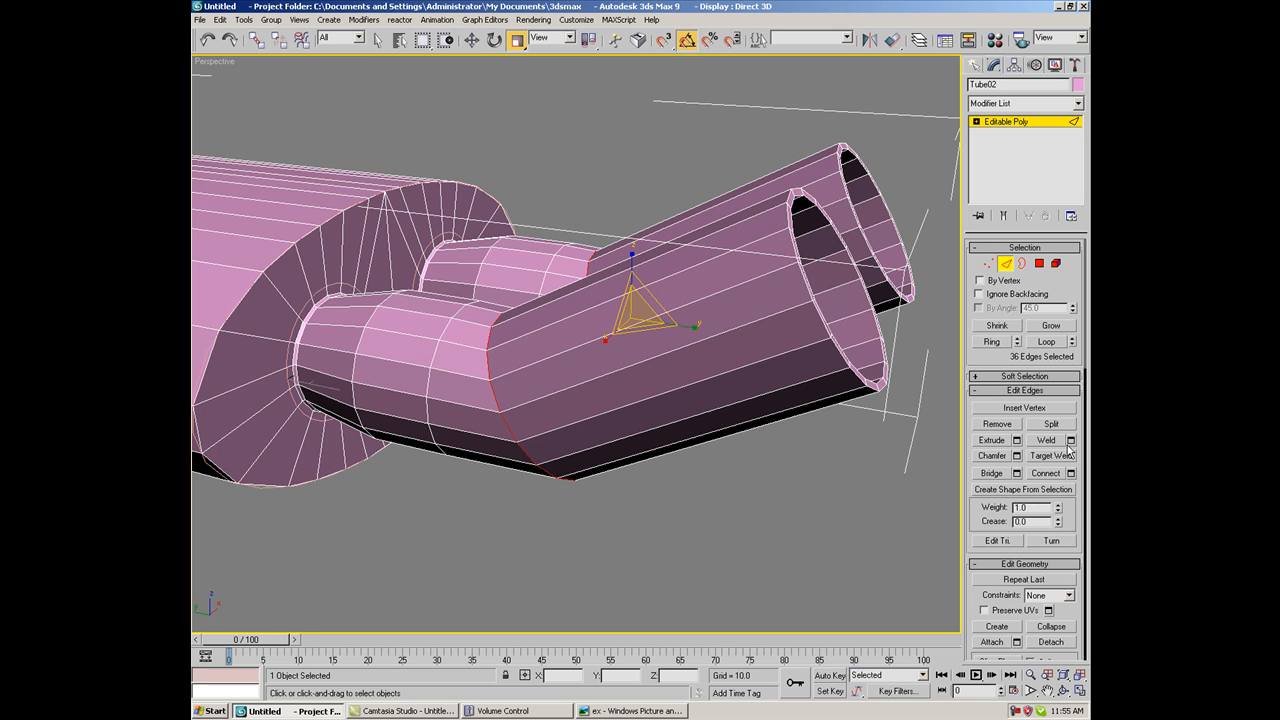
pyautogui.moveTo(1017, 462)
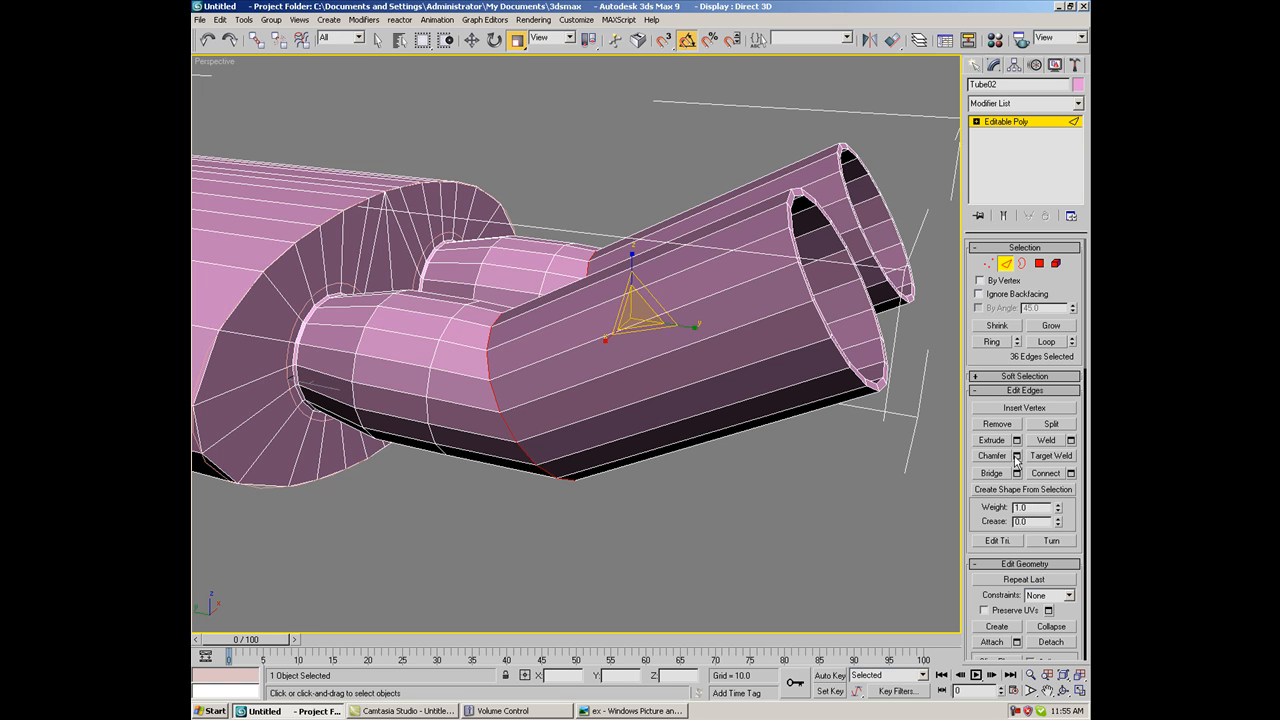
pyautogui.click(690, 521)
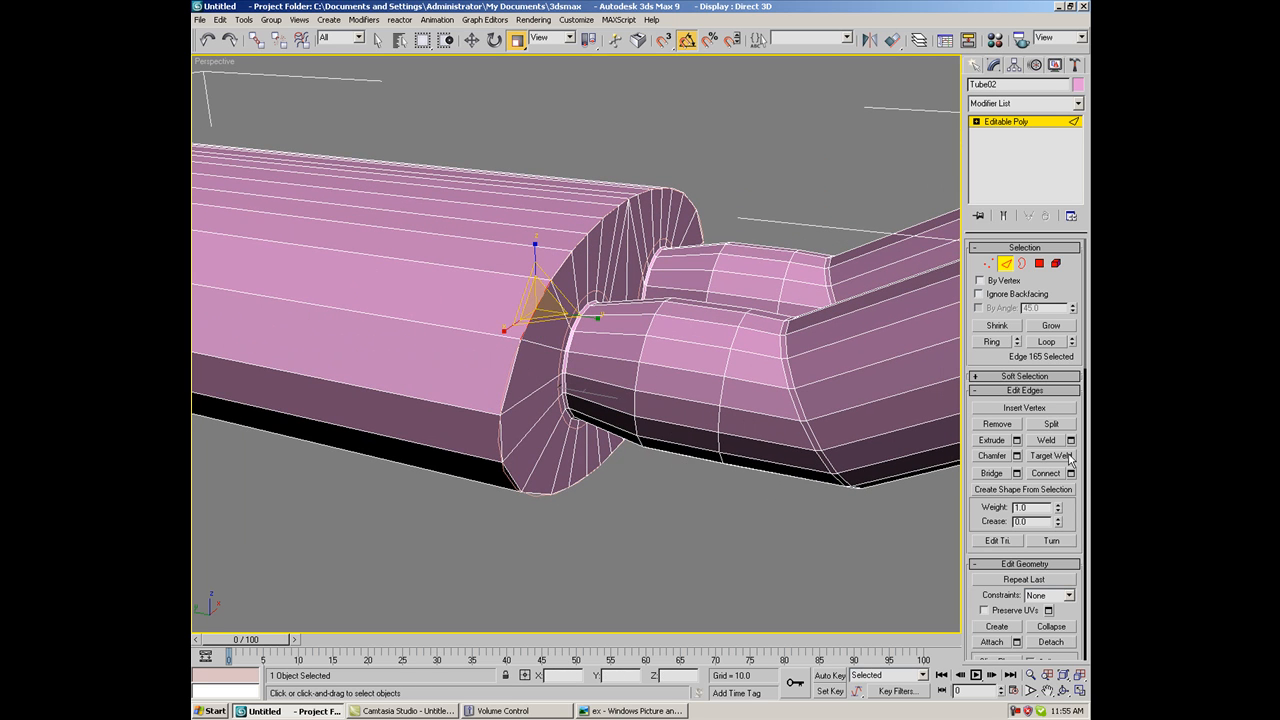
# Select the loop around the pipe opening and chamfer it
pyautogui.click(1046, 341)
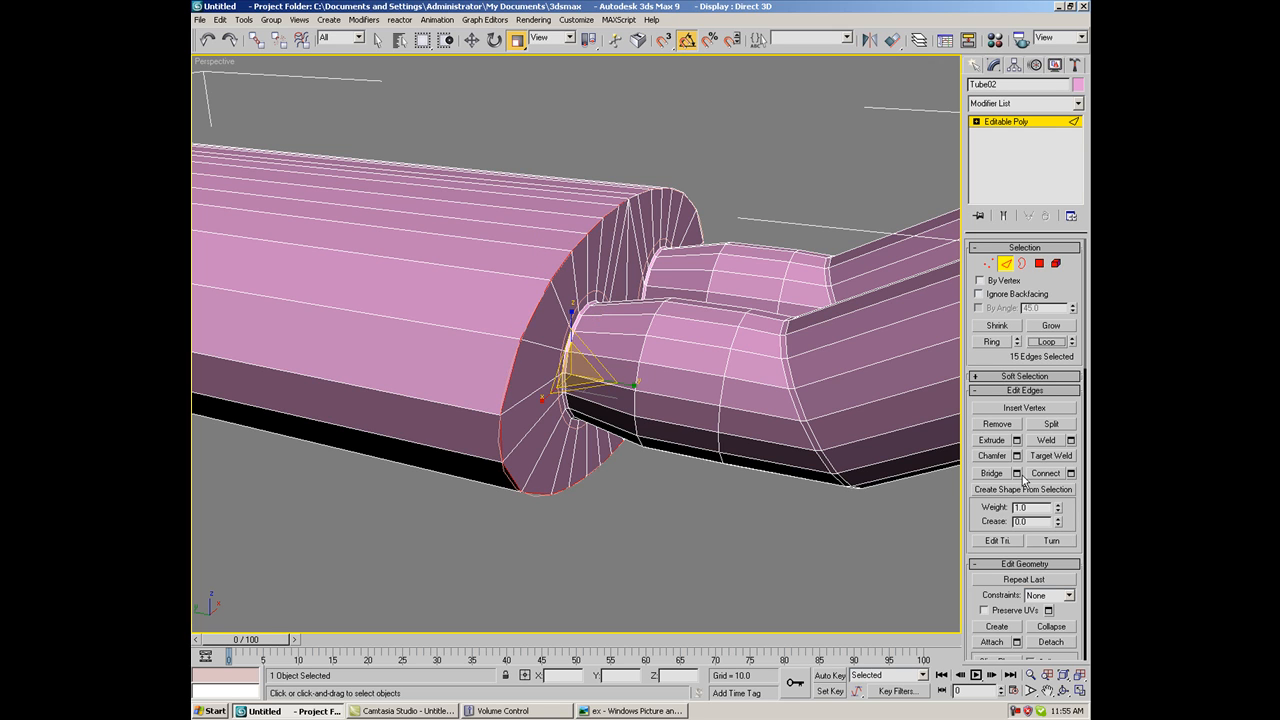
pyautogui.moveTo(1016, 442)
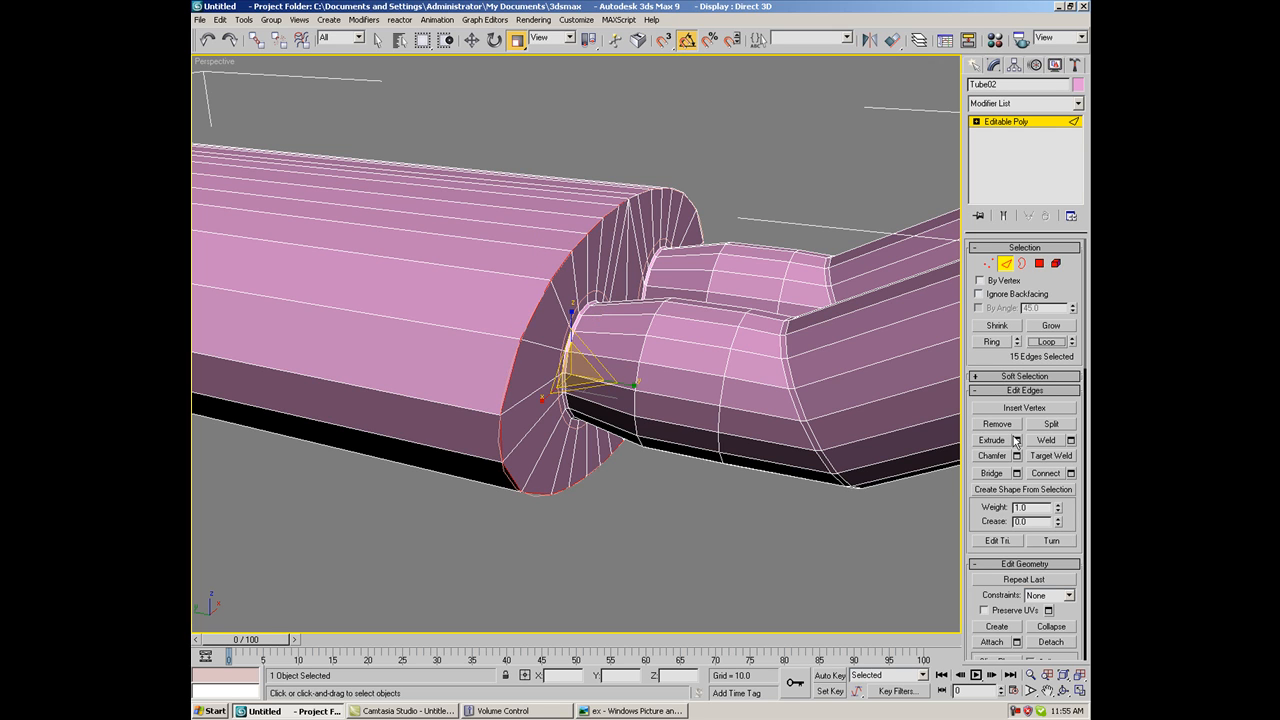
pyautogui.click(1018, 456)
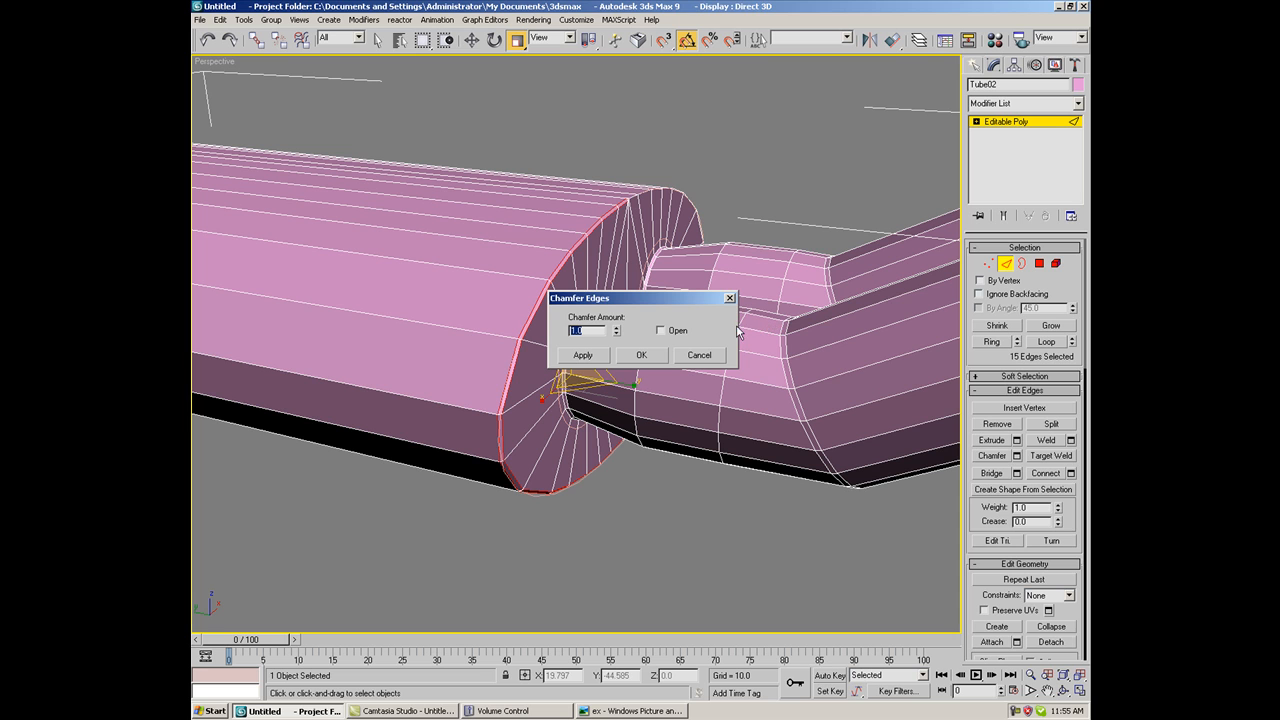
pyautogui.moveTo(654, 438)
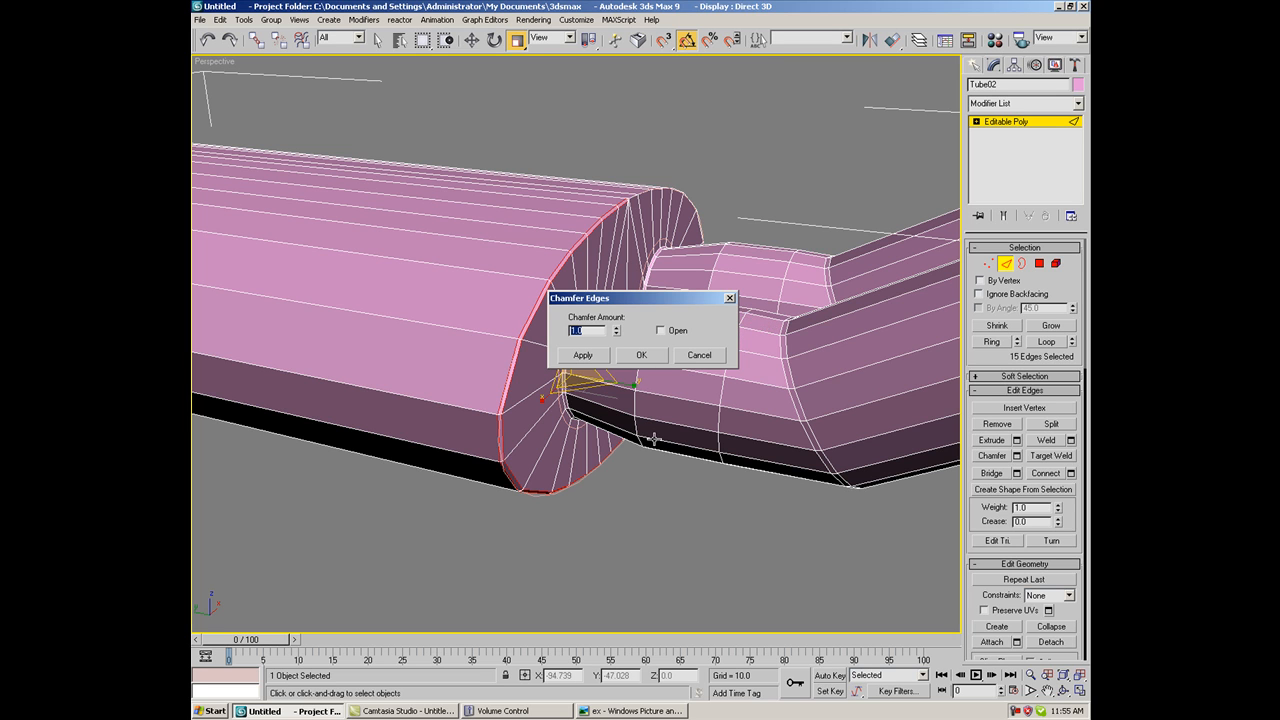
pyautogui.click(641, 355)
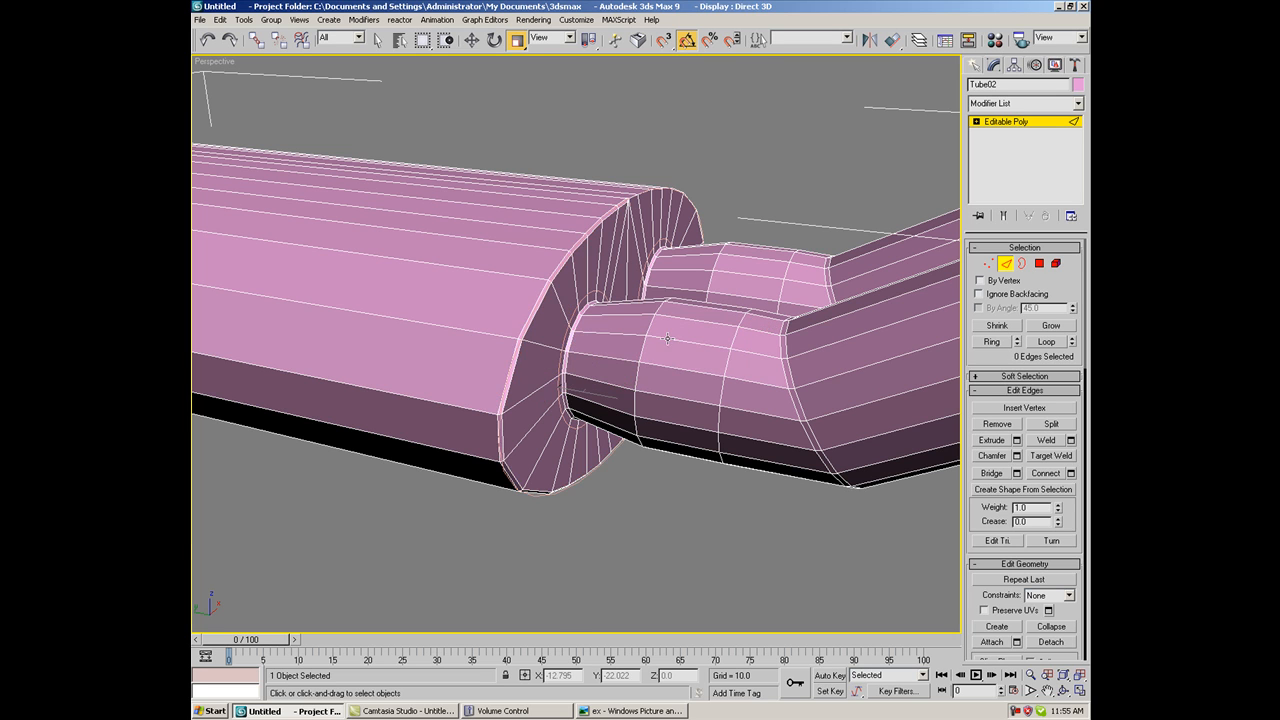
# Zoom to the end cap, select its outer rim edge loop and apply a chamfer
pyautogui.moveTo(660, 340); pyautogui.dragTo(620, 430)
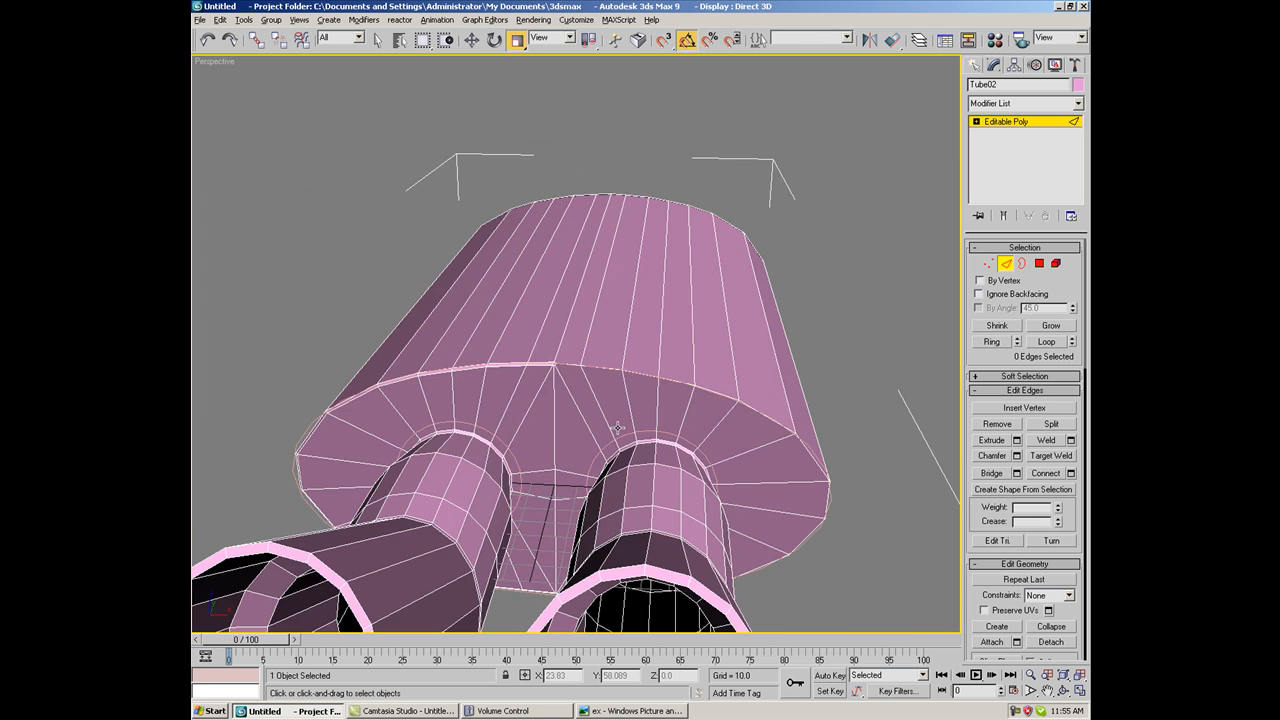
pyautogui.moveTo(600, 400); pyautogui.dragTo(620, 360)
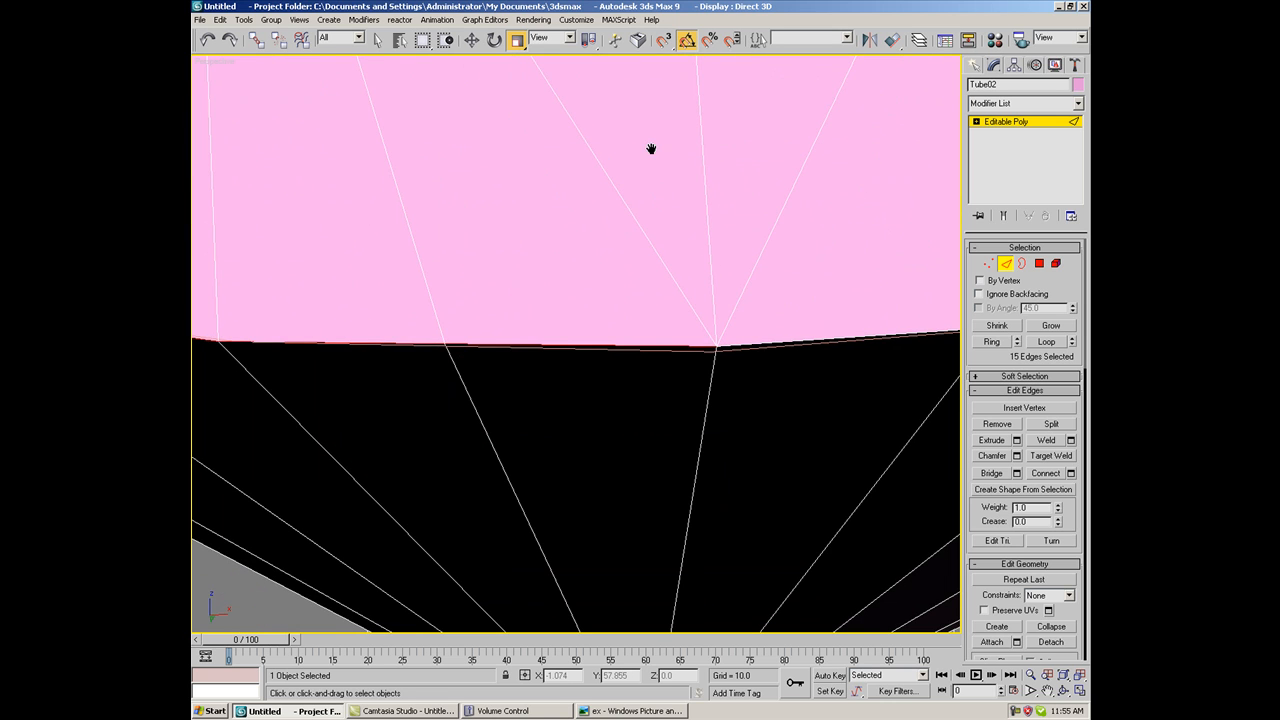
pyautogui.click(855, 345)
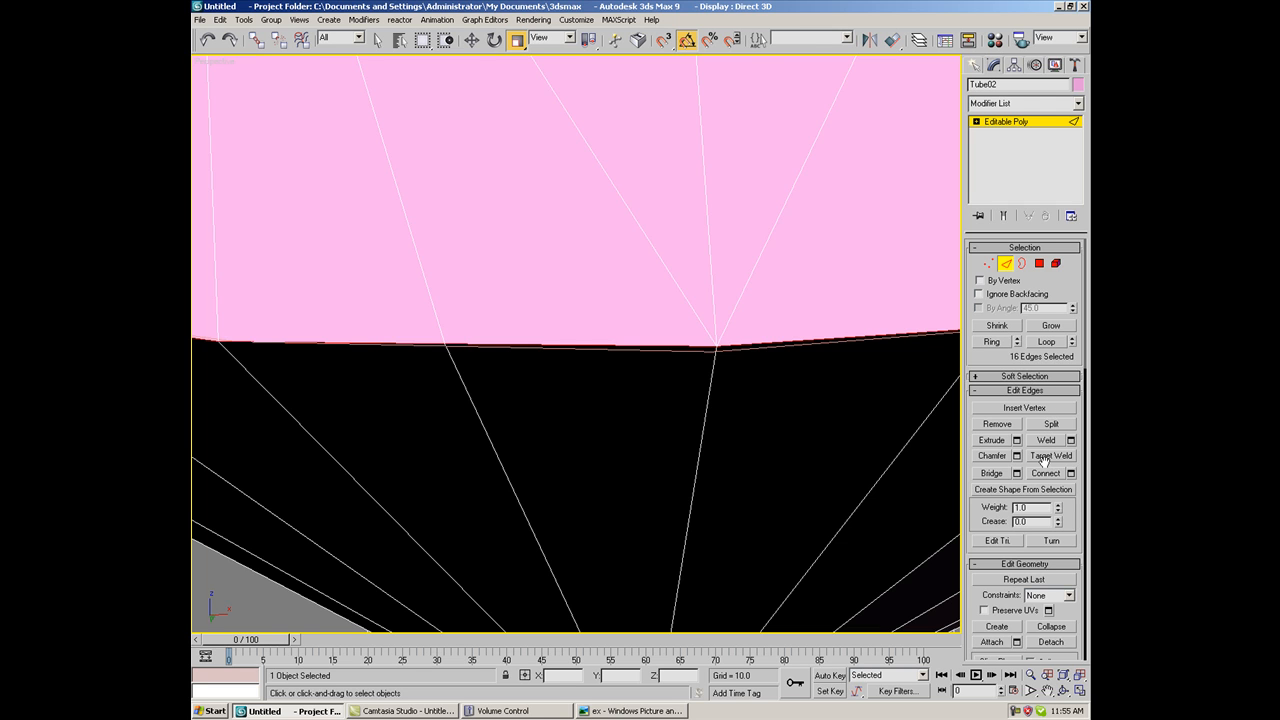
pyautogui.click(1046, 341)
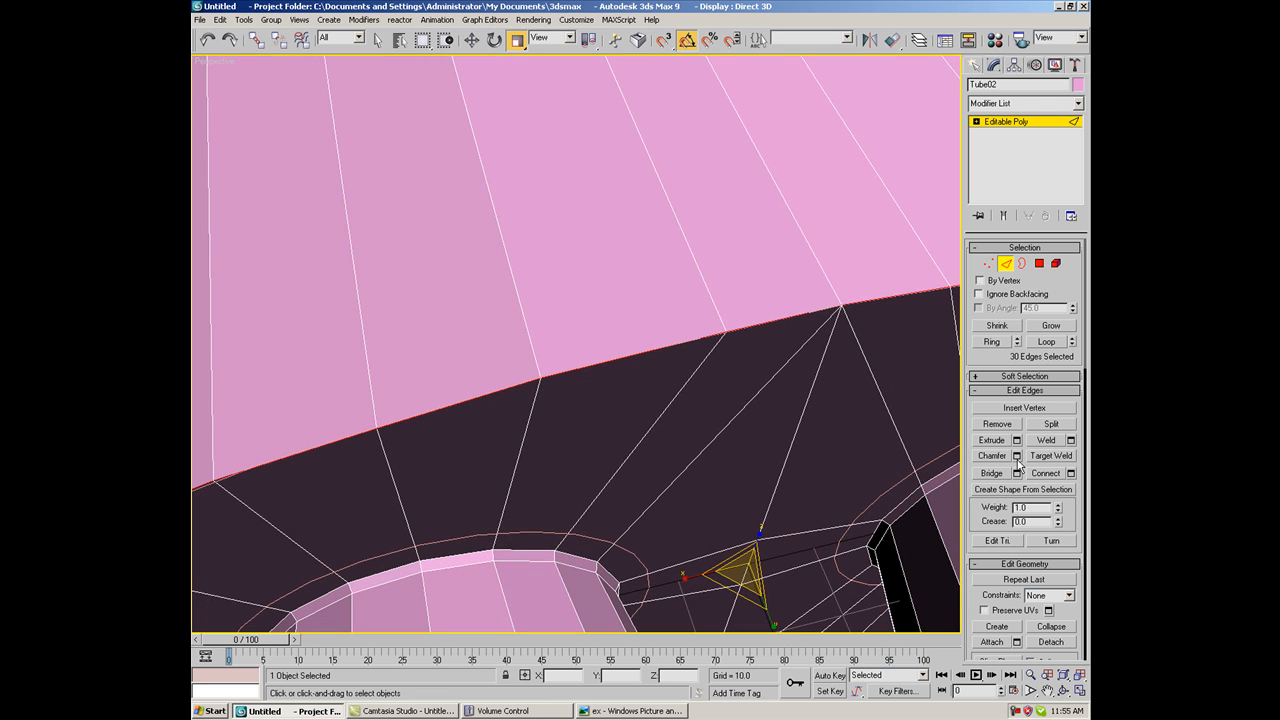
pyautogui.click(1017, 456)
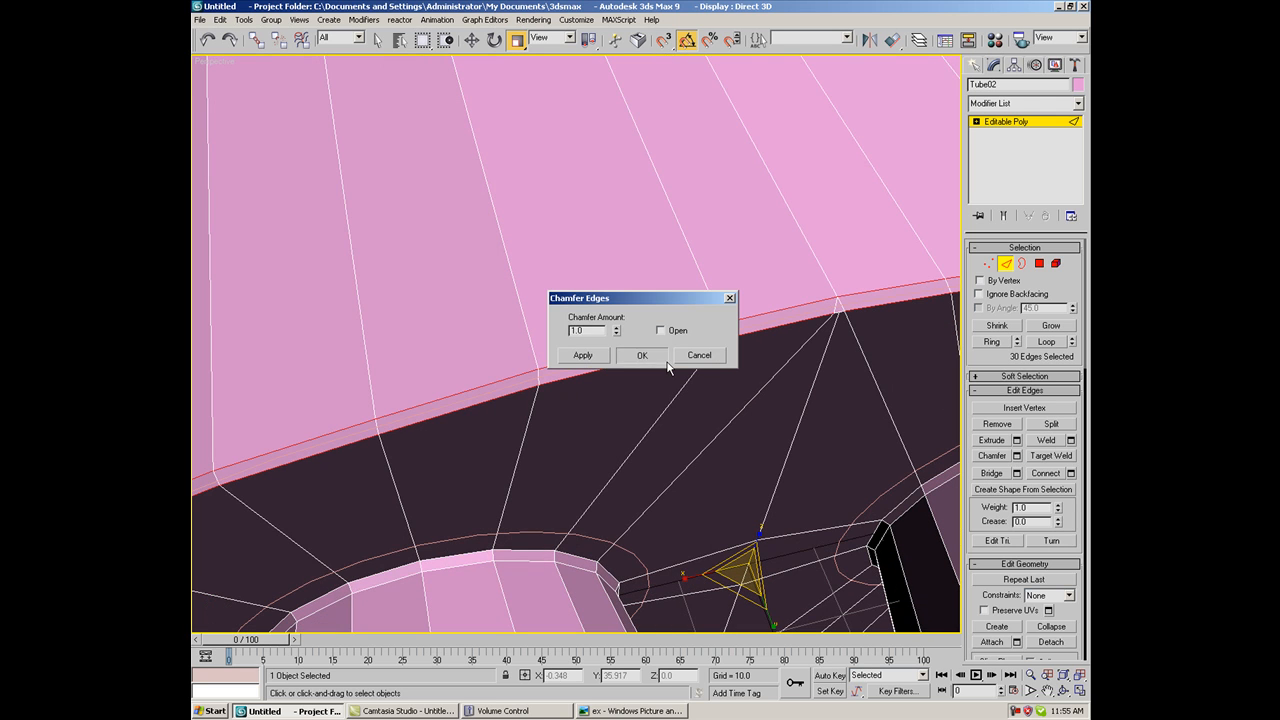
pyautogui.click(642, 355)
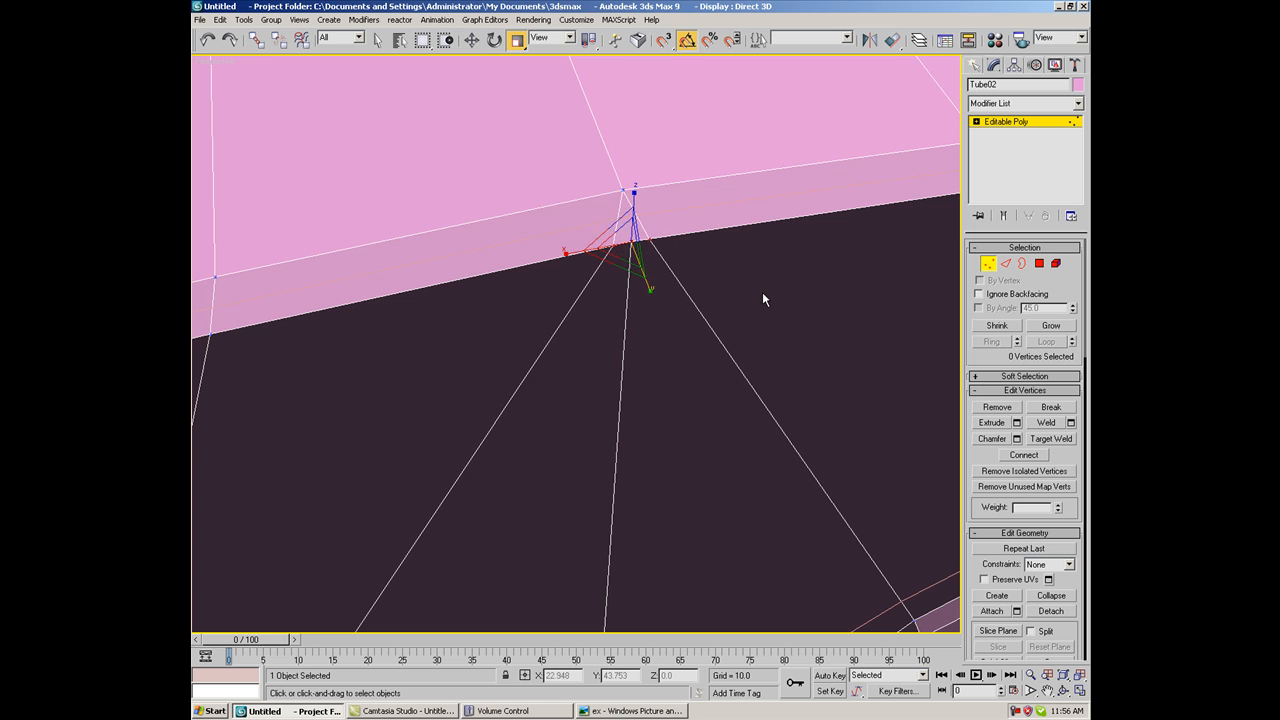
# Weld the stray overlapping rim vertices, dropping the vertex count from 522 to 520
pyautogui.click(1061, 422)
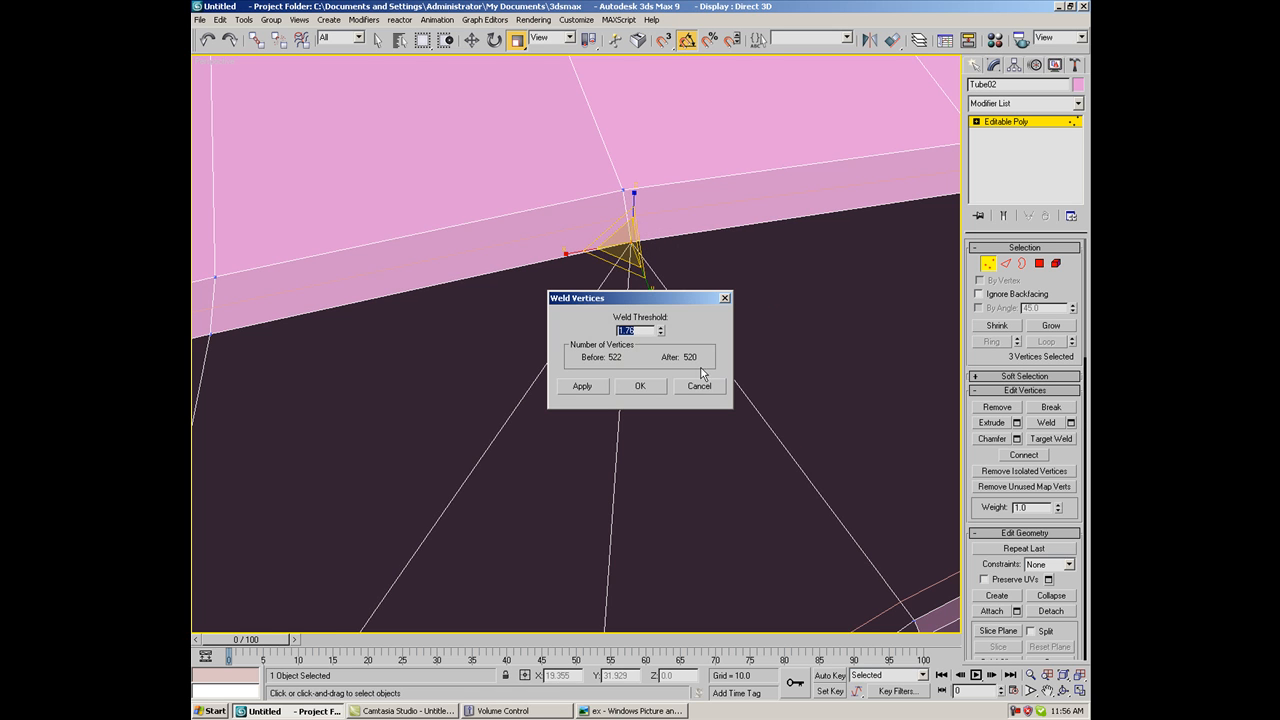
pyautogui.click(640, 386)
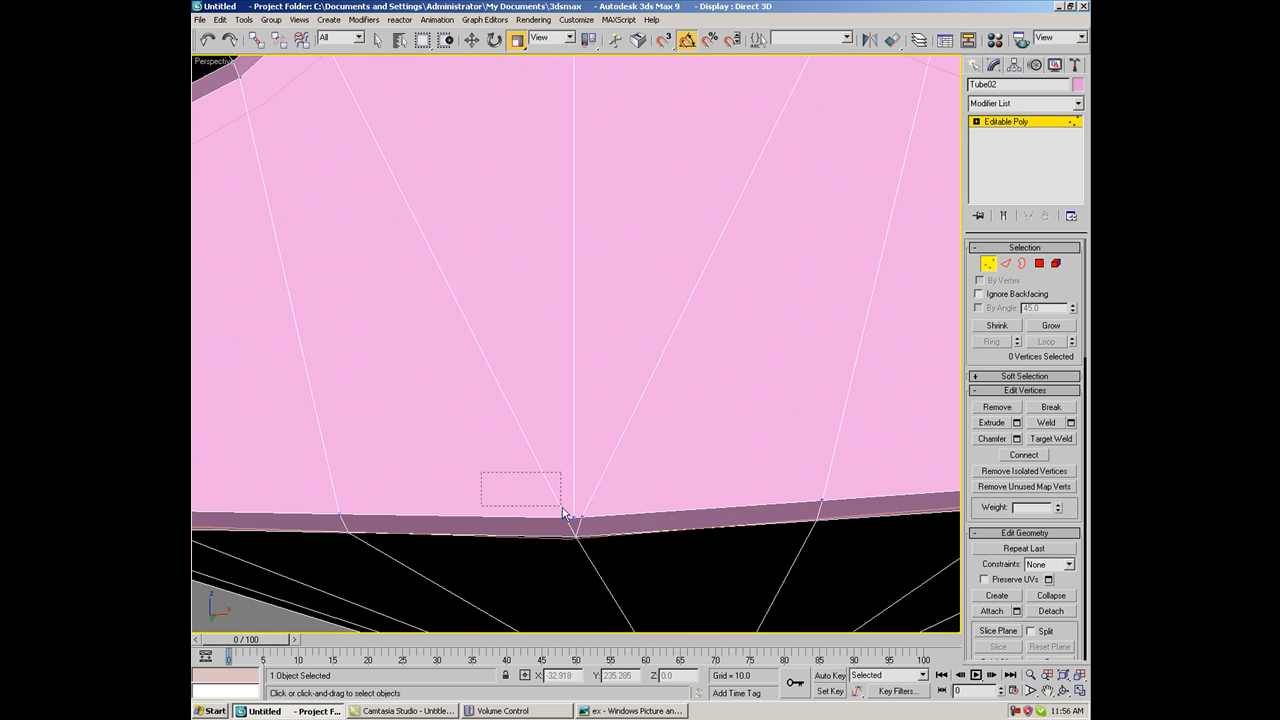
pyautogui.click(1046, 422)
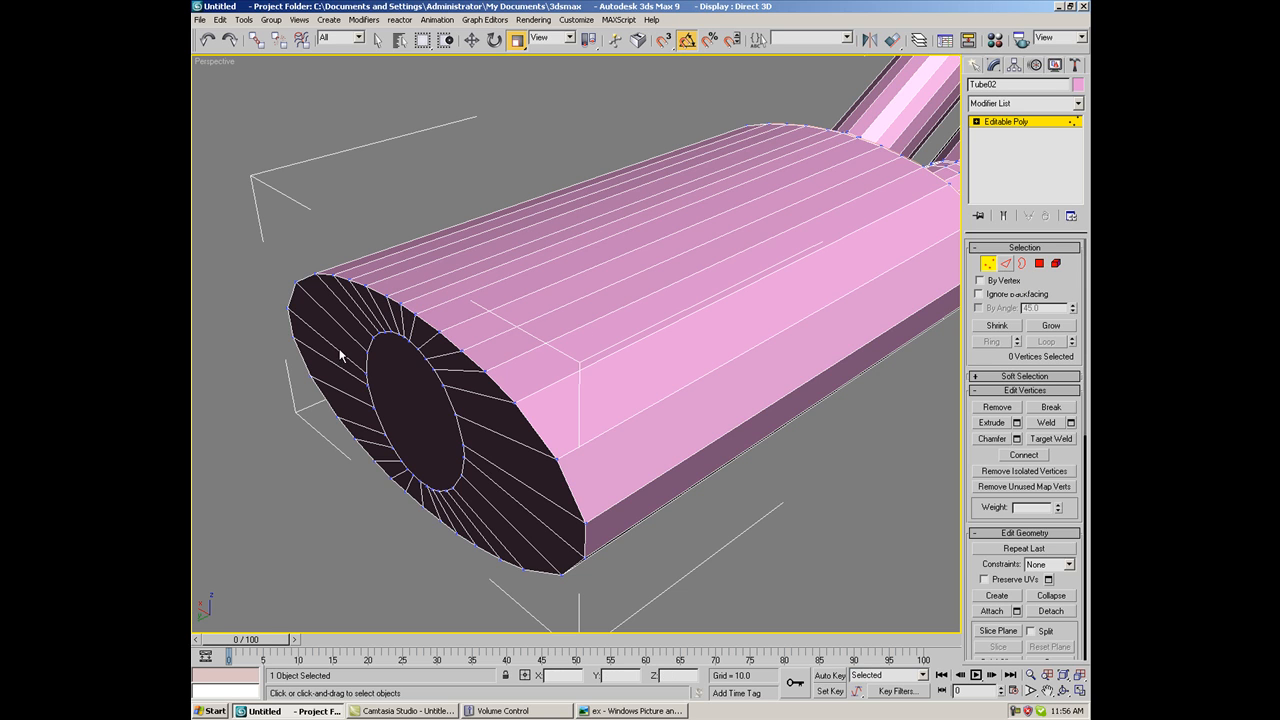
# In Edge mode, pick a rear cap rim edge and extend it to a loop
pyautogui.click(1004, 263)
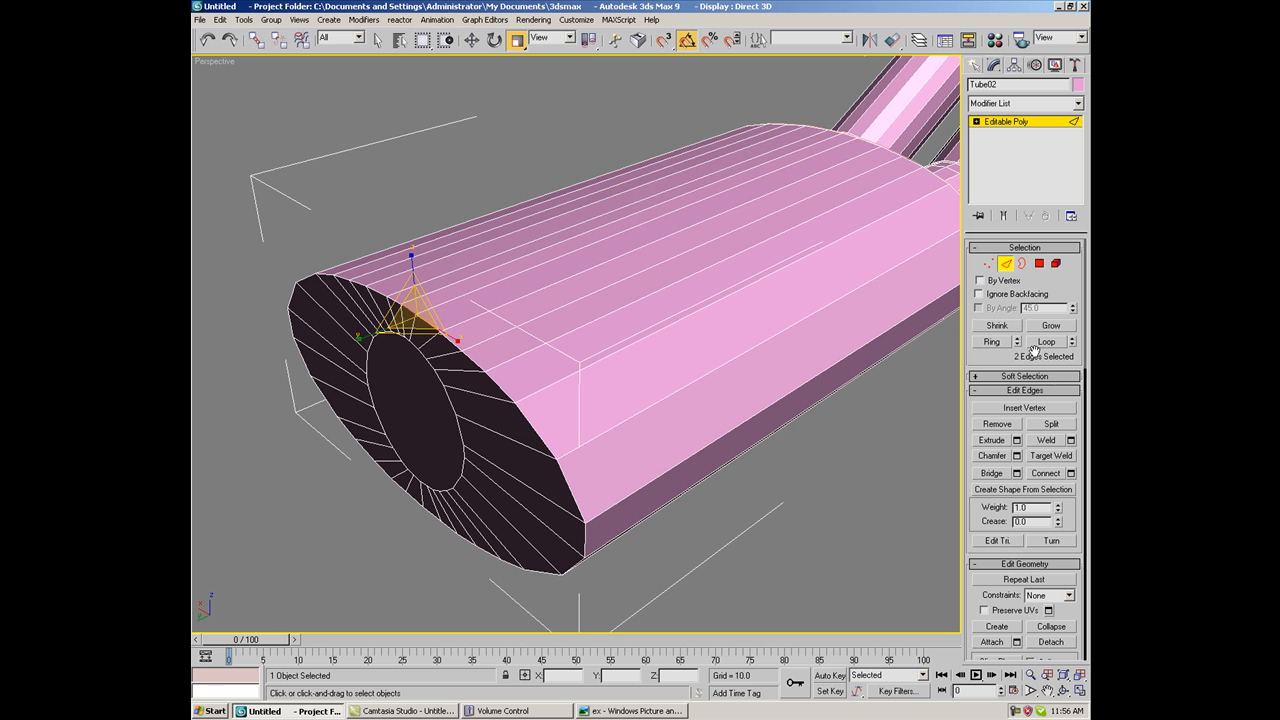
pyautogui.click(1047, 341)
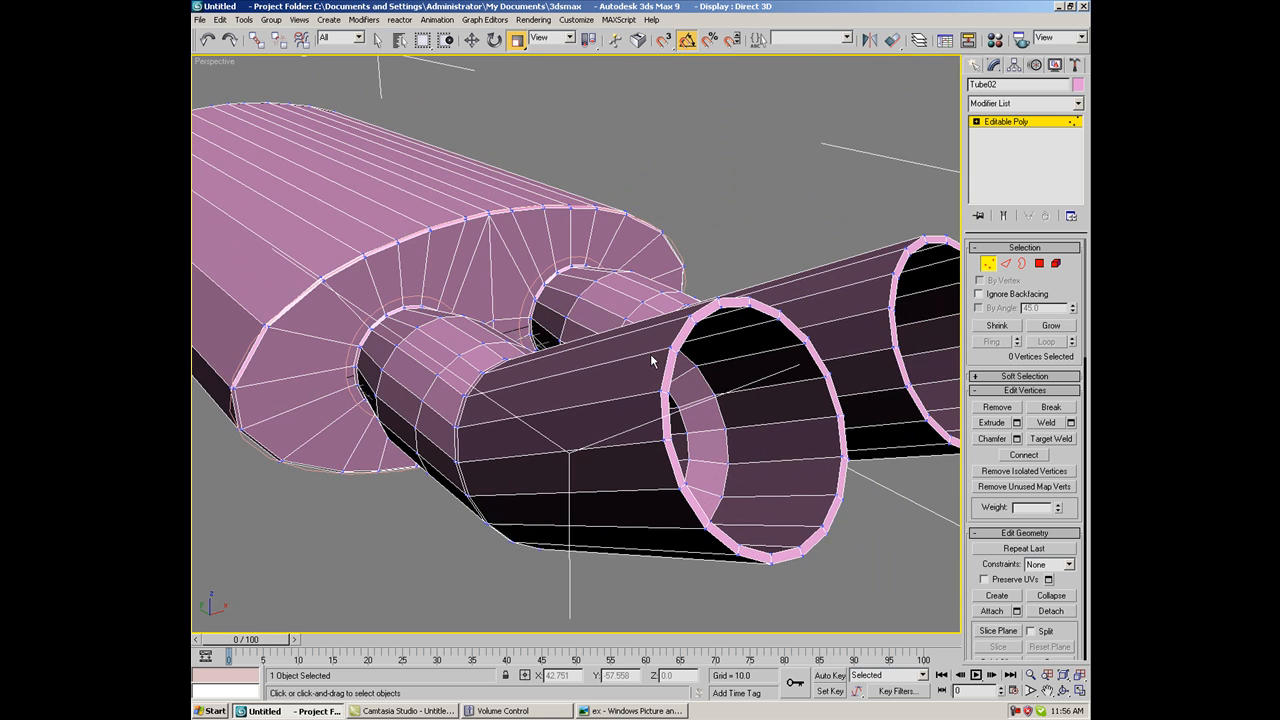
# Select the inner rim edge loop of the near tip and chamfer it
pyautogui.click(1005, 263)
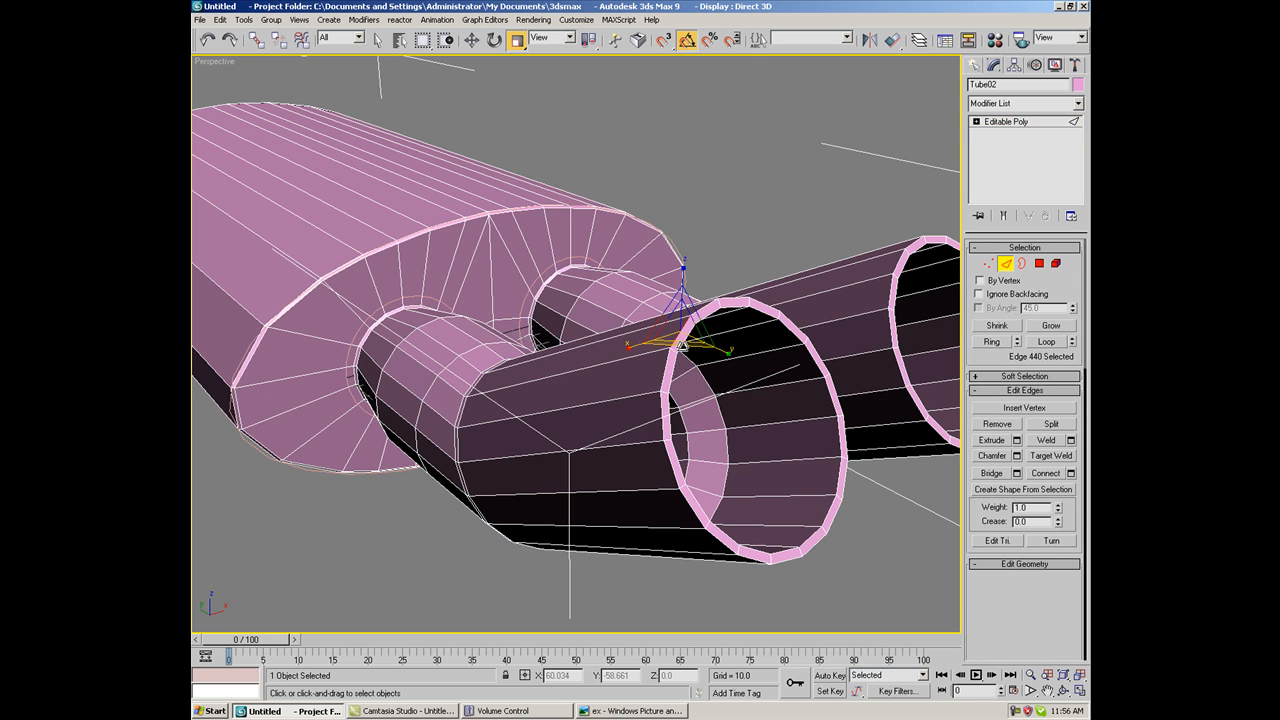
pyautogui.click(1046, 341)
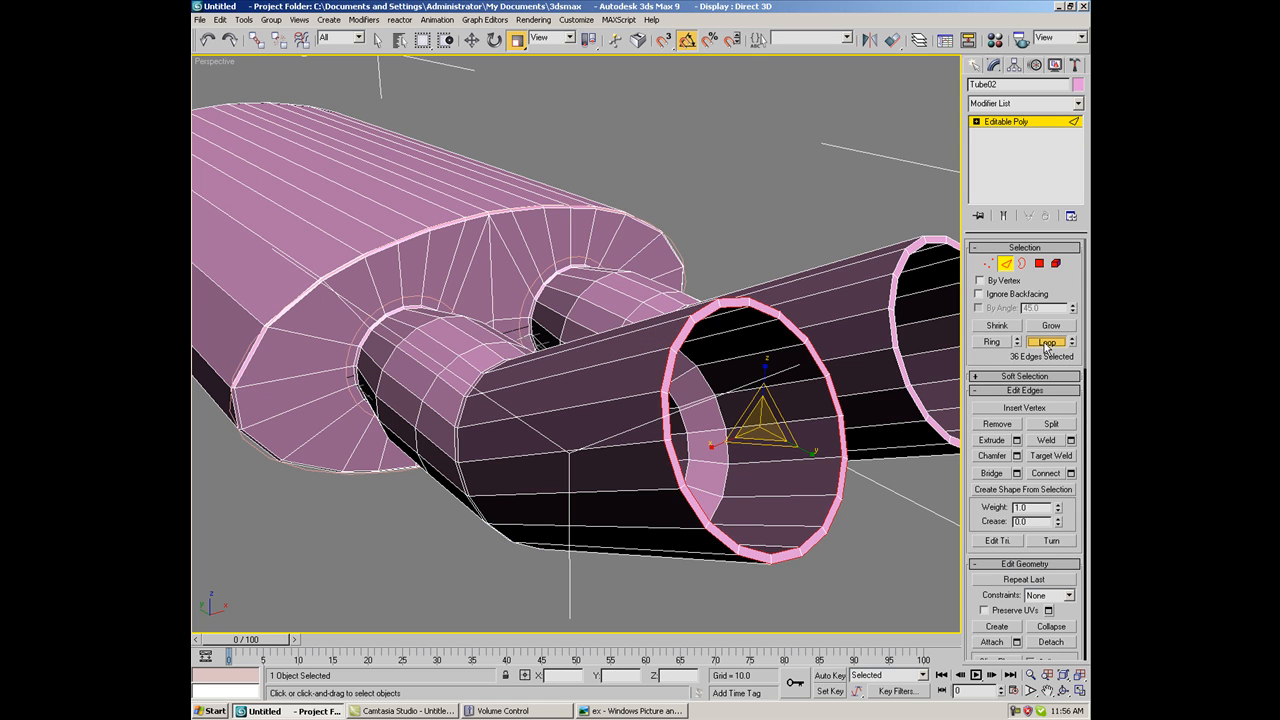
pyautogui.click(1012, 455)
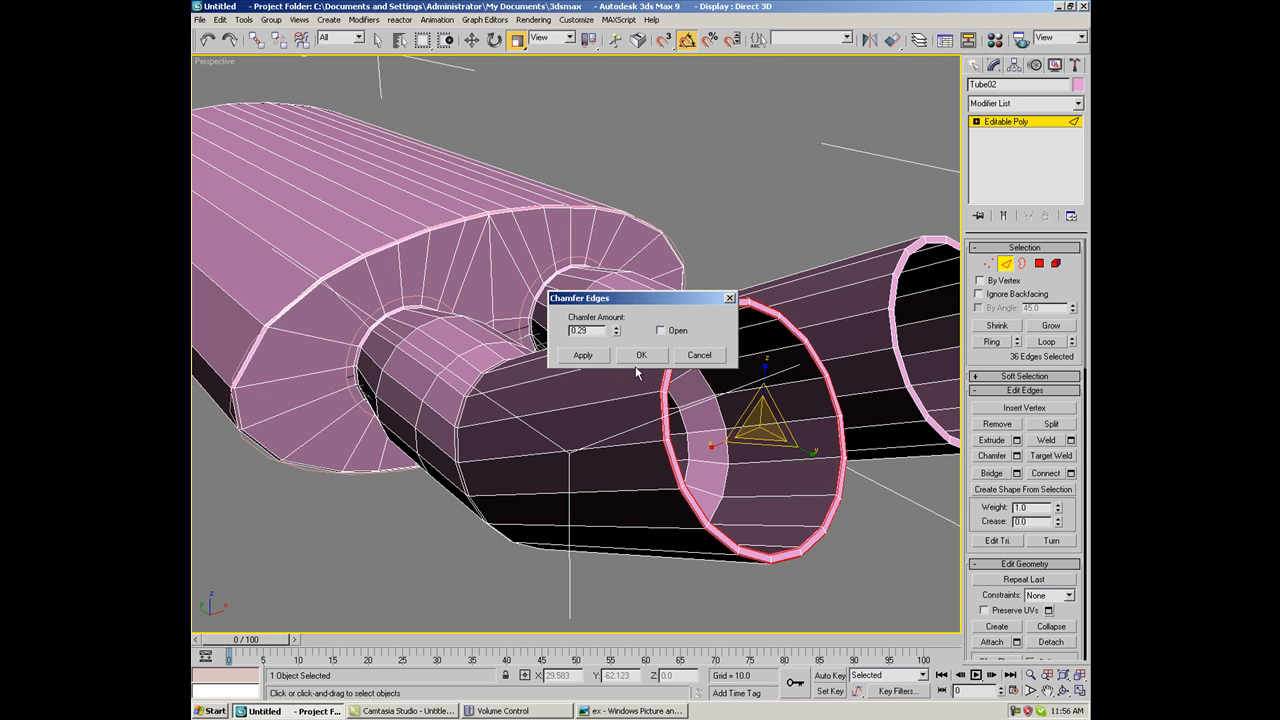
pyautogui.click(641, 355)
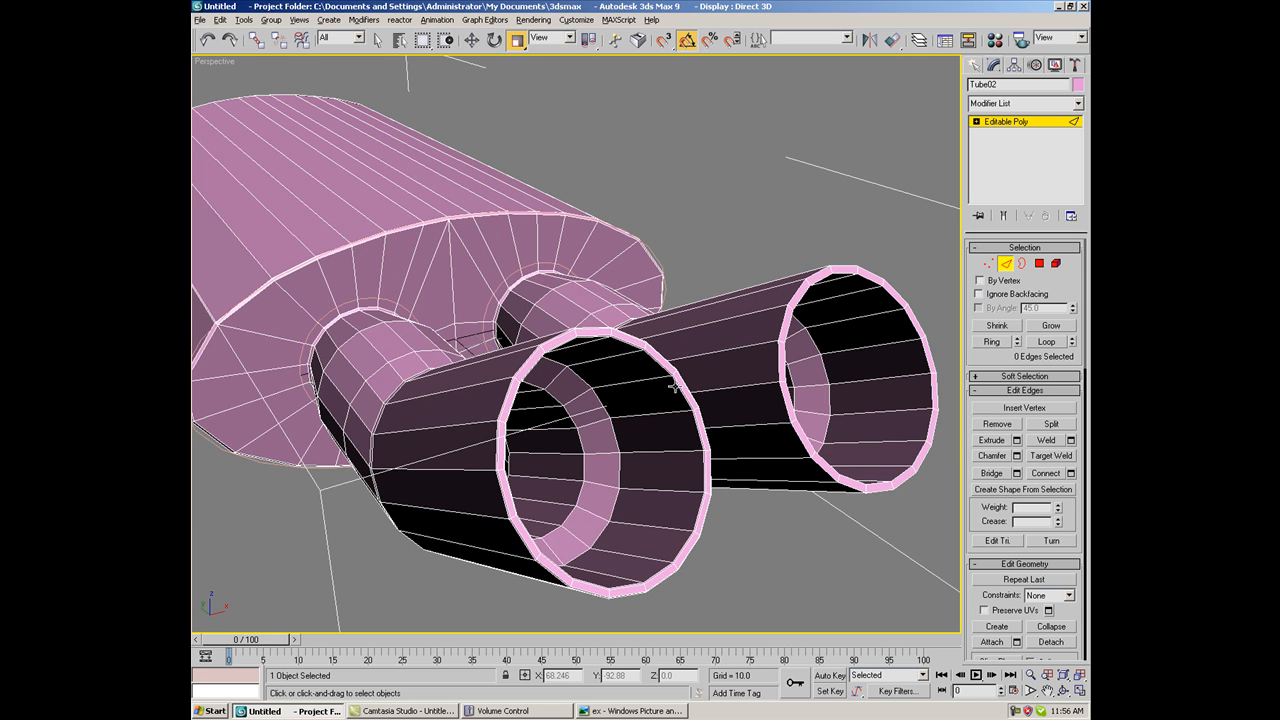
pyautogui.click(615, 420)
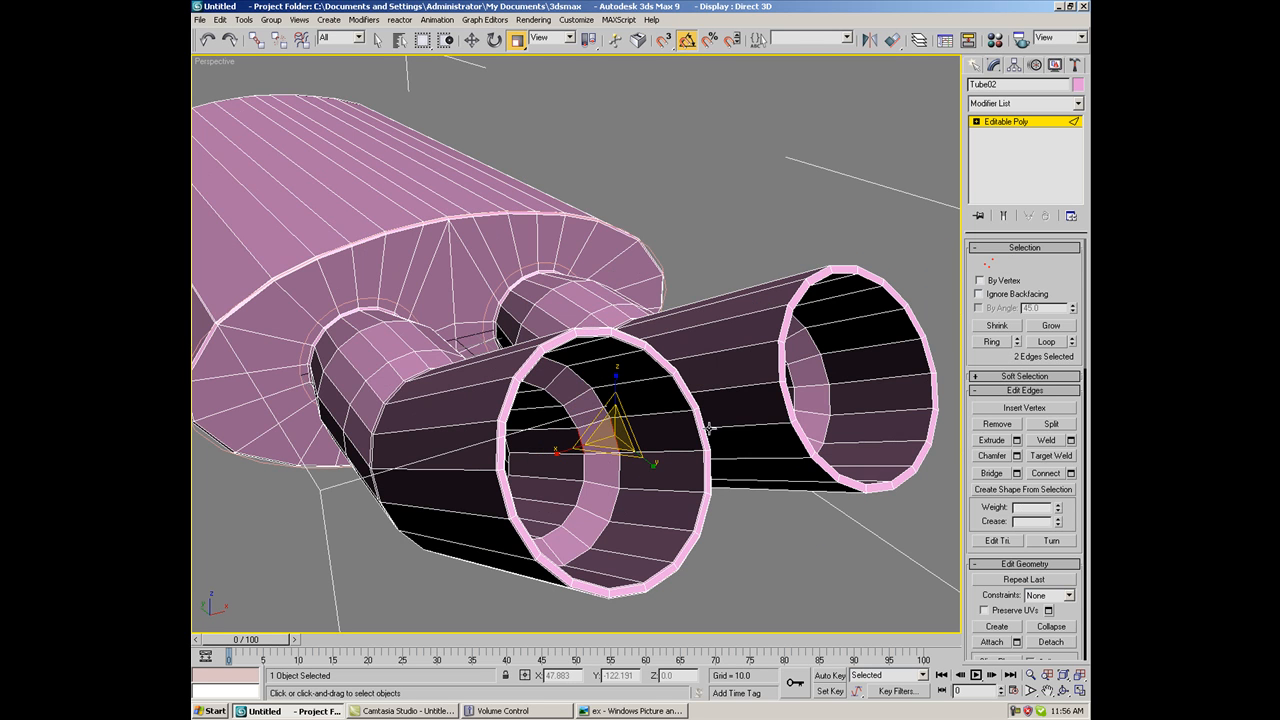
pyautogui.click(1045, 341)
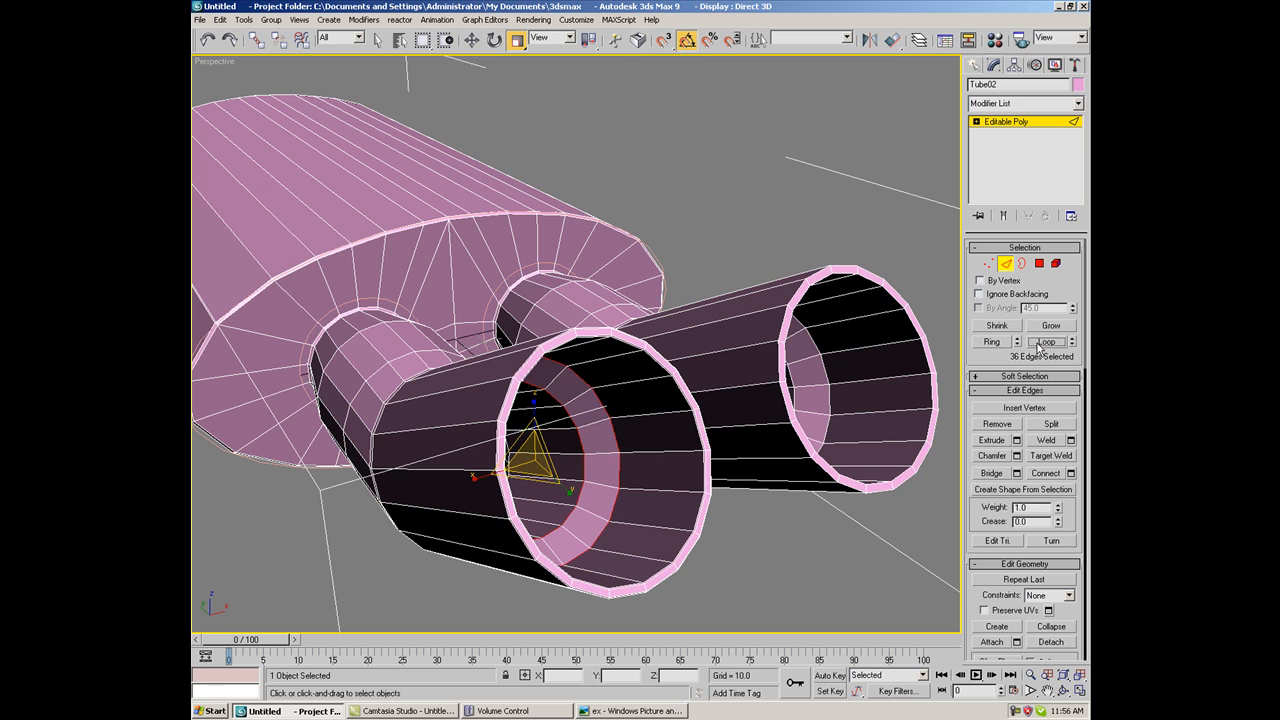
pyautogui.click(1021, 456)
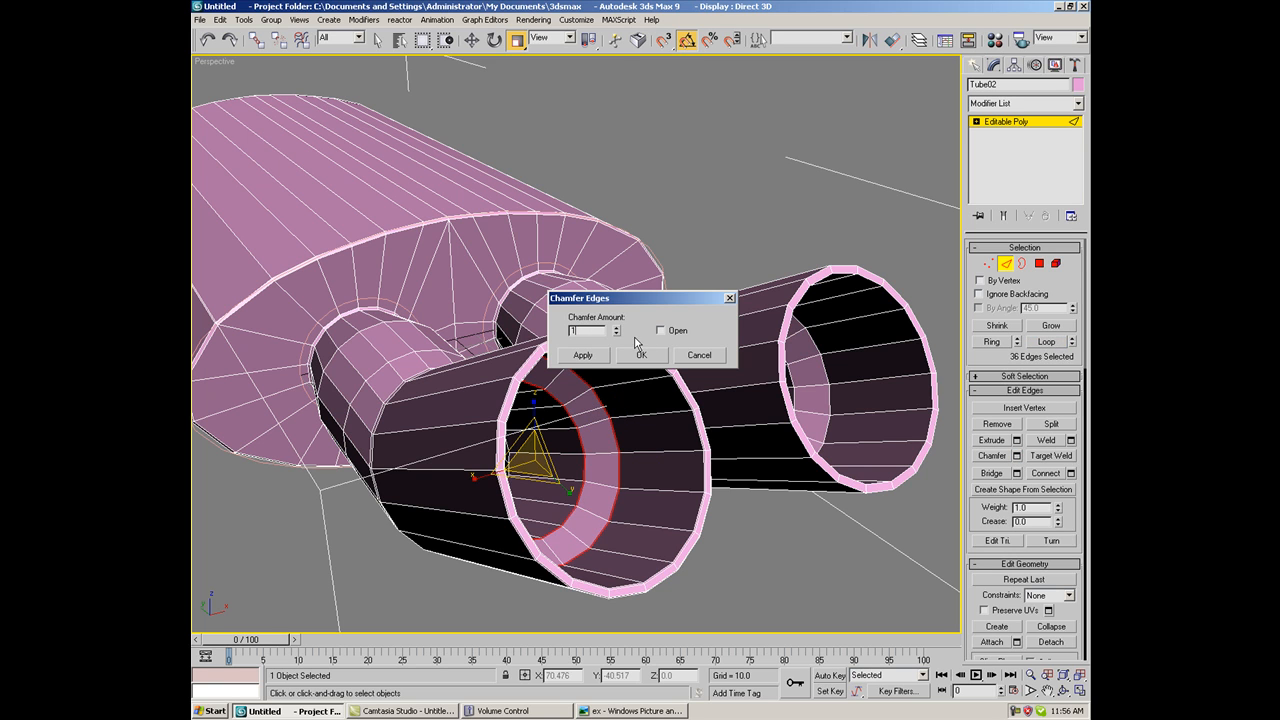
pyautogui.click(641, 355)
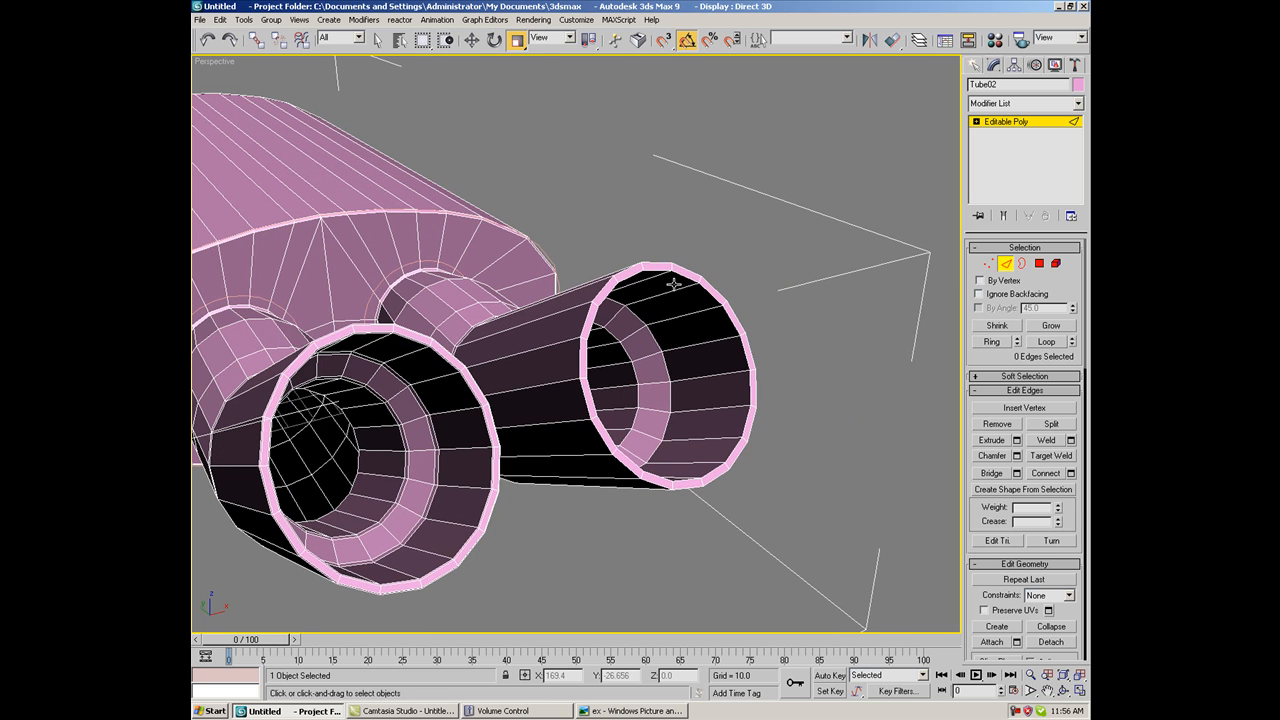
# Select the far tip's inner rim loop and chamfer it with amount 0.25
pyautogui.click(625, 355)
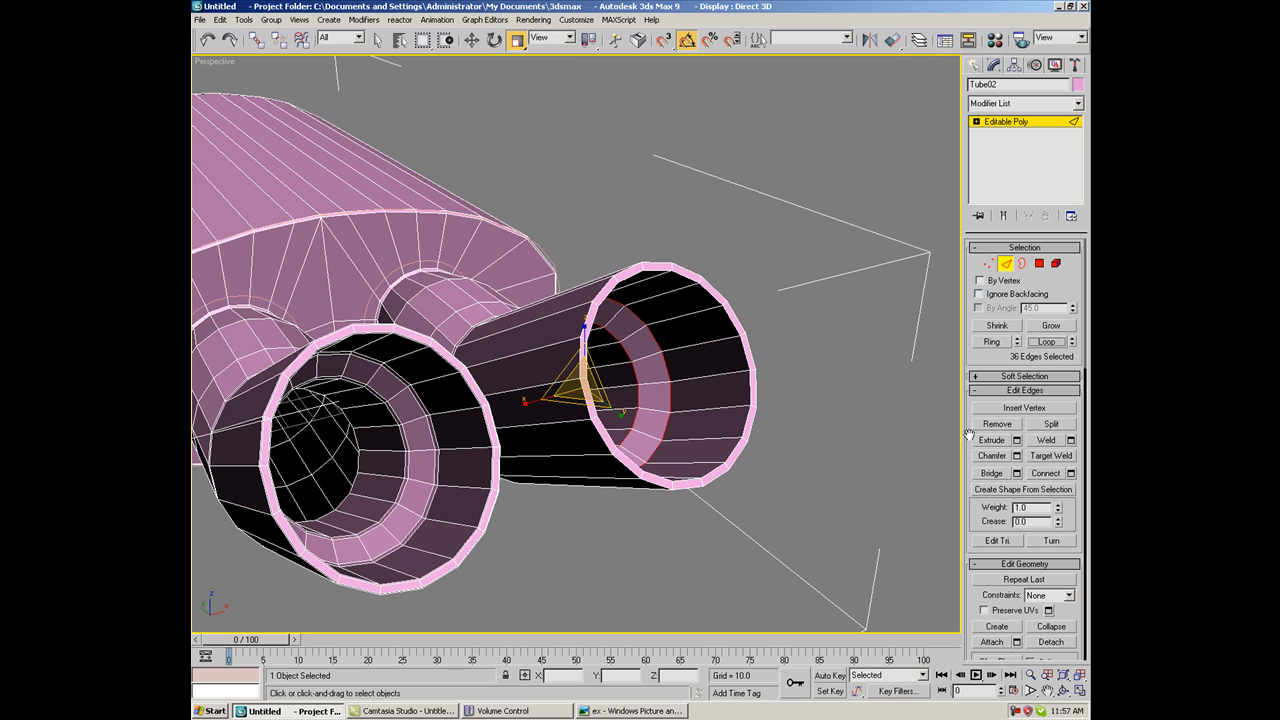
pyautogui.click(1020, 455)
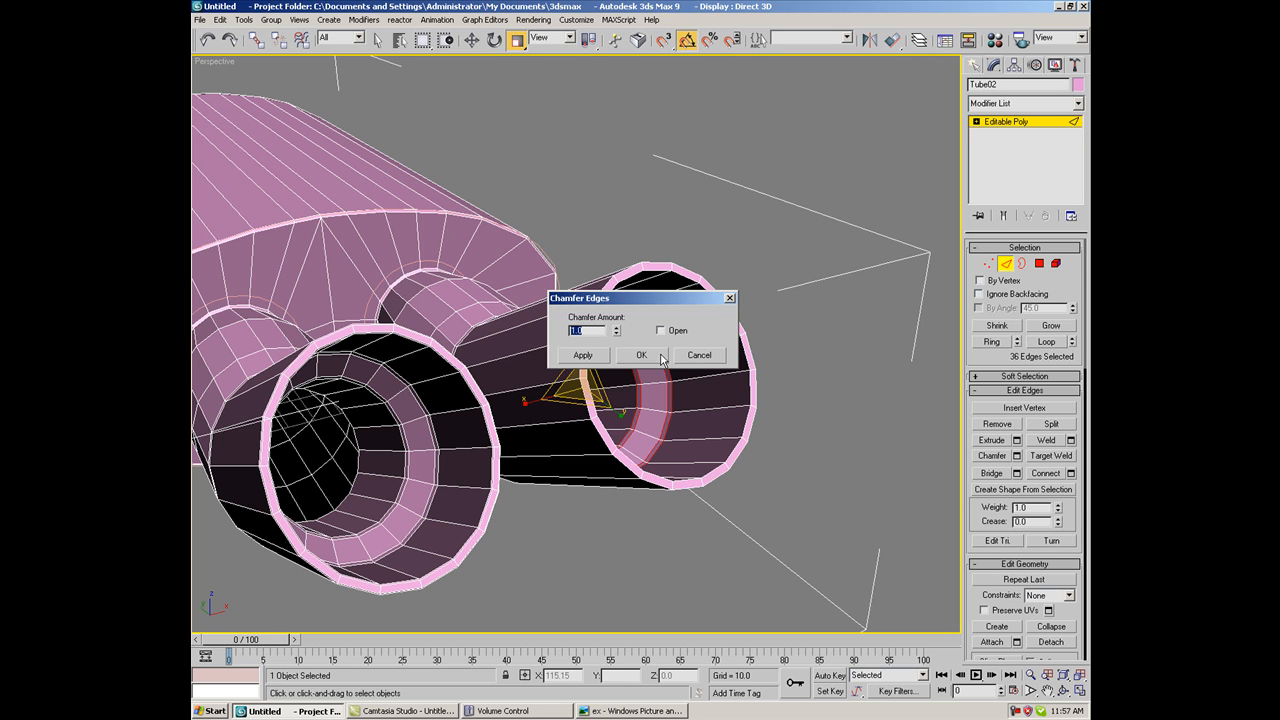
pyautogui.click(641, 355)
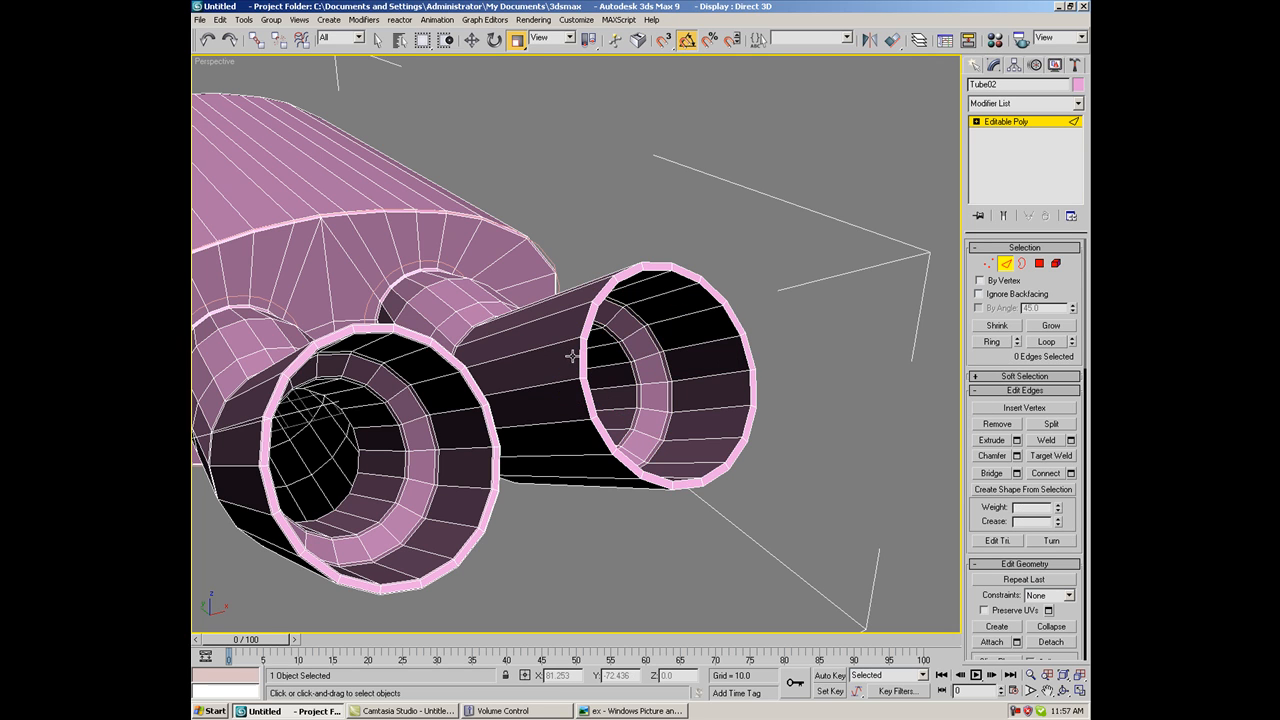
pyautogui.click(580, 340)
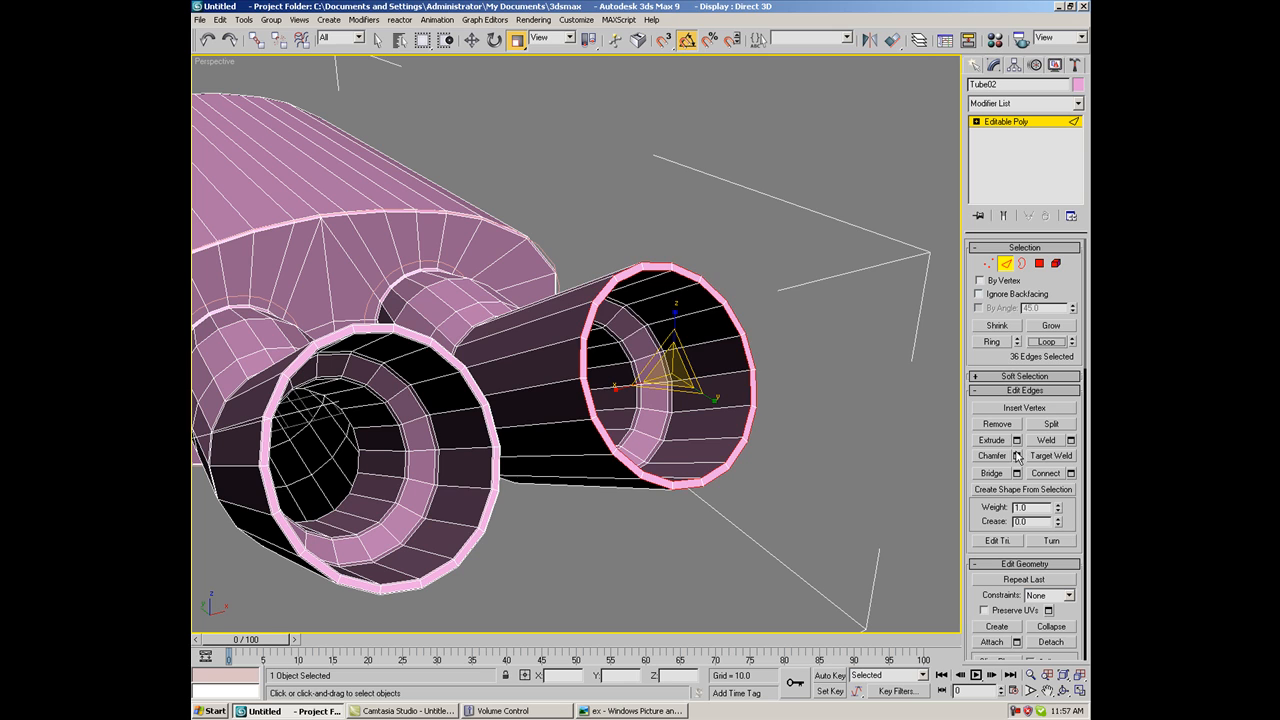
pyautogui.click(1020, 455)
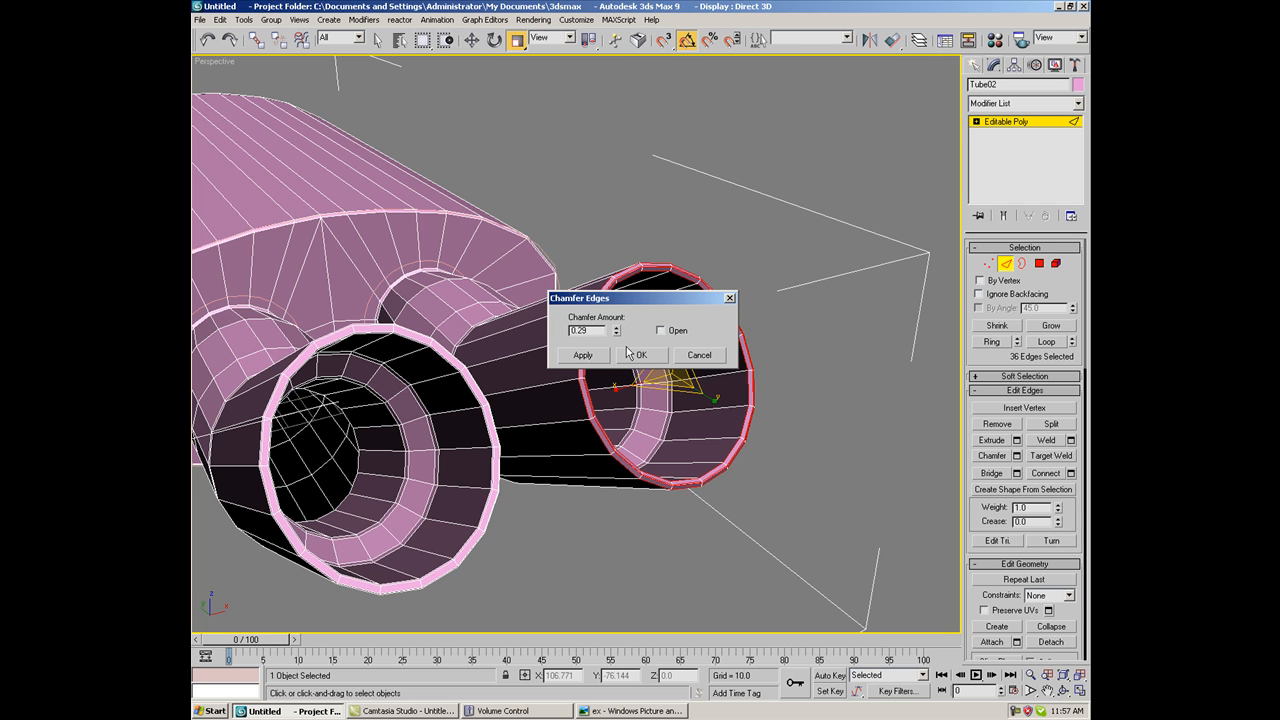
pyautogui.click(641, 355)
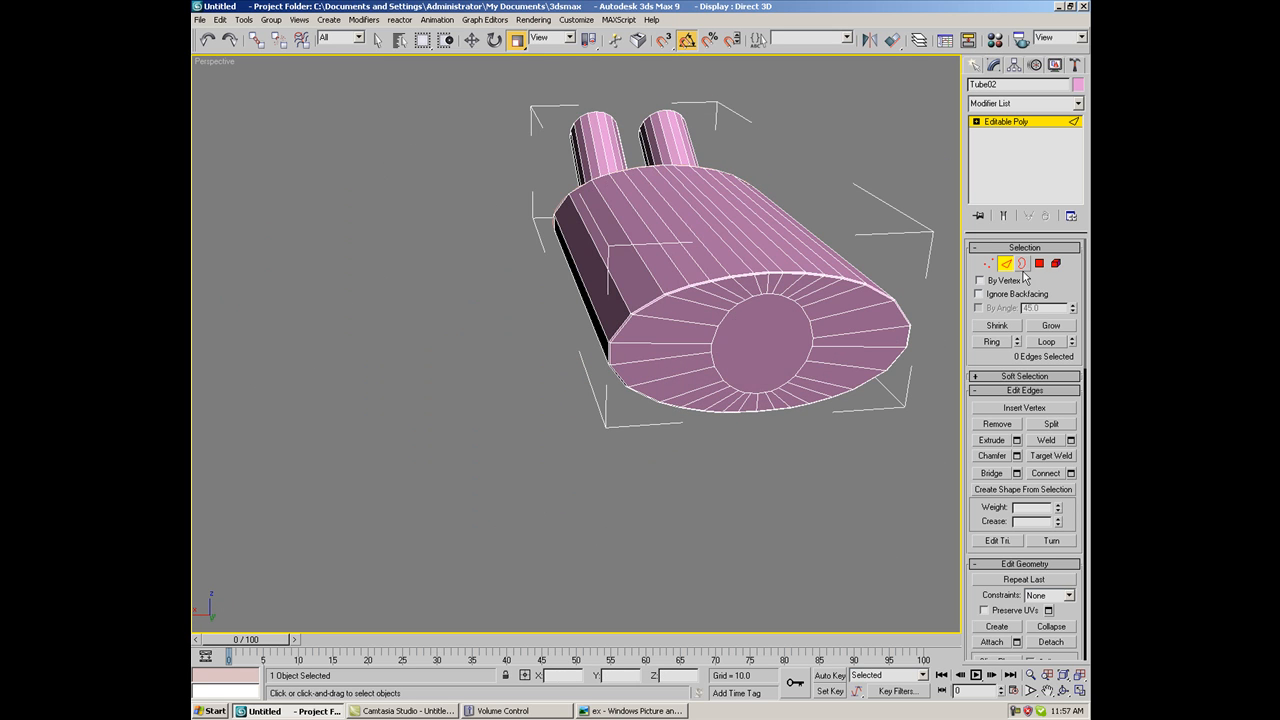
# Remove the front cap polygons to form the inlet, then chamfer its joint edge loop
pyautogui.click(1039, 263)
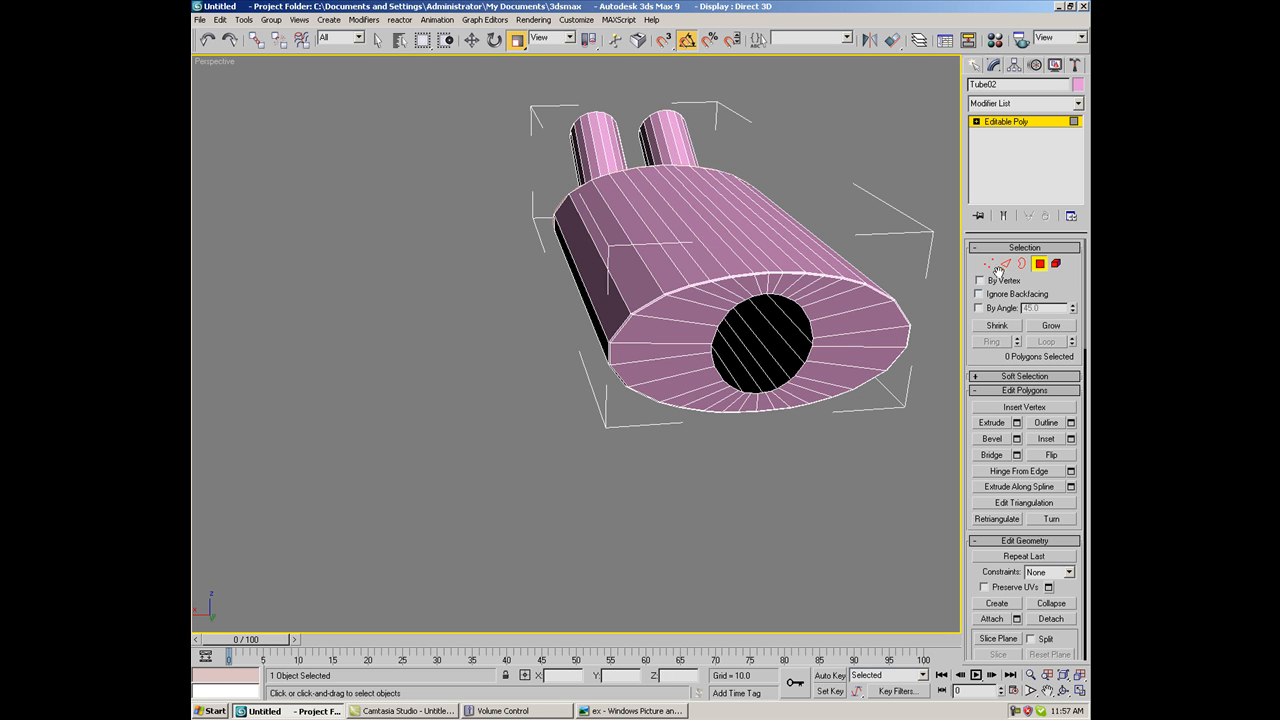
pyautogui.click(1023, 263)
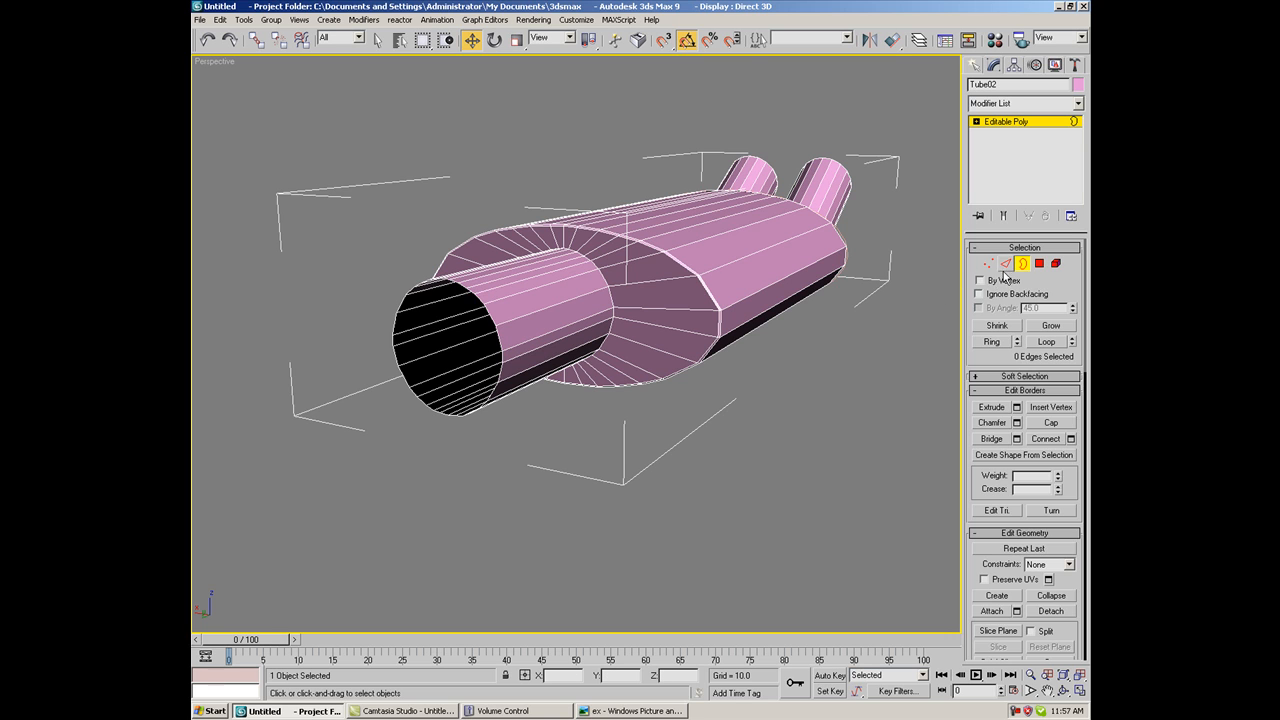
pyautogui.click(1006, 263)
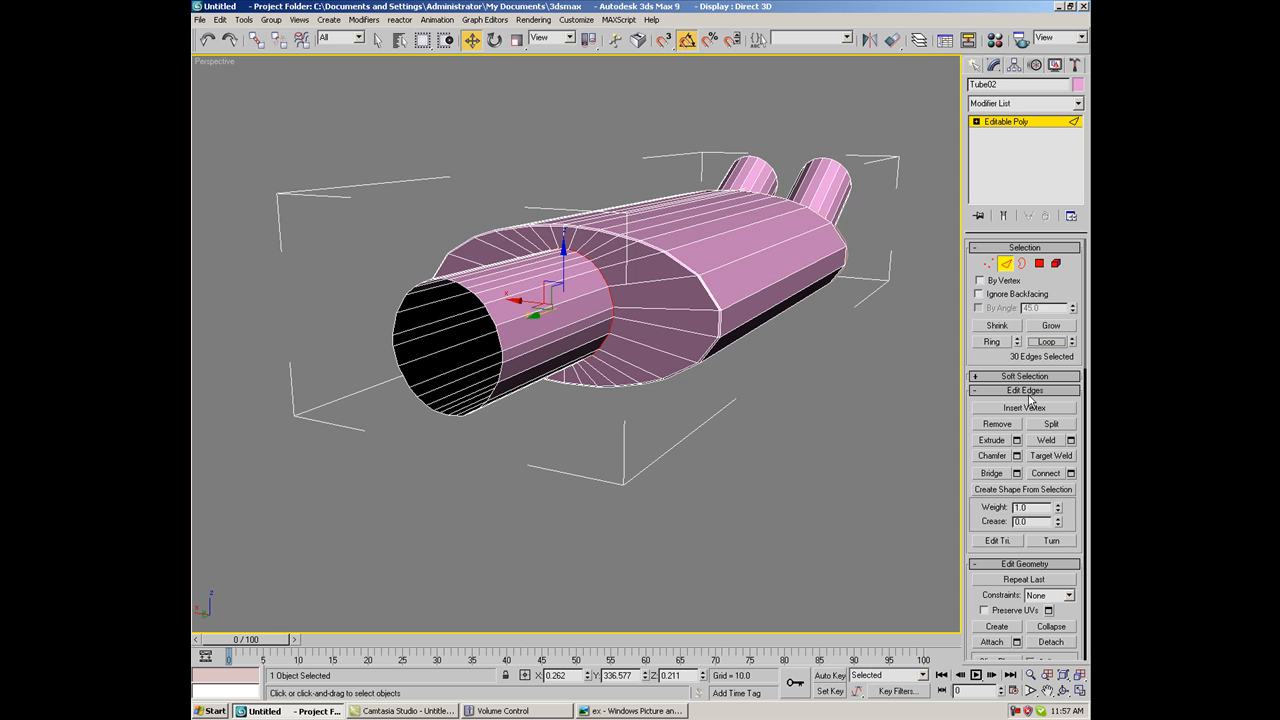
pyautogui.click(1017, 456)
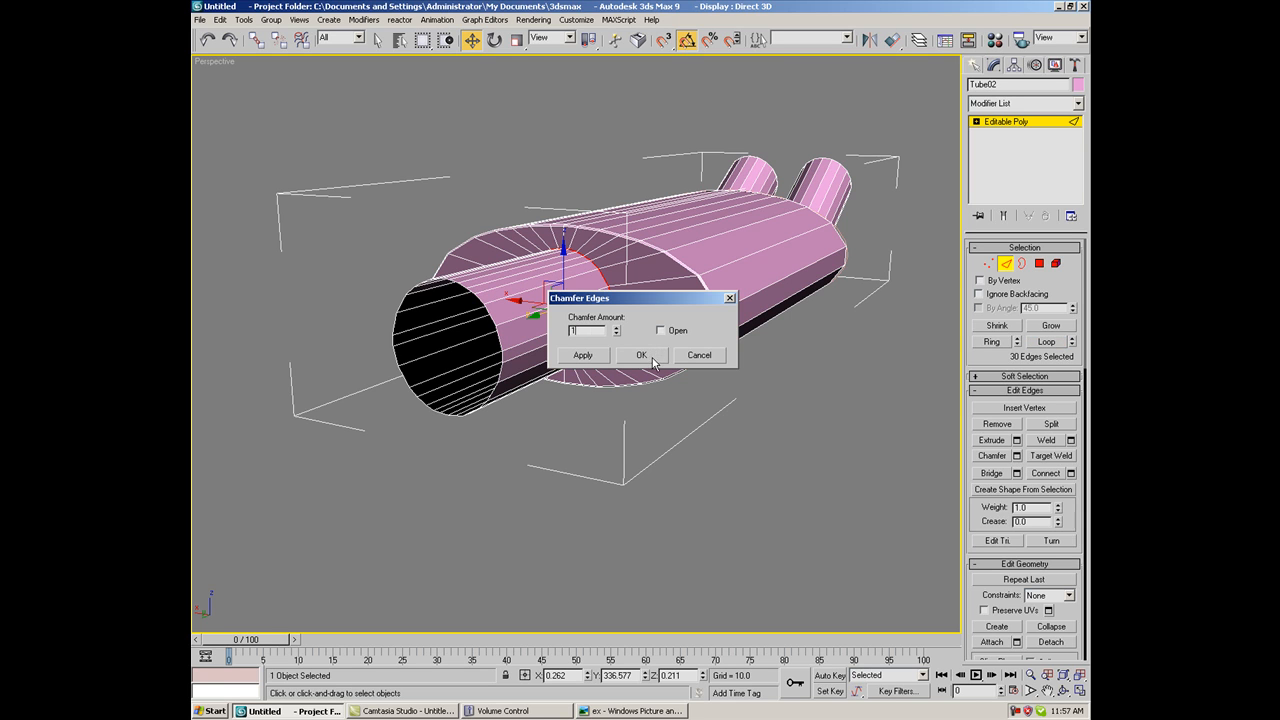
pyautogui.click(642, 355)
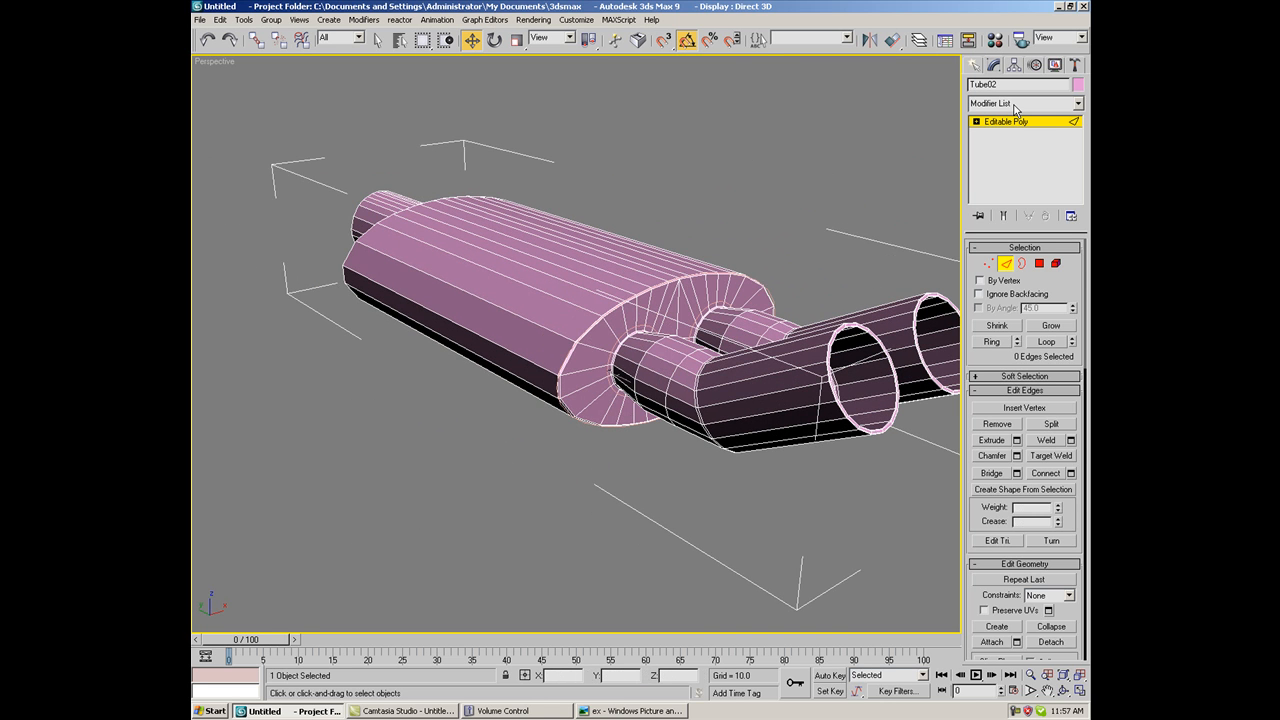
# Add a TurboSmooth modifier to Tube02 with Iterations 2, then reselect the muffler
pyautogui.click(1078, 103)
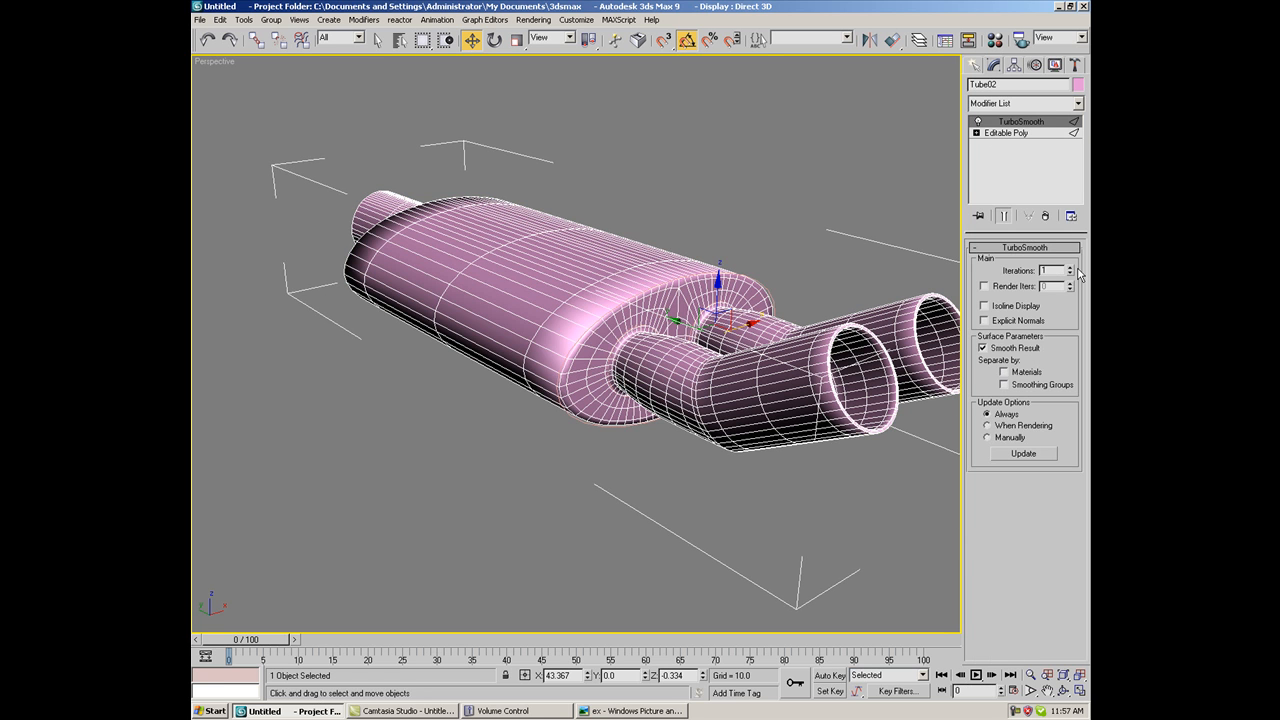
pyautogui.click(1069, 267)
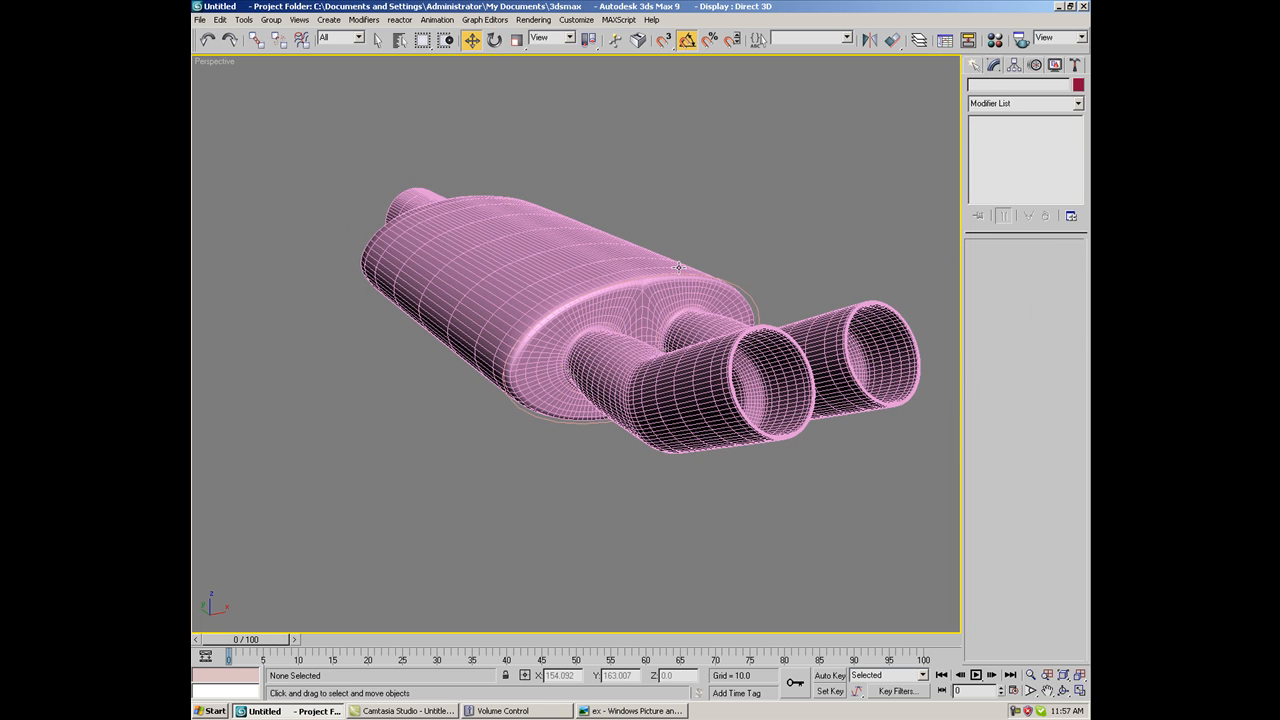
pyautogui.click(700, 330)
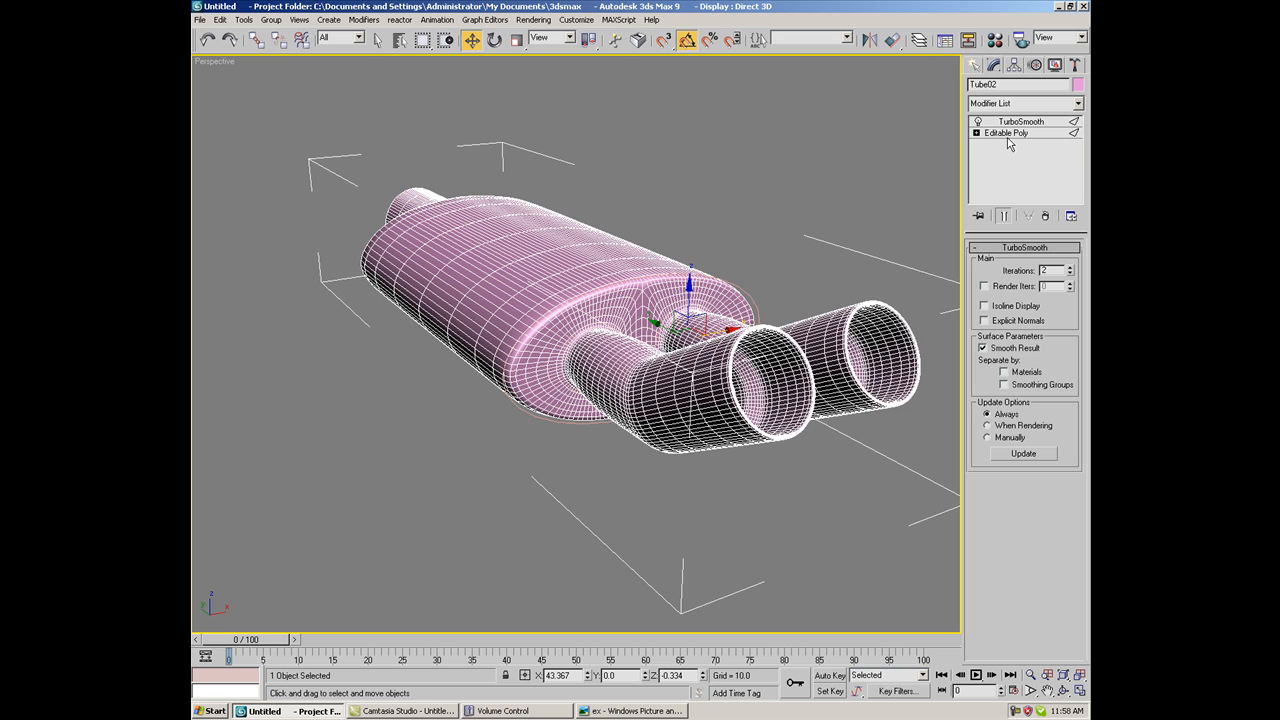
# Connect two edge rings near the muffler body end, at Slide -96 and Slide 0
pyautogui.click(1006, 133)
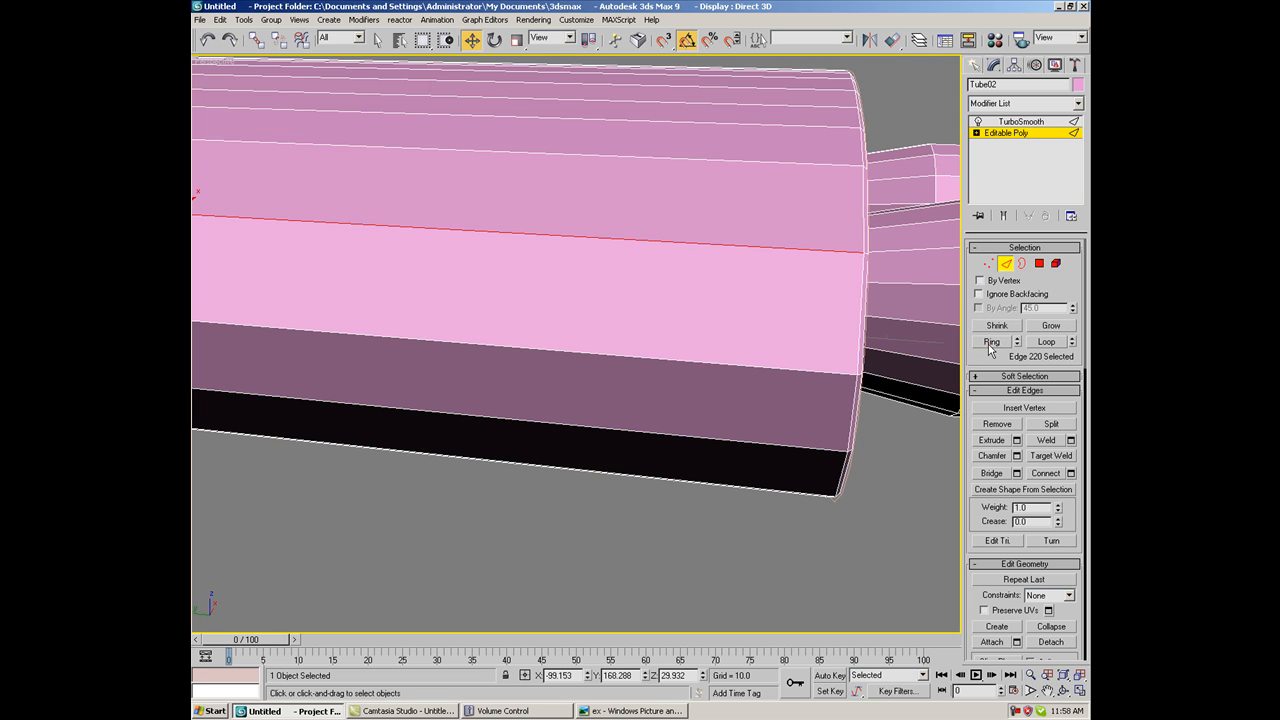
pyautogui.click(991, 341)
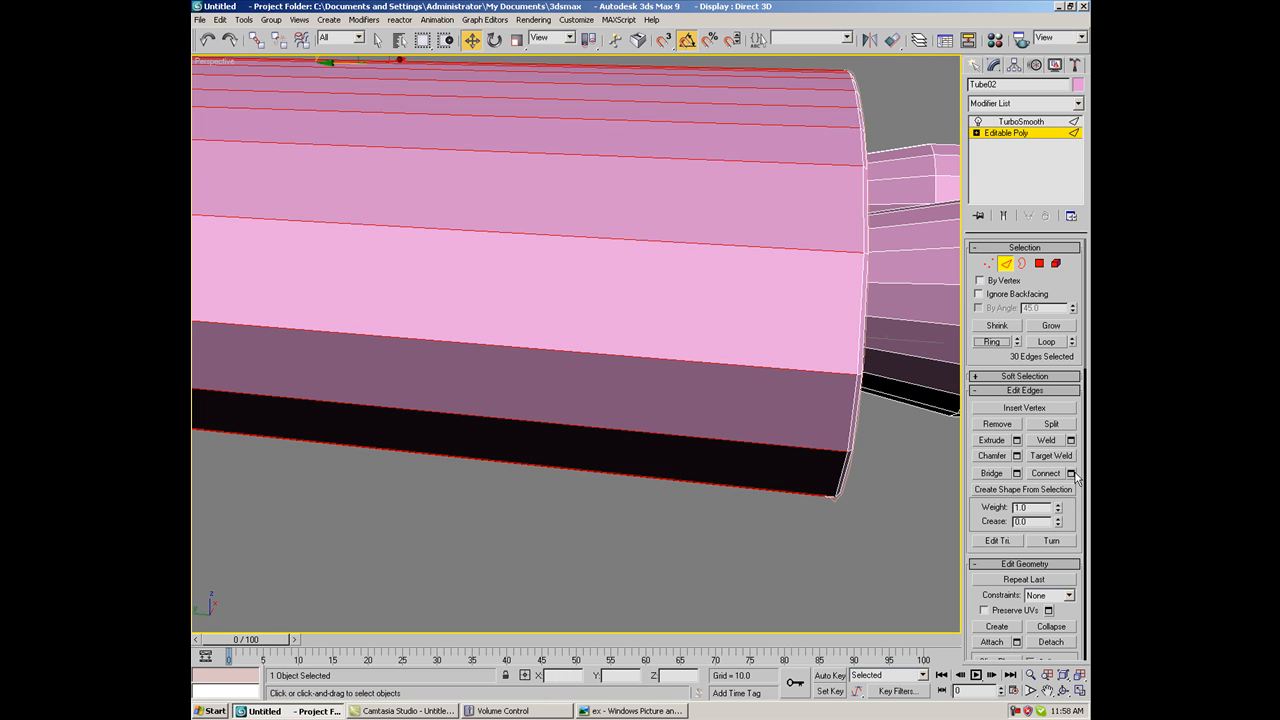
pyautogui.click(1071, 473)
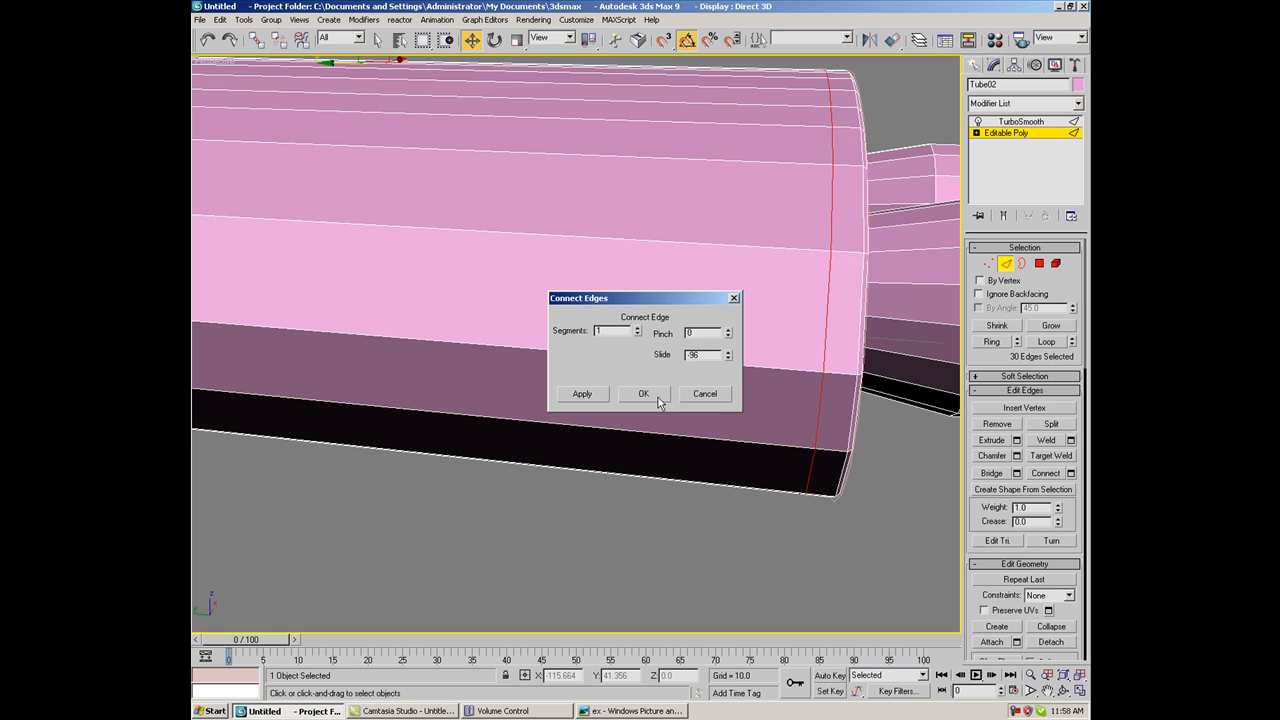
pyautogui.click(643, 393)
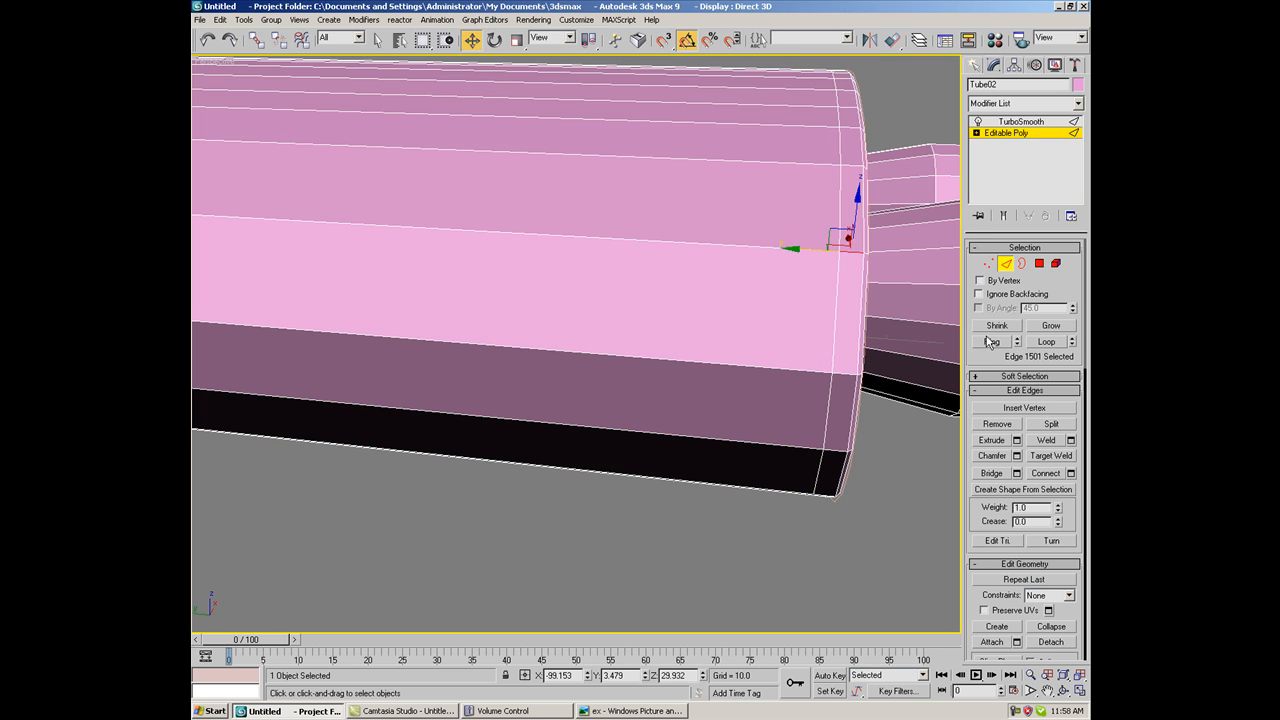
pyautogui.click(1069, 473)
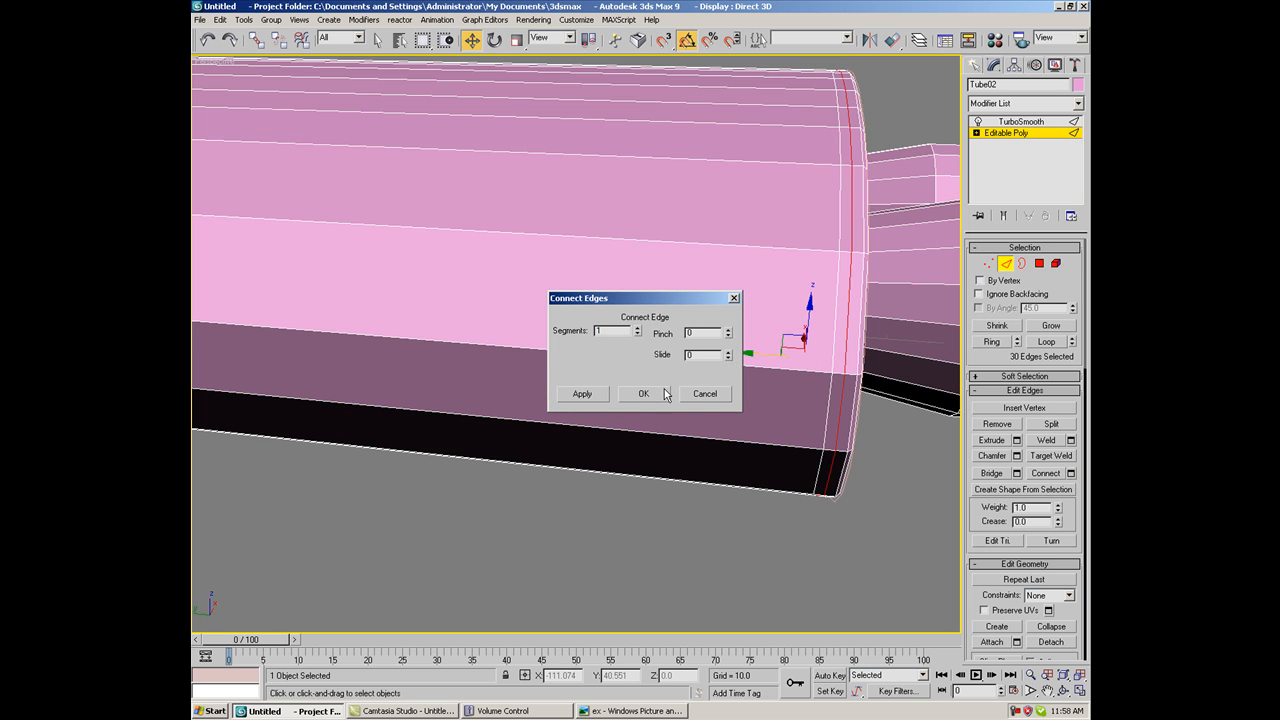
pyautogui.click(643, 393)
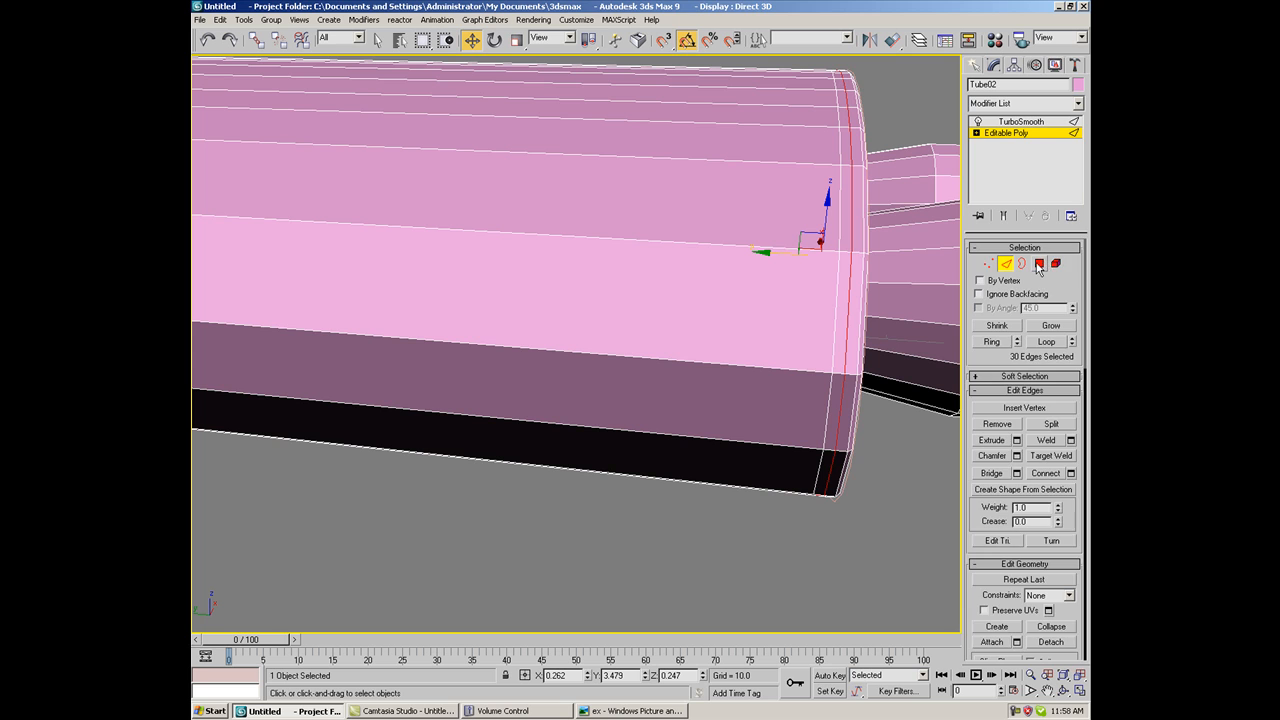
# Extrude the body's end band of polygons along local normals into a raised lip
pyautogui.click(1040, 263)
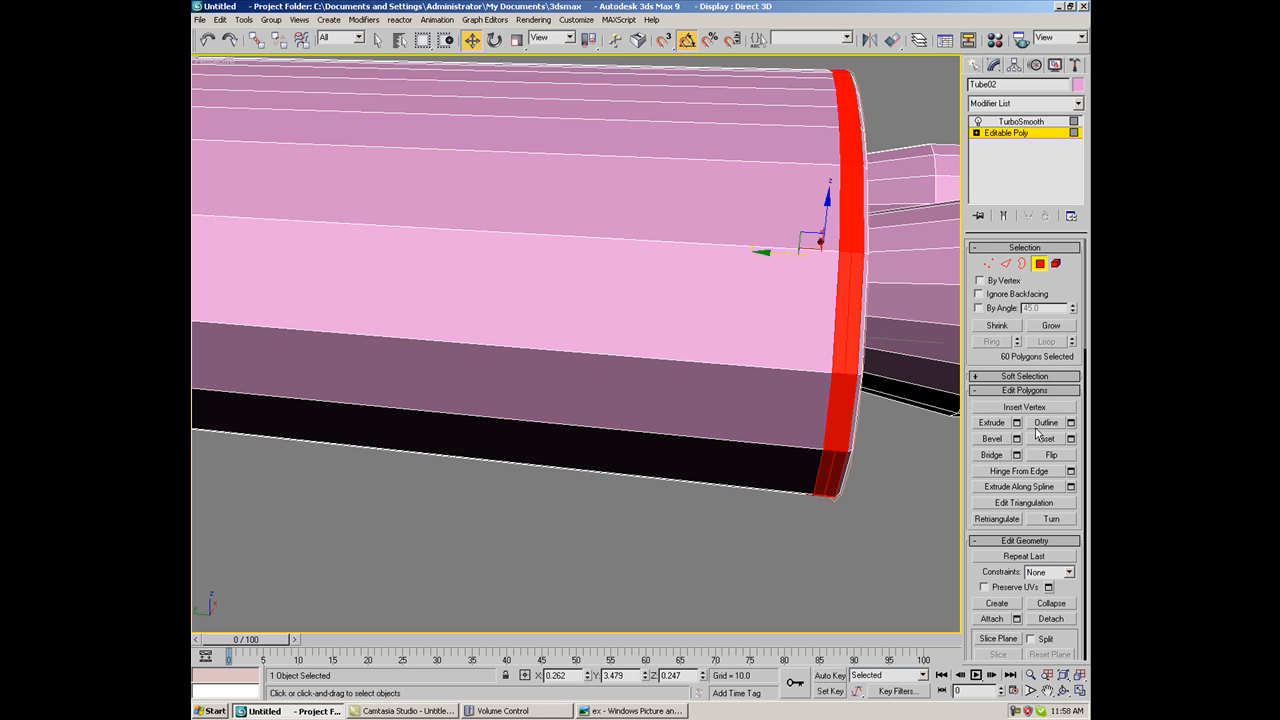
pyautogui.click(1017, 422)
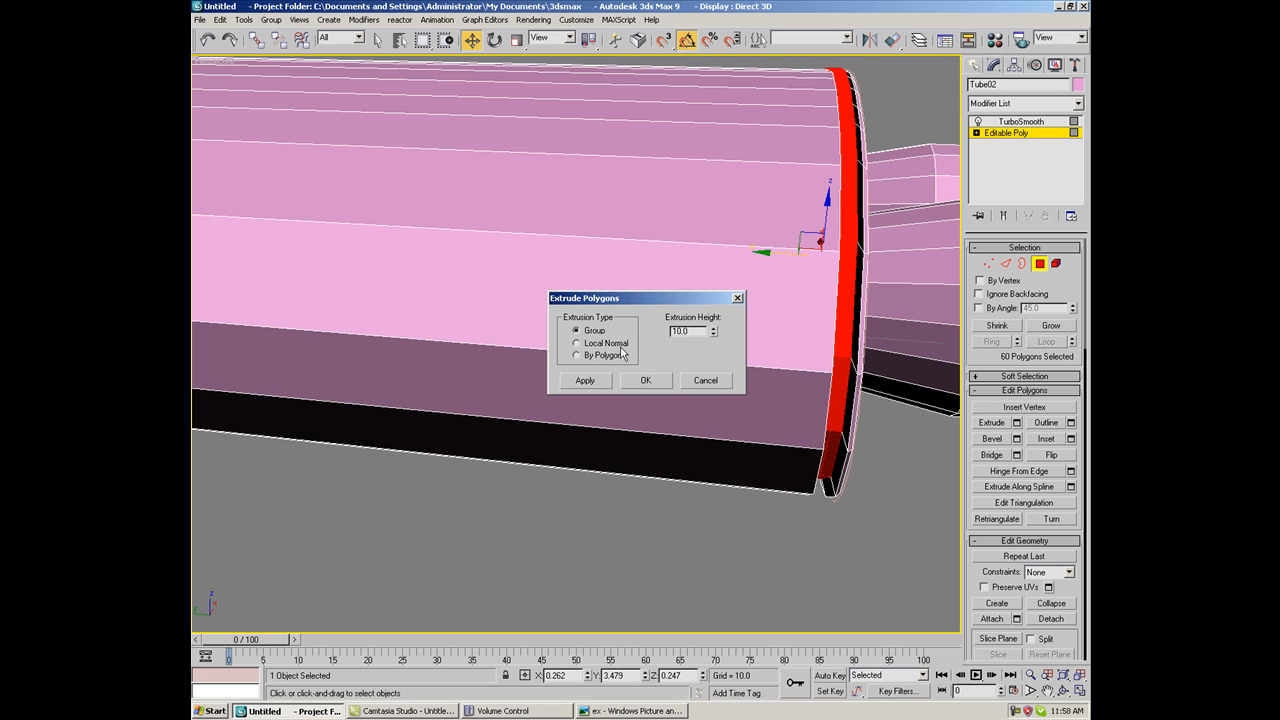
pyautogui.click(576, 343)
pyautogui.write('2.3')
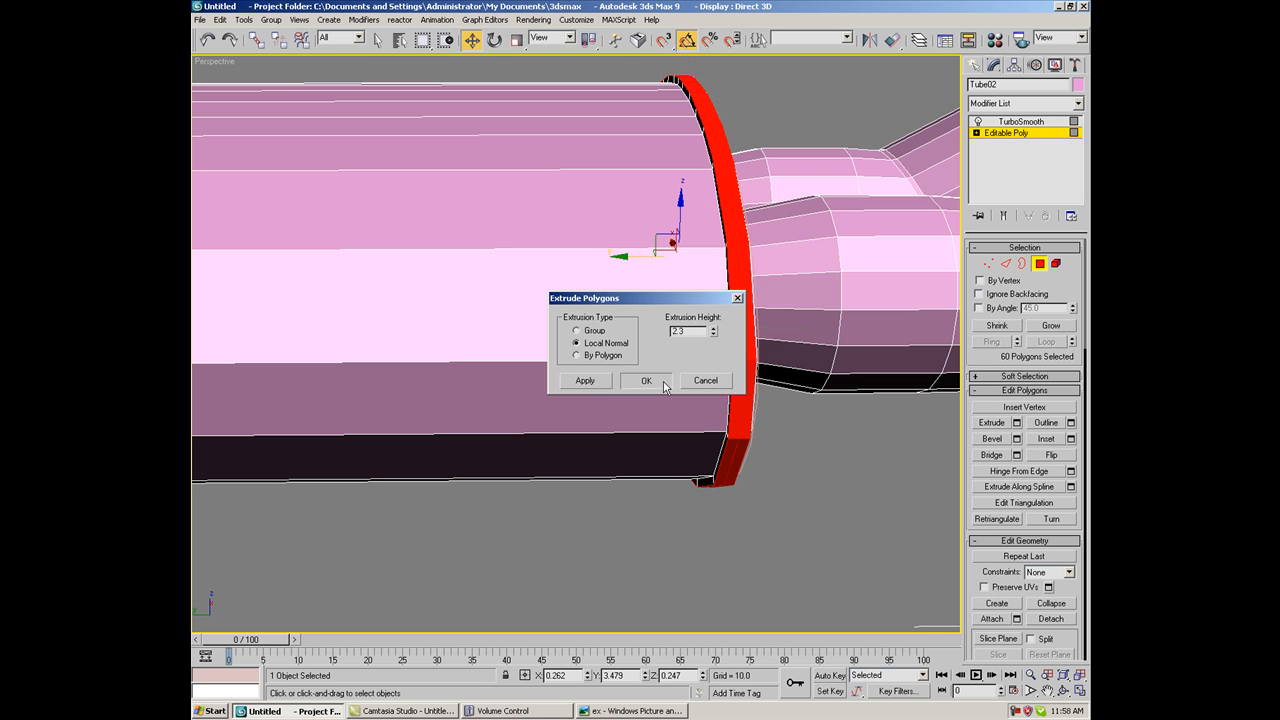
pyautogui.click(646, 380)
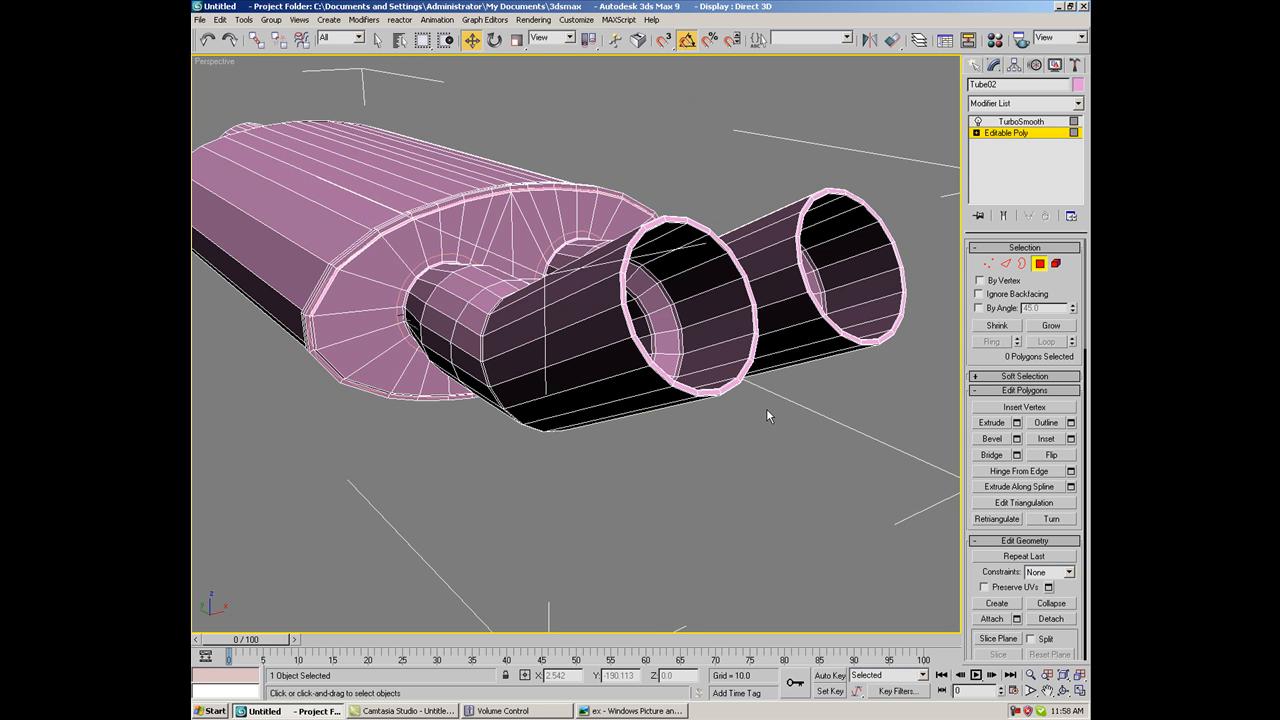
# Deselect, zoom and orbit the Perspective view to inspect the smoothed muffler
pyautogui.click(1019, 121)
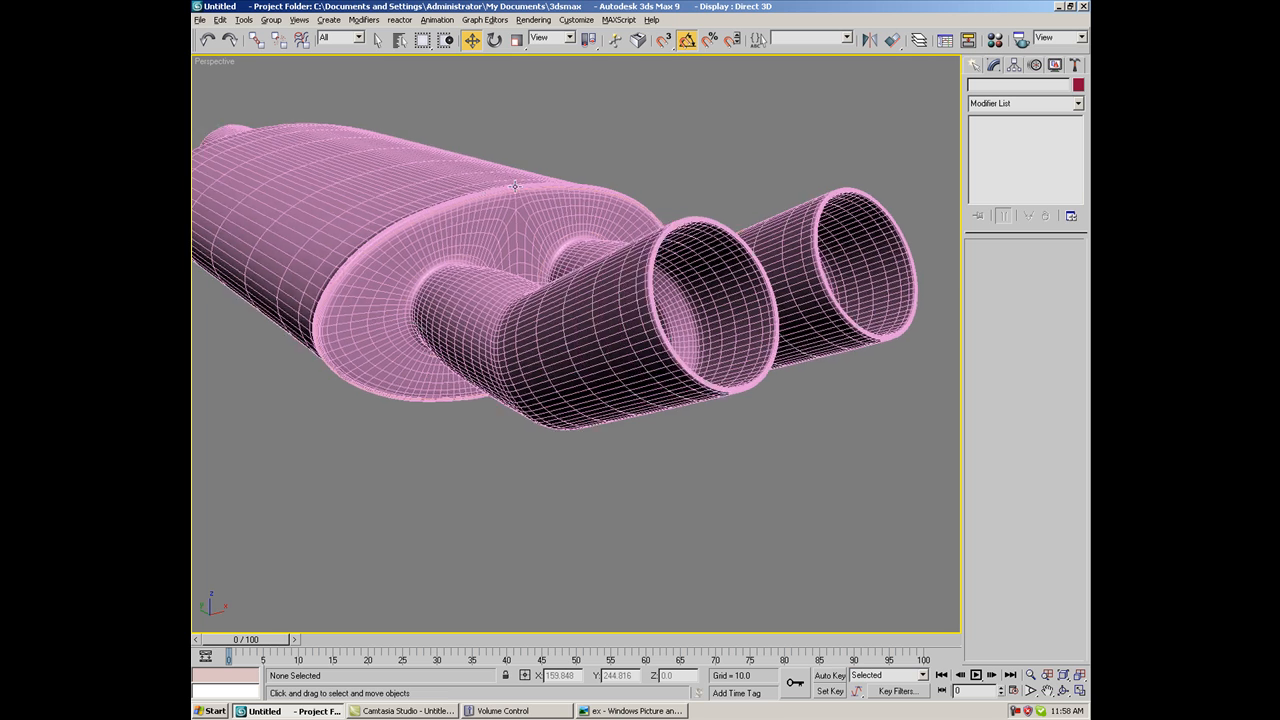
pyautogui.scroll(3)
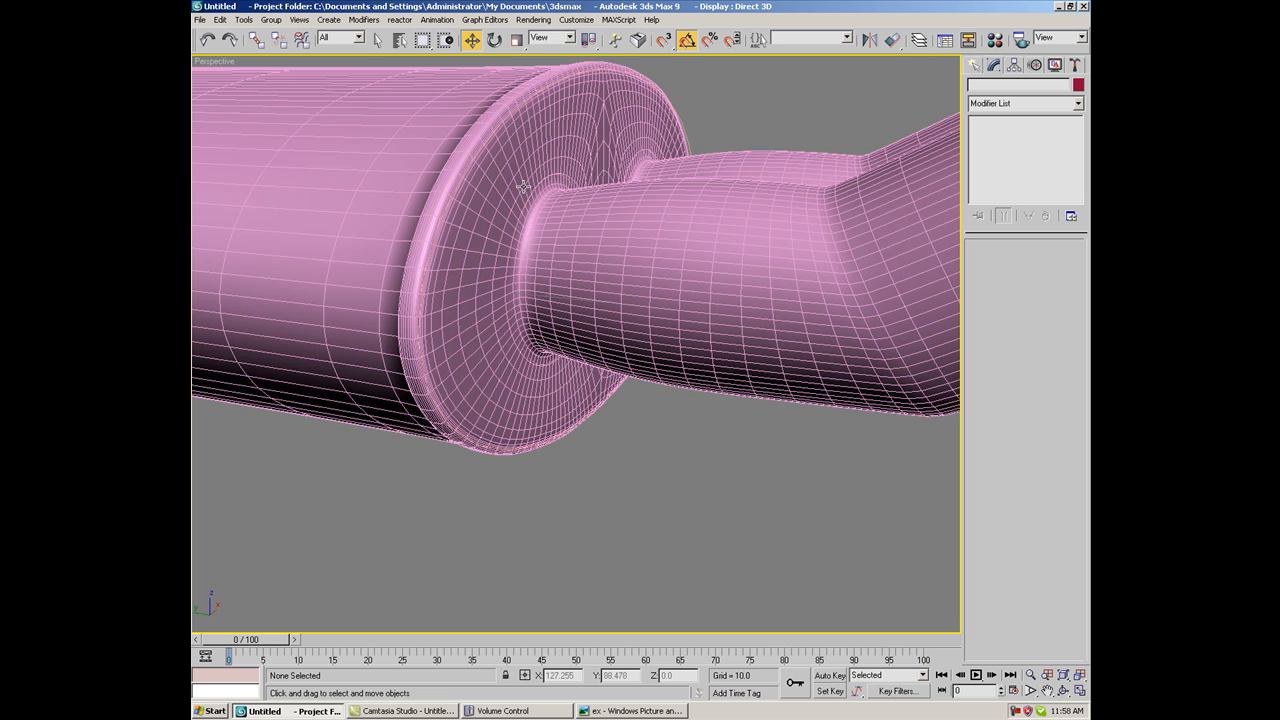
pyautogui.moveTo(520, 185); pyautogui.dragTo(612, 192)
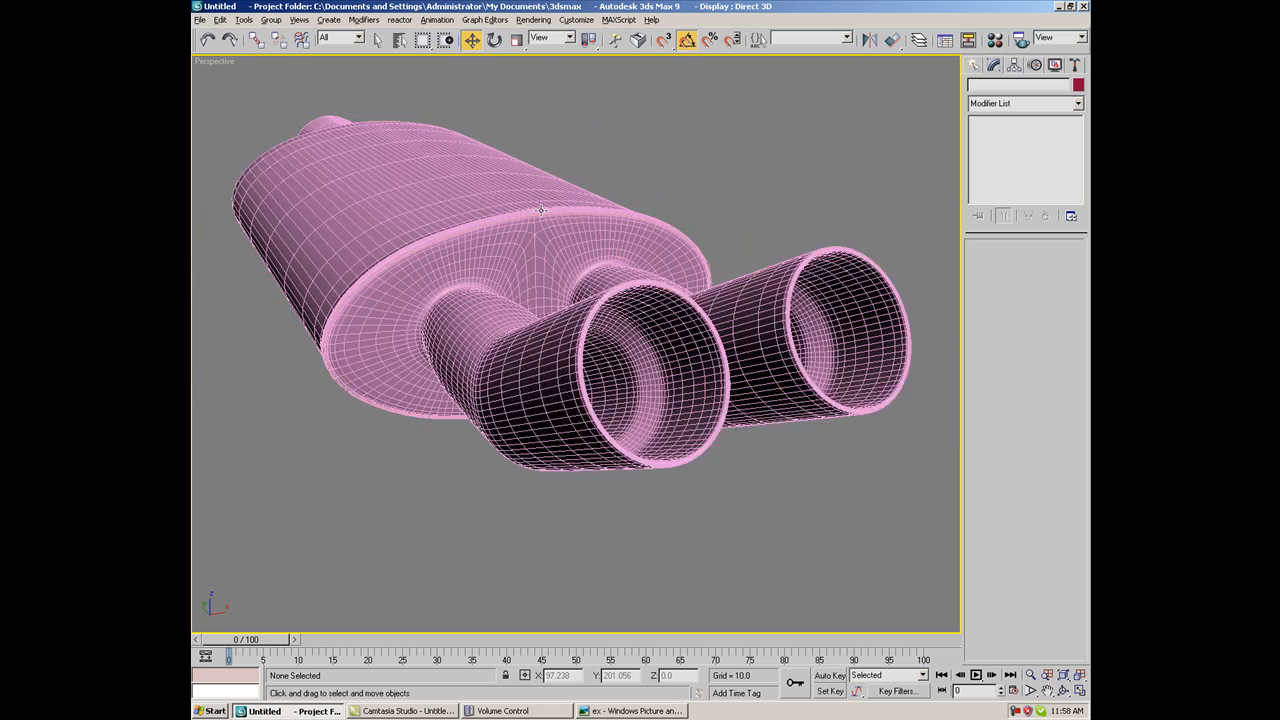
pyautogui.moveTo(540, 210); pyautogui.dragTo(475, 220)
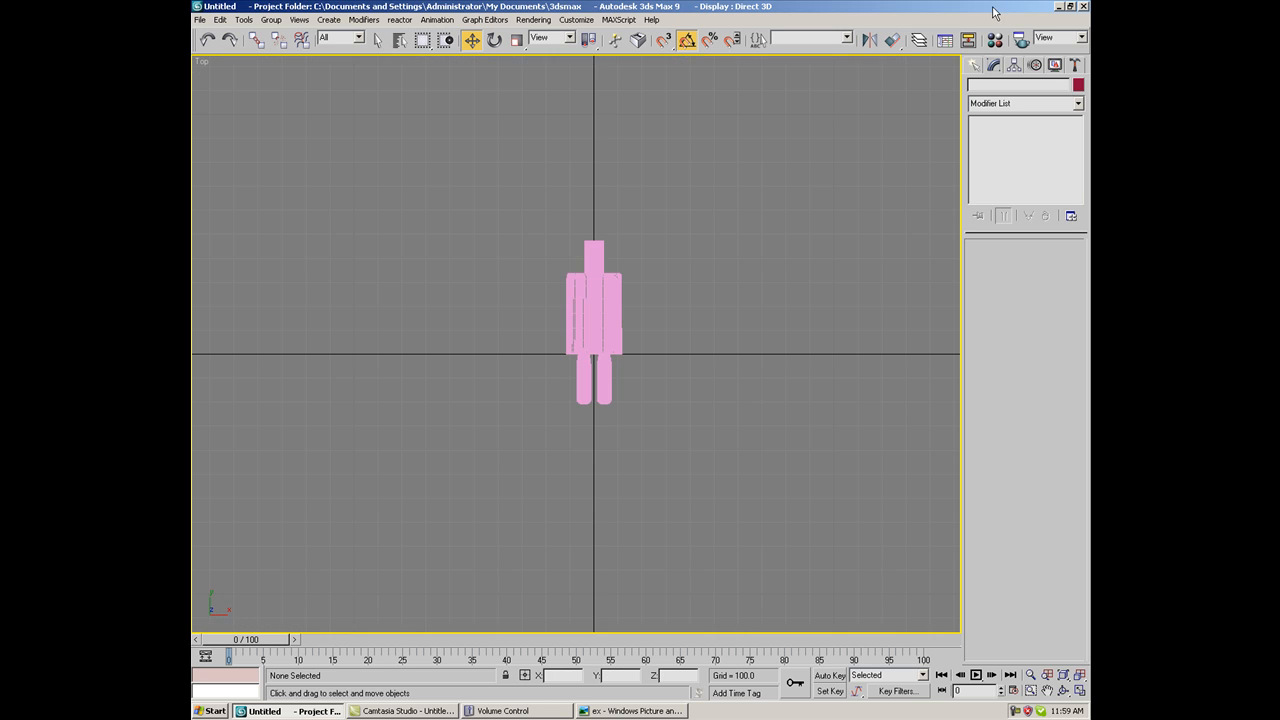
# Create a large blue plane and position it beneath the muffler
pyautogui.click(978, 64)
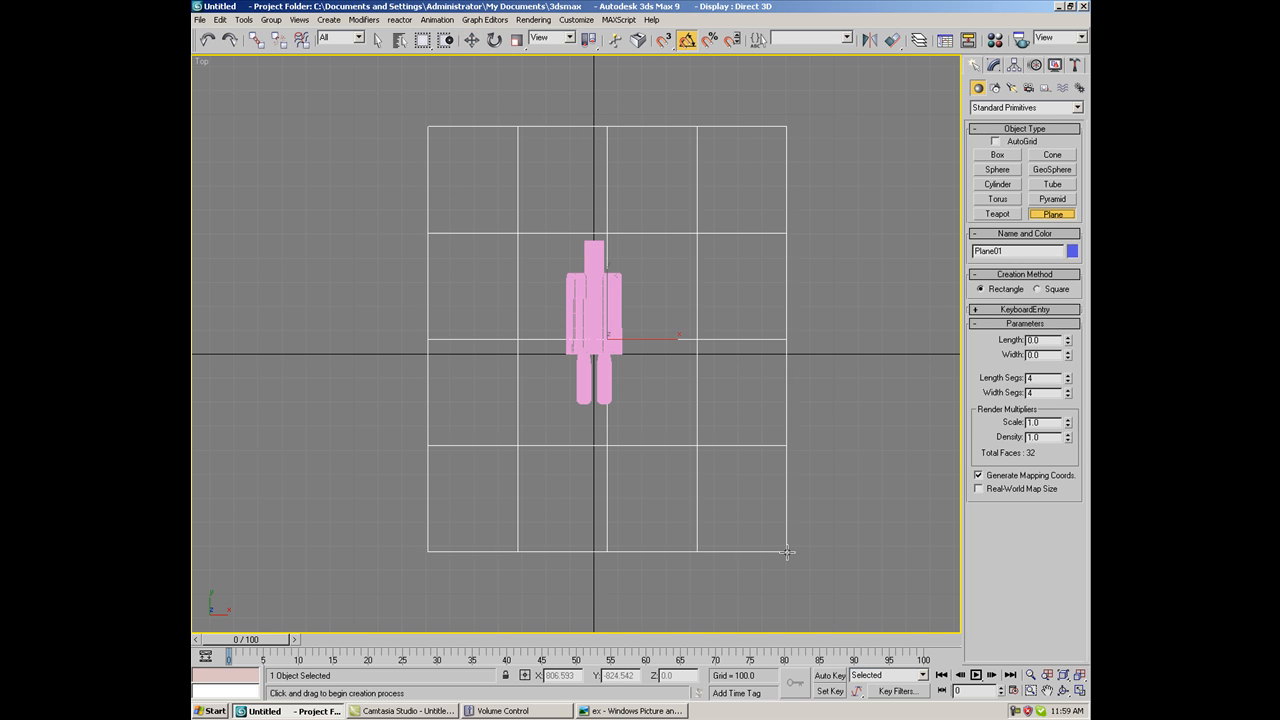
pyautogui.click(470, 39)
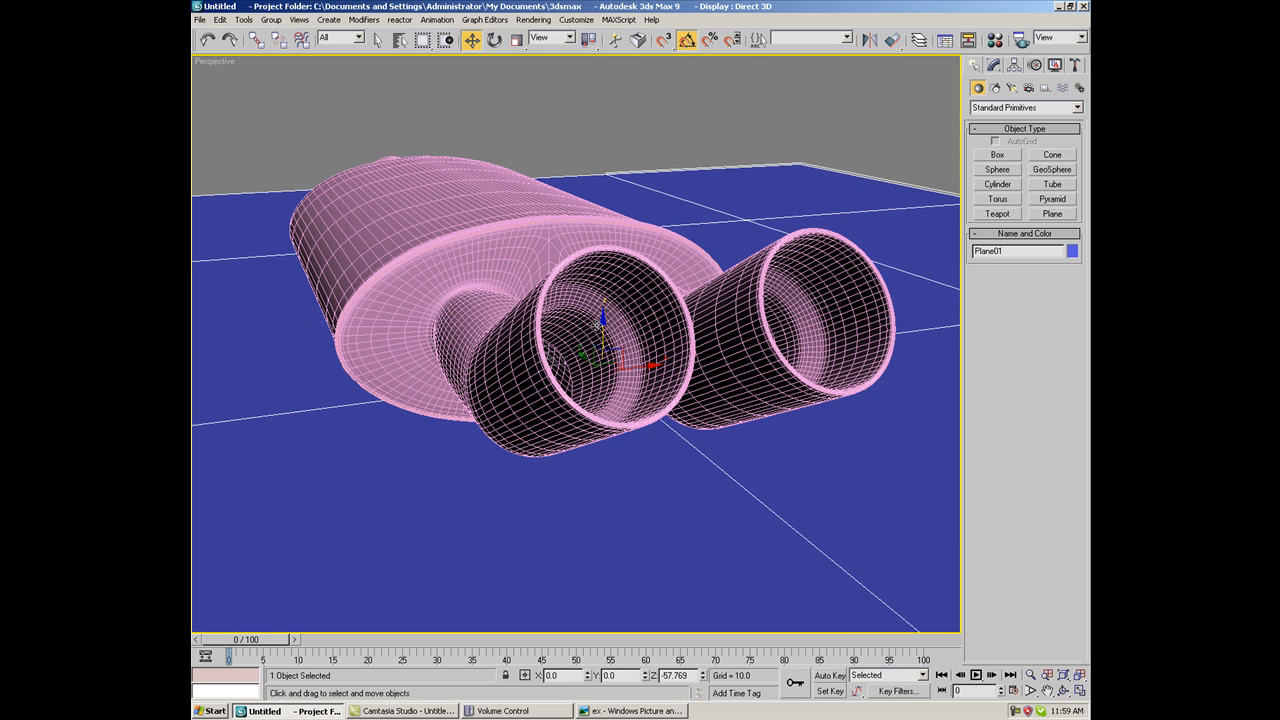
pyautogui.moveTo(600, 320); pyautogui.dragTo(540, 330)
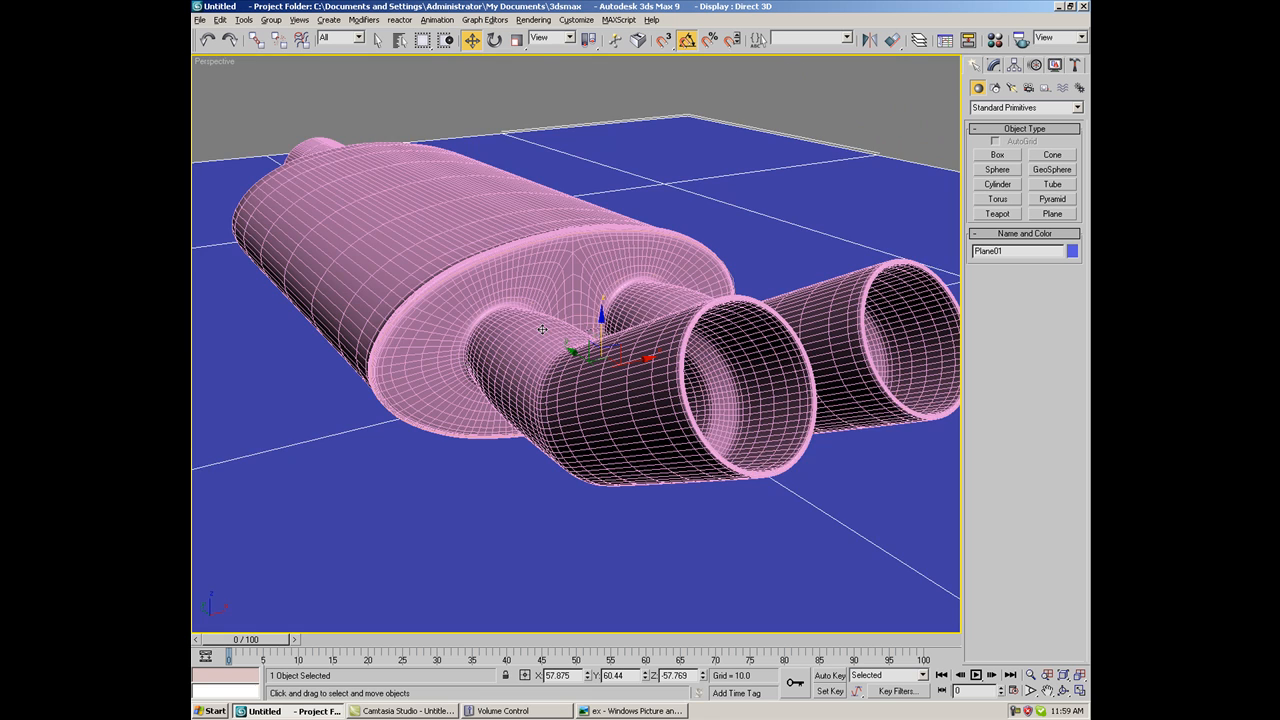
pyautogui.moveTo(575, 350); pyautogui.dragTo(565, 365)
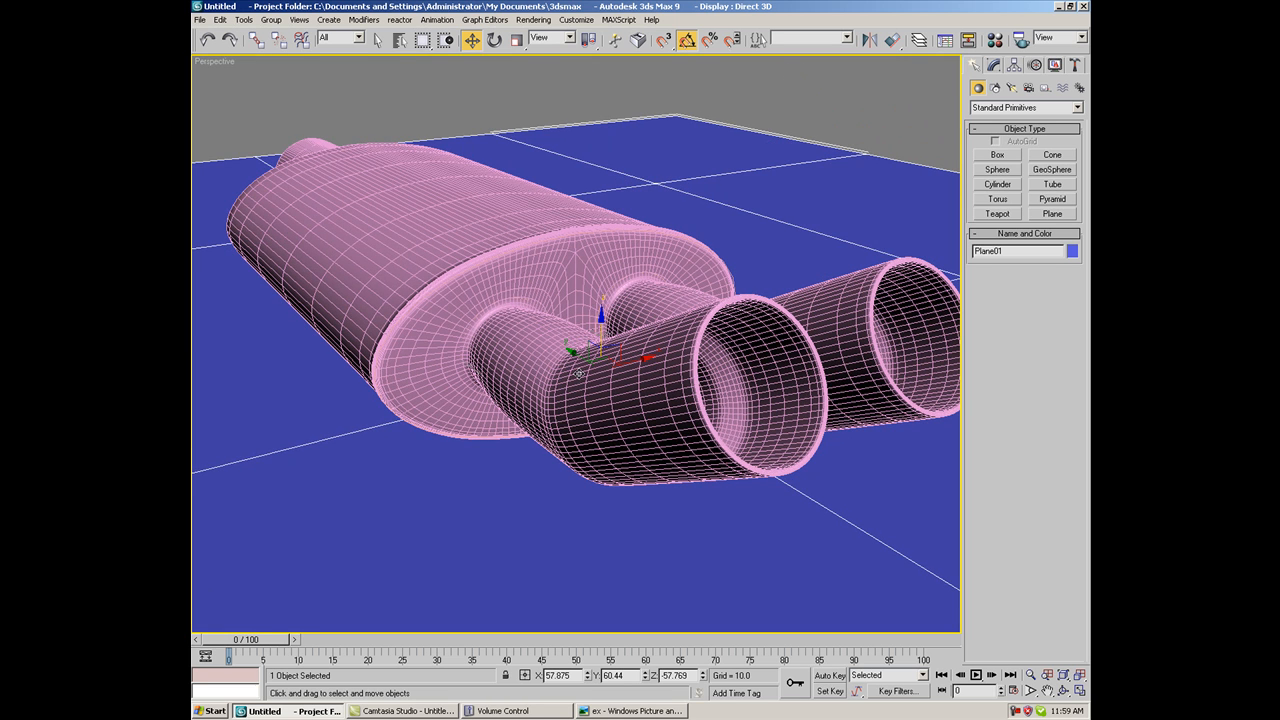
pyautogui.moveTo(600, 350); pyautogui.dragTo(435, 240)
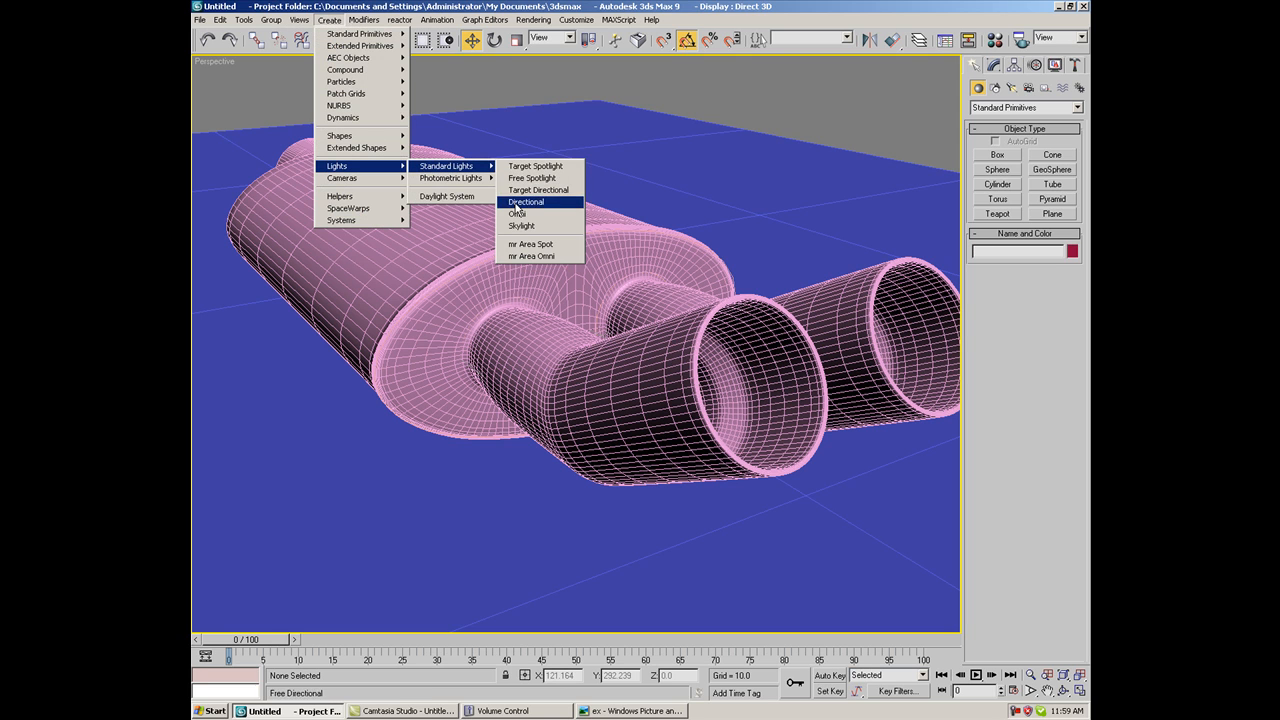
# Add a skylight and review the assigned renderer in Render Scene
pyautogui.click(521, 225)
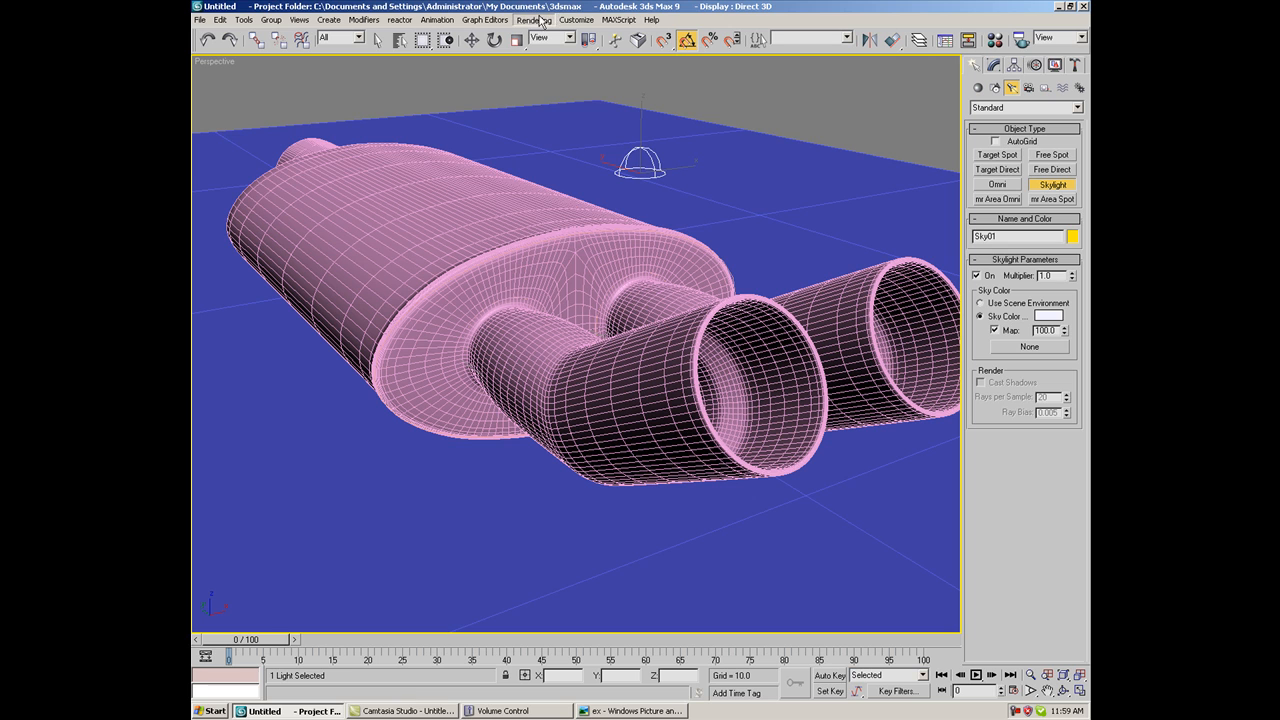
pyautogui.click(533, 19)
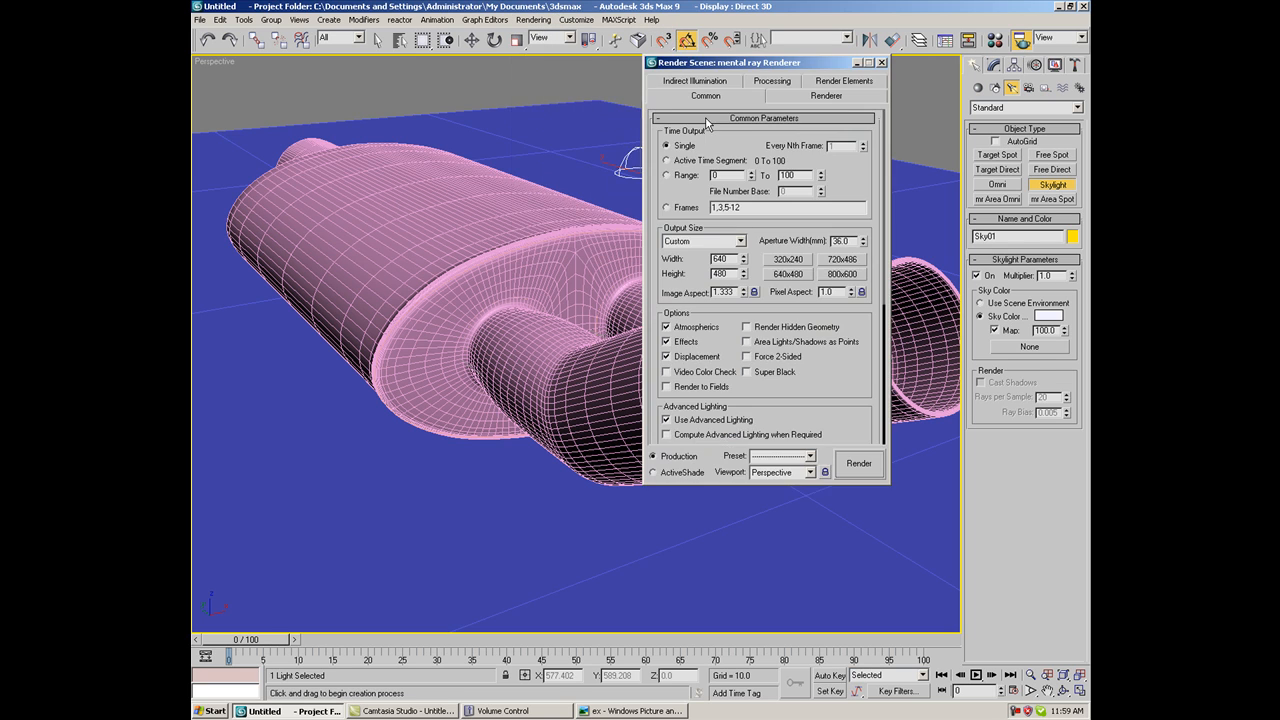
pyautogui.scroll(-3)
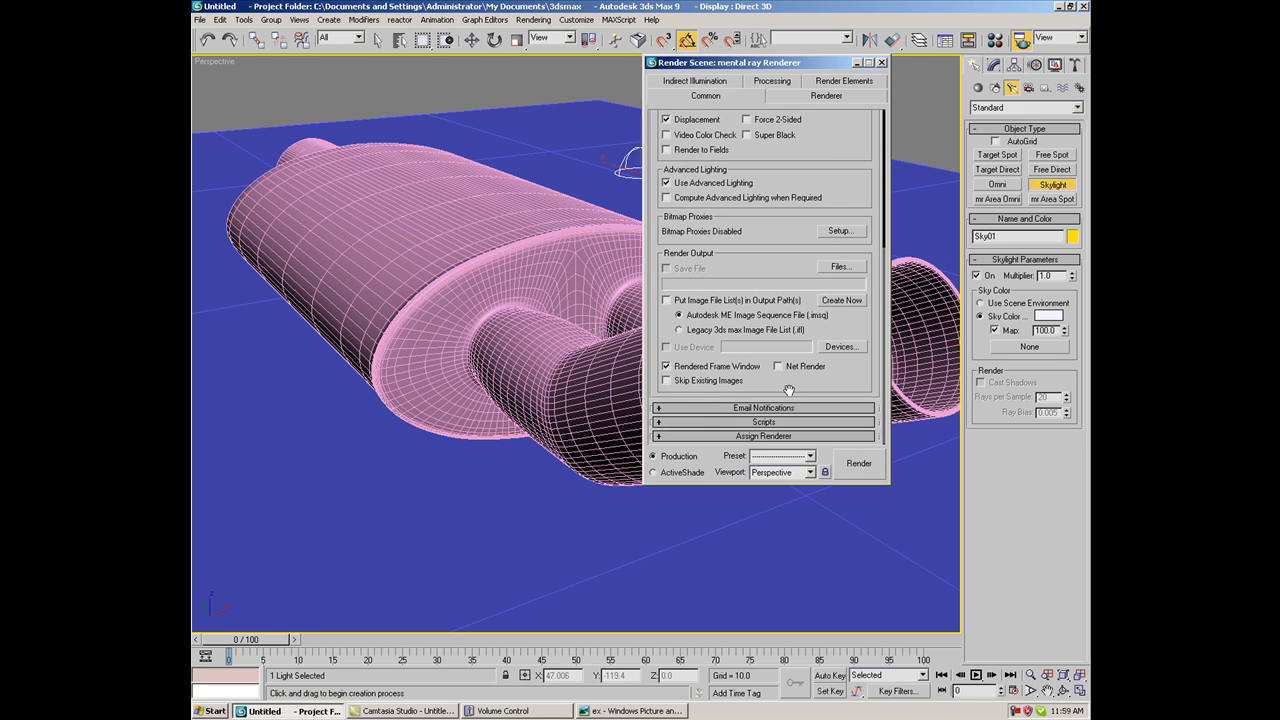
pyautogui.click(763, 436)
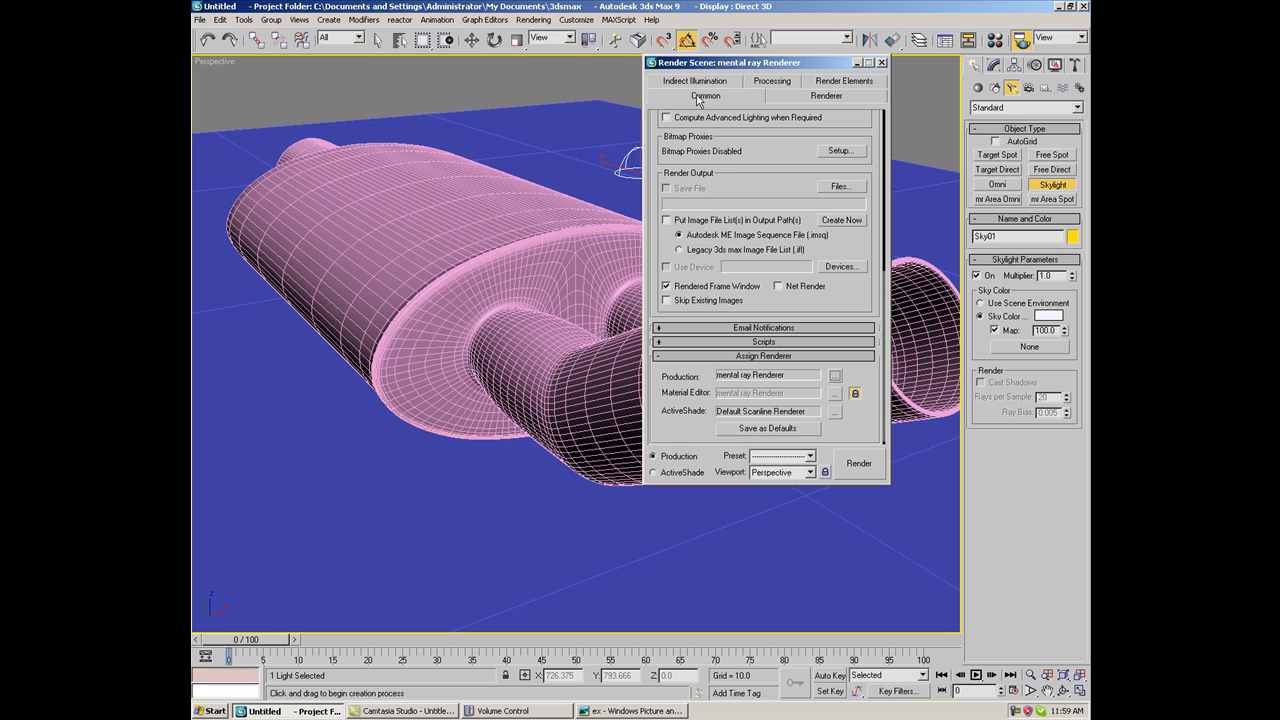
# Set the Final Gather preset to Draft and start rendering the Perspective view
pyautogui.click(694, 81)
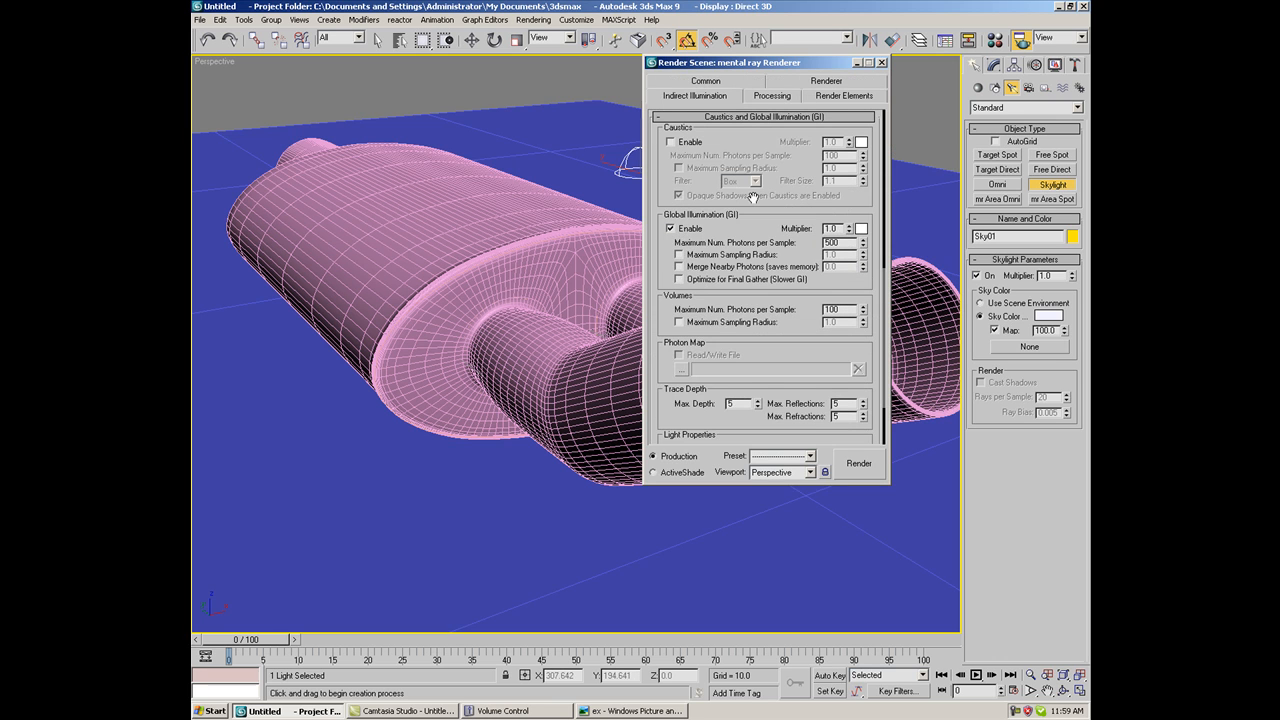
pyautogui.click(858, 135)
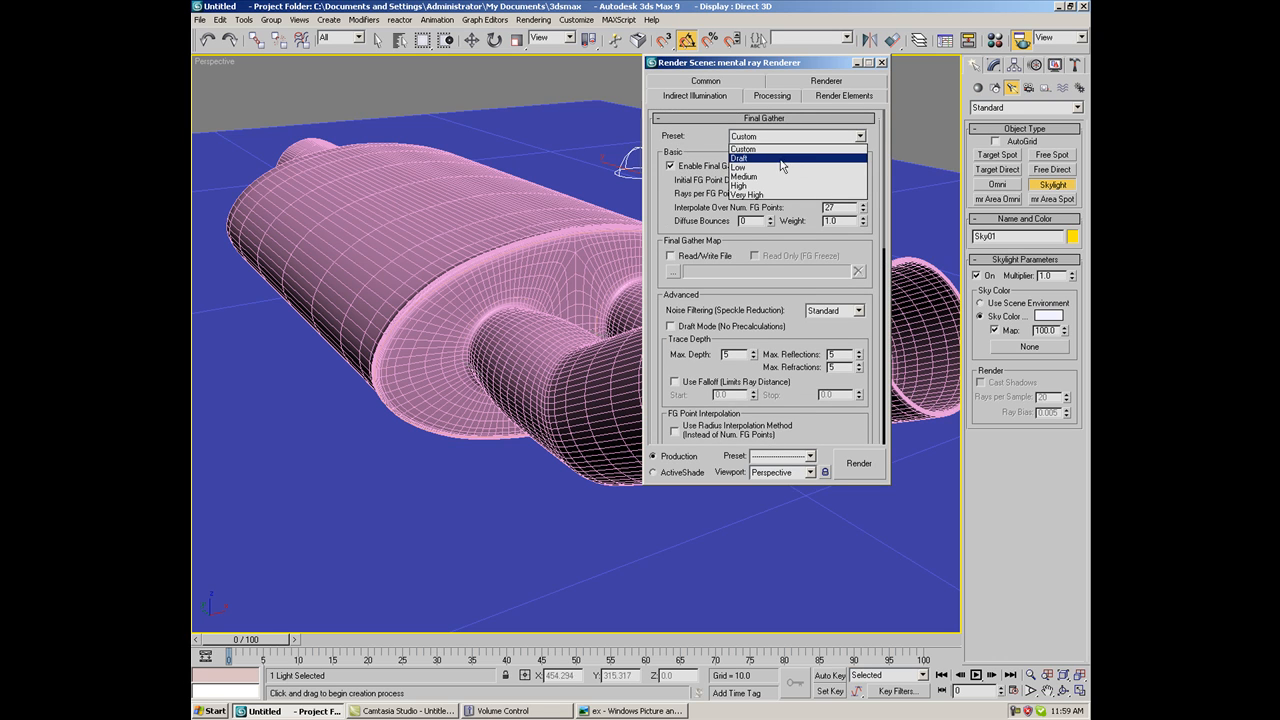
pyautogui.click(740, 158)
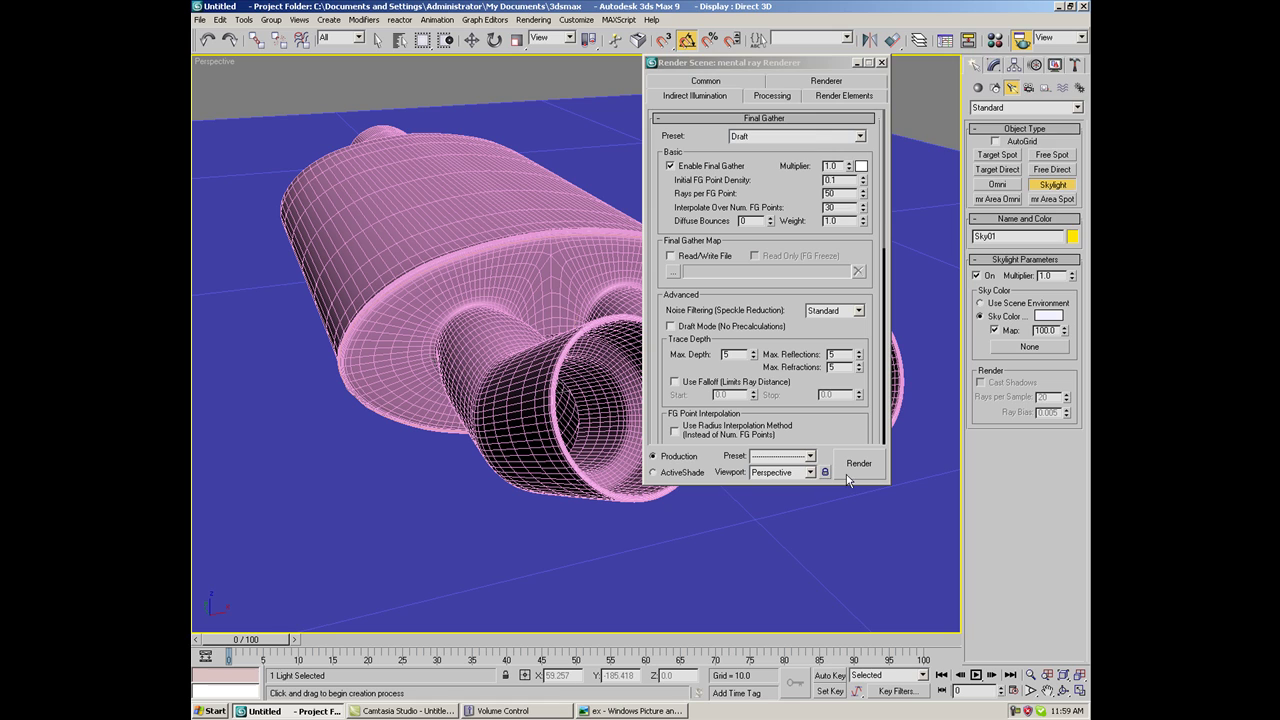
pyautogui.click(858, 463)
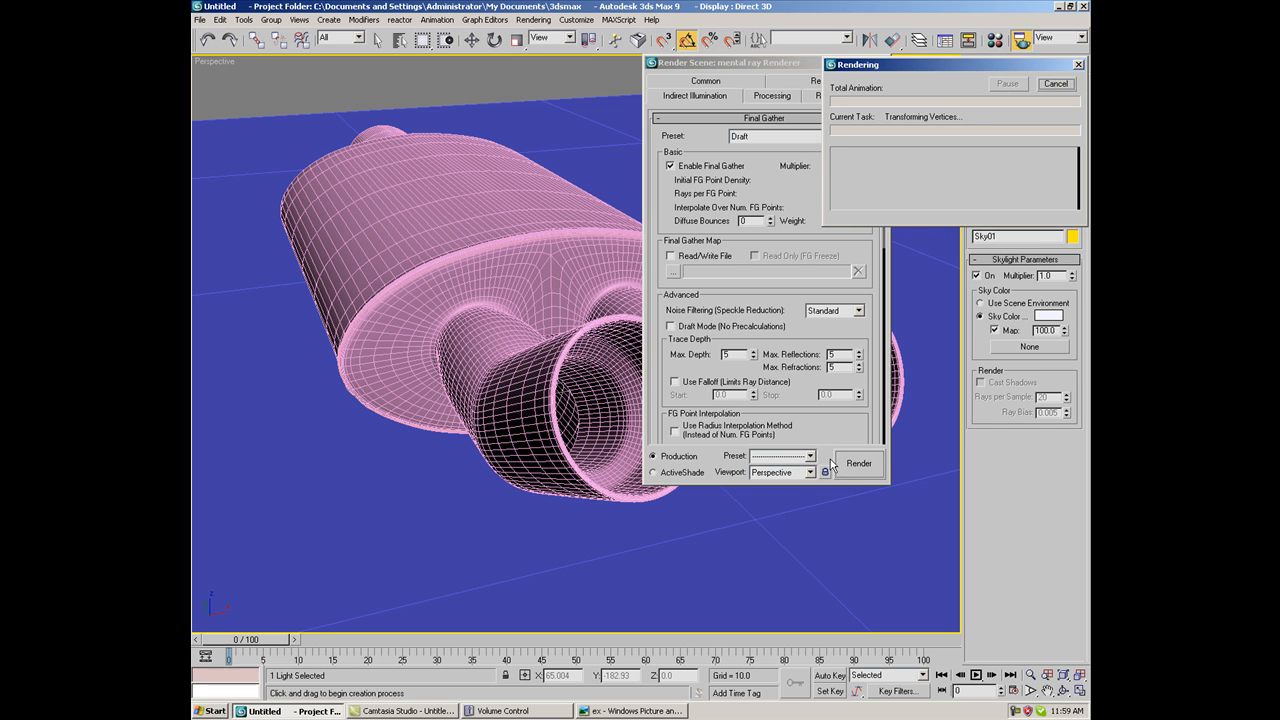
# Cancel the render in progress
pyautogui.click(858, 463)
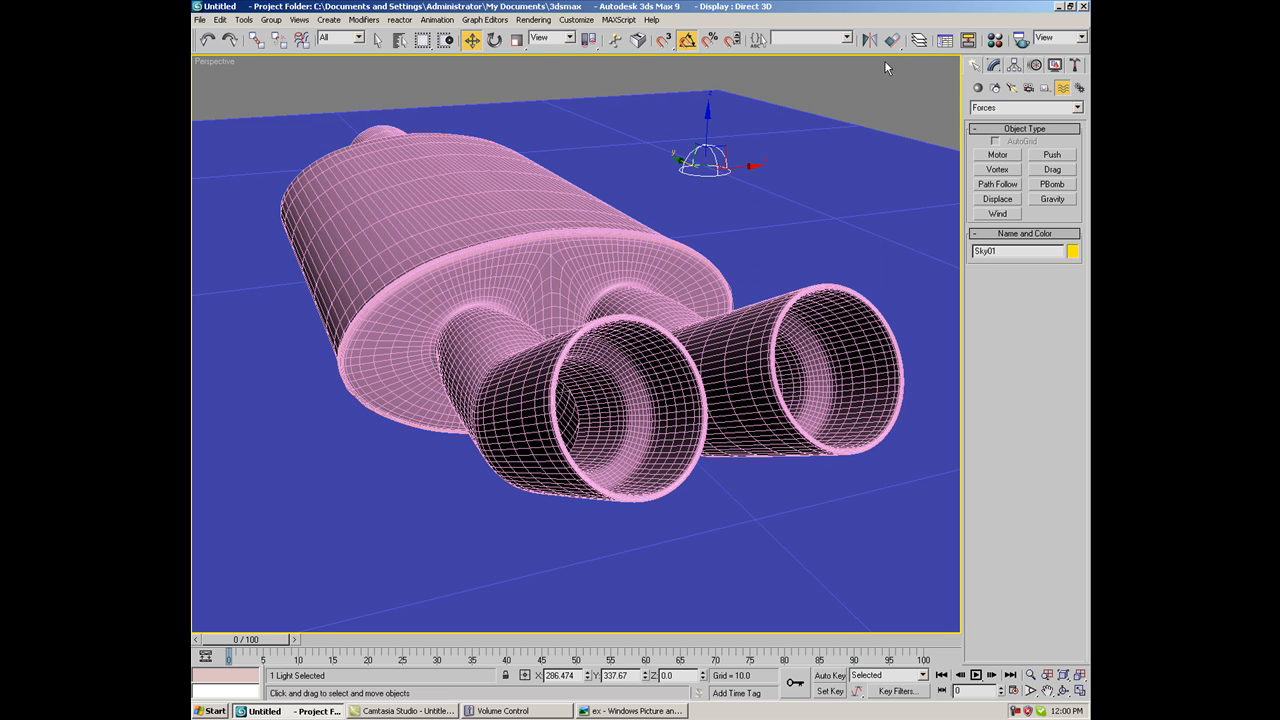
# Tick 2-Sided for the Standard_1 material in the Material Editor, then close it
pyautogui.click(994, 39)
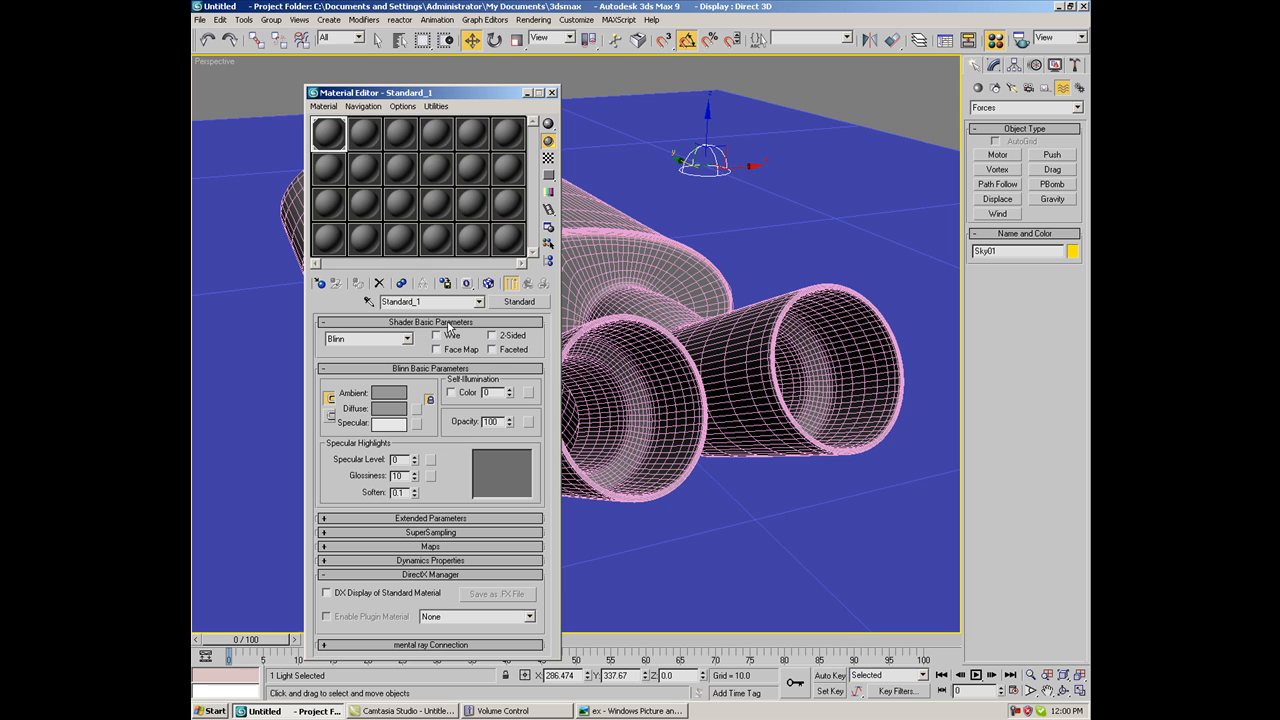
pyautogui.click(491, 335)
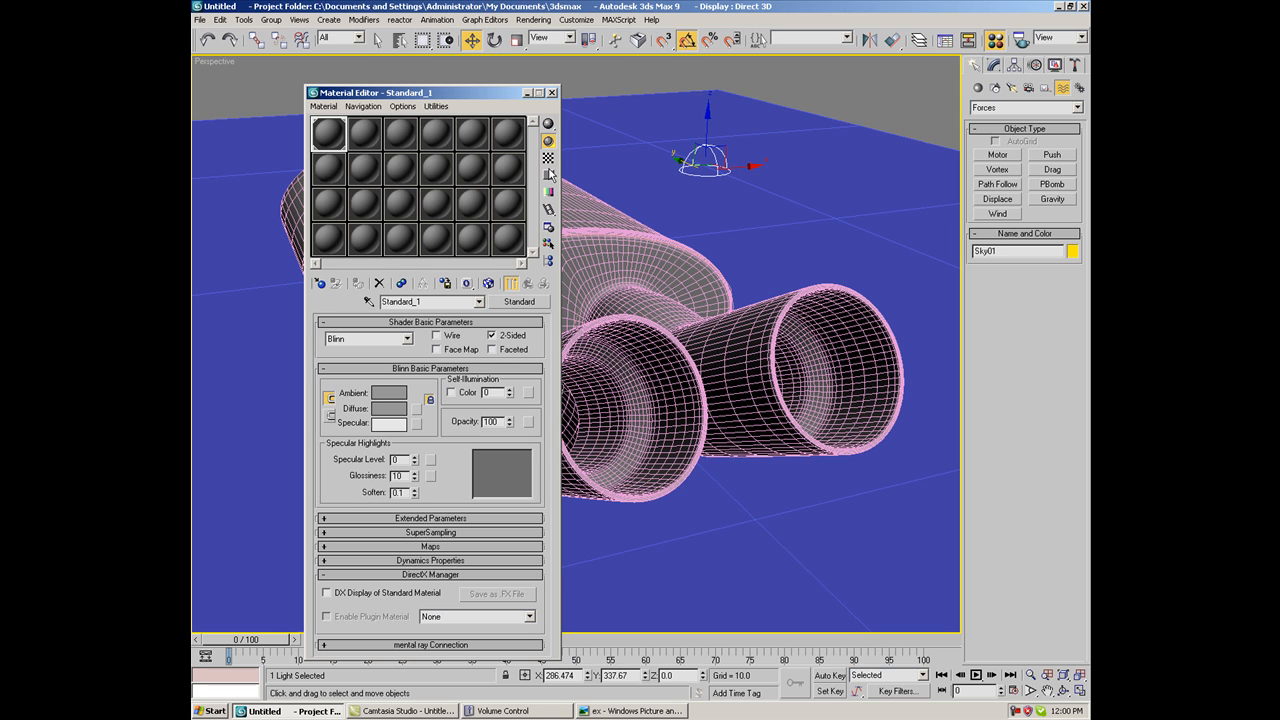
pyautogui.click(551, 92)
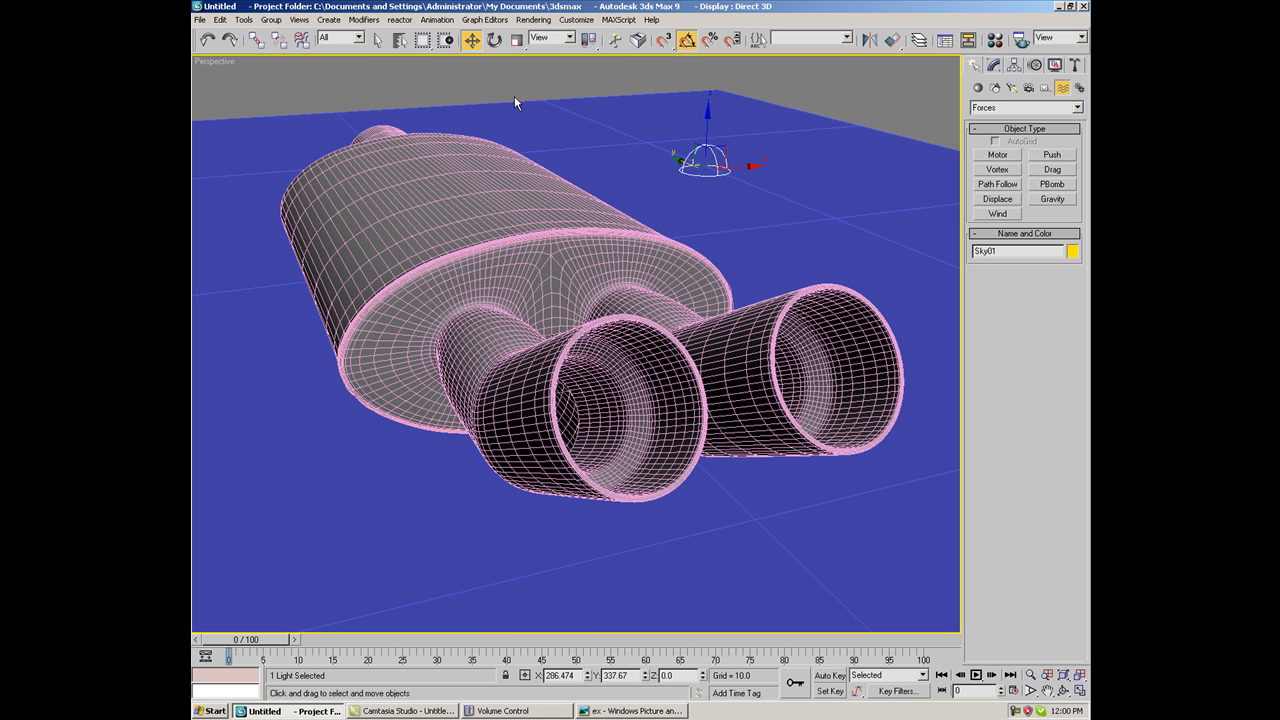
pyautogui.moveTo(500, 63)
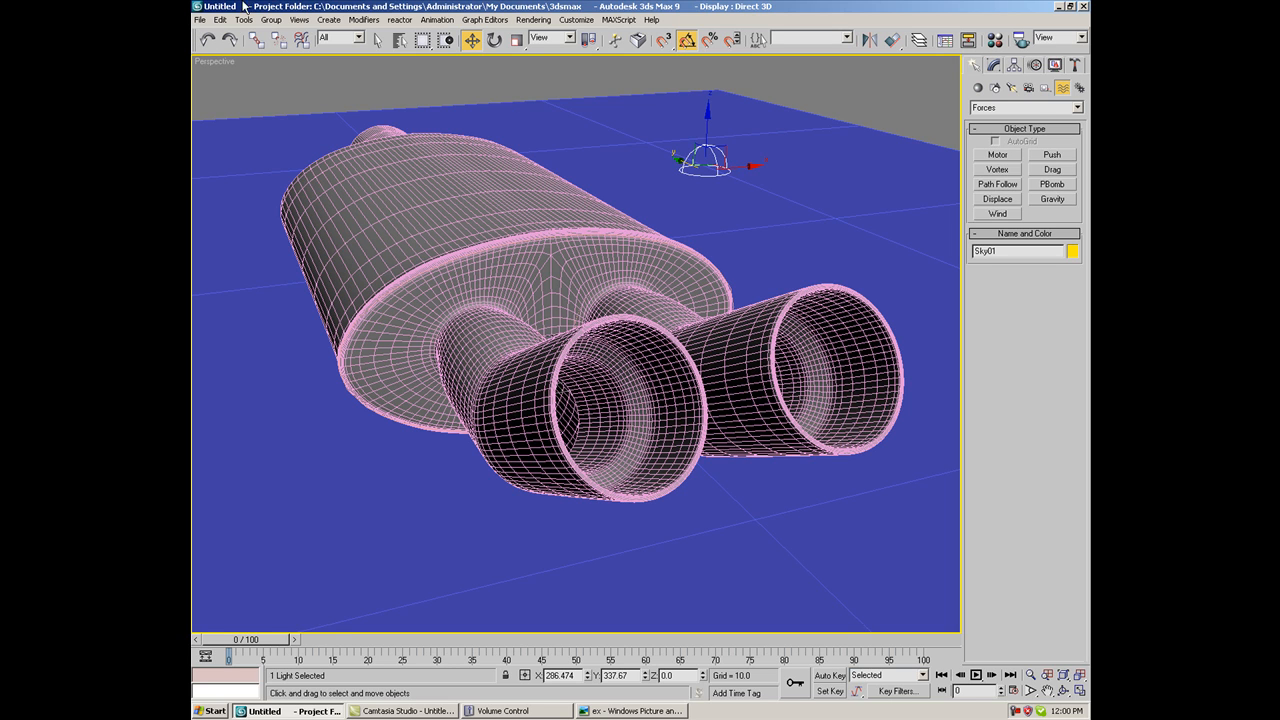
# Render the Perspective view of the muffler with mental ray from Render Scene
pyautogui.click(577, 19)
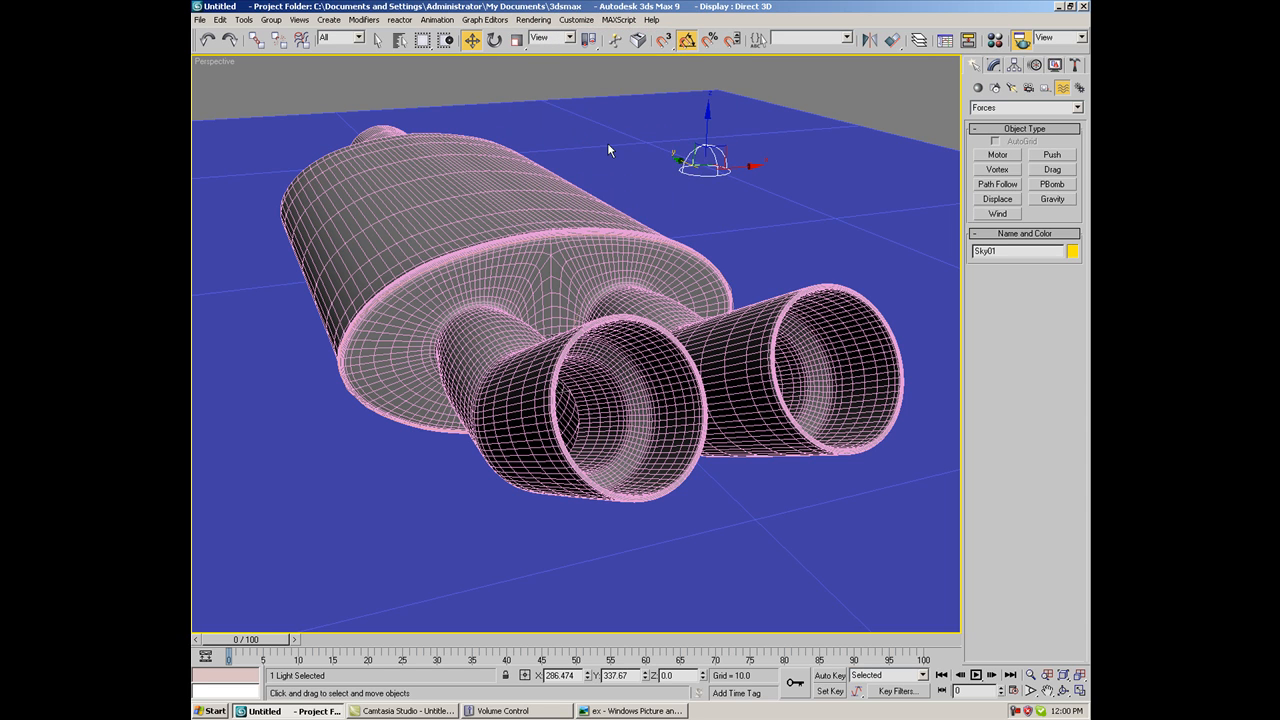
pyautogui.moveTo(630, 246)
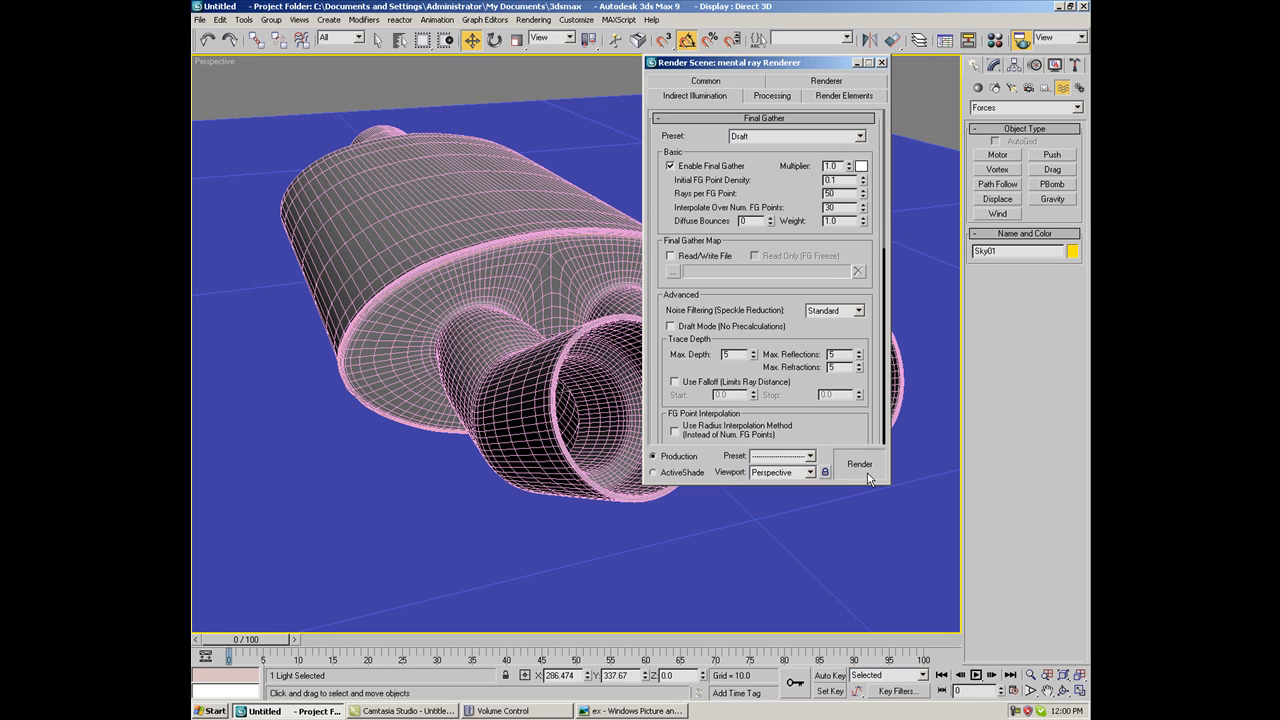
pyautogui.click(859, 463)
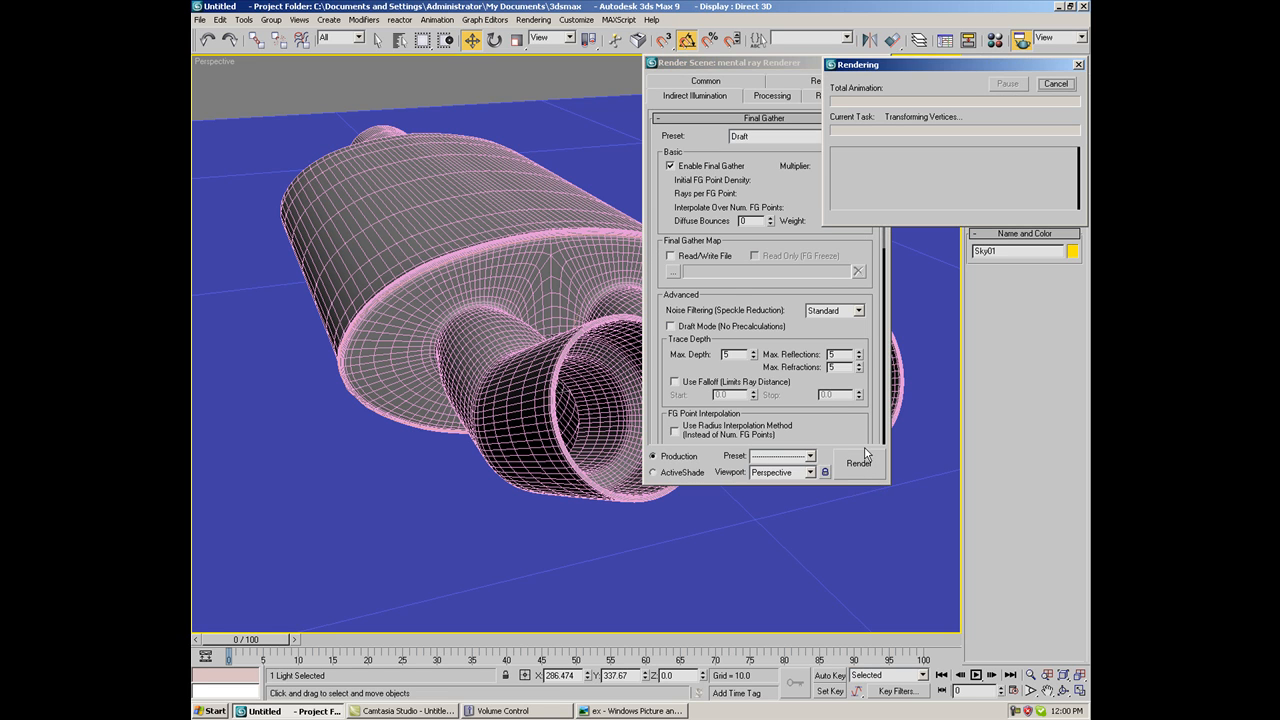
pyautogui.click(858, 462)
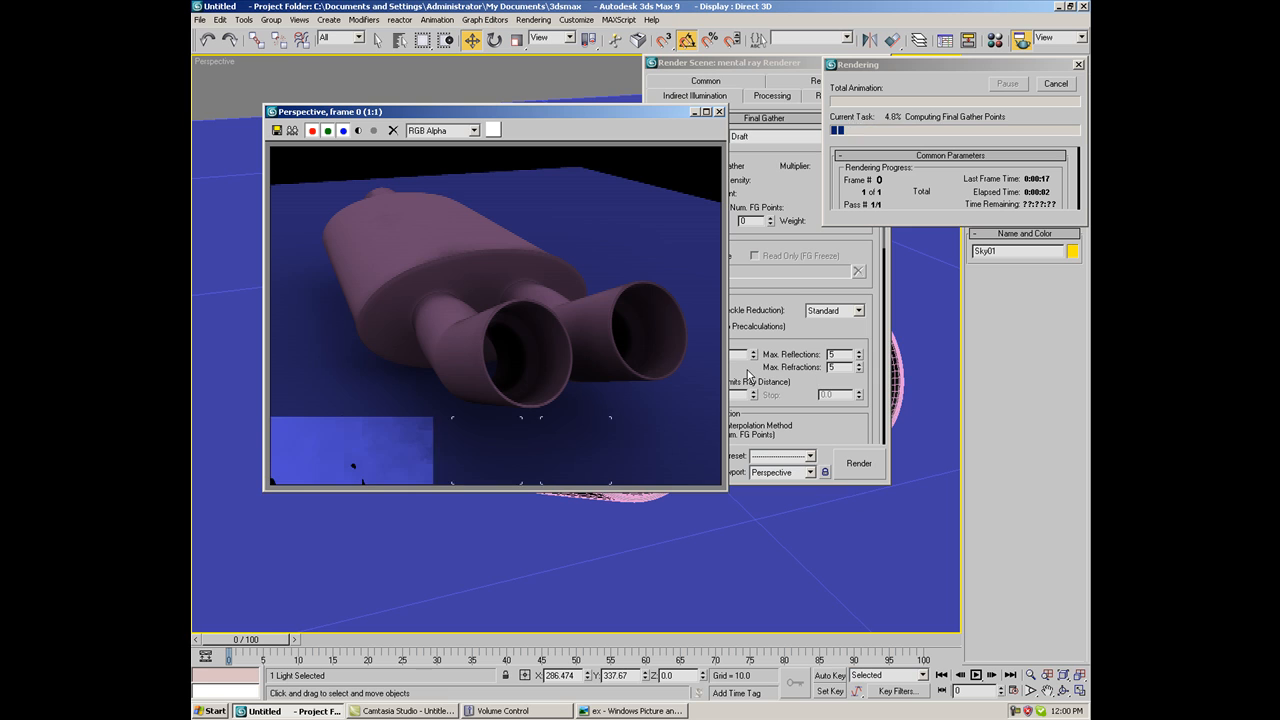